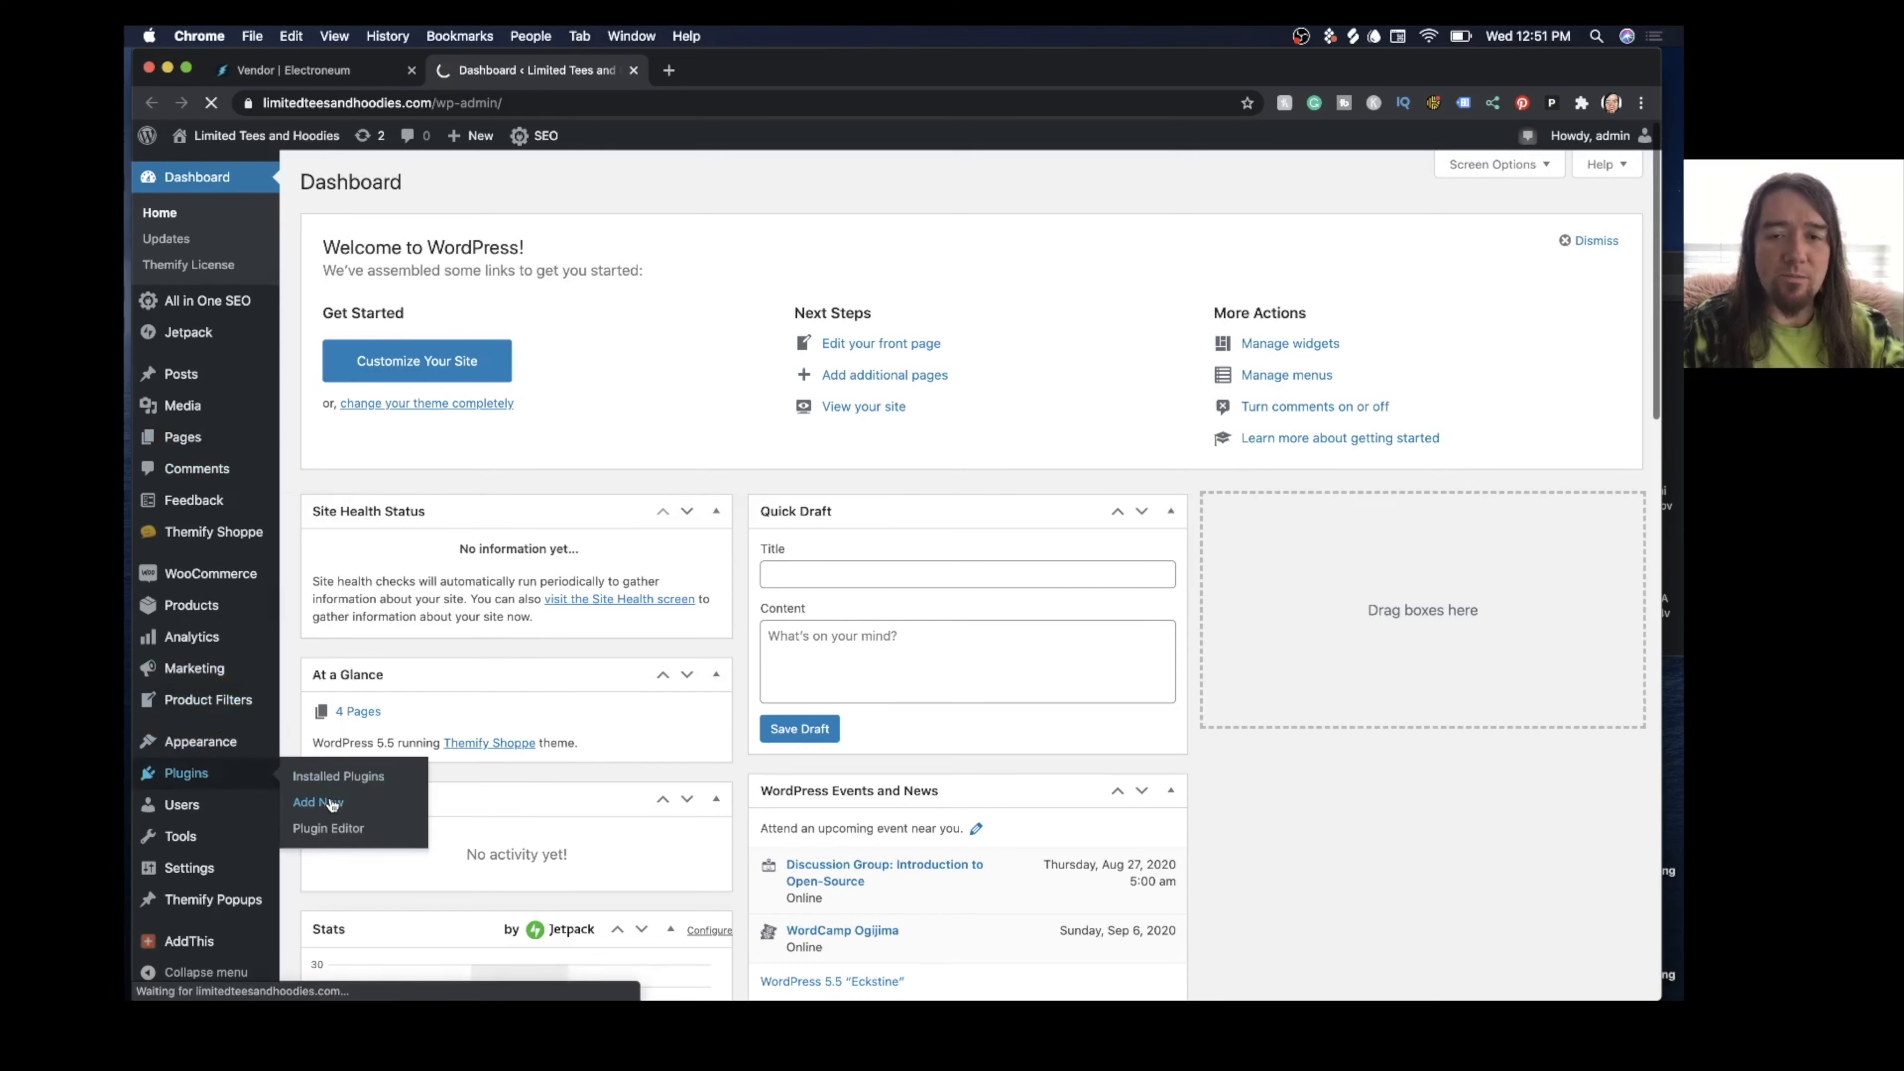
Install and activate the Electroneum Instant Payments for WooCommerce plugin from Add New
click(310, 802)
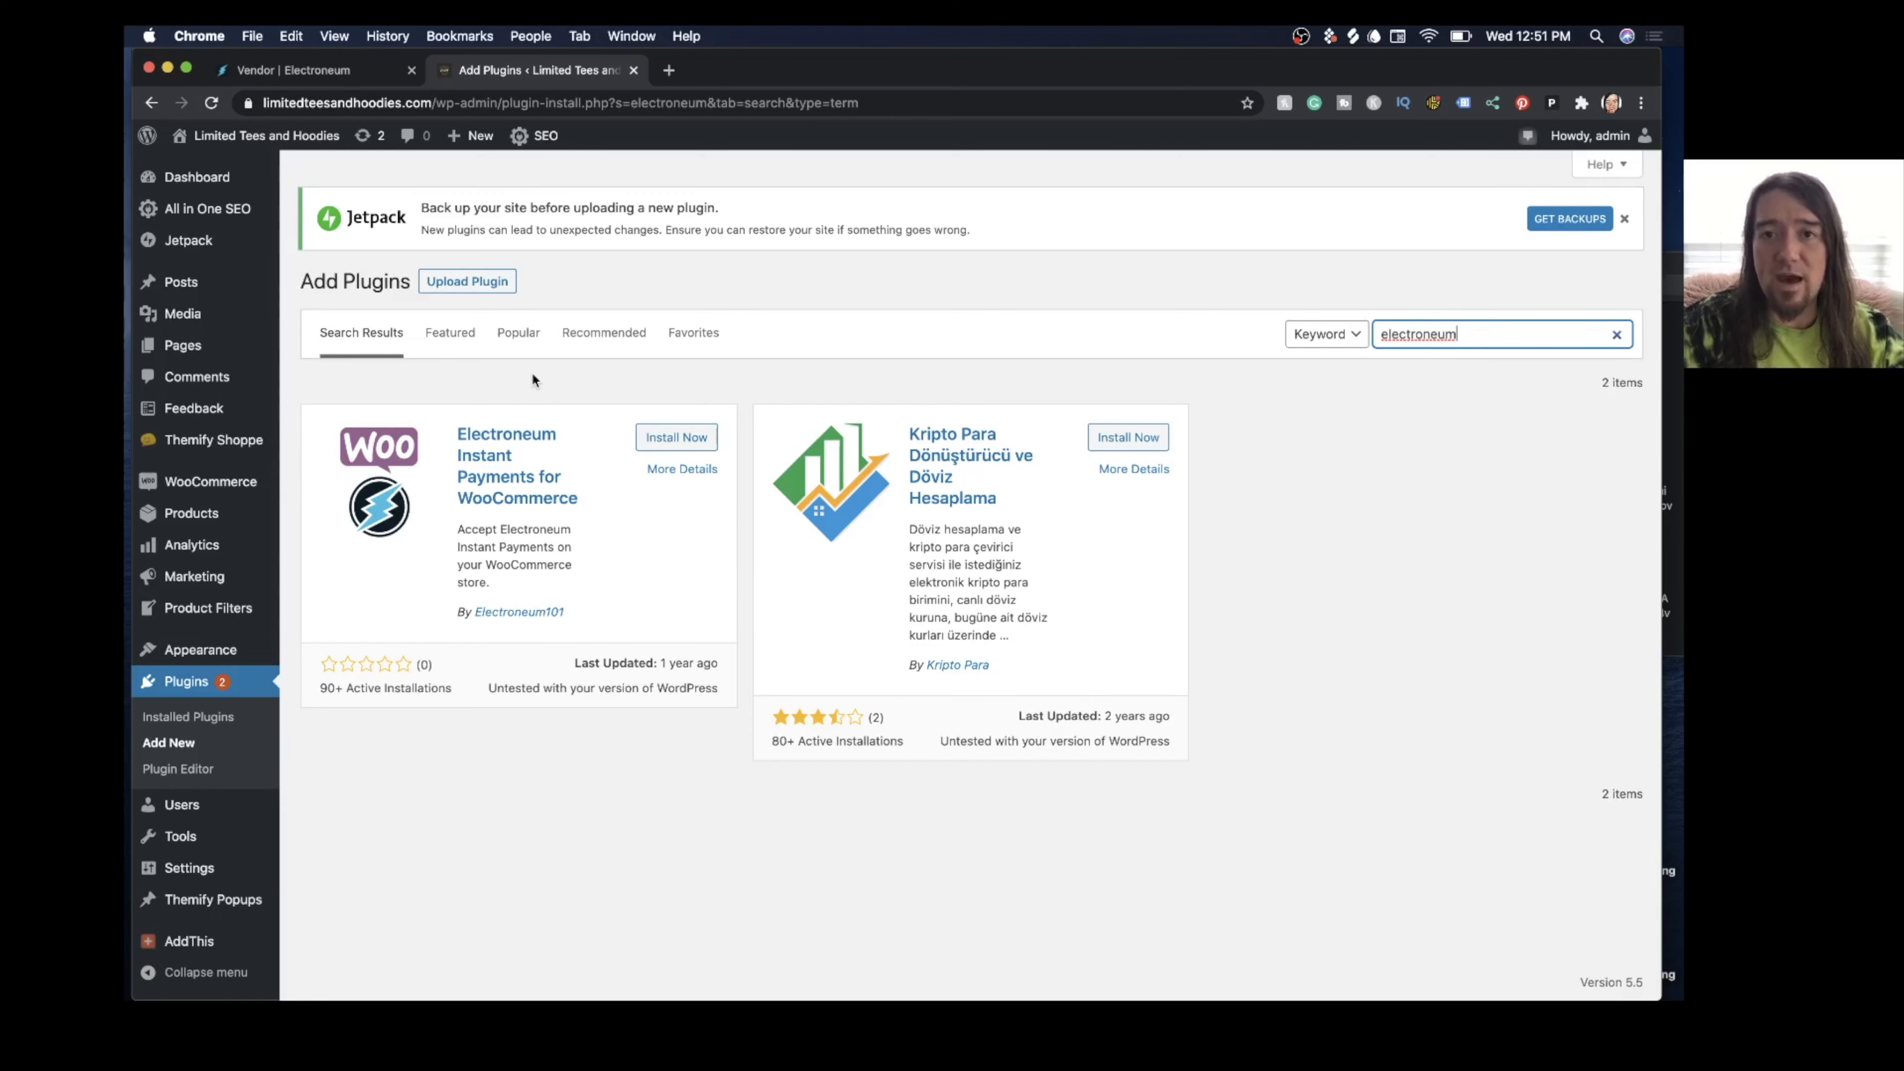
click(677, 438)
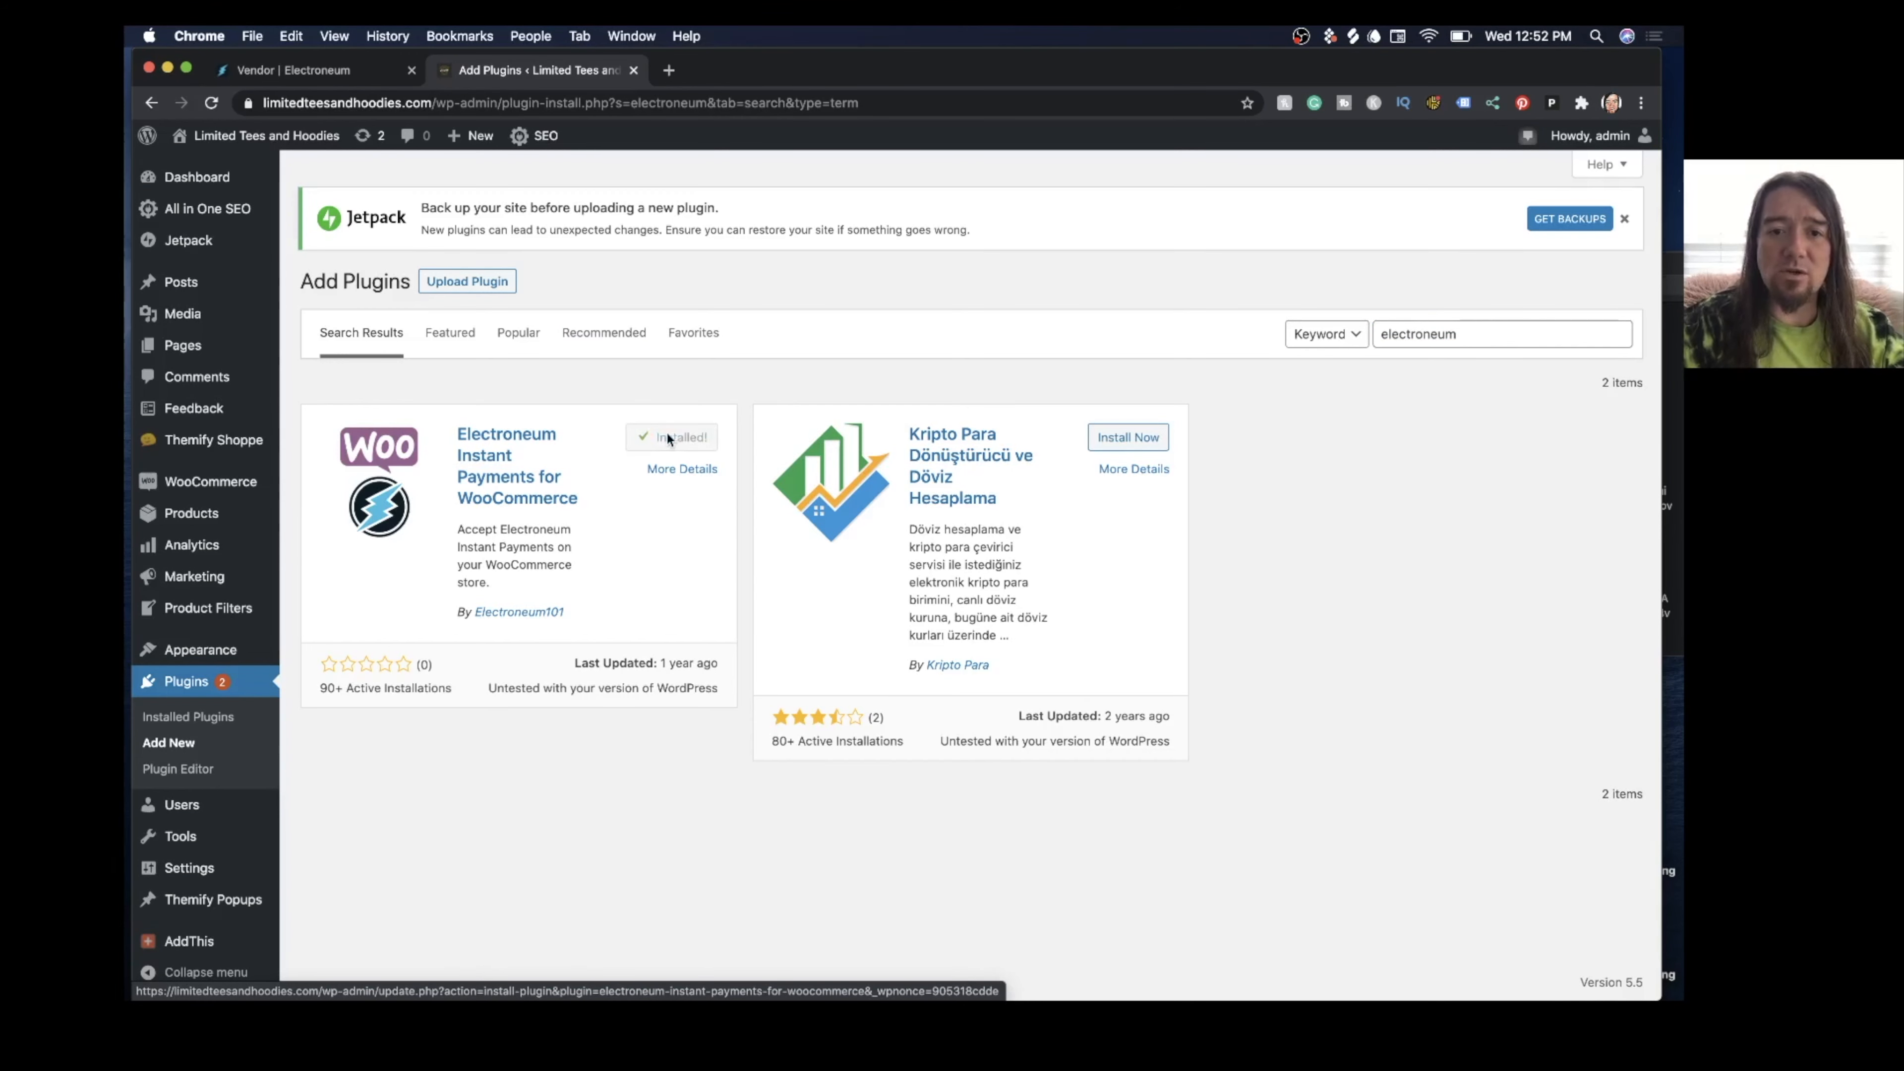
click(682, 437)
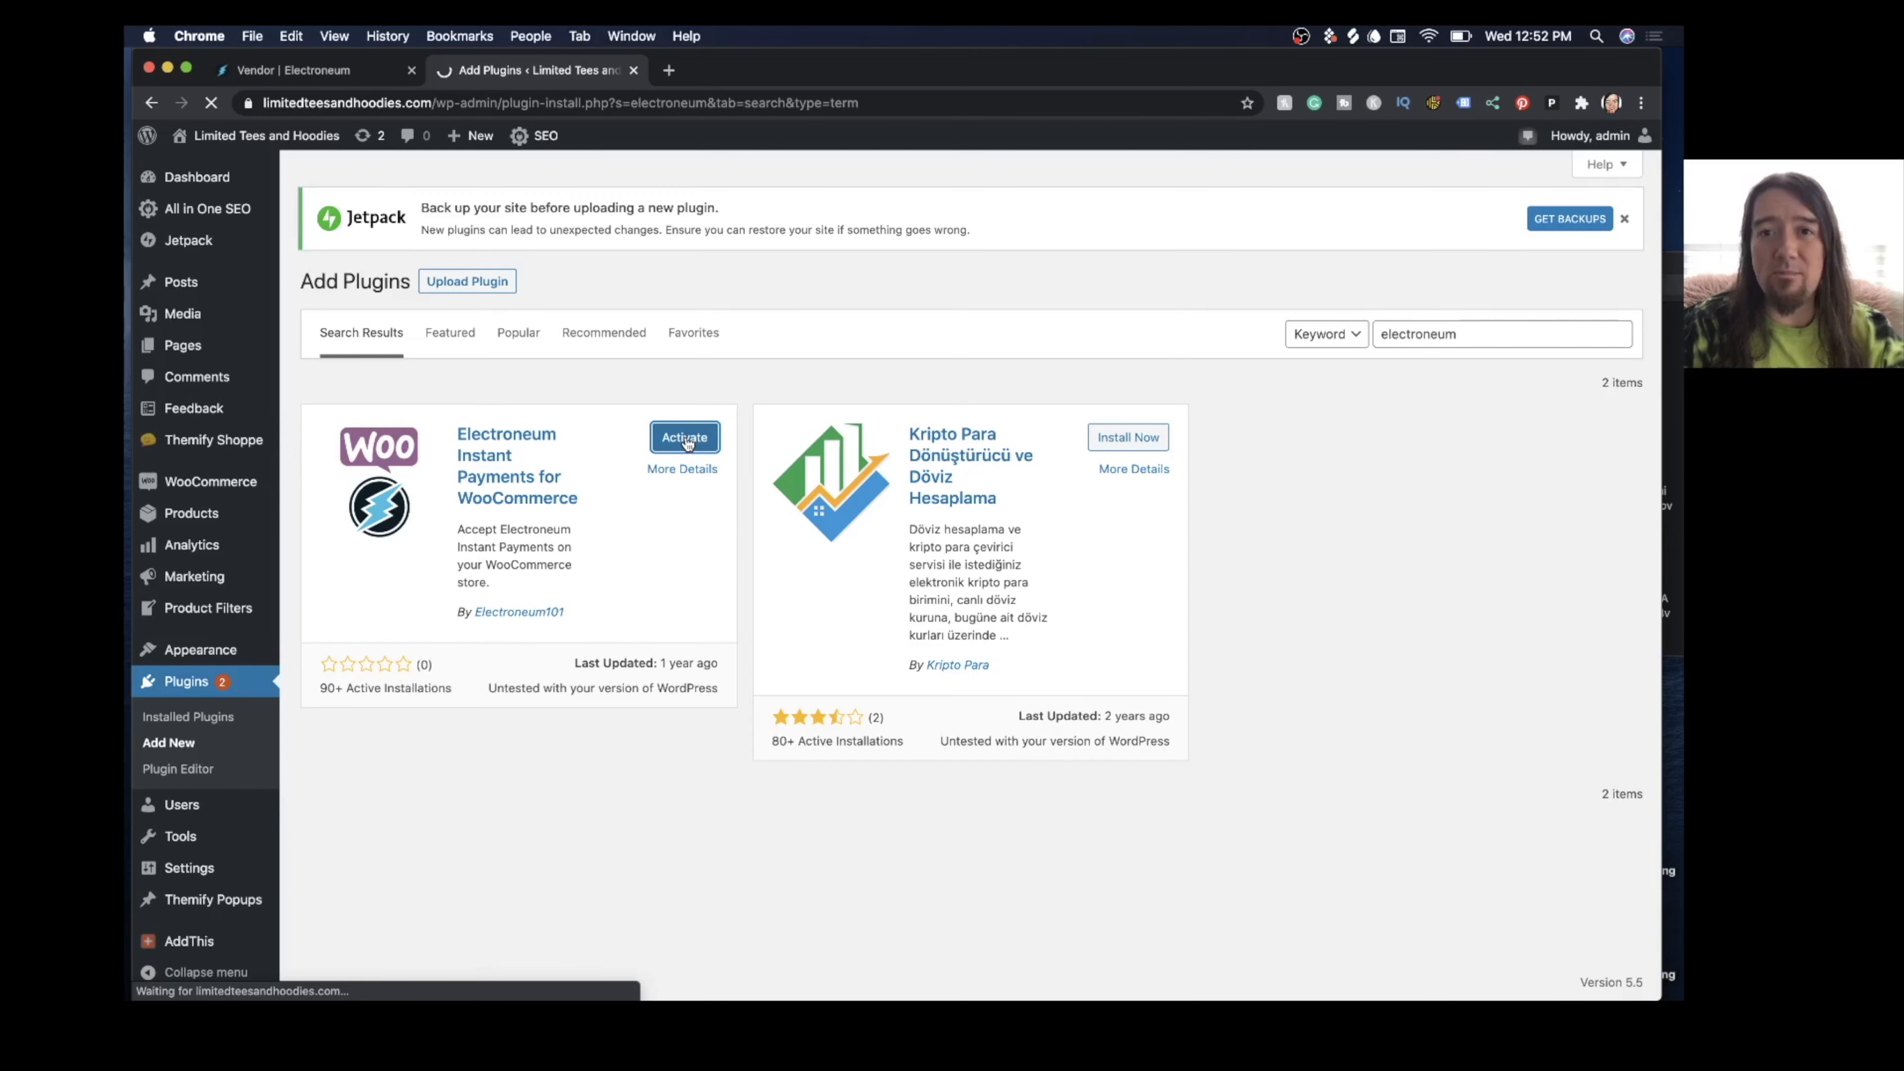
click(683, 438)
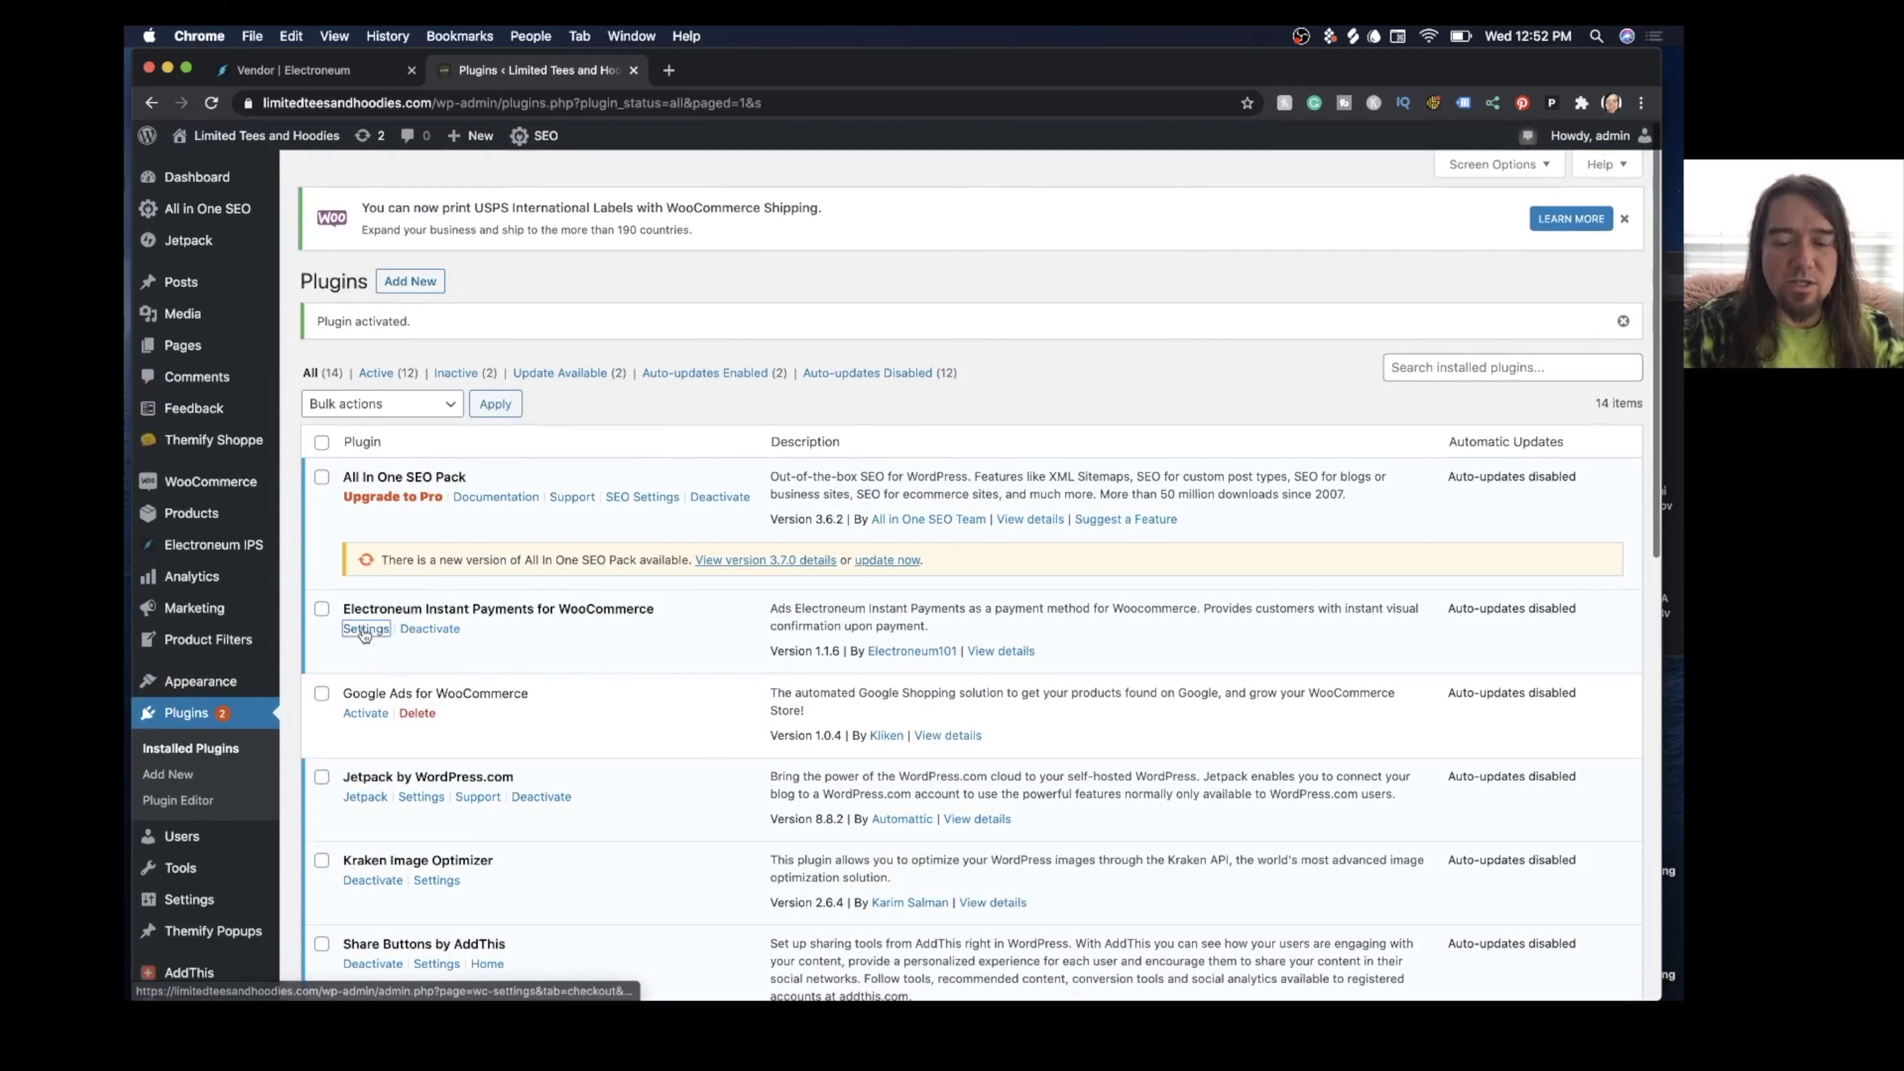
Go into the Electroneum plugin settings and bring up the Electroneum vendor settings page
click(366, 628)
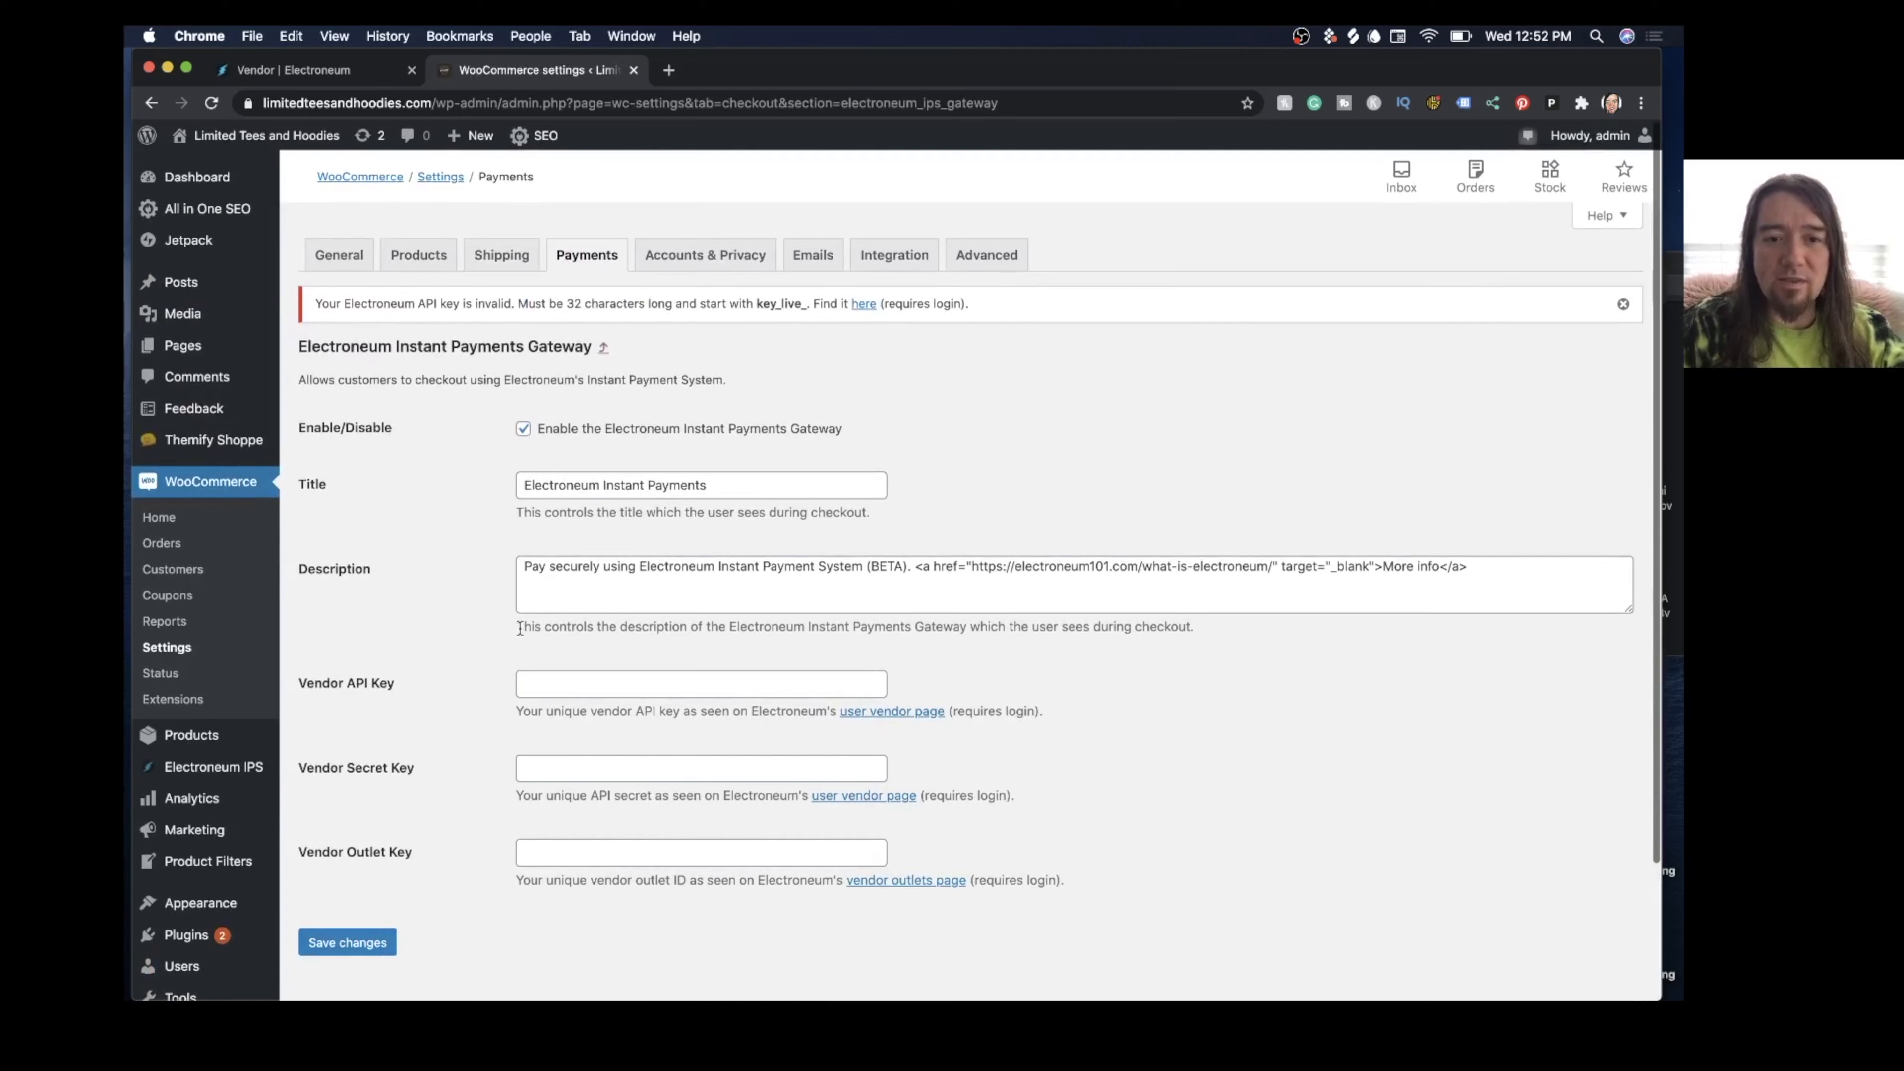
scroll(down, 3)
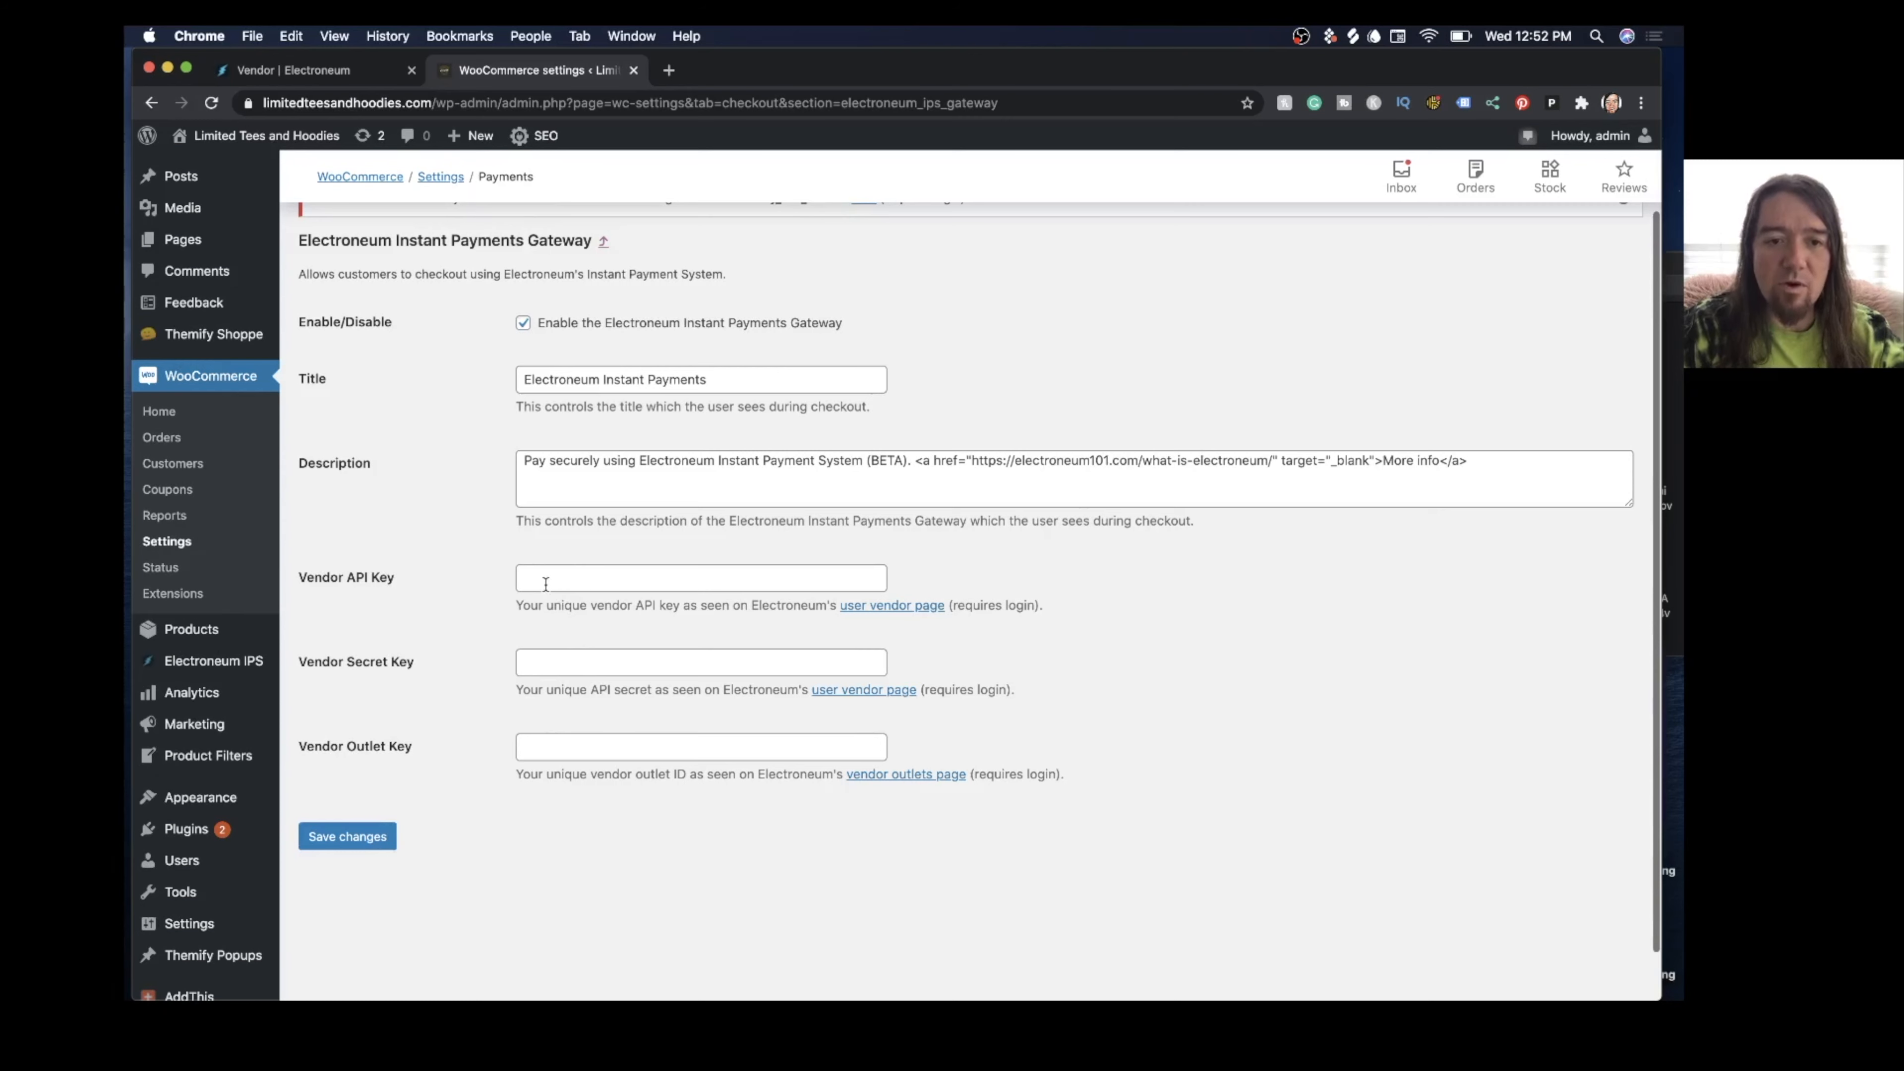
click(309, 70)
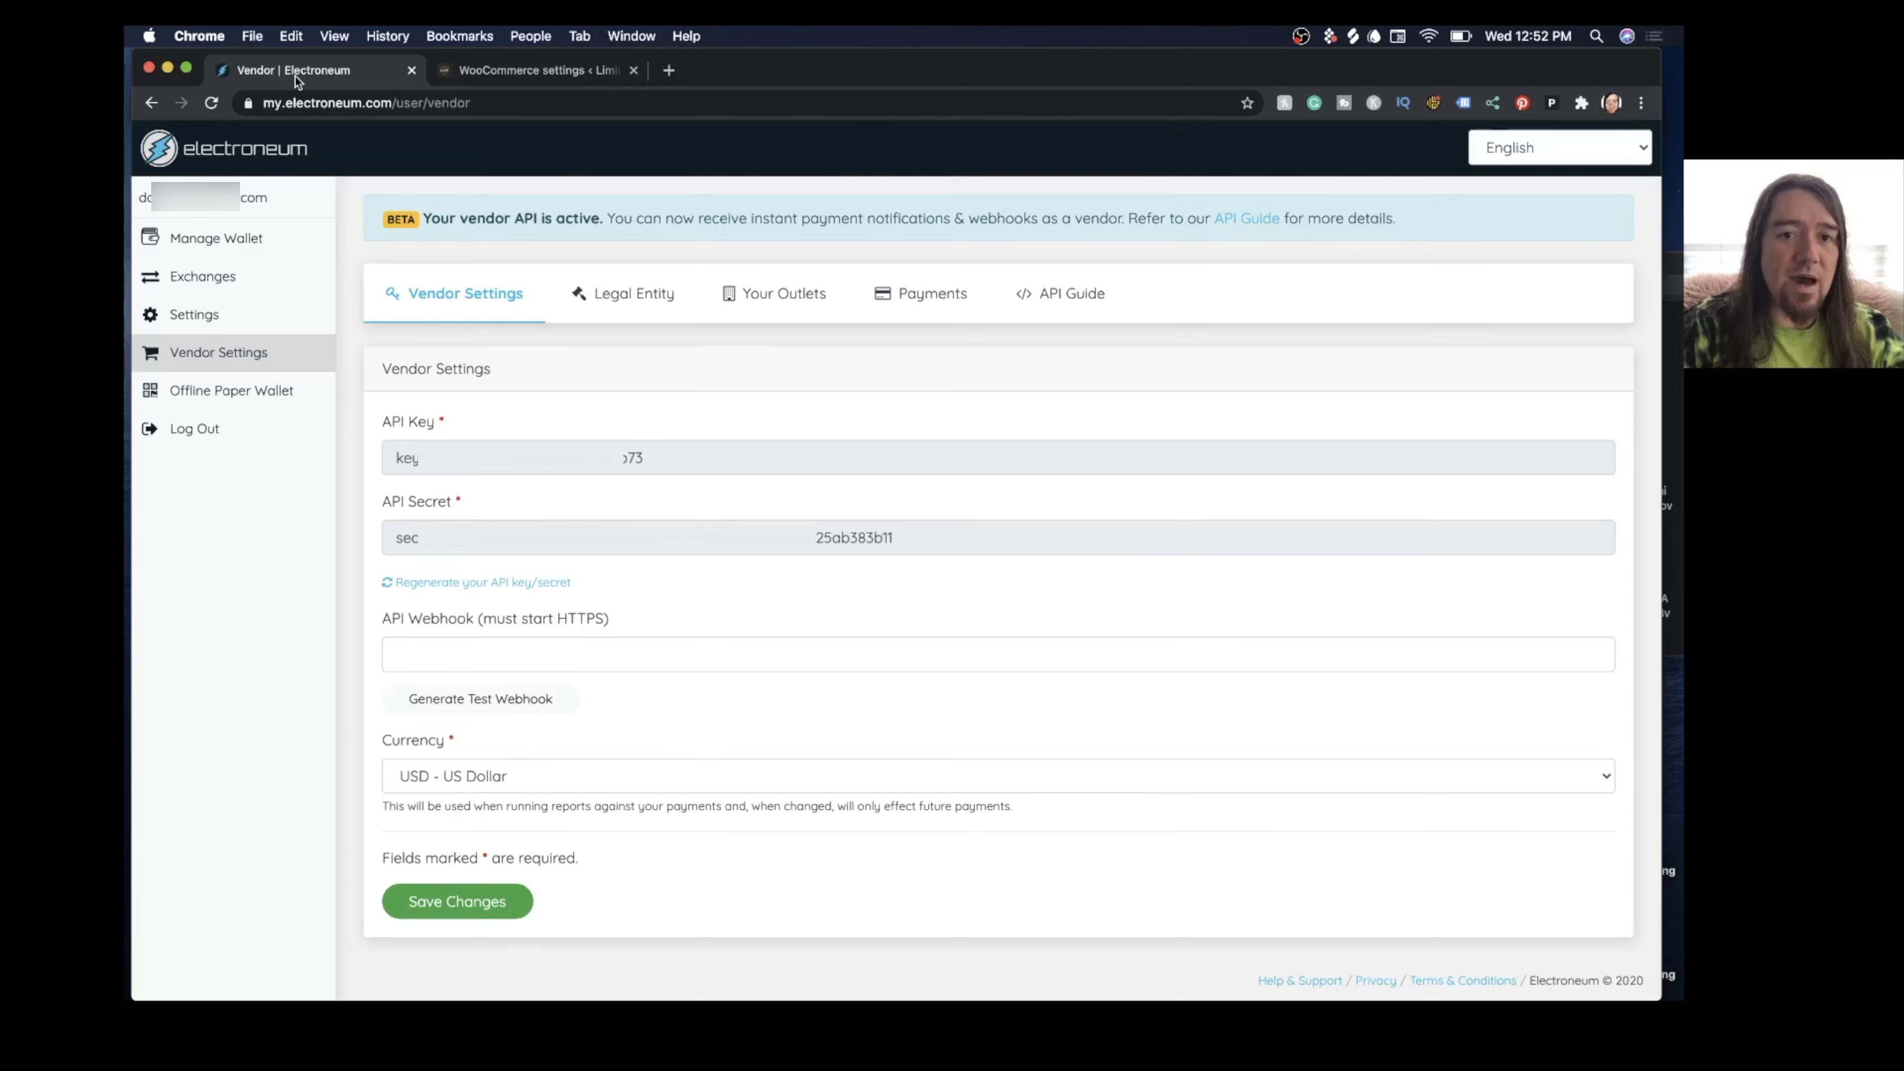
mouse_move(510, 346)
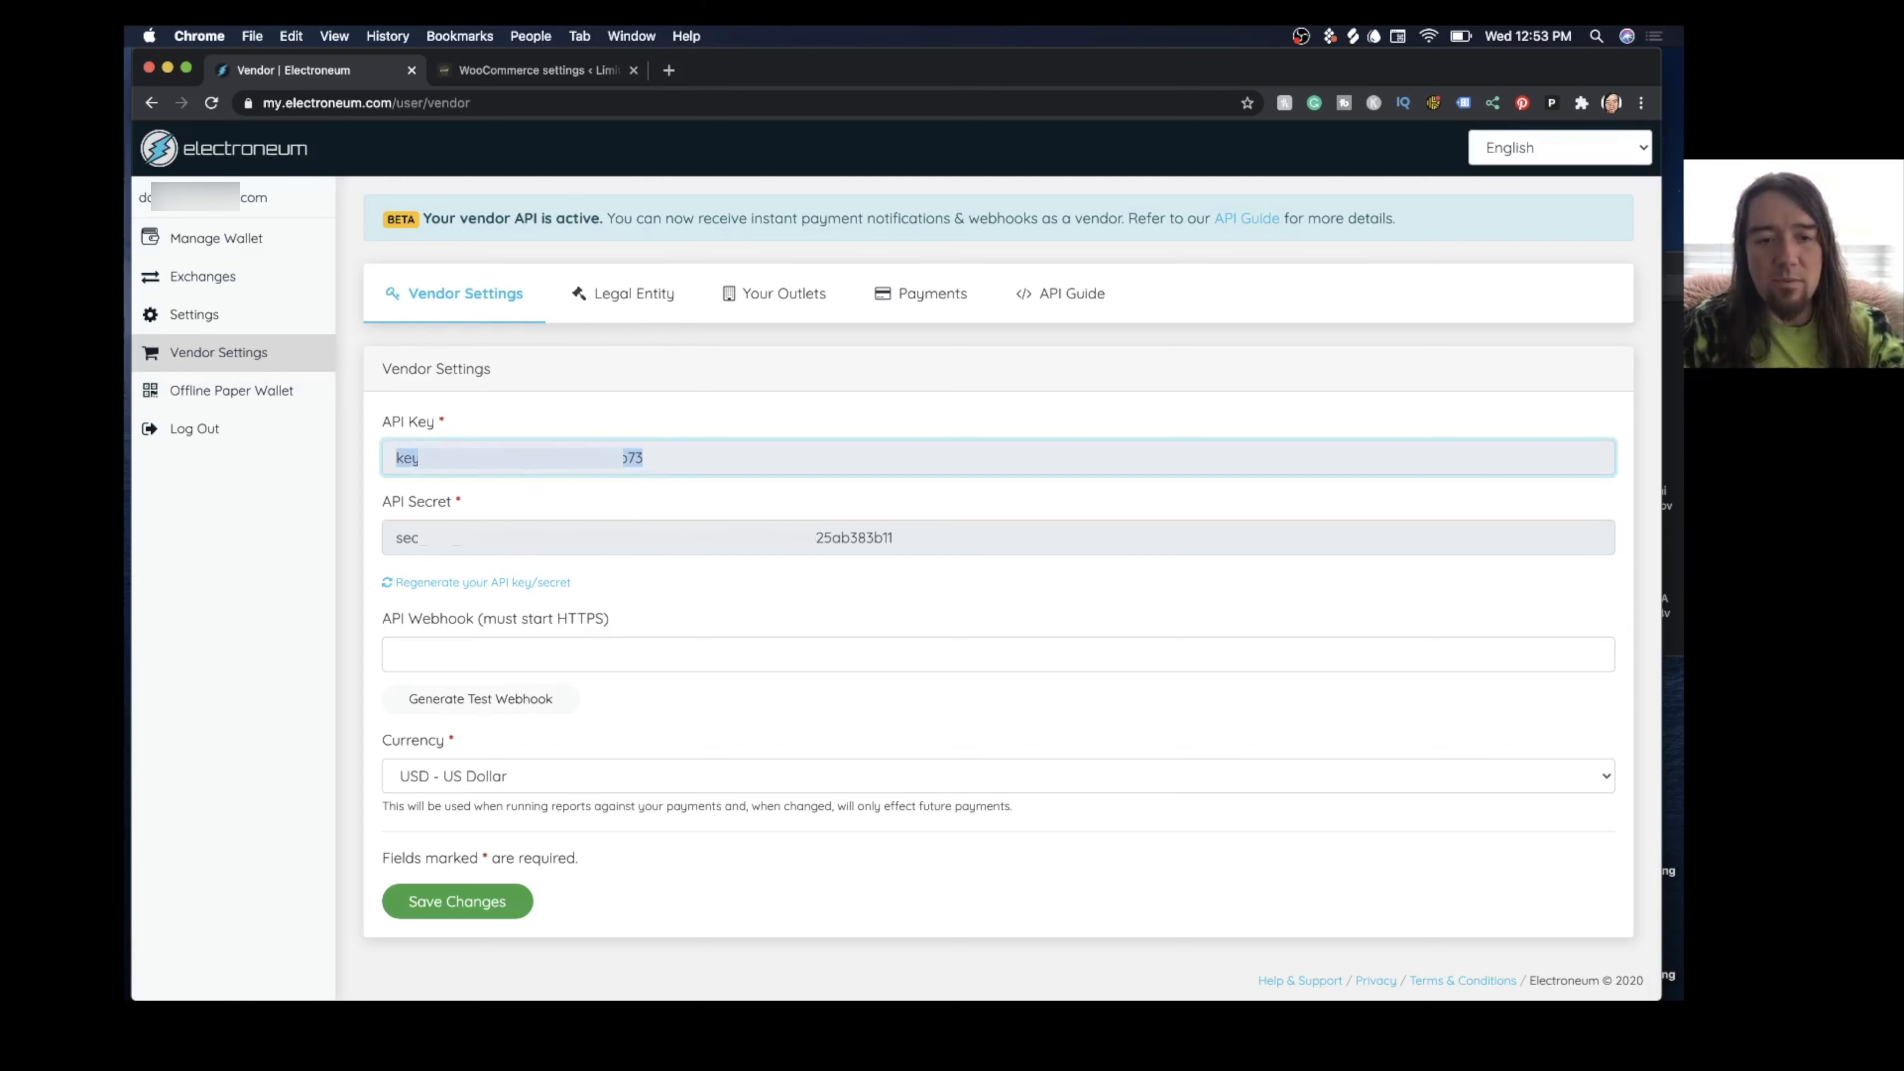
Carry the vendor API key and secret across into the WooCommerce gateway fields, then return to the vendor account
click(535, 69)
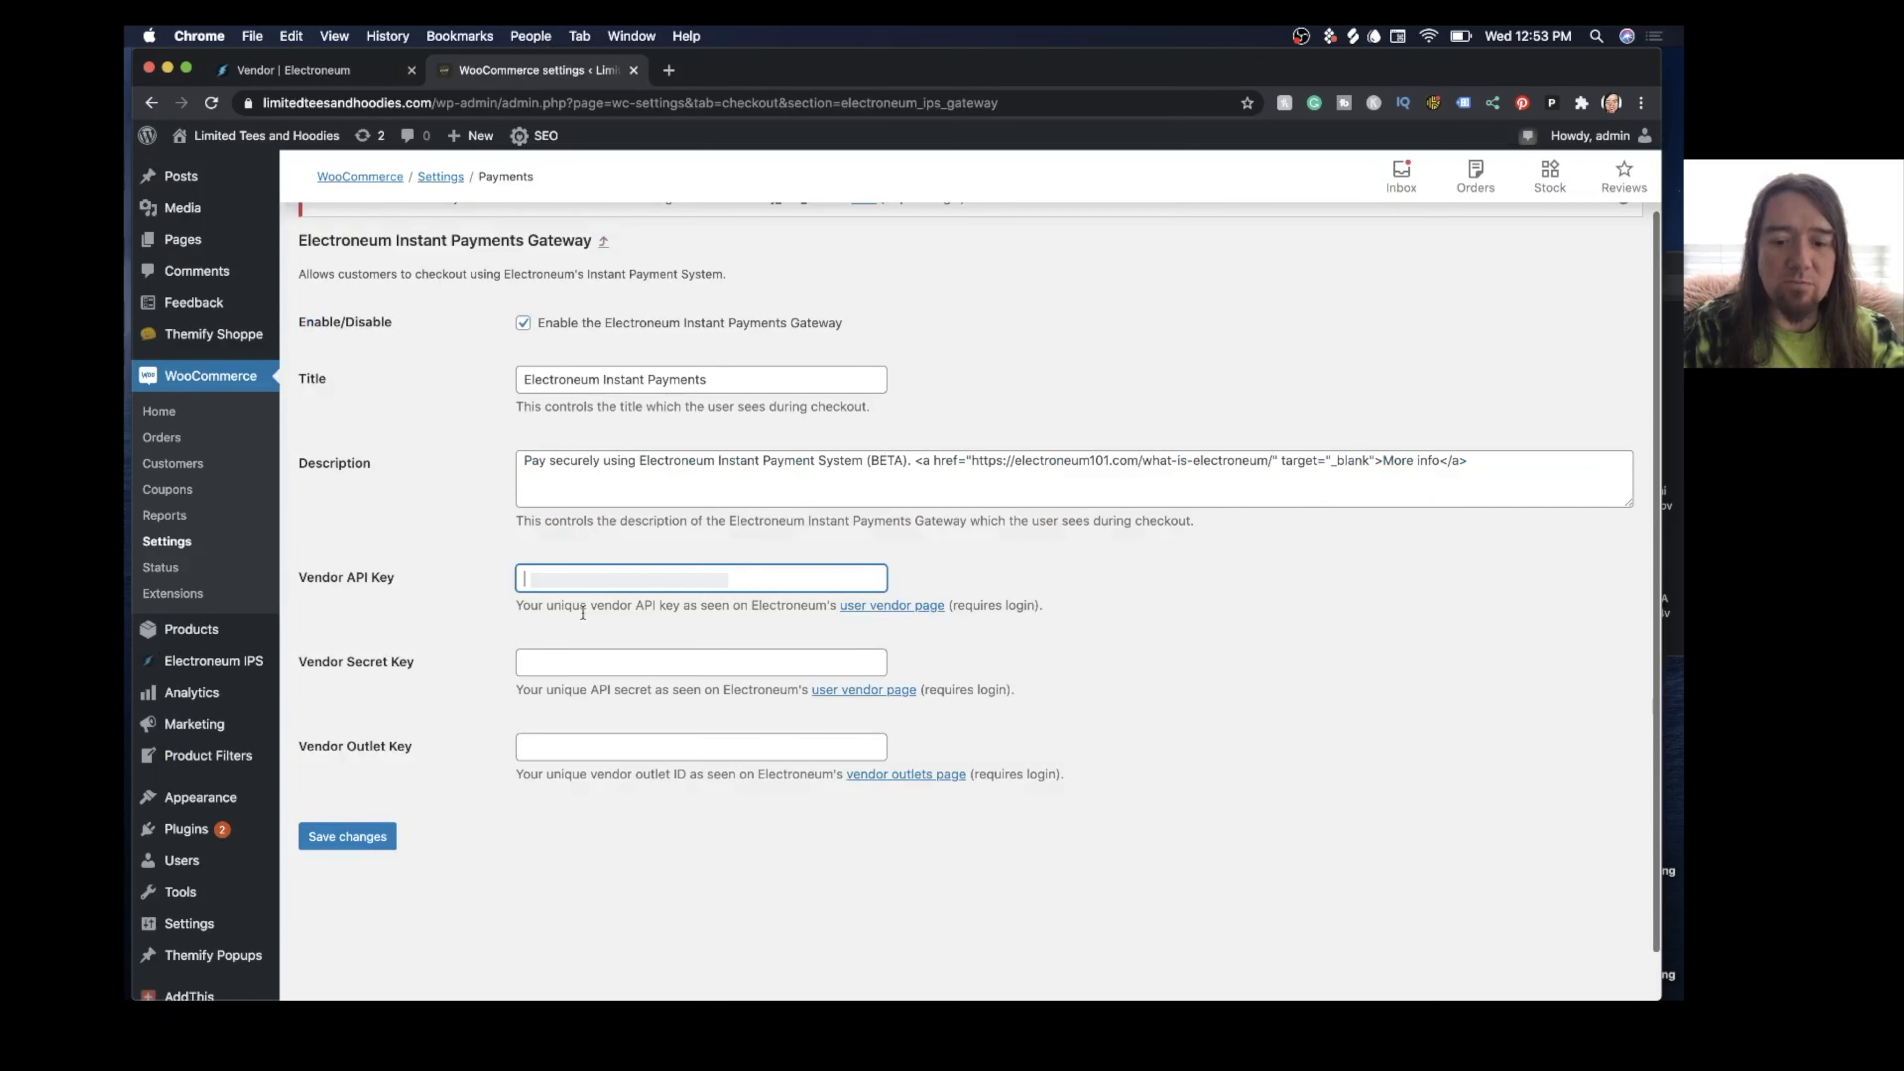
click(280, 70)
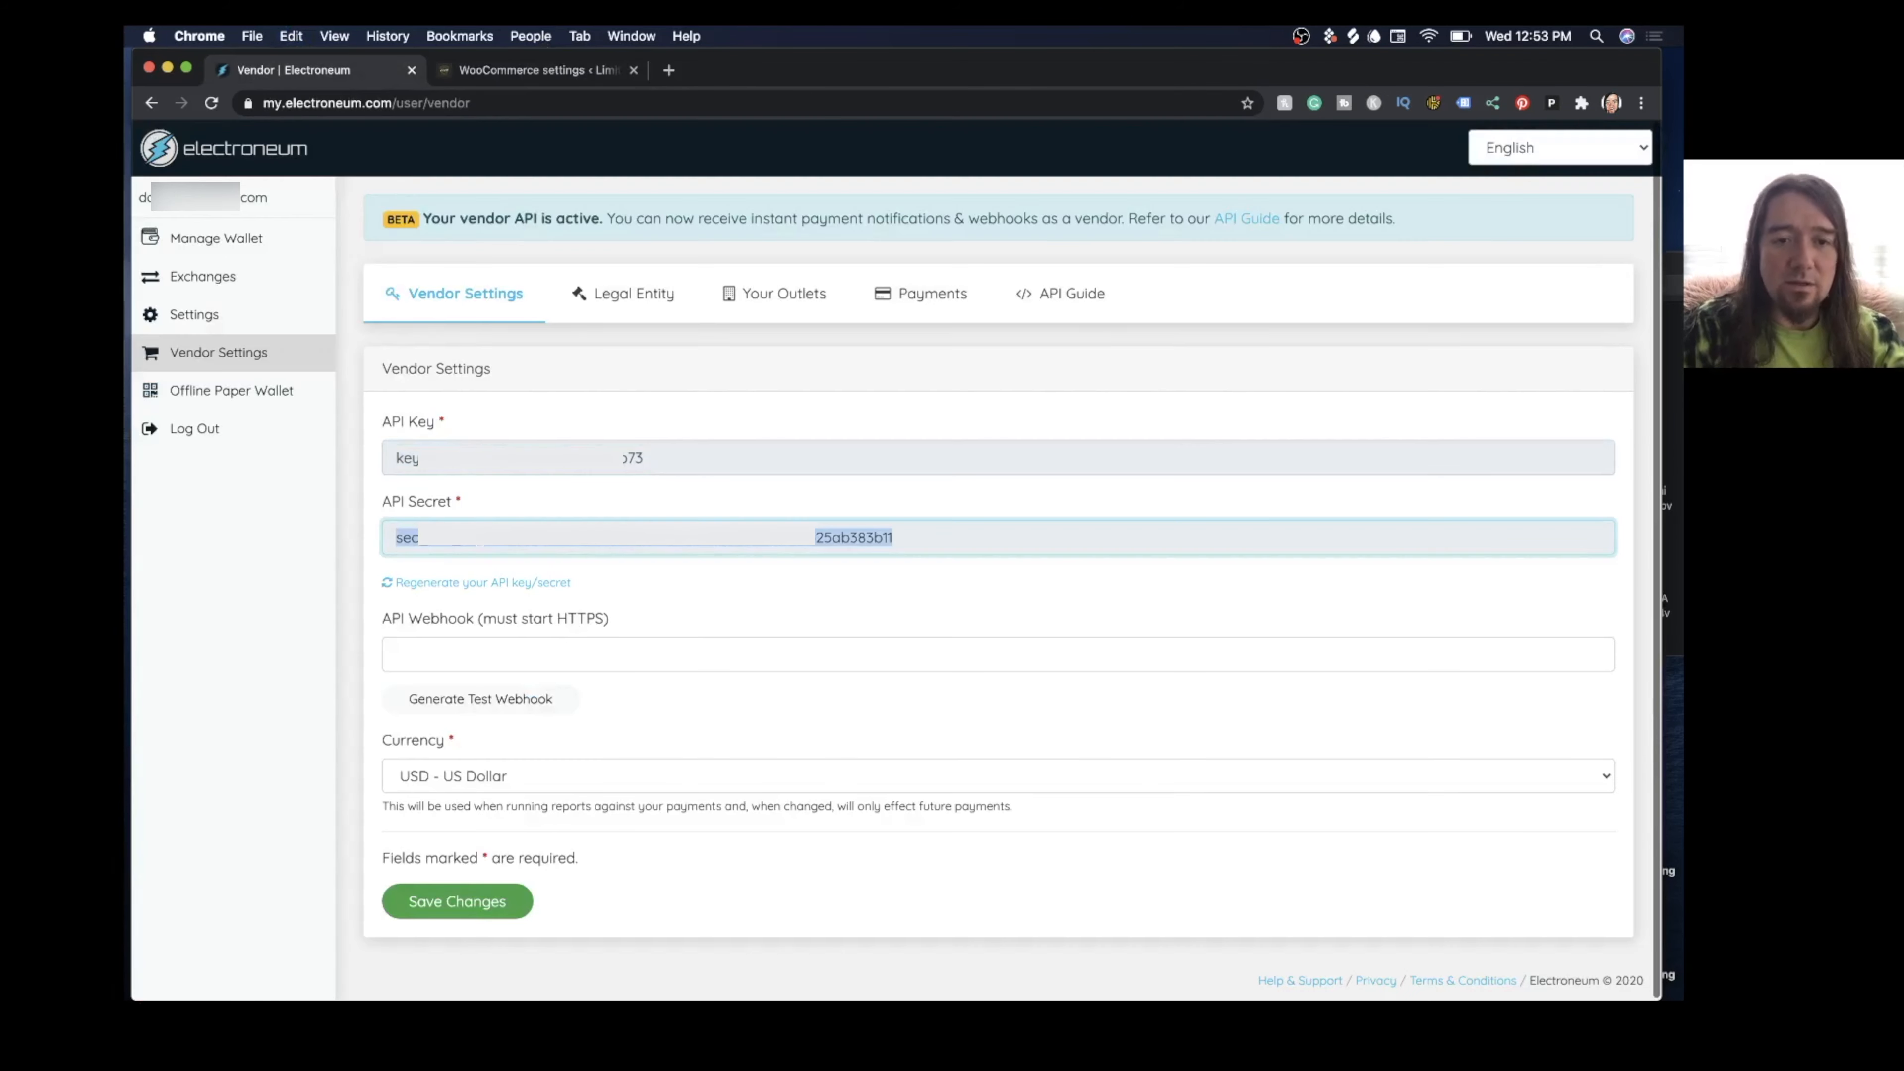
click(535, 69)
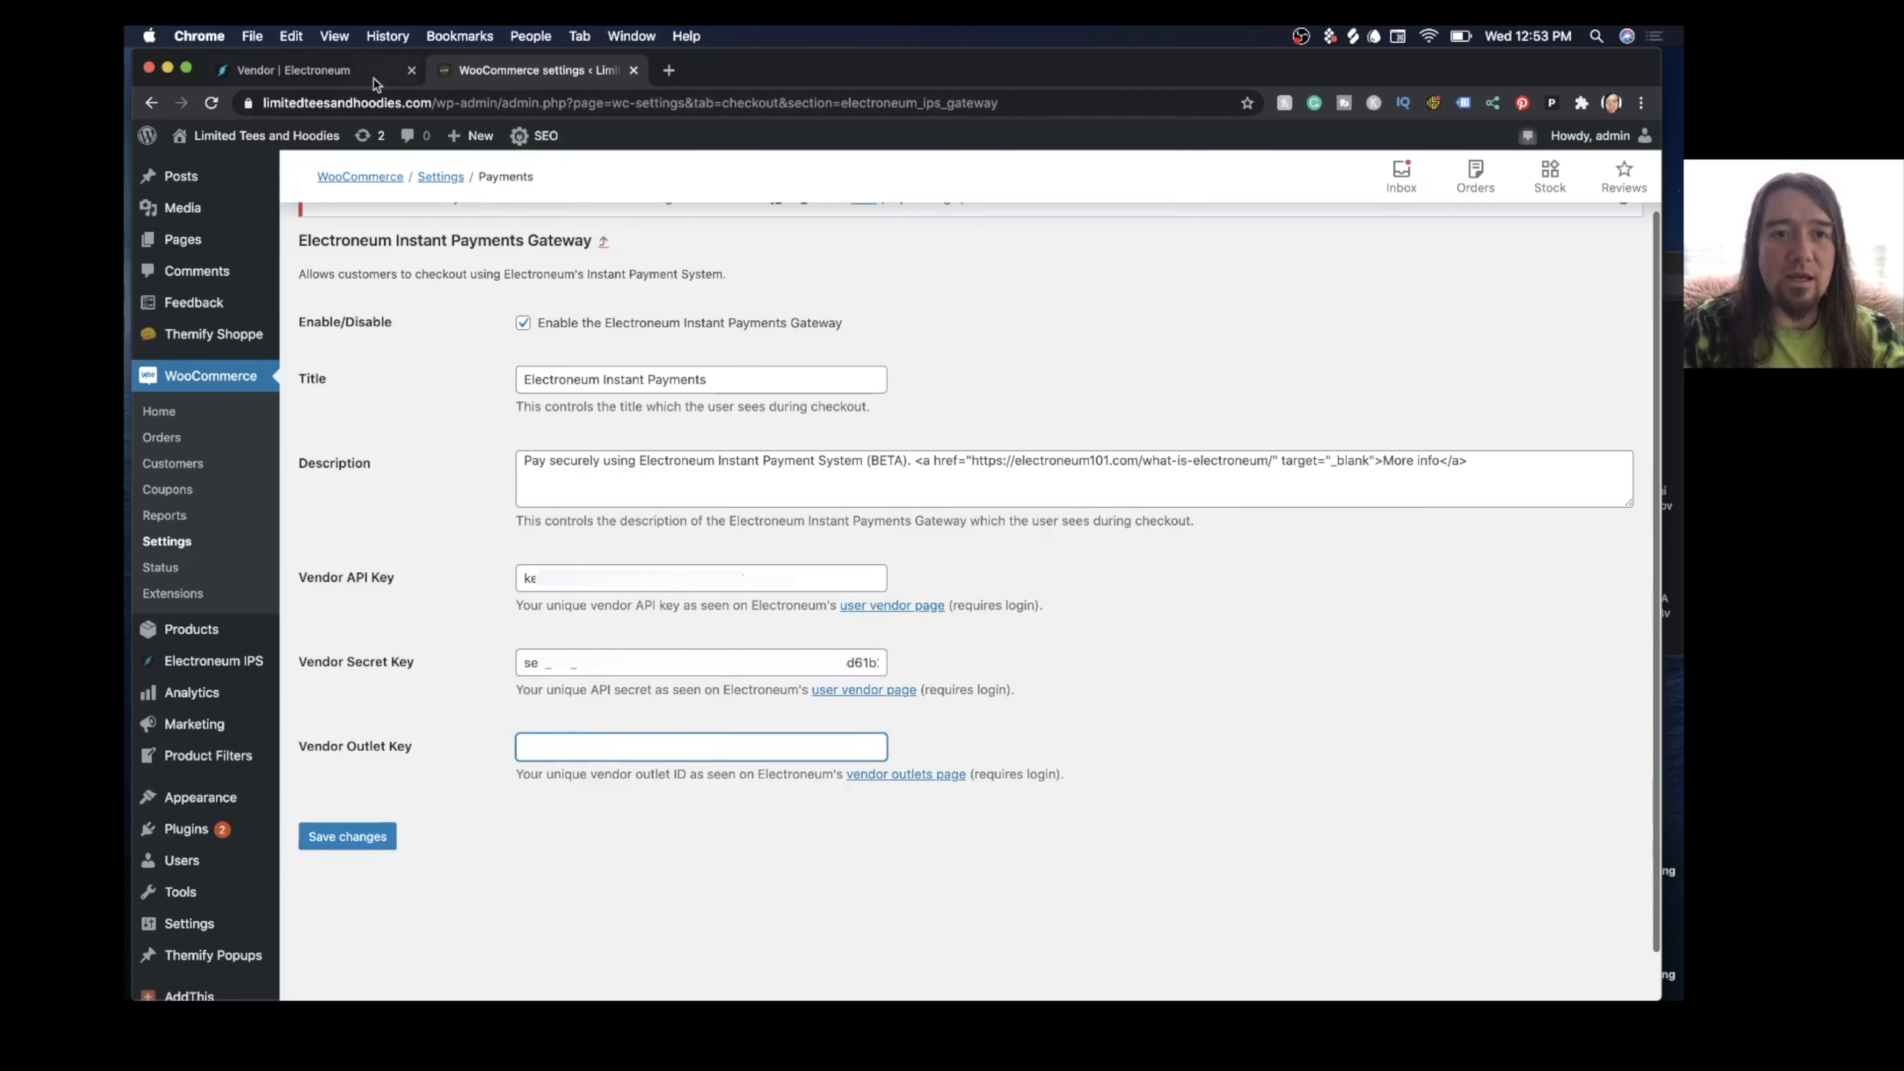
click(304, 69)
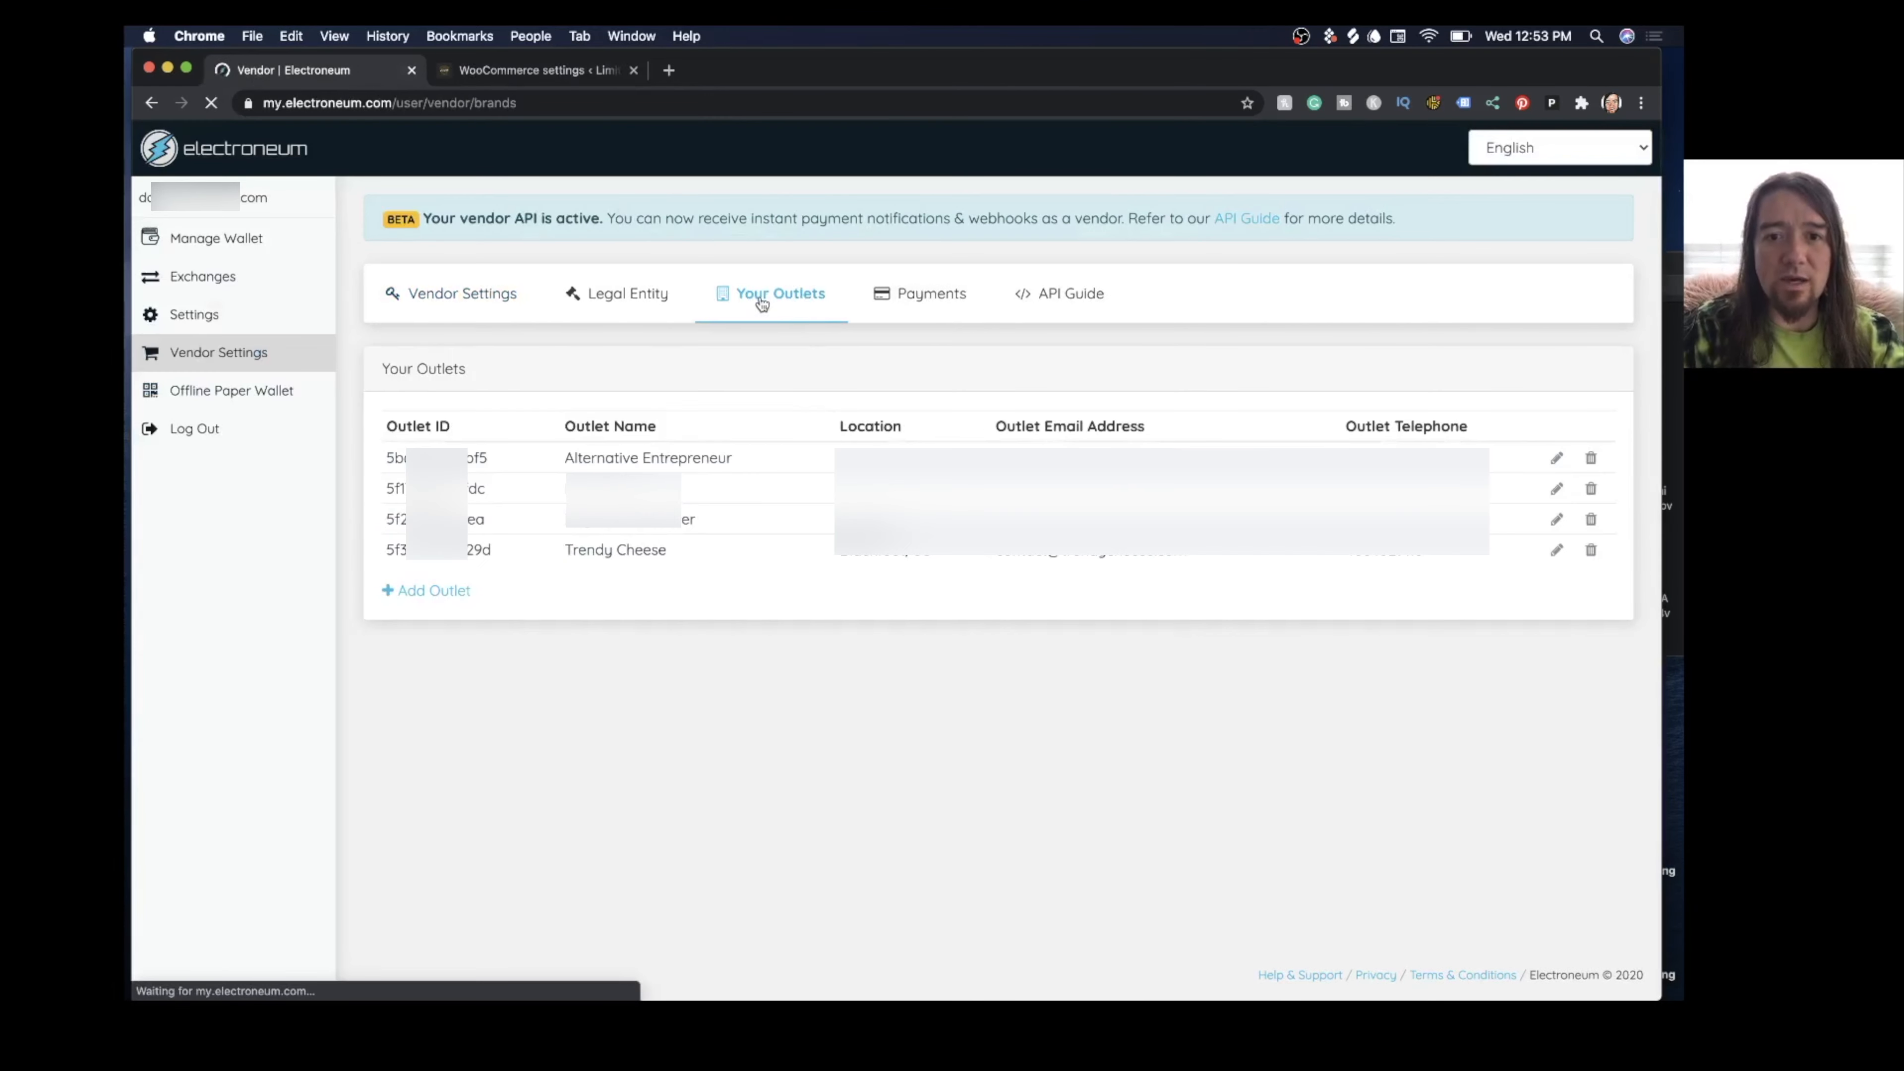
Create a Limited Tees and Hoodies outlet with contact email, website URL and contact name
click(426, 590)
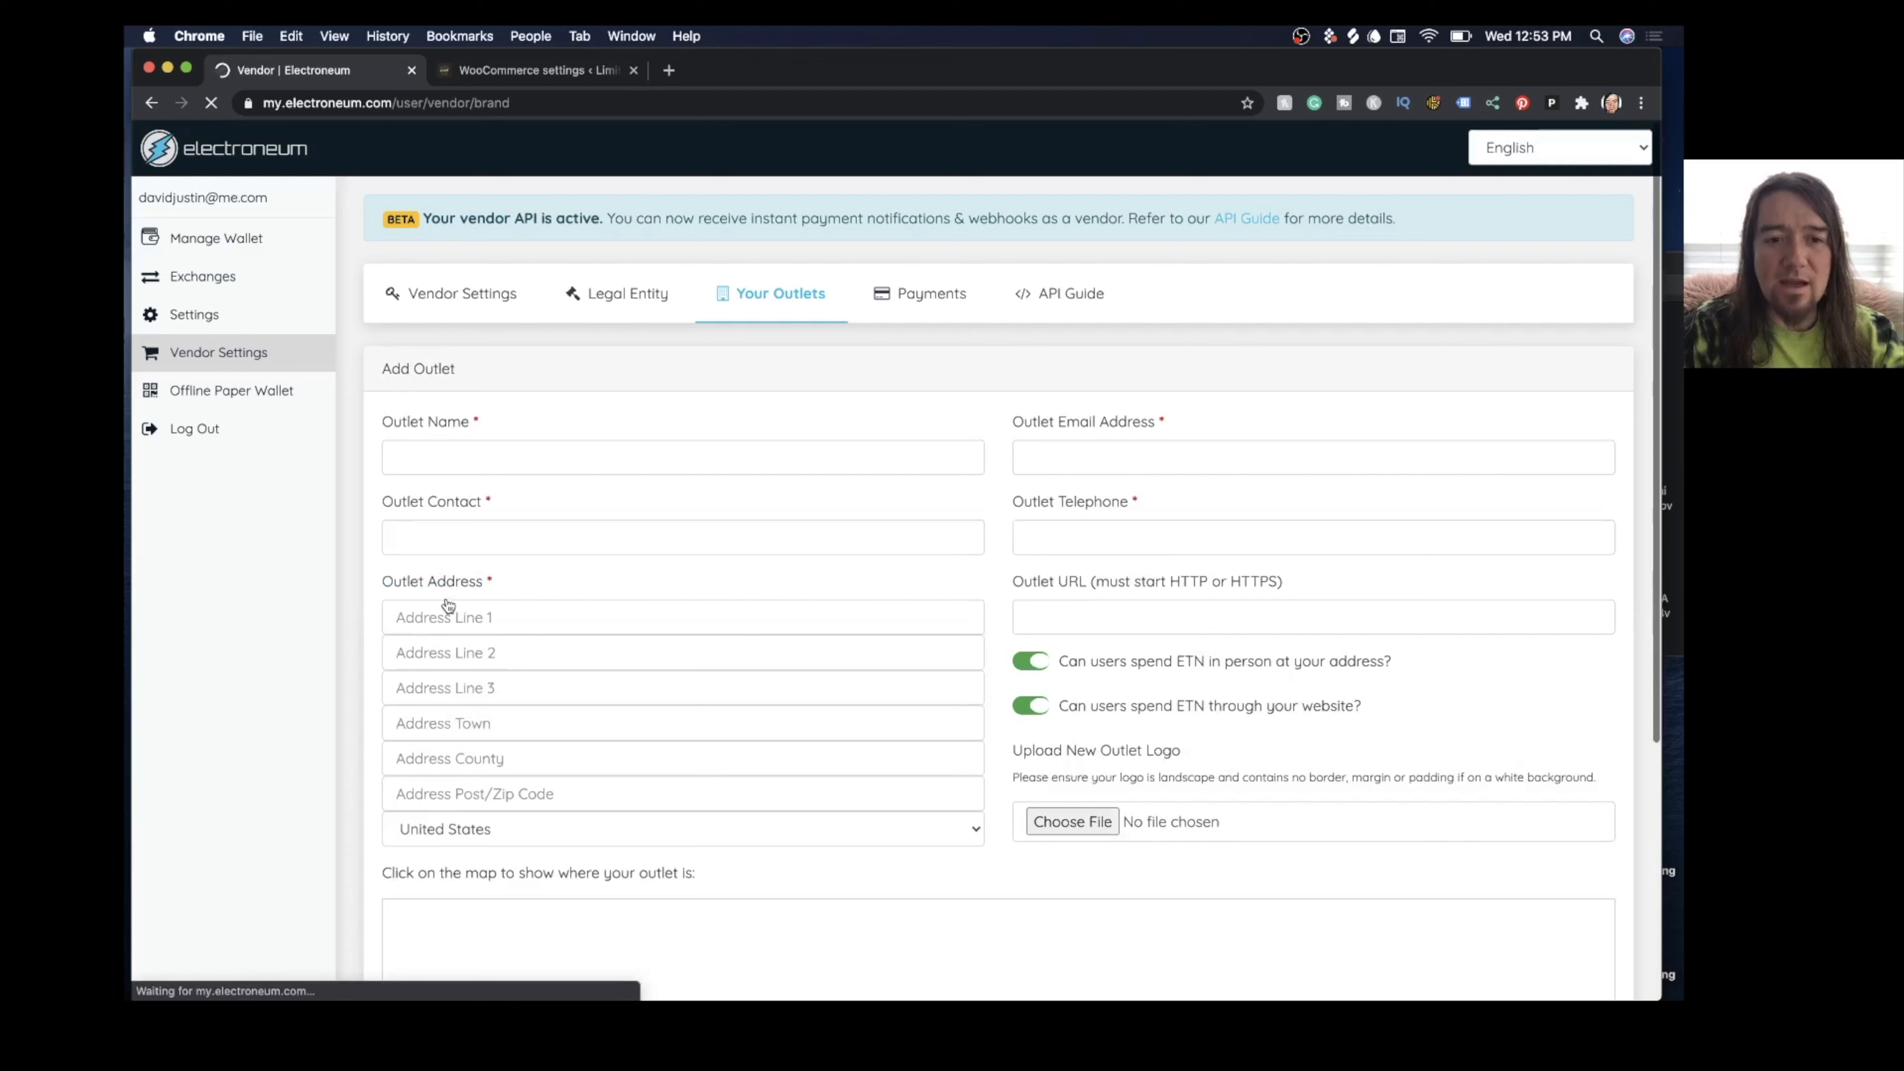
click(682, 456)
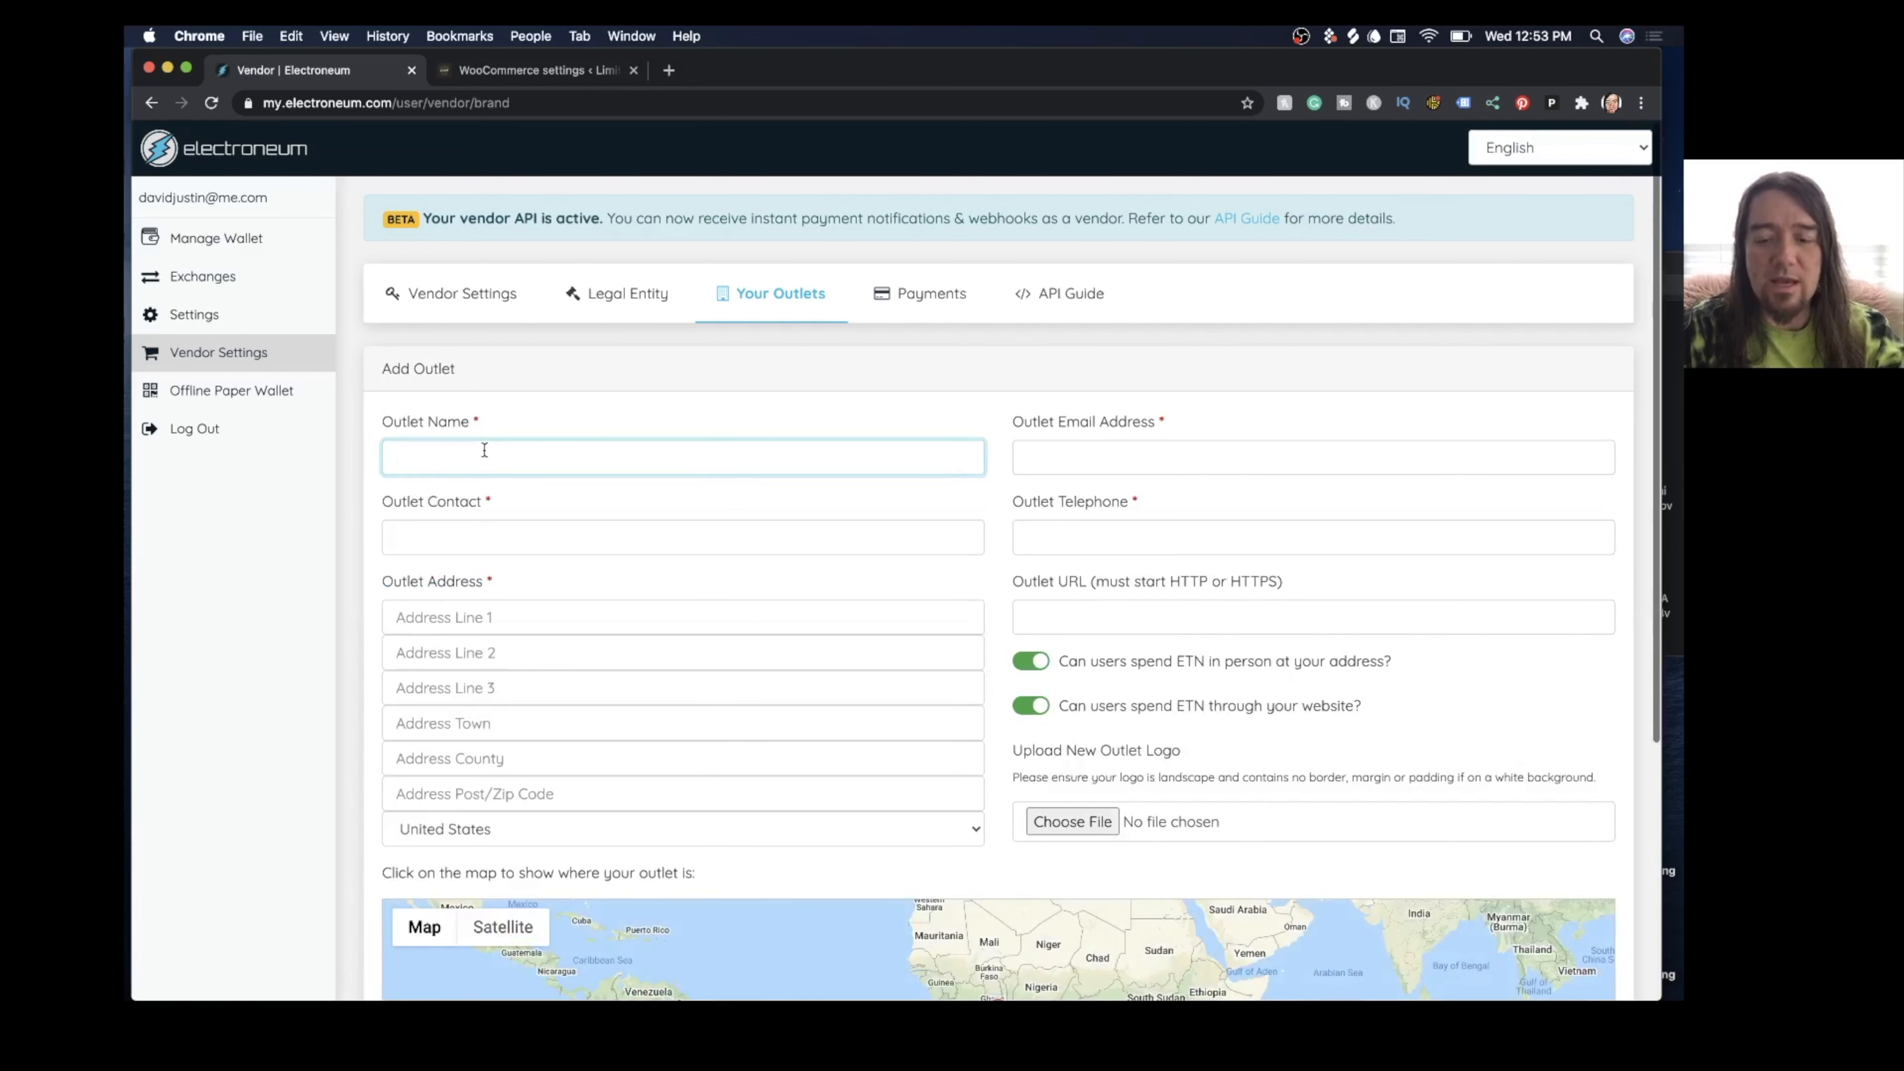
text(Limited Tees)
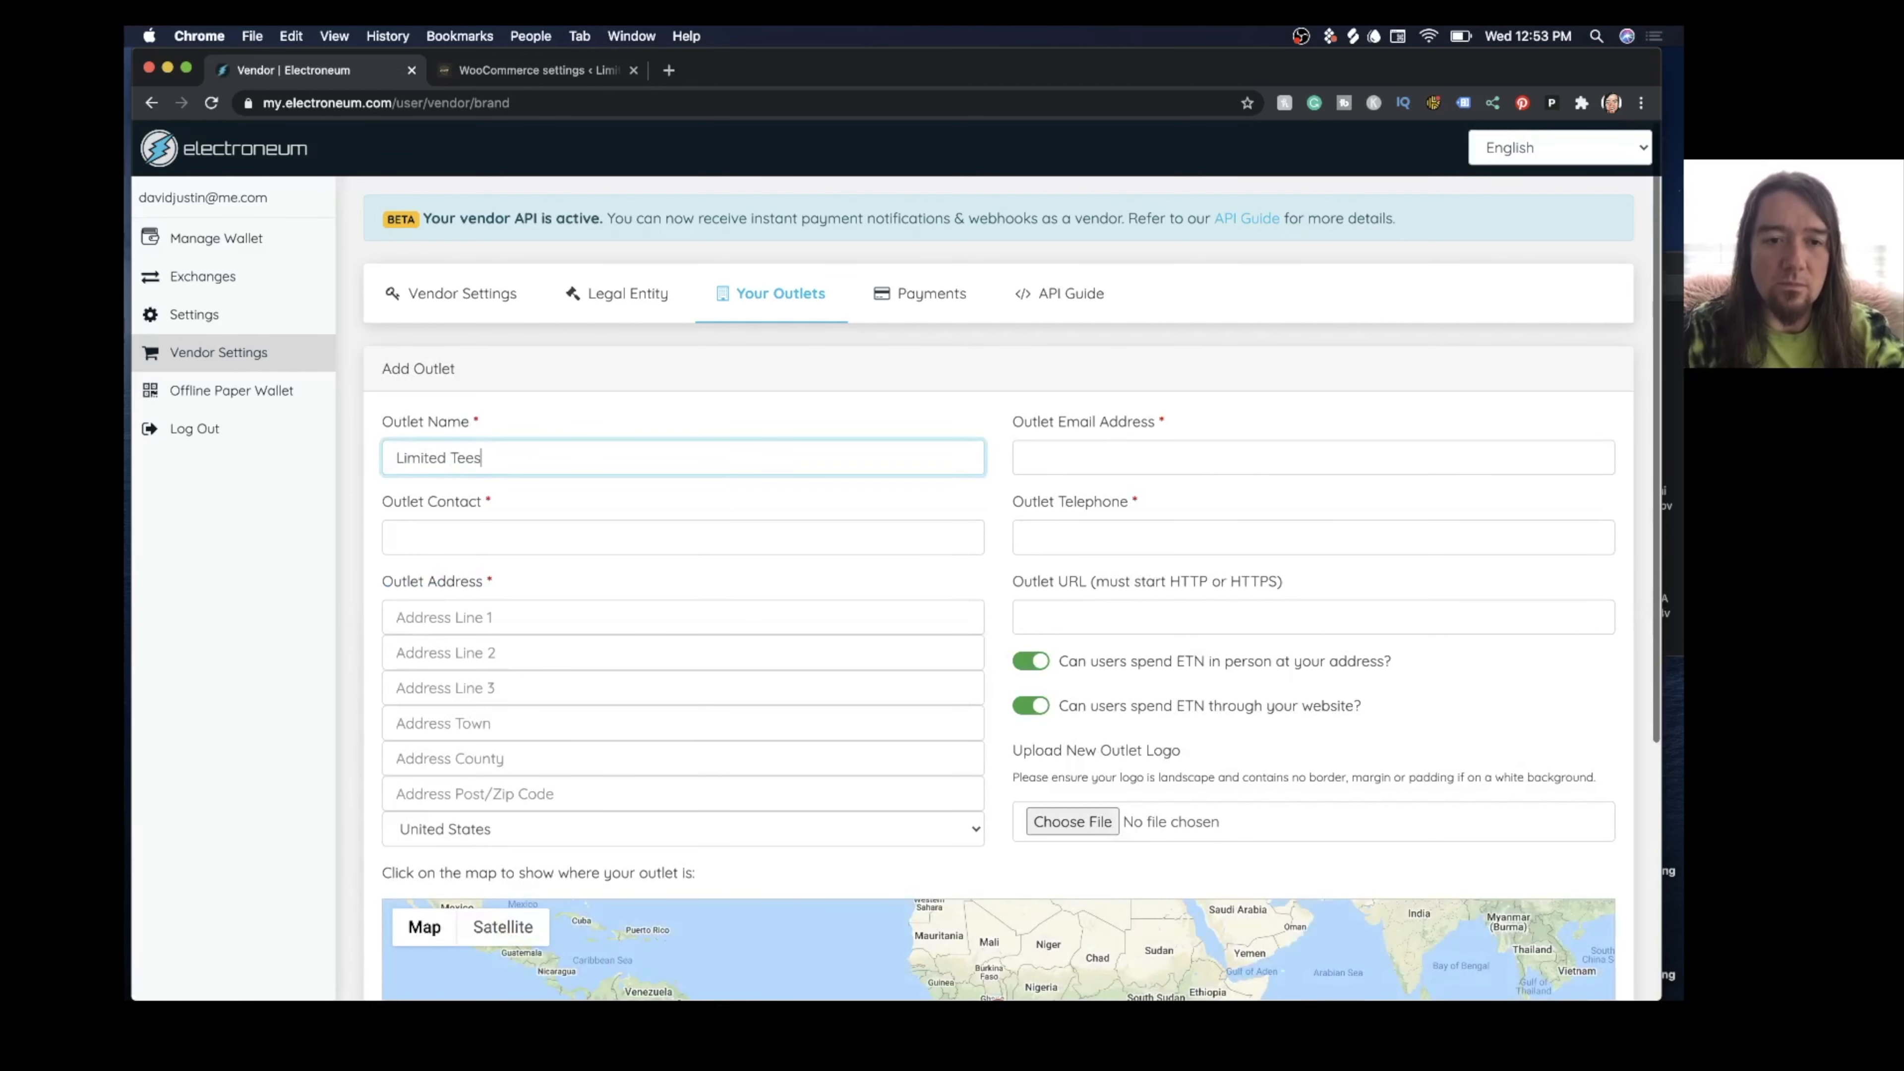
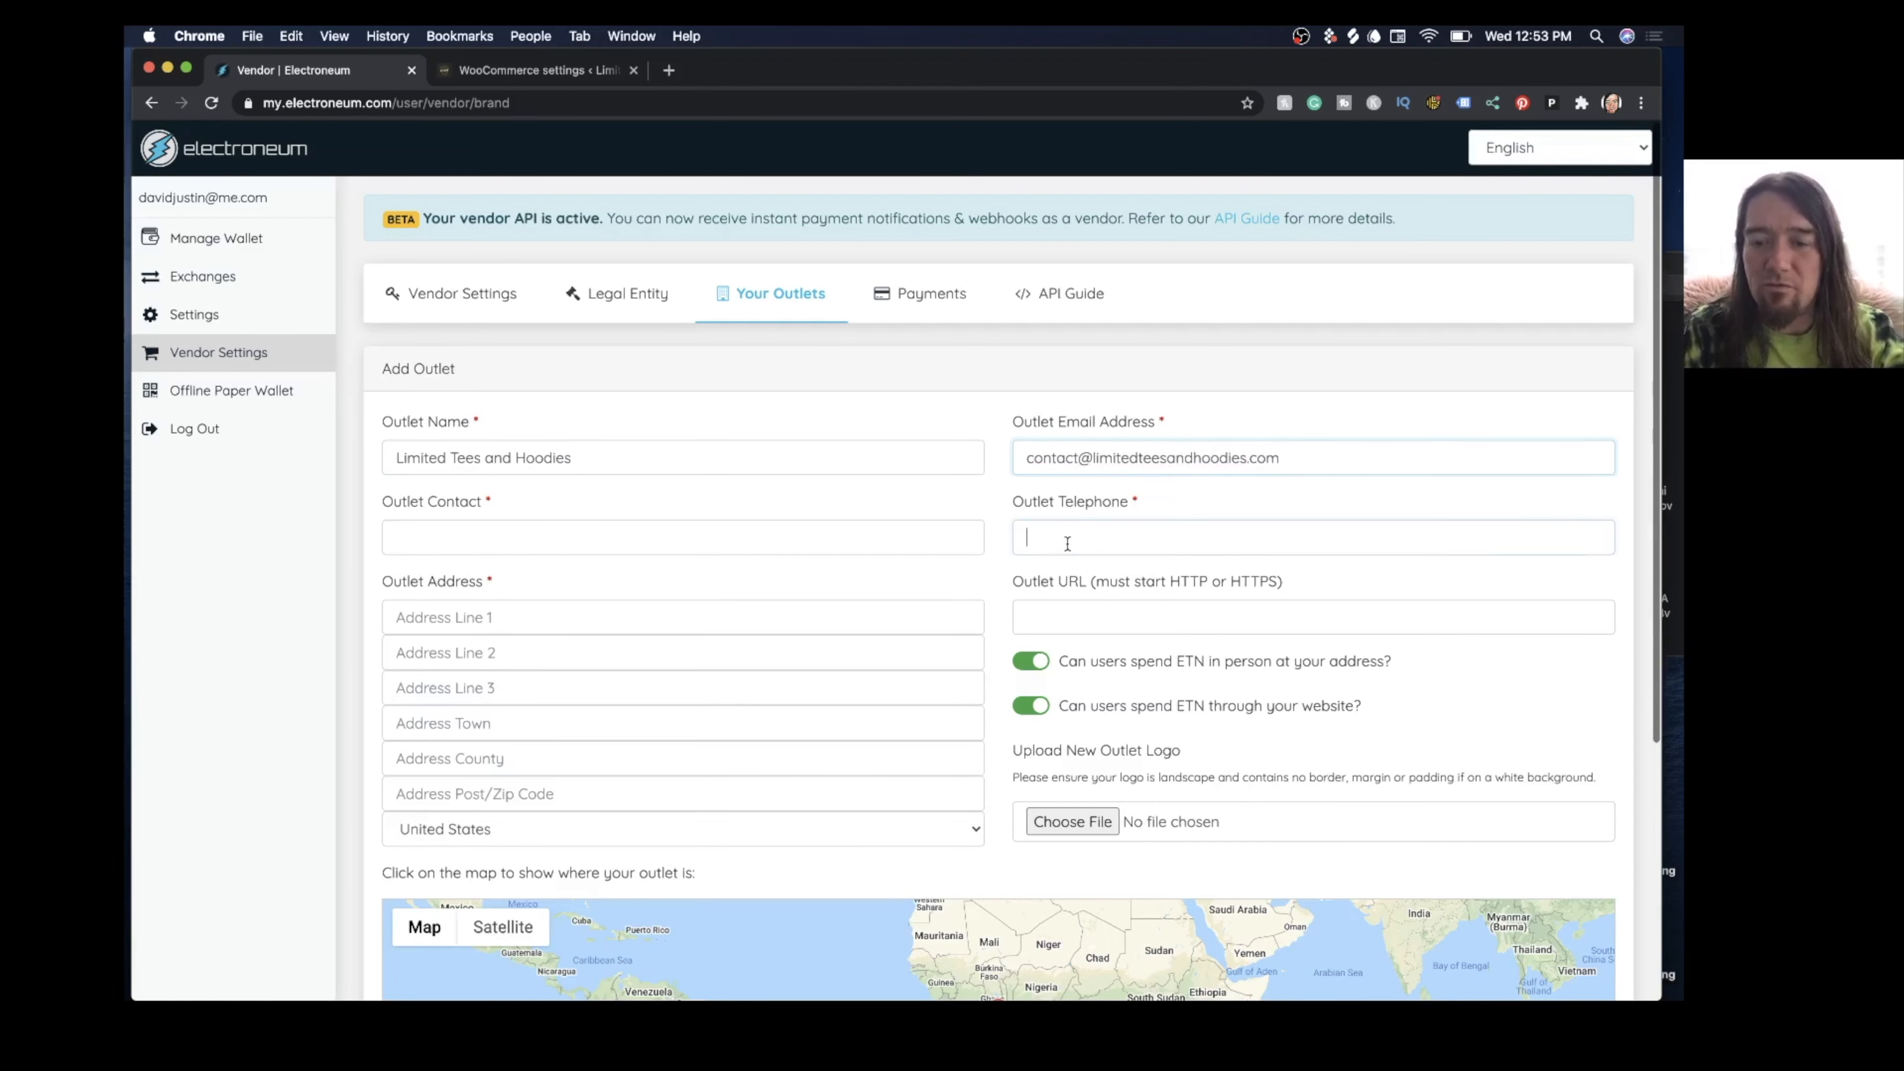
text(http)
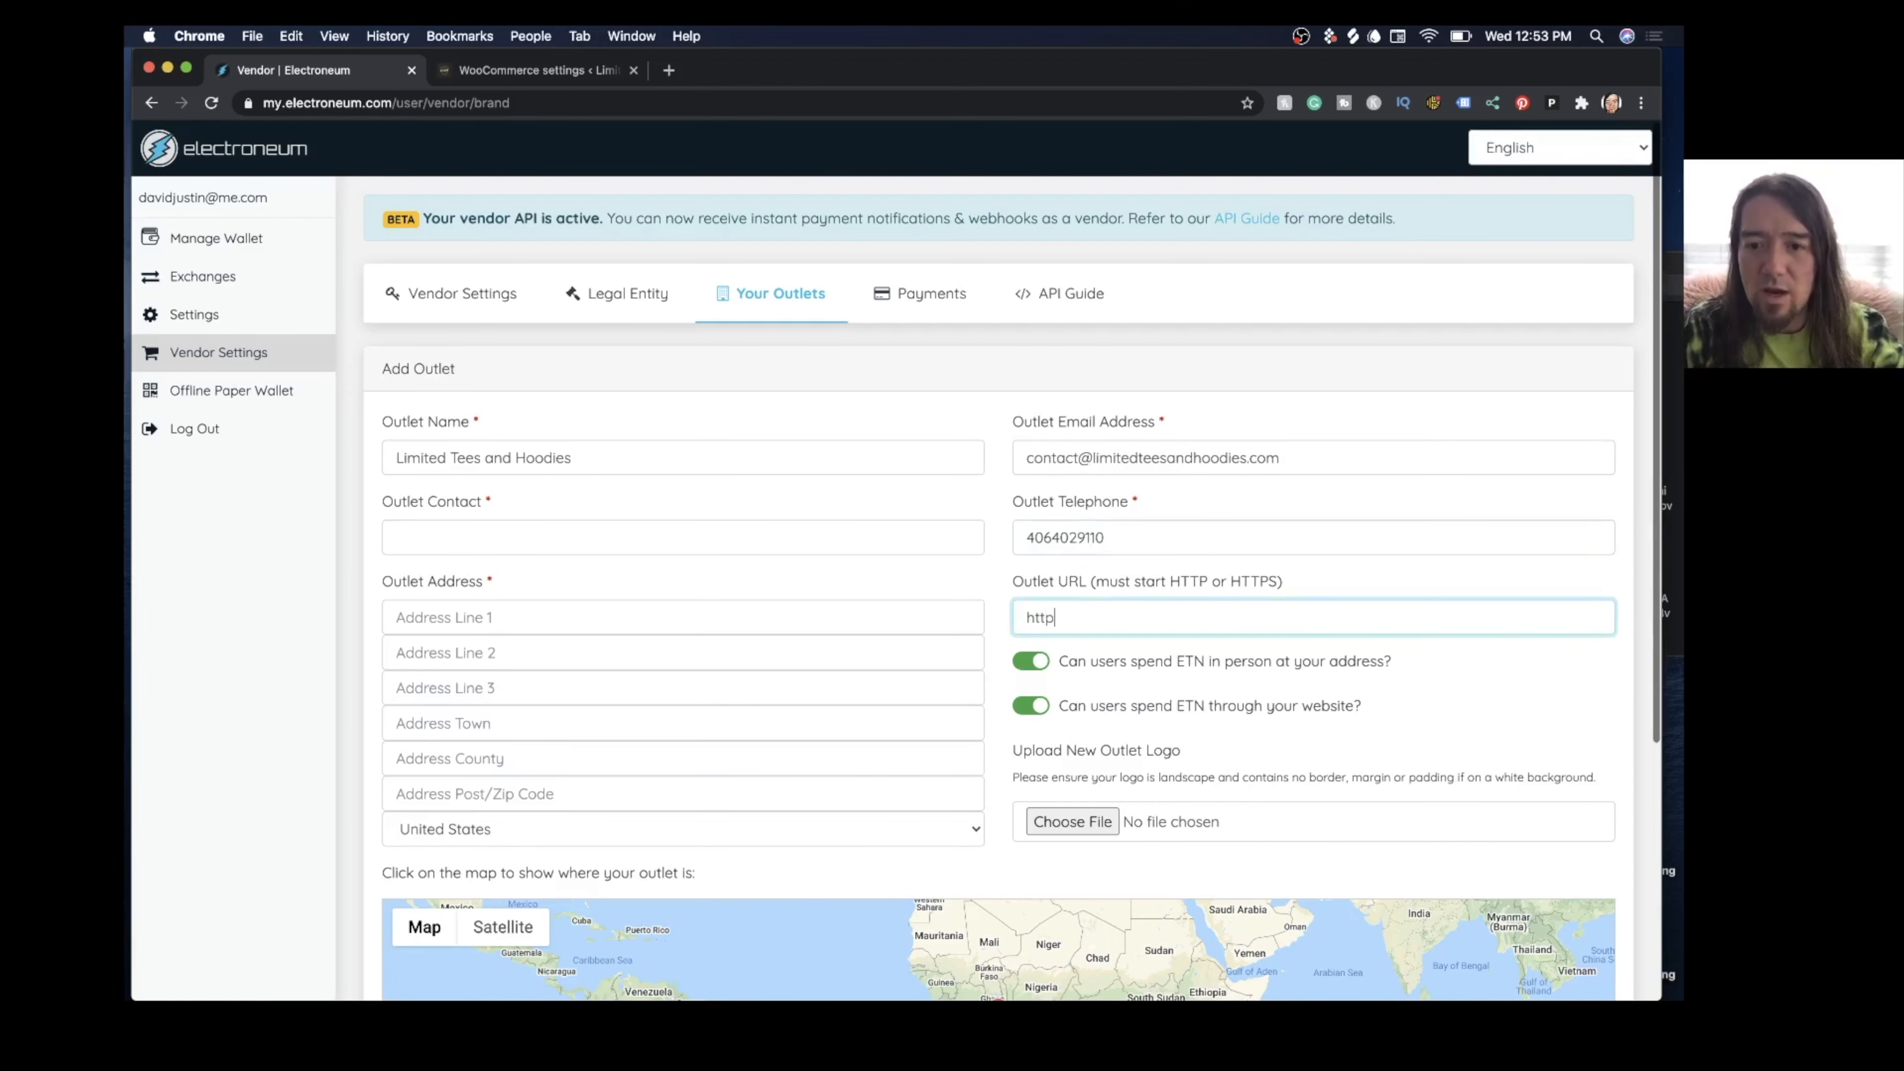
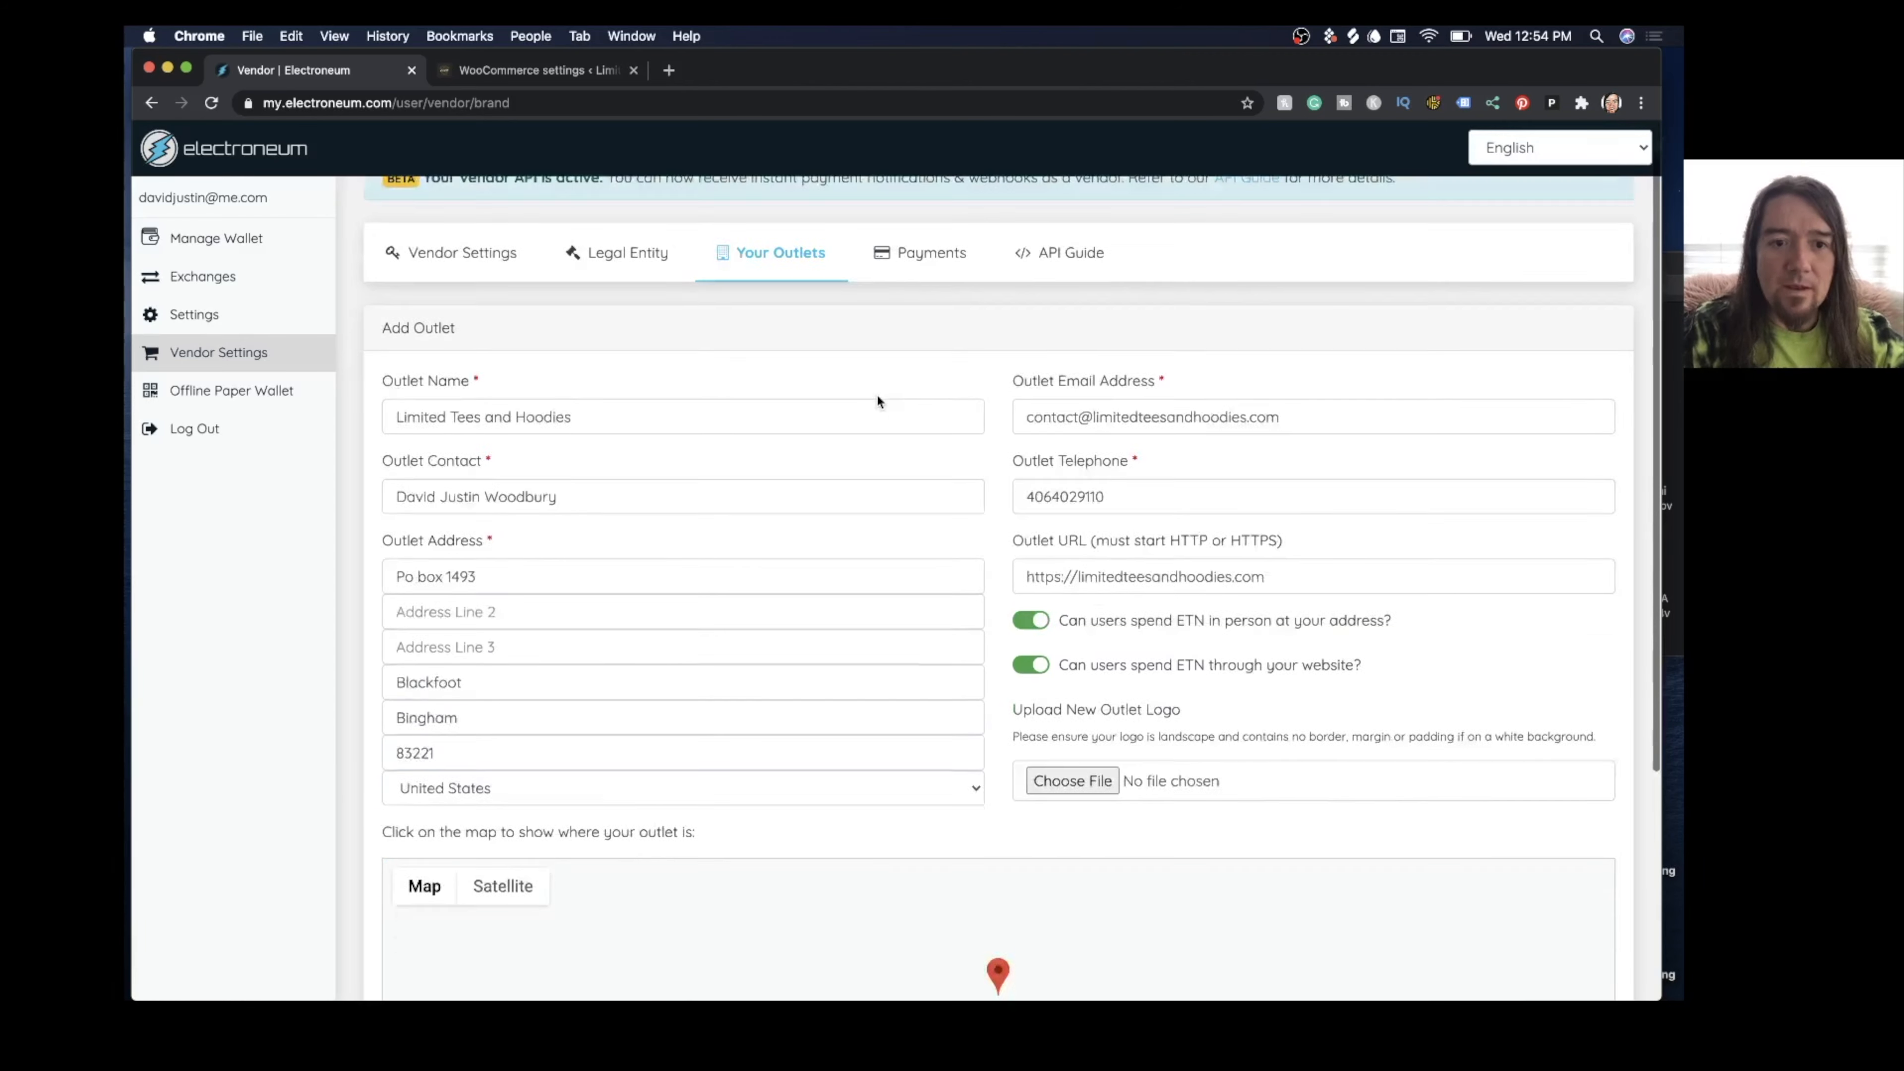
Finish the outlet's Blackfoot address details and save the new outlet
scroll(down, 3)
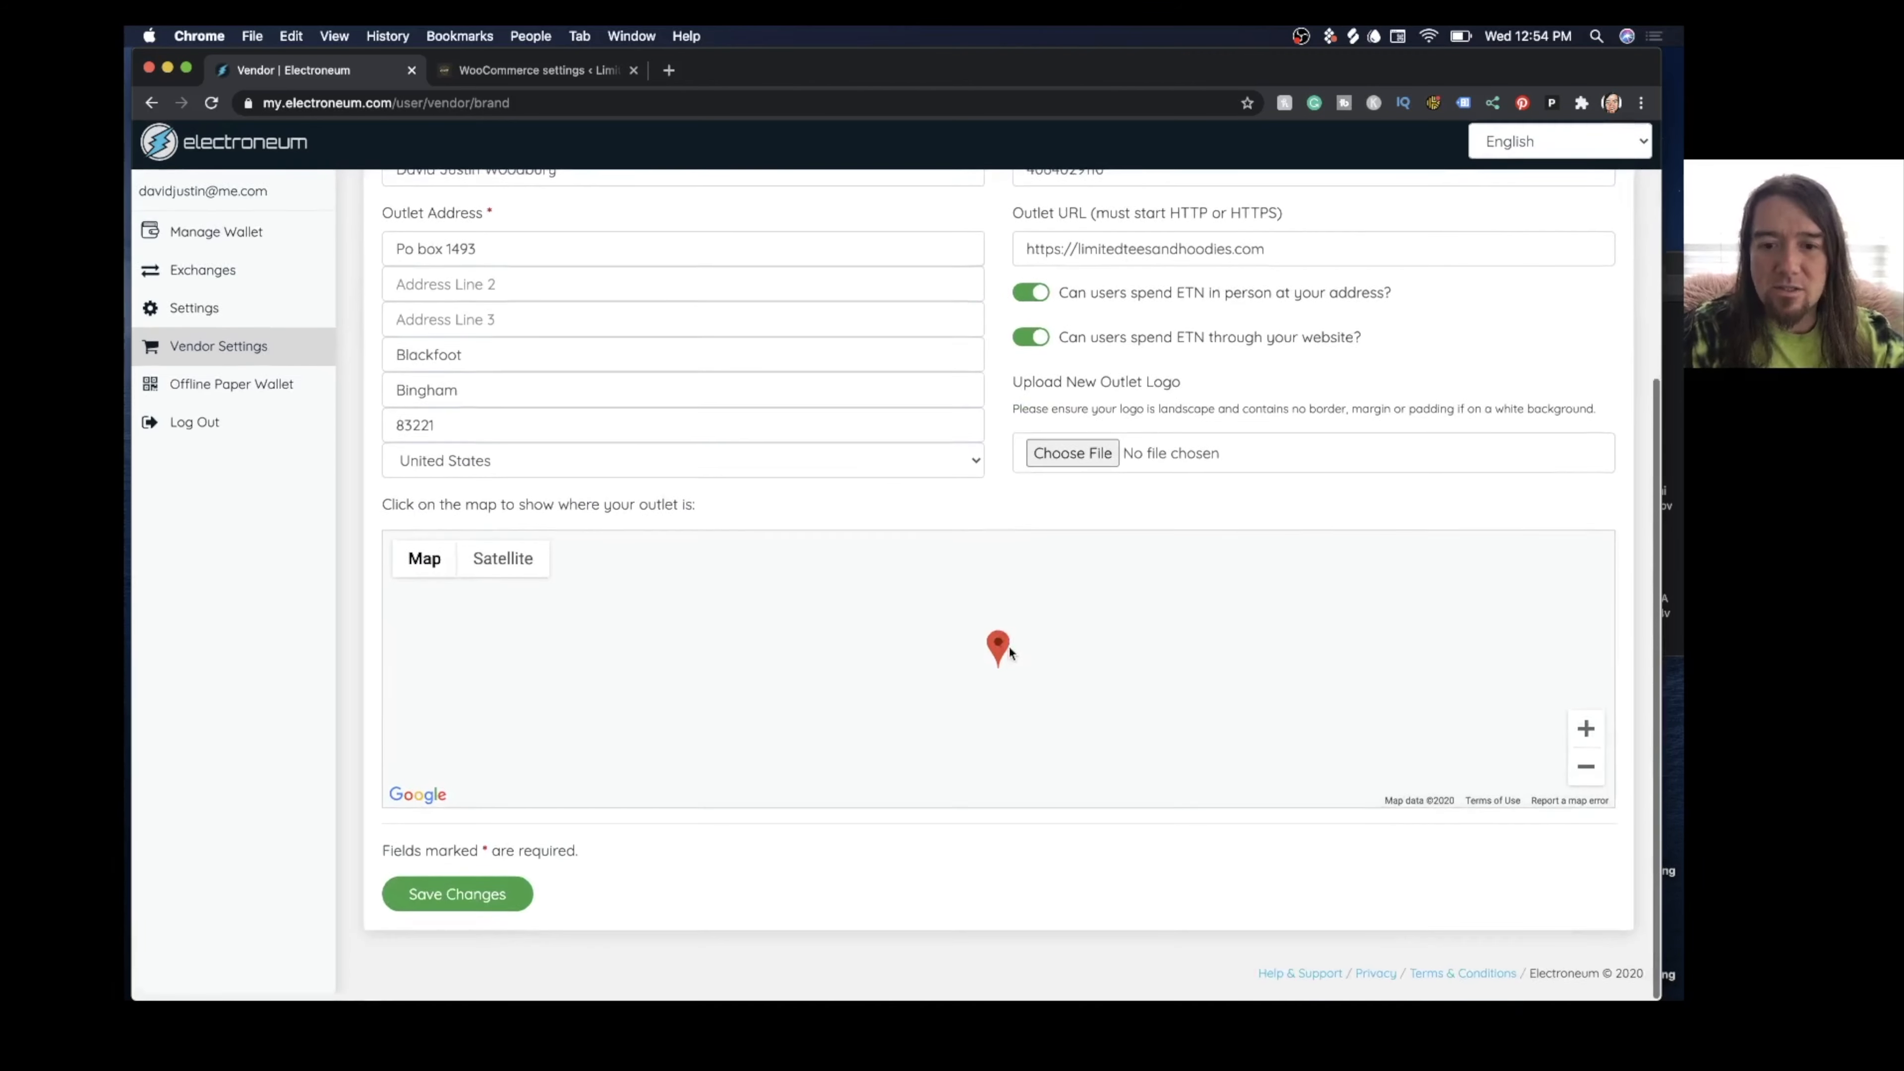
click(456, 893)
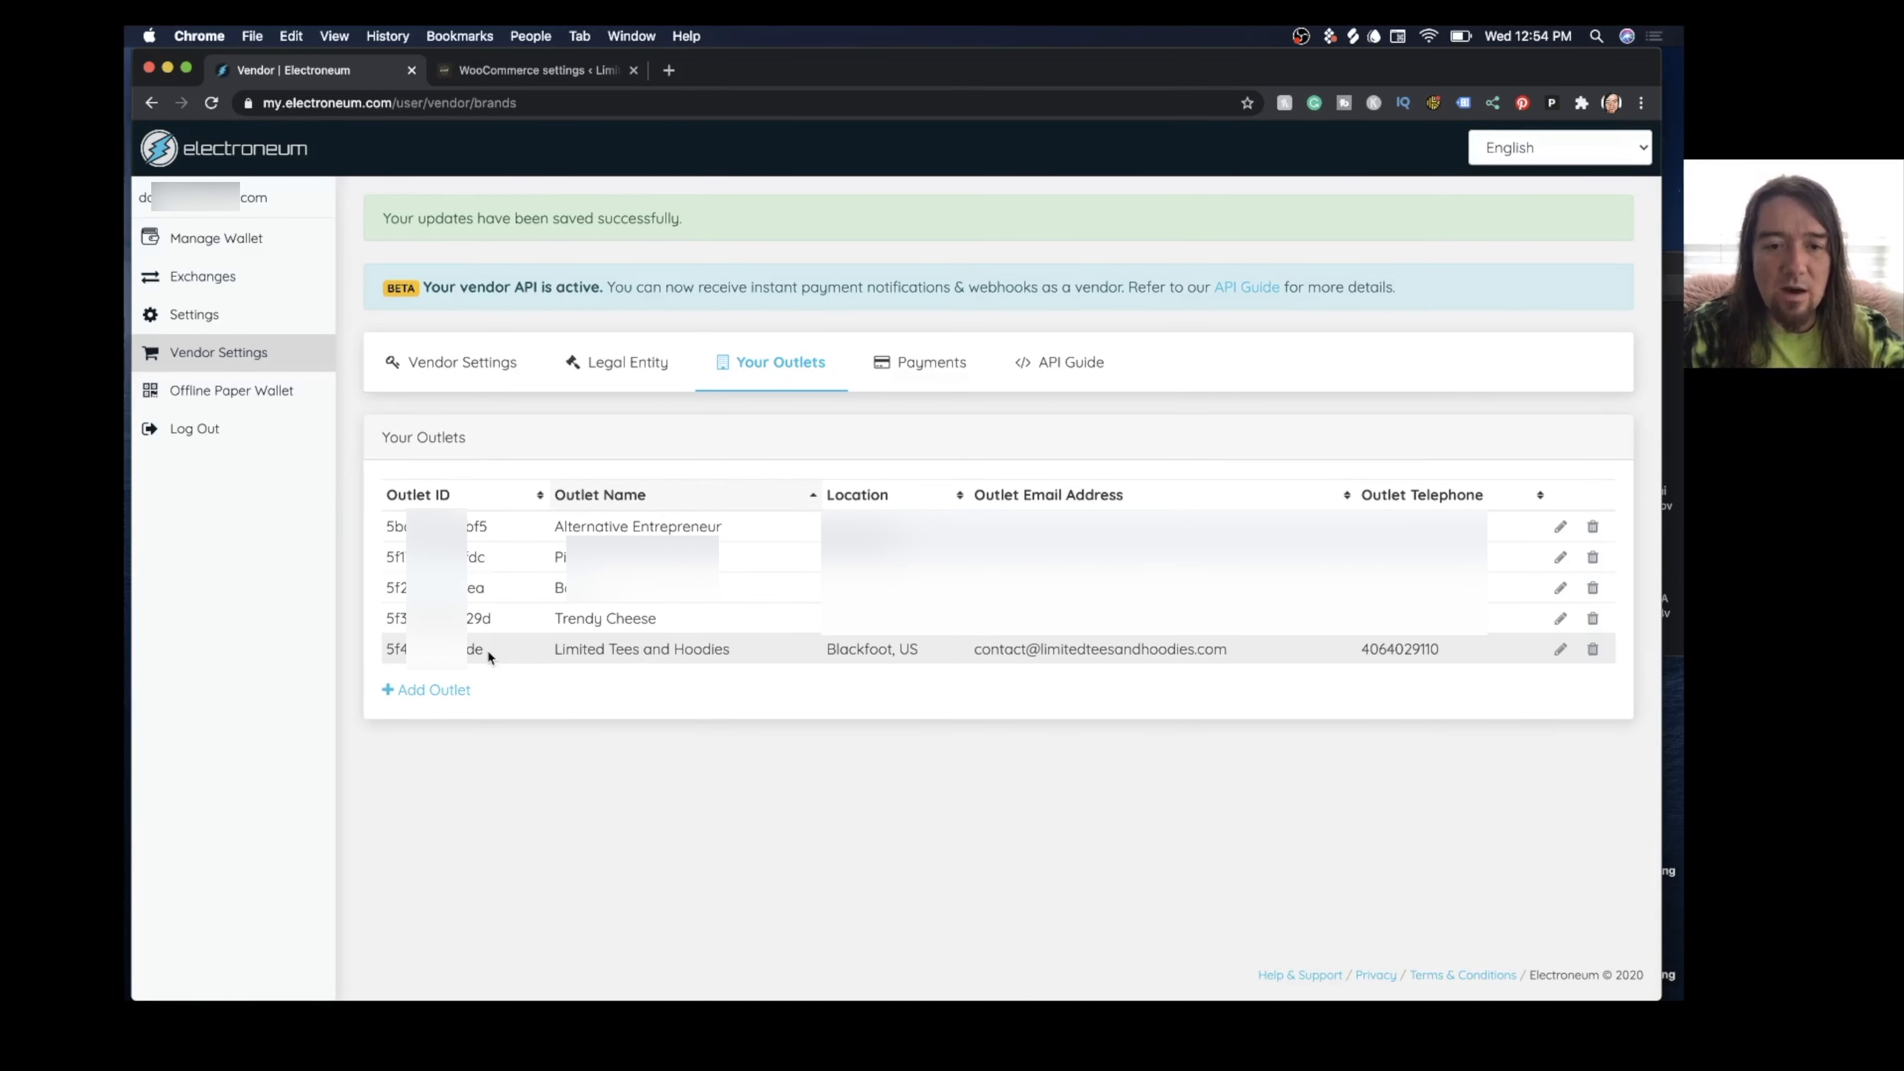
Enter the new outlet ID as the Vendor Outlet Key and save the Electroneum gateway settings
double_click(395, 649)
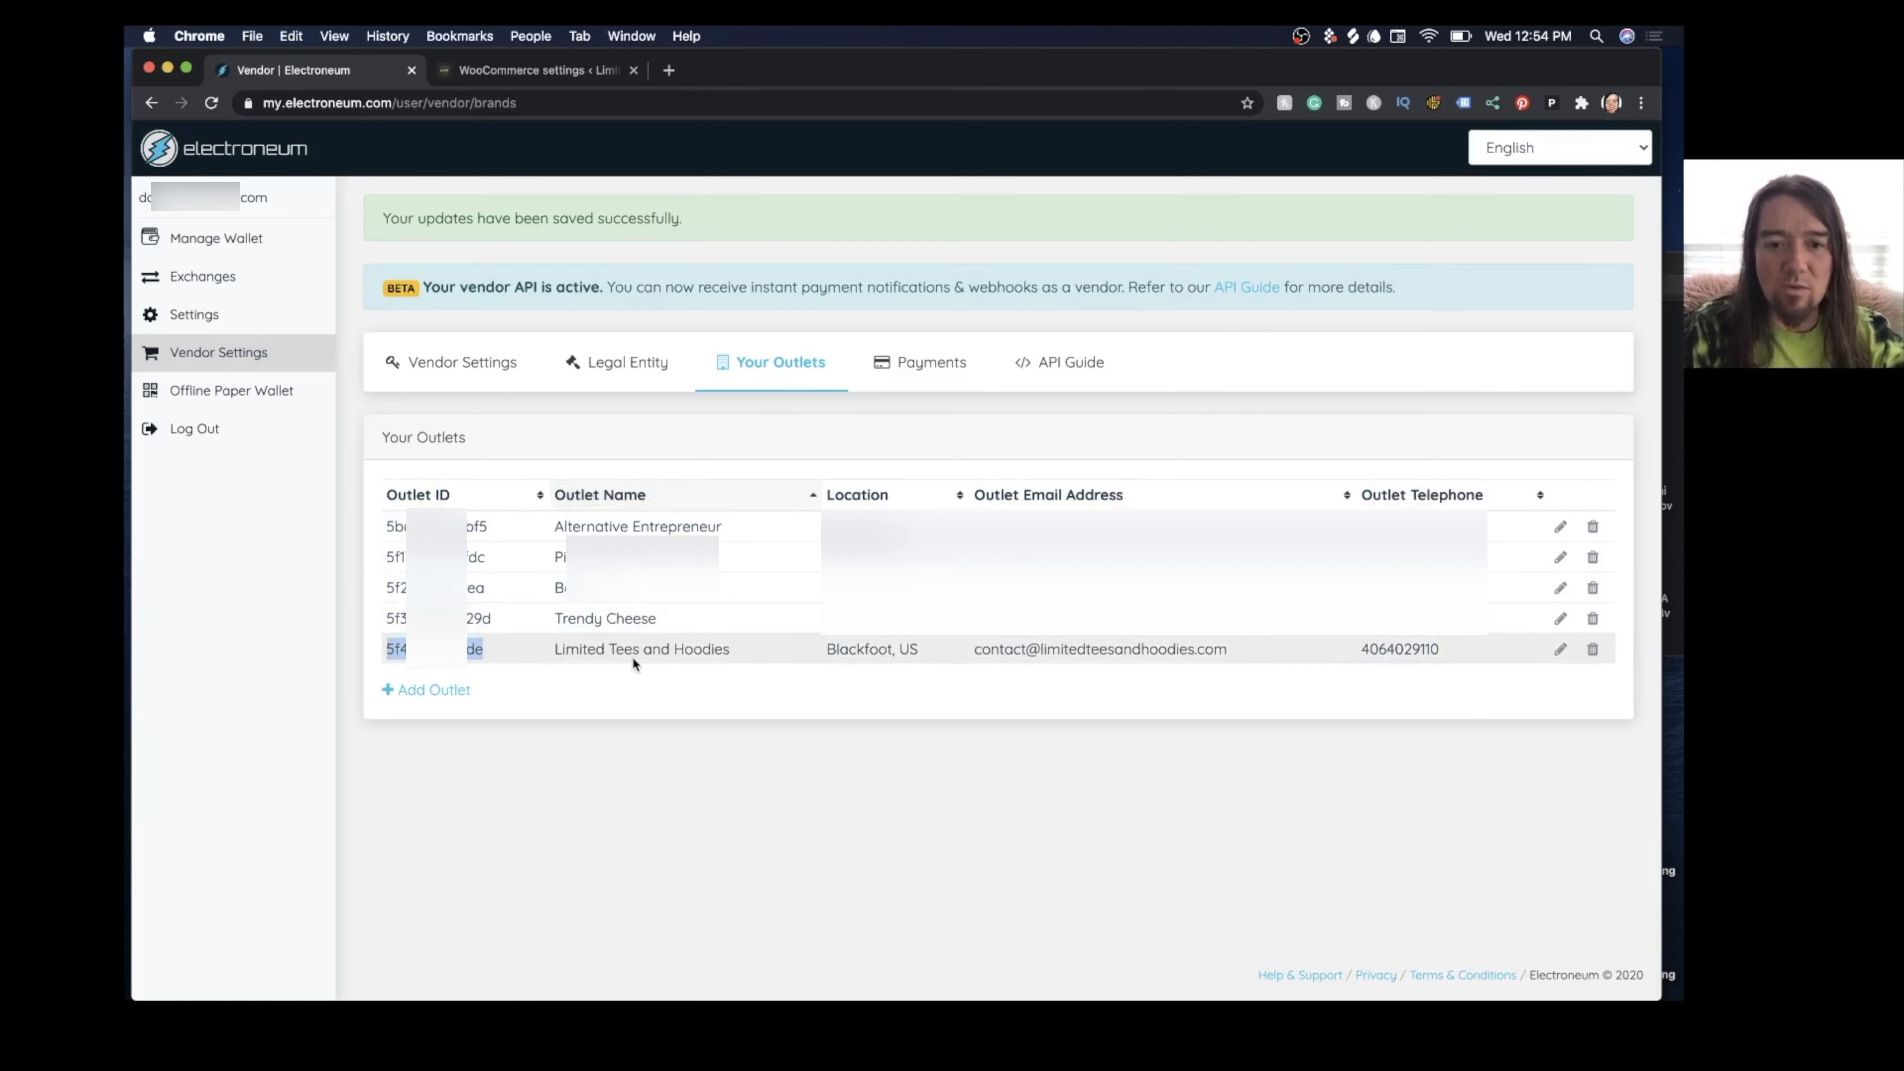
click(535, 69)
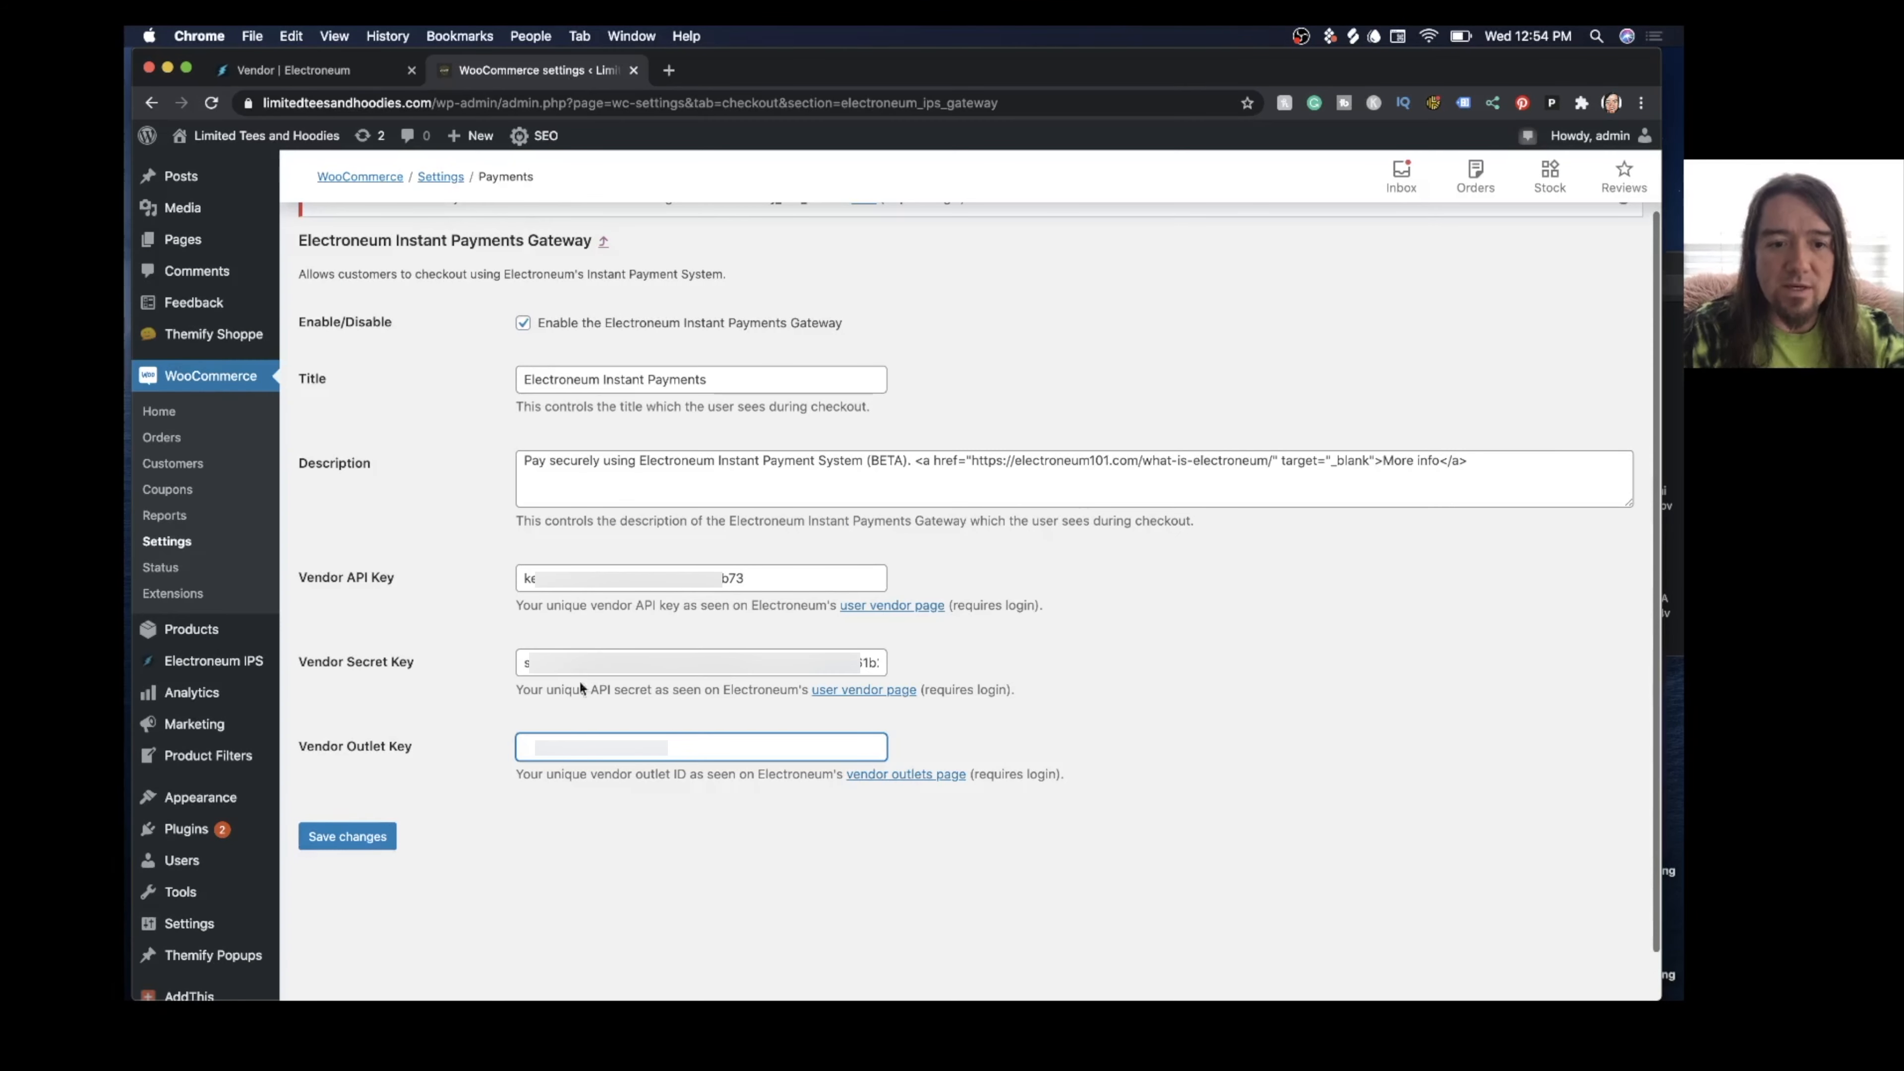
click(346, 835)
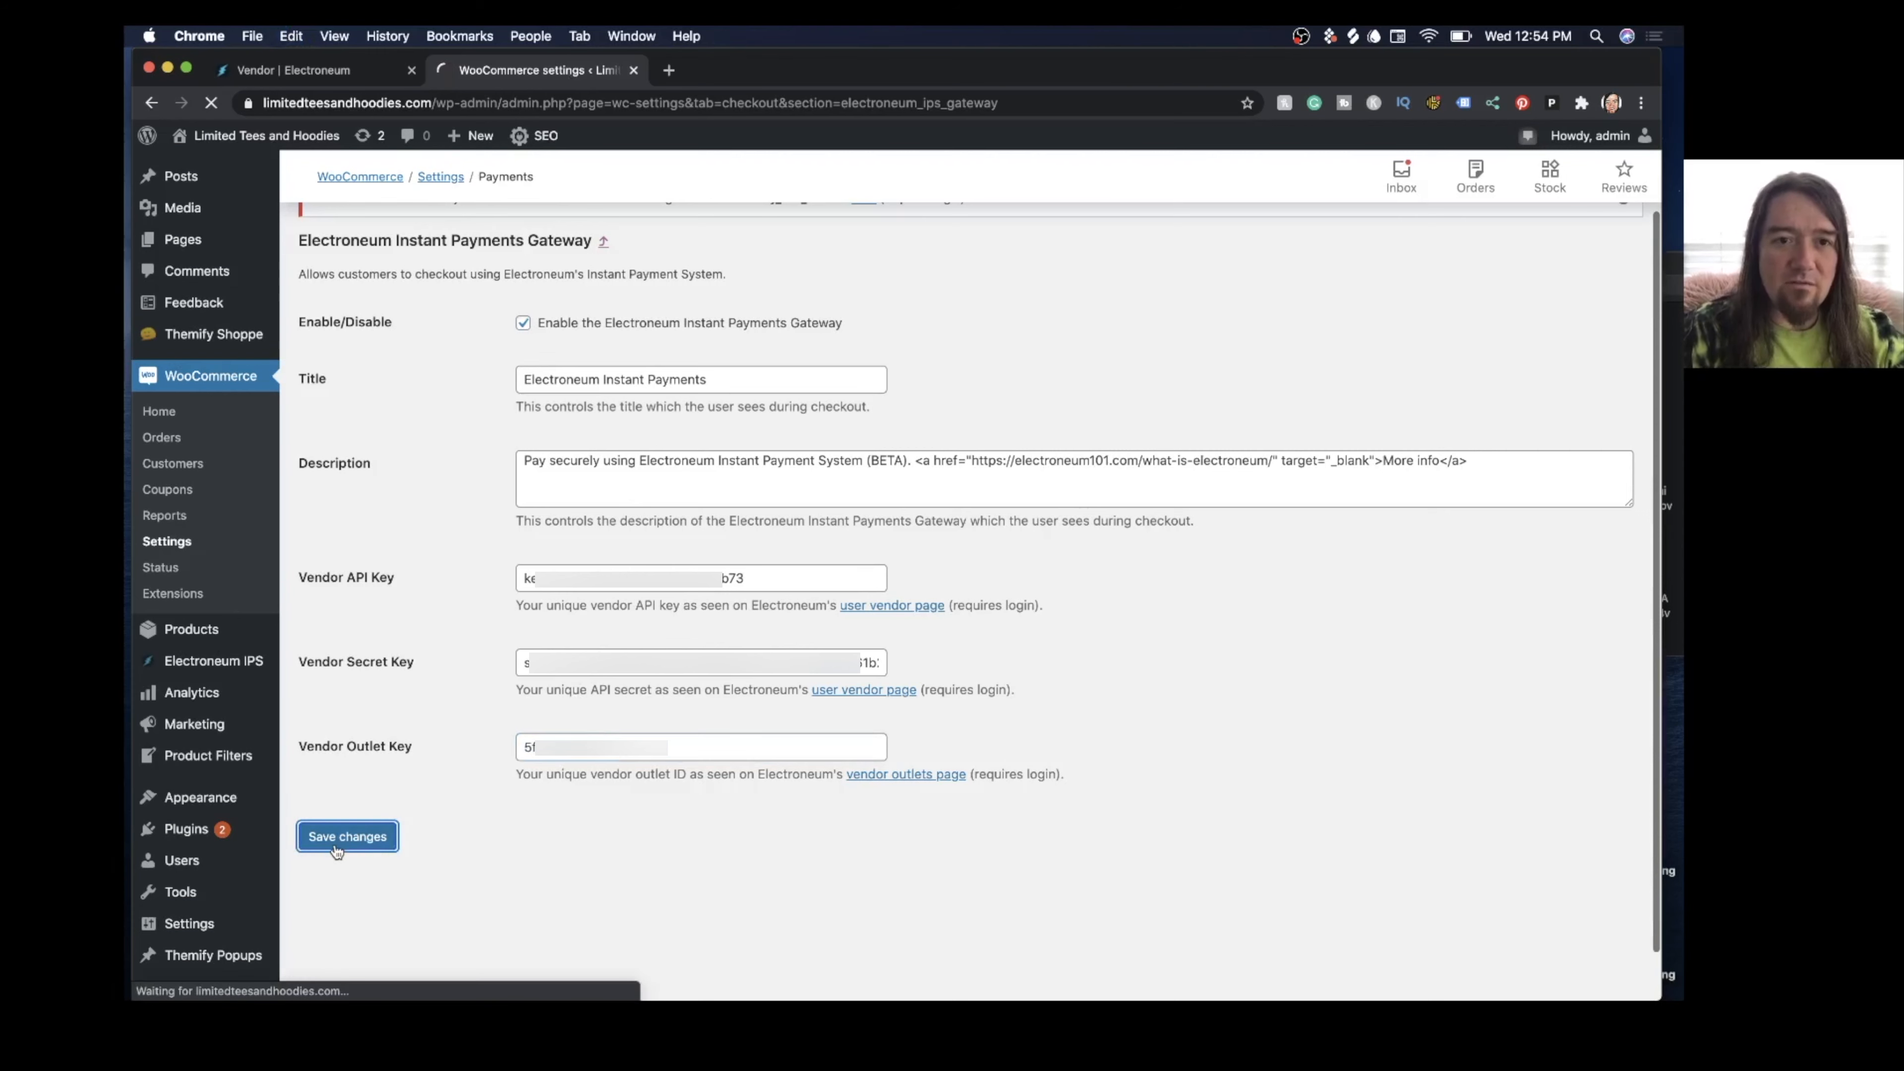
click(347, 835)
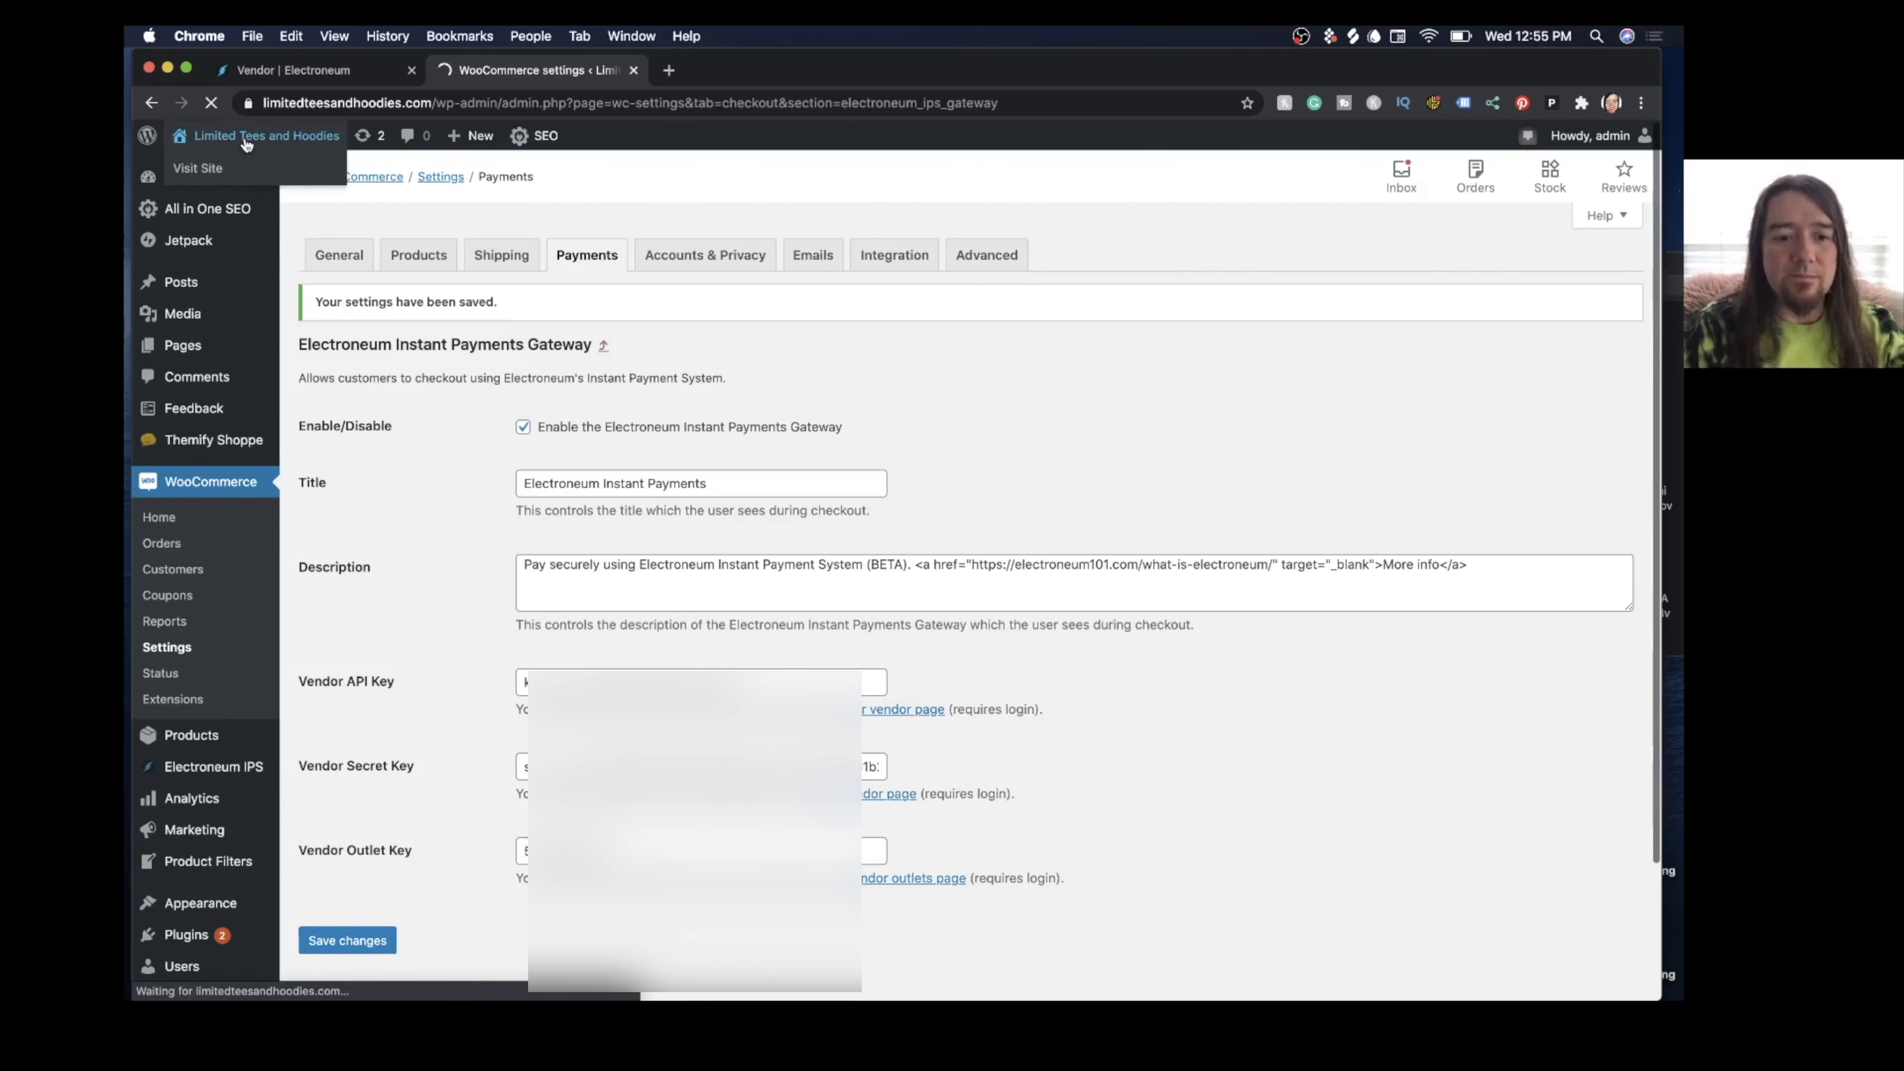
On the live shop, add a size S L.T.A.H. Classic Tee – Black to the cart
click(198, 167)
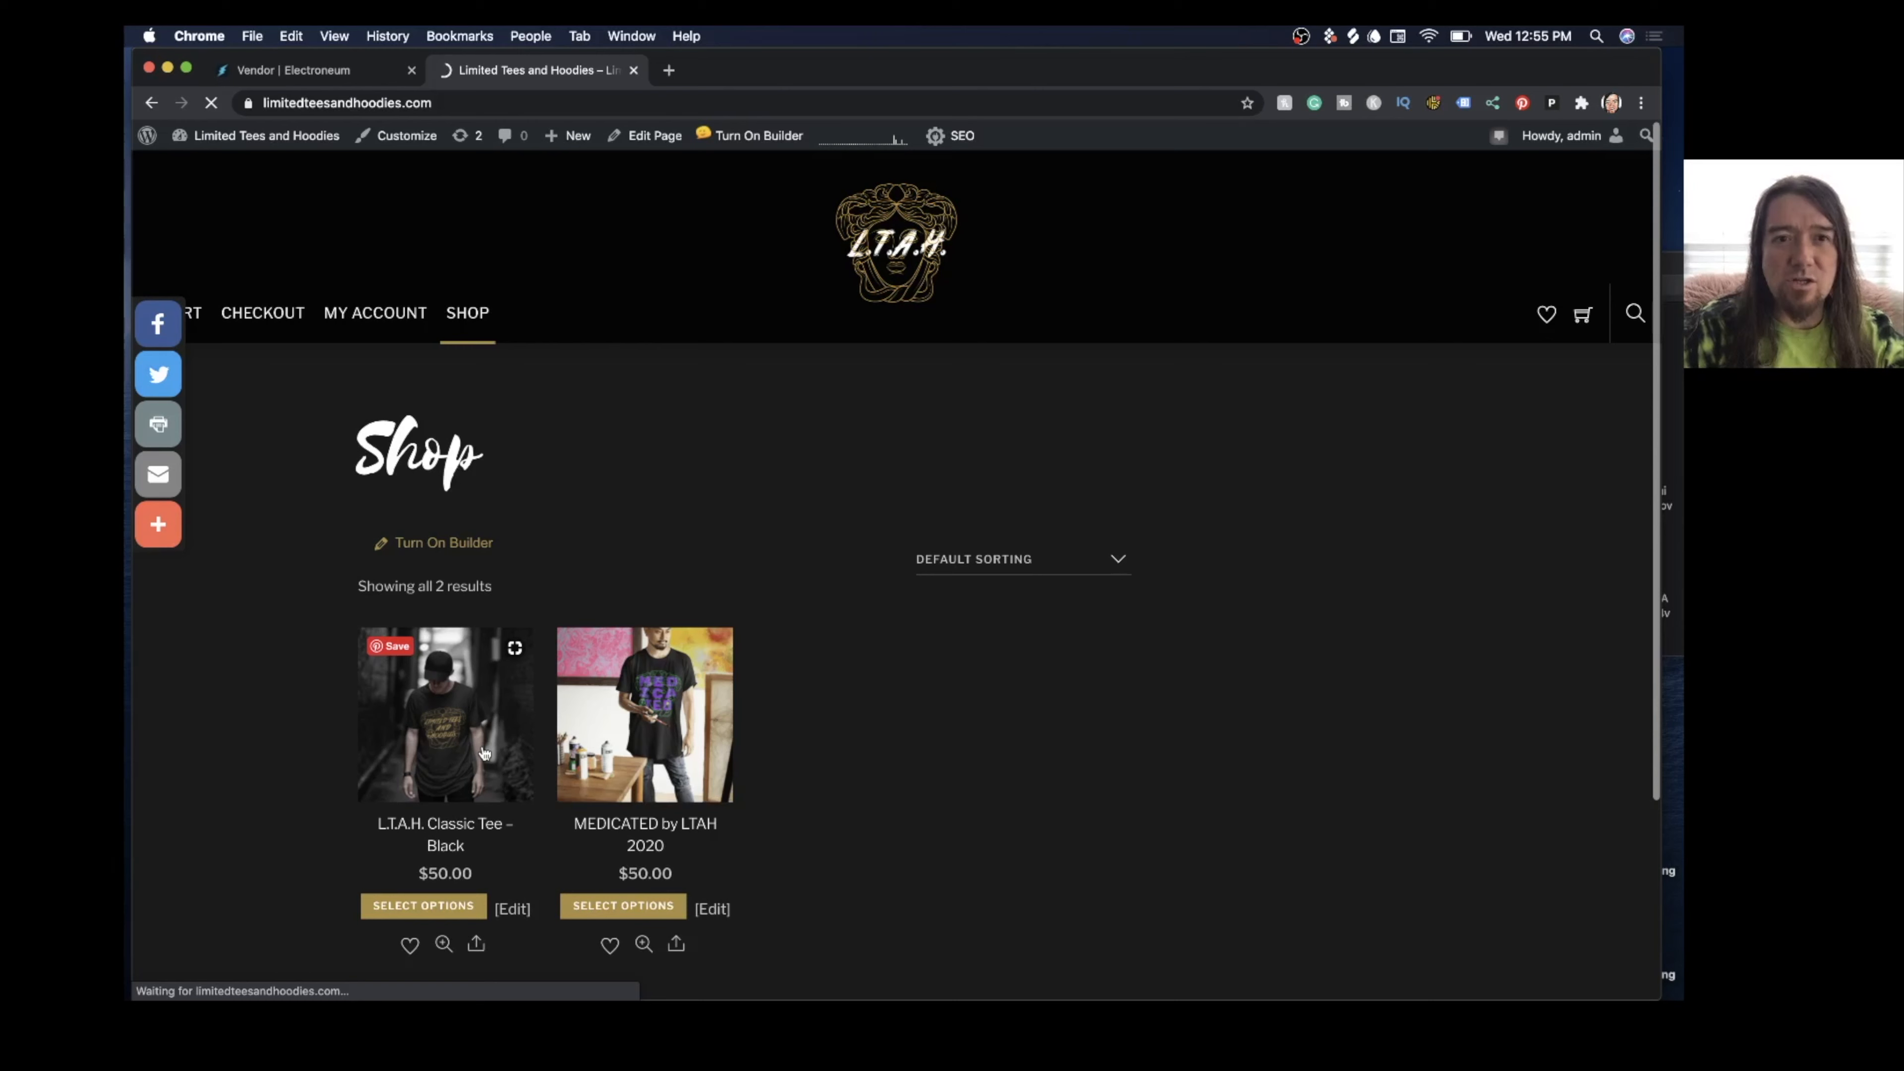
click(444, 714)
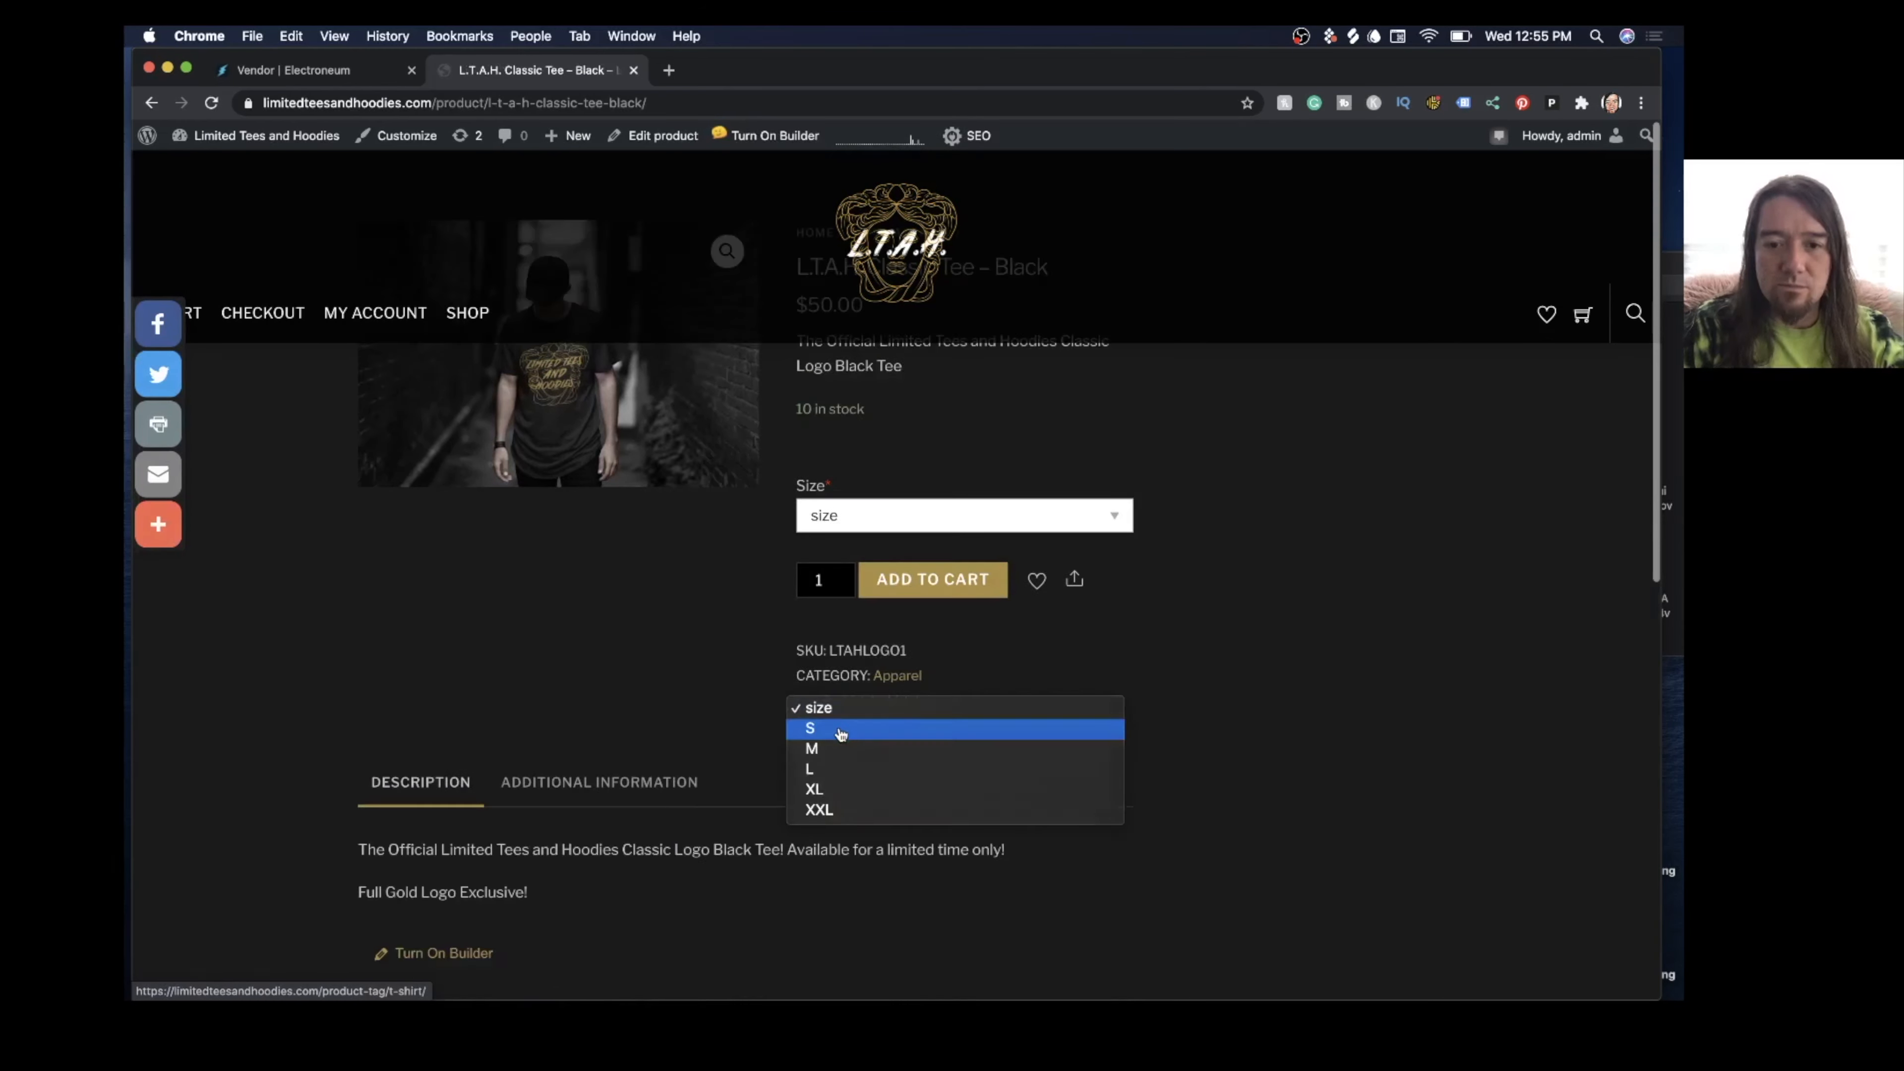
click(810, 727)
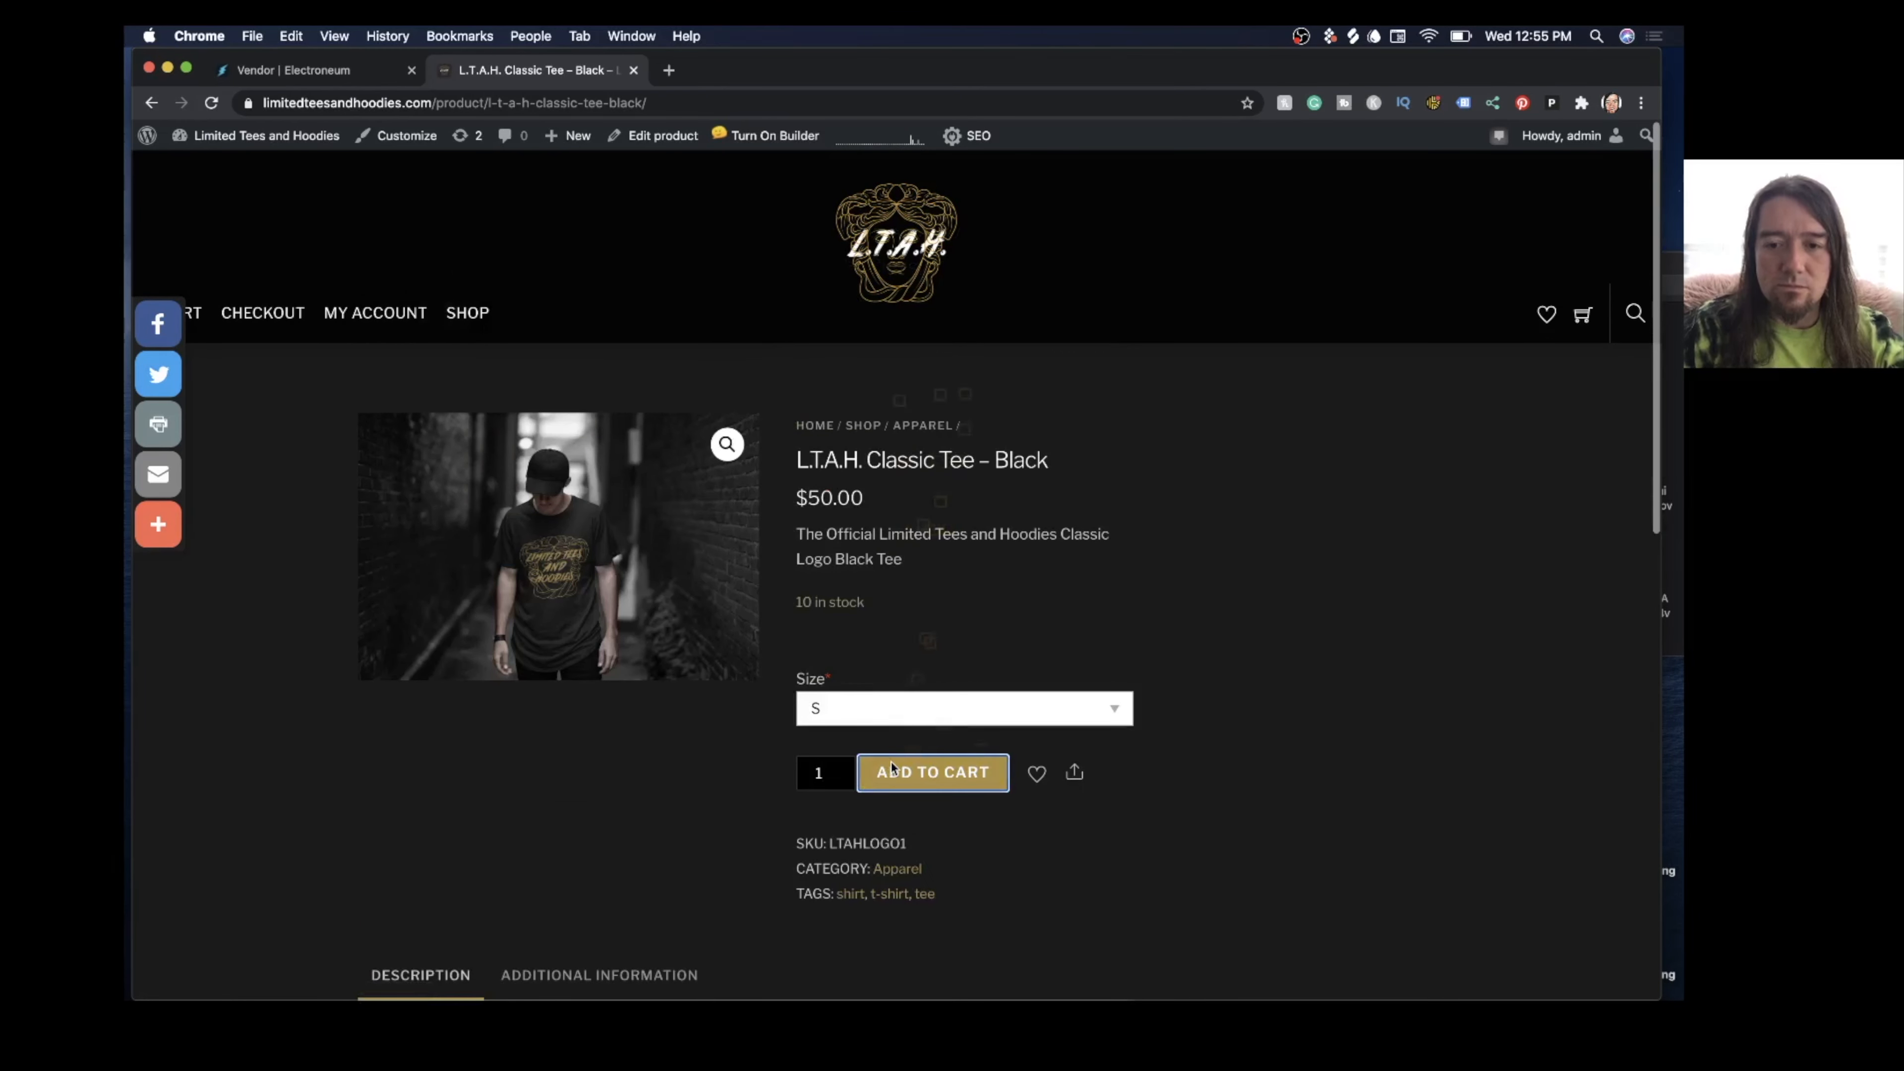
click(931, 772)
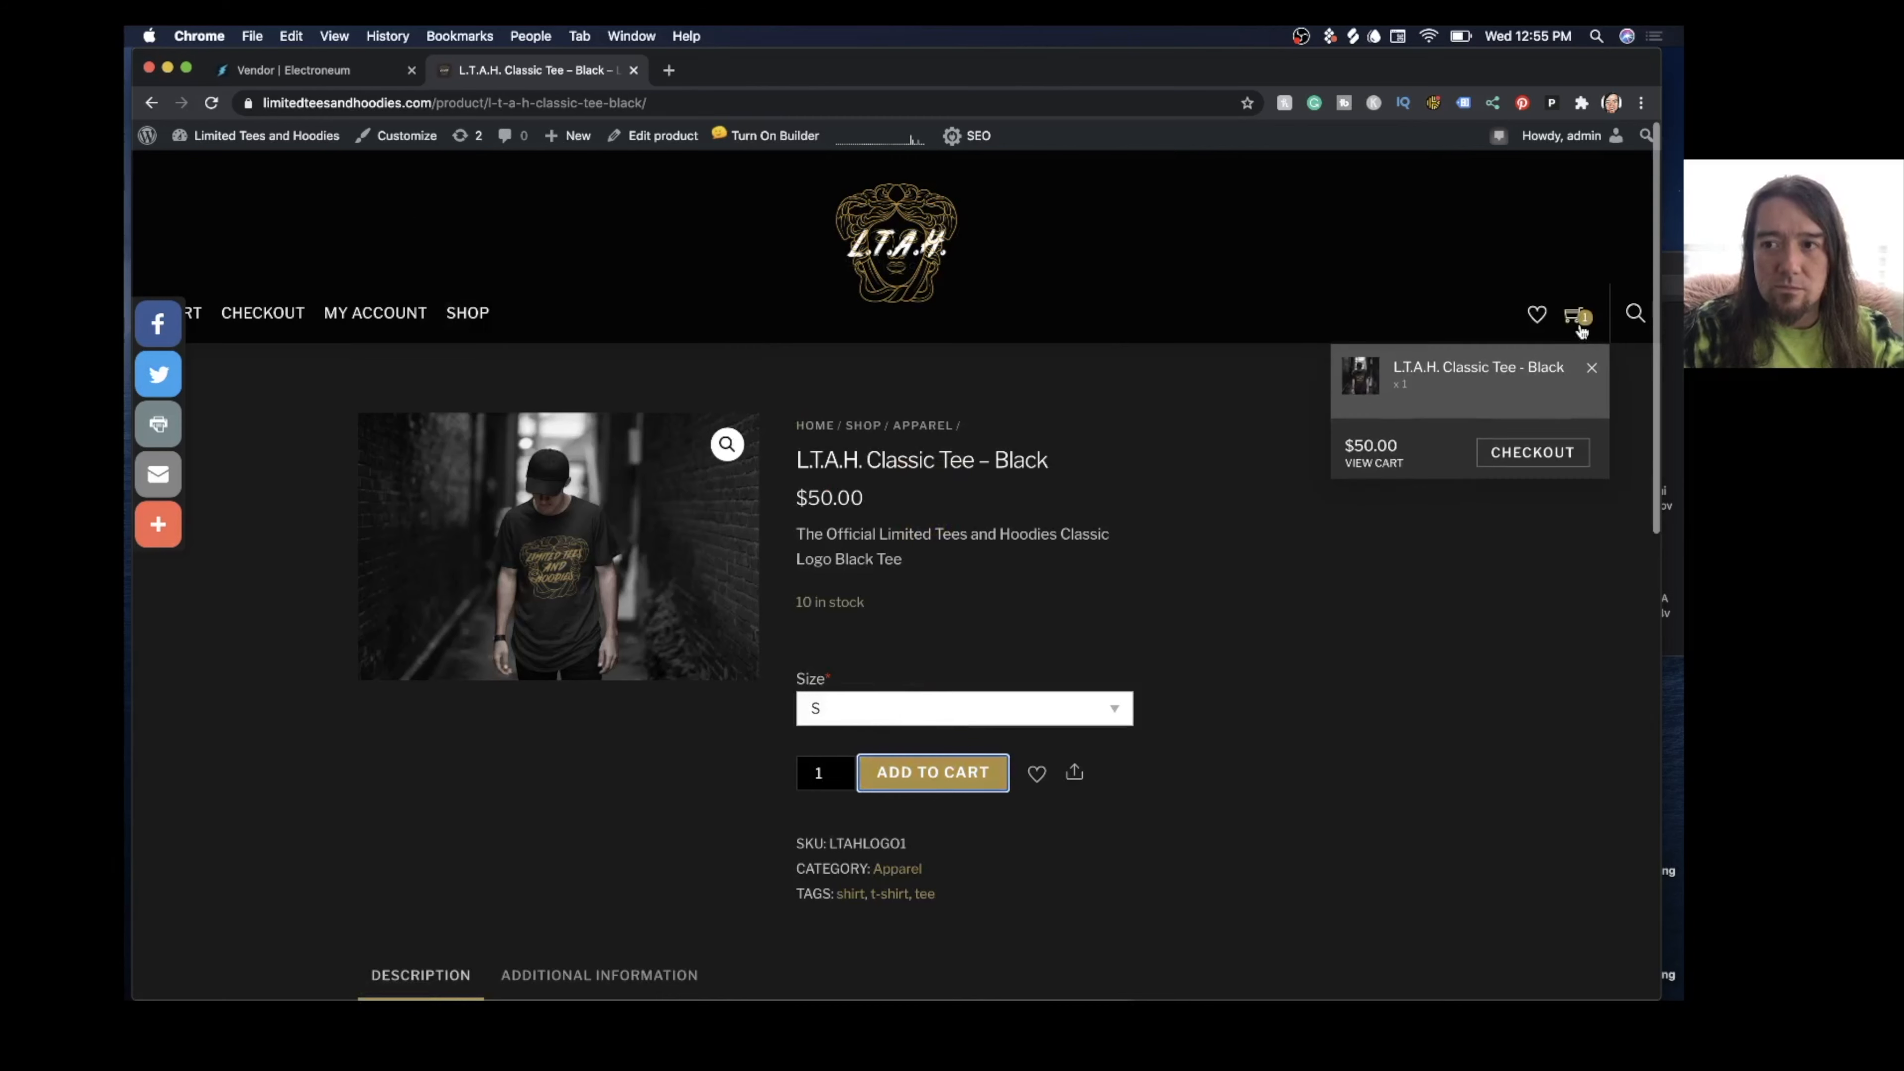
Proceed to checkout and confirm Electroneum Instant Payments is listed among the payment methods
click(1531, 452)
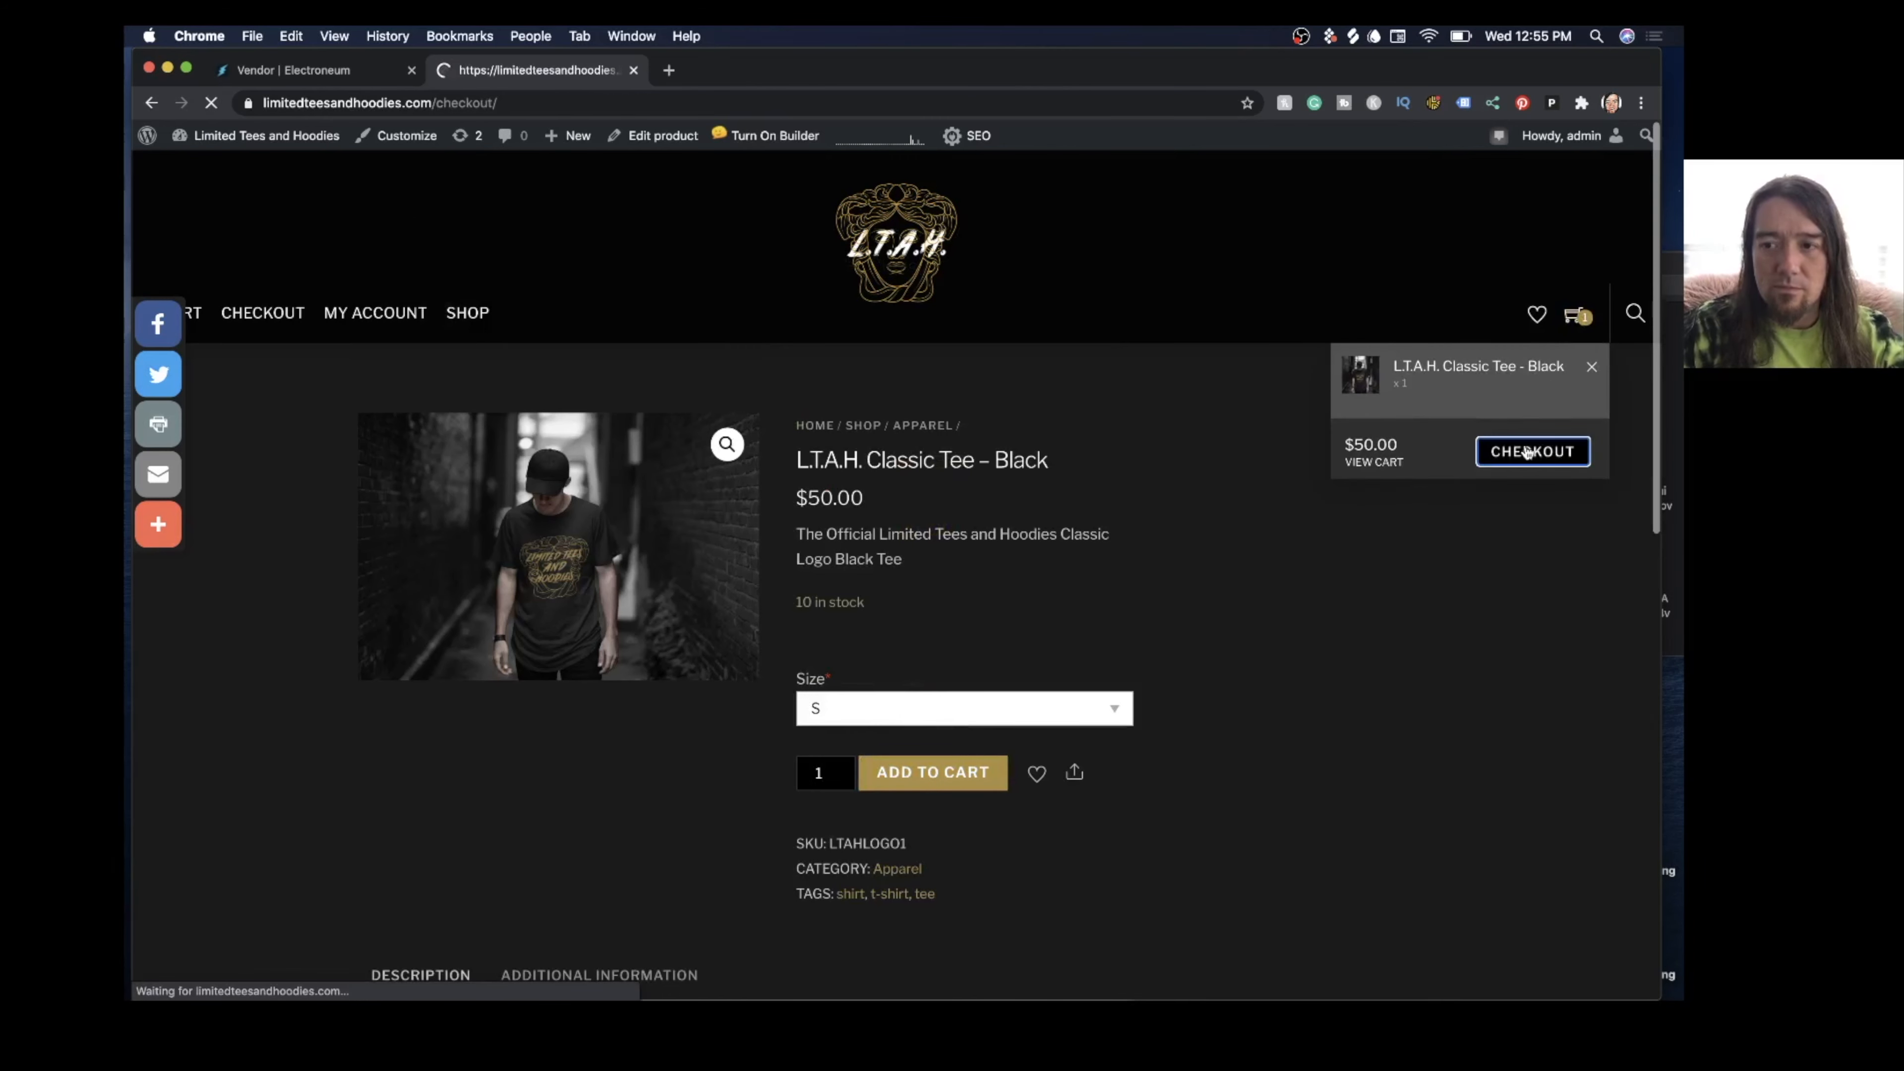
click(1531, 450)
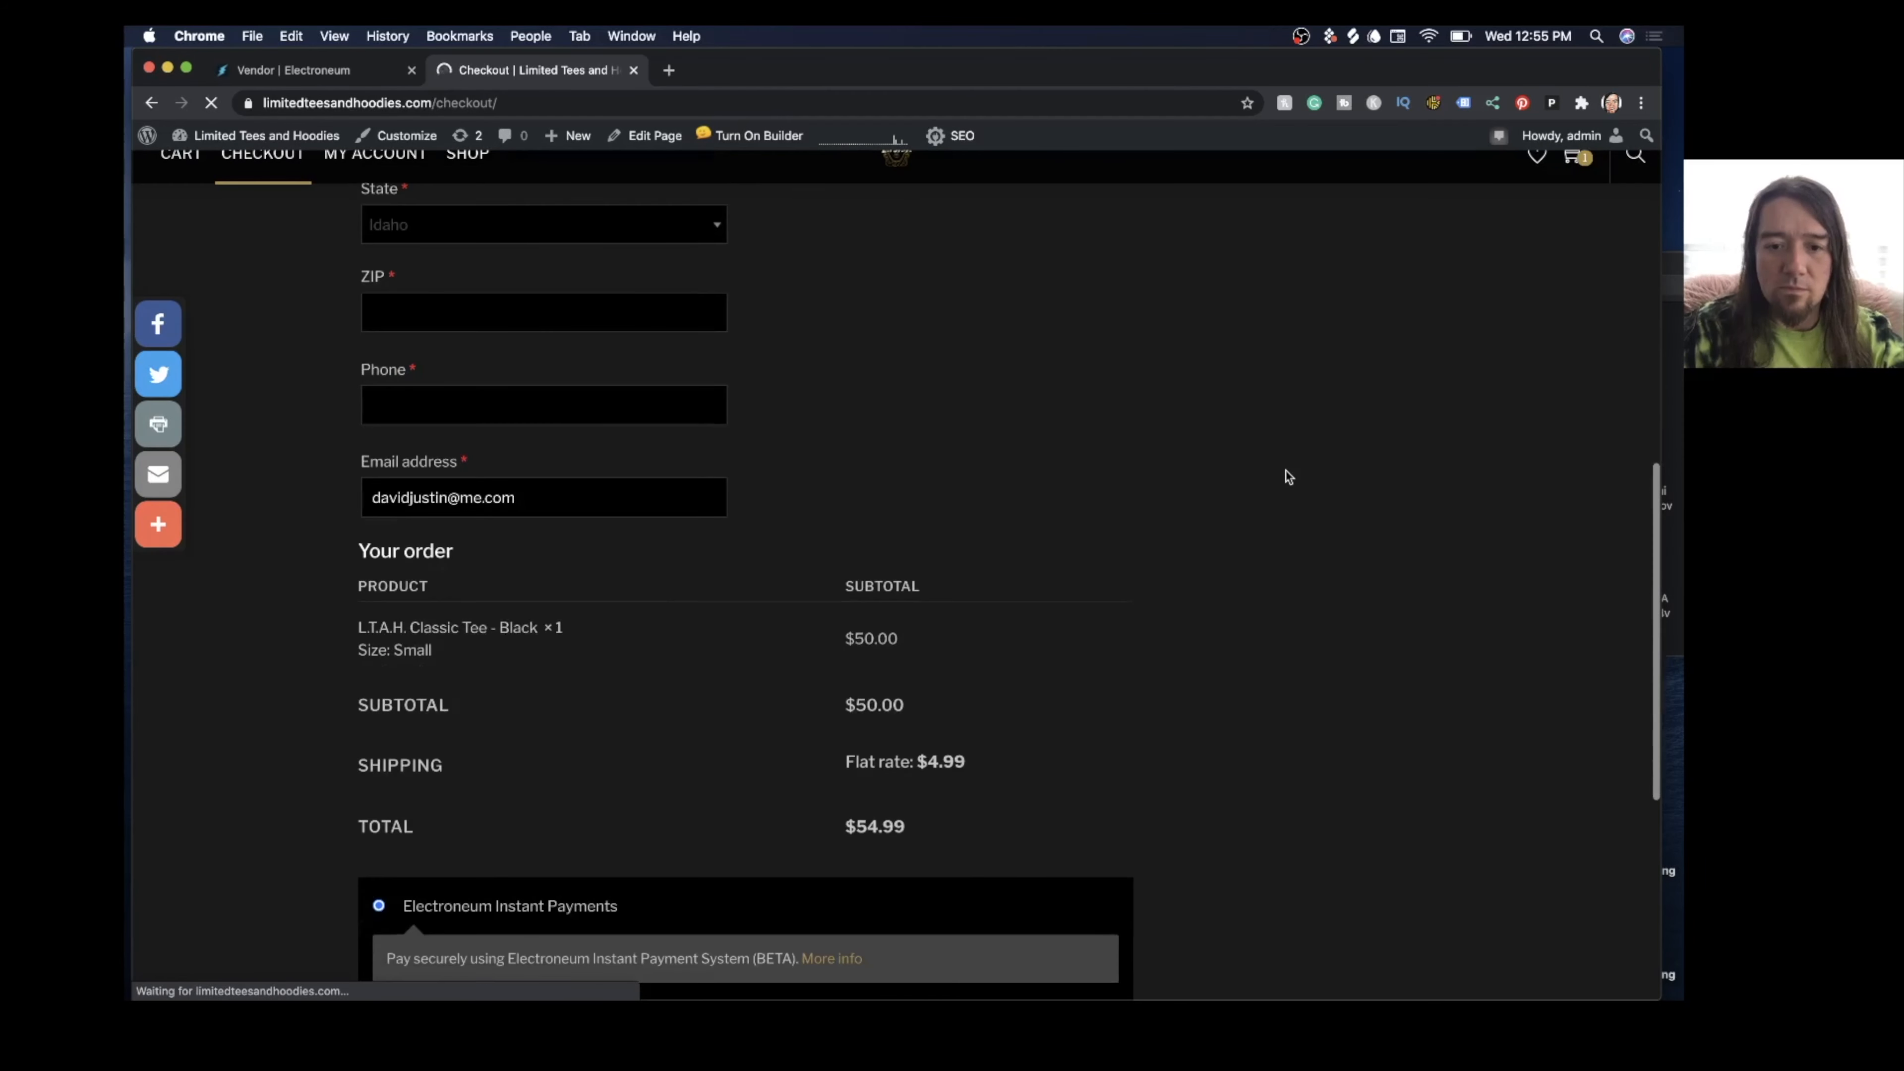
scroll(down, 3)
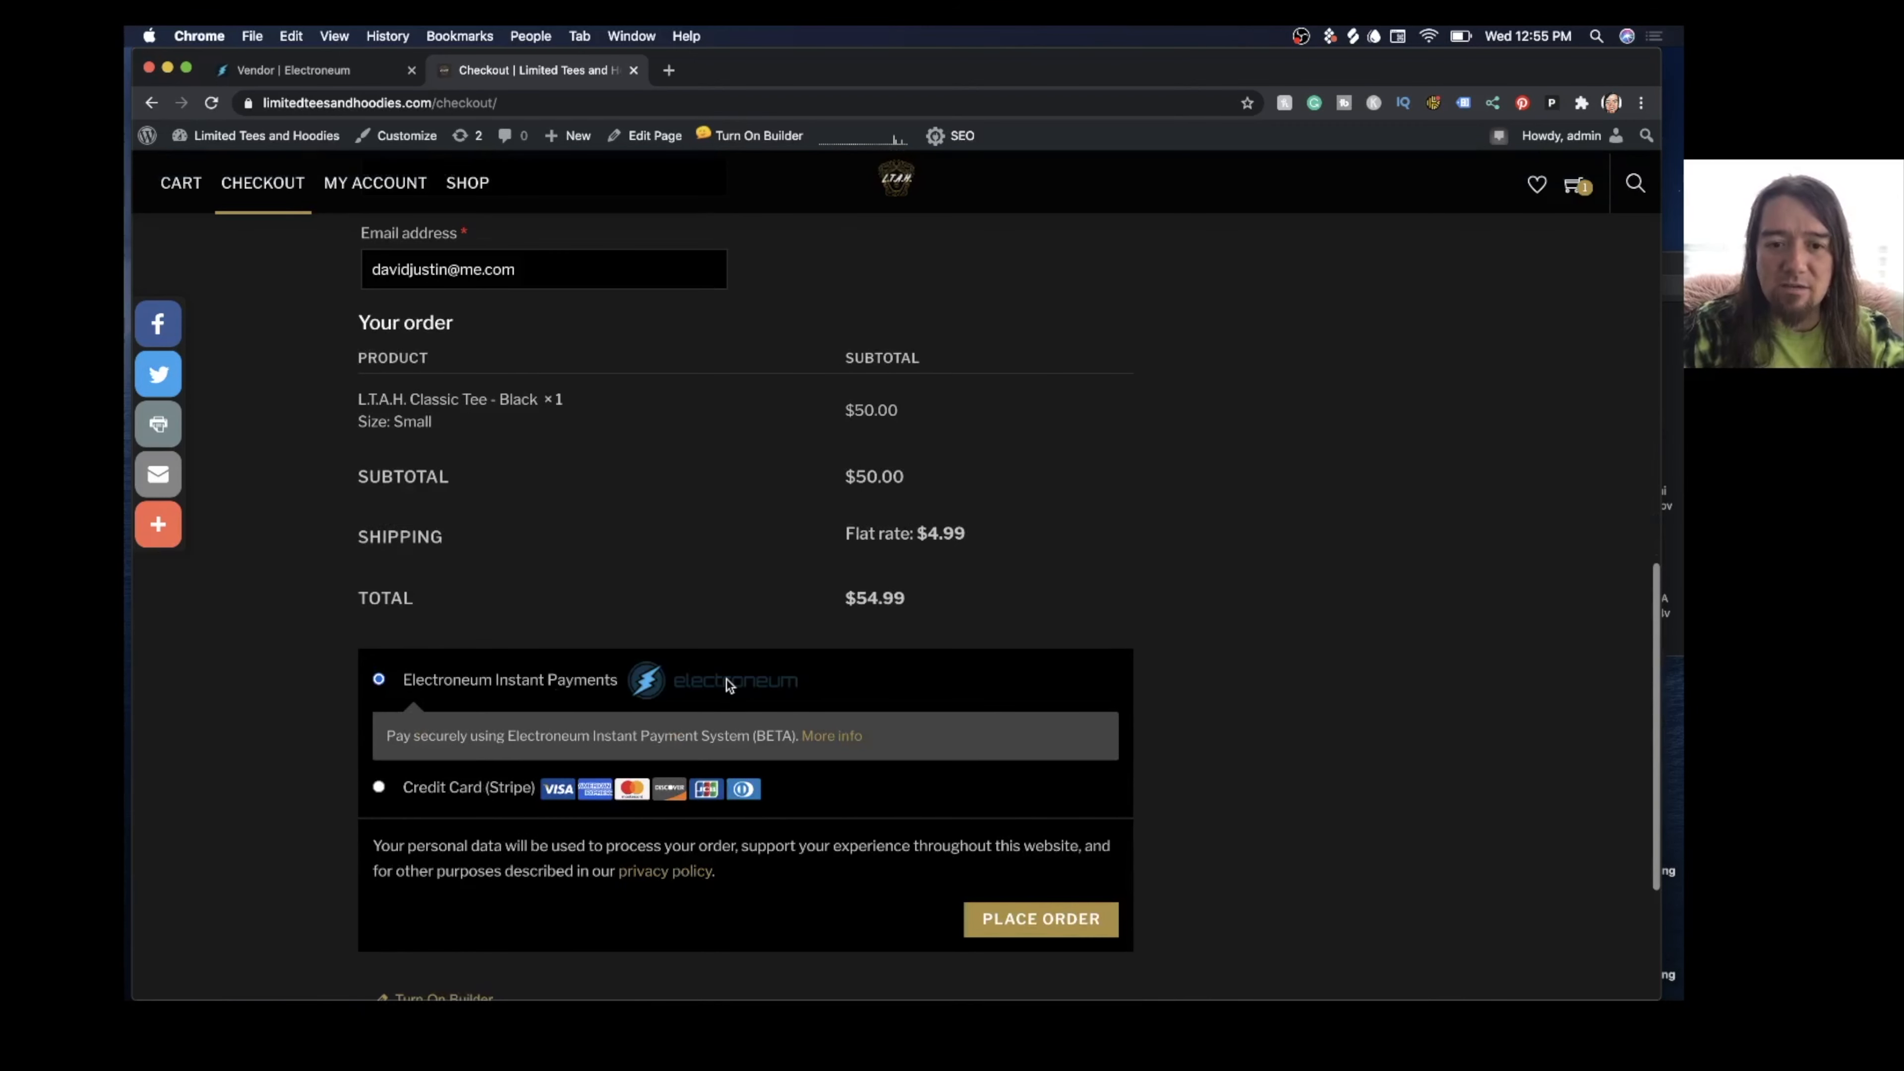
mouse_move(611, 660)
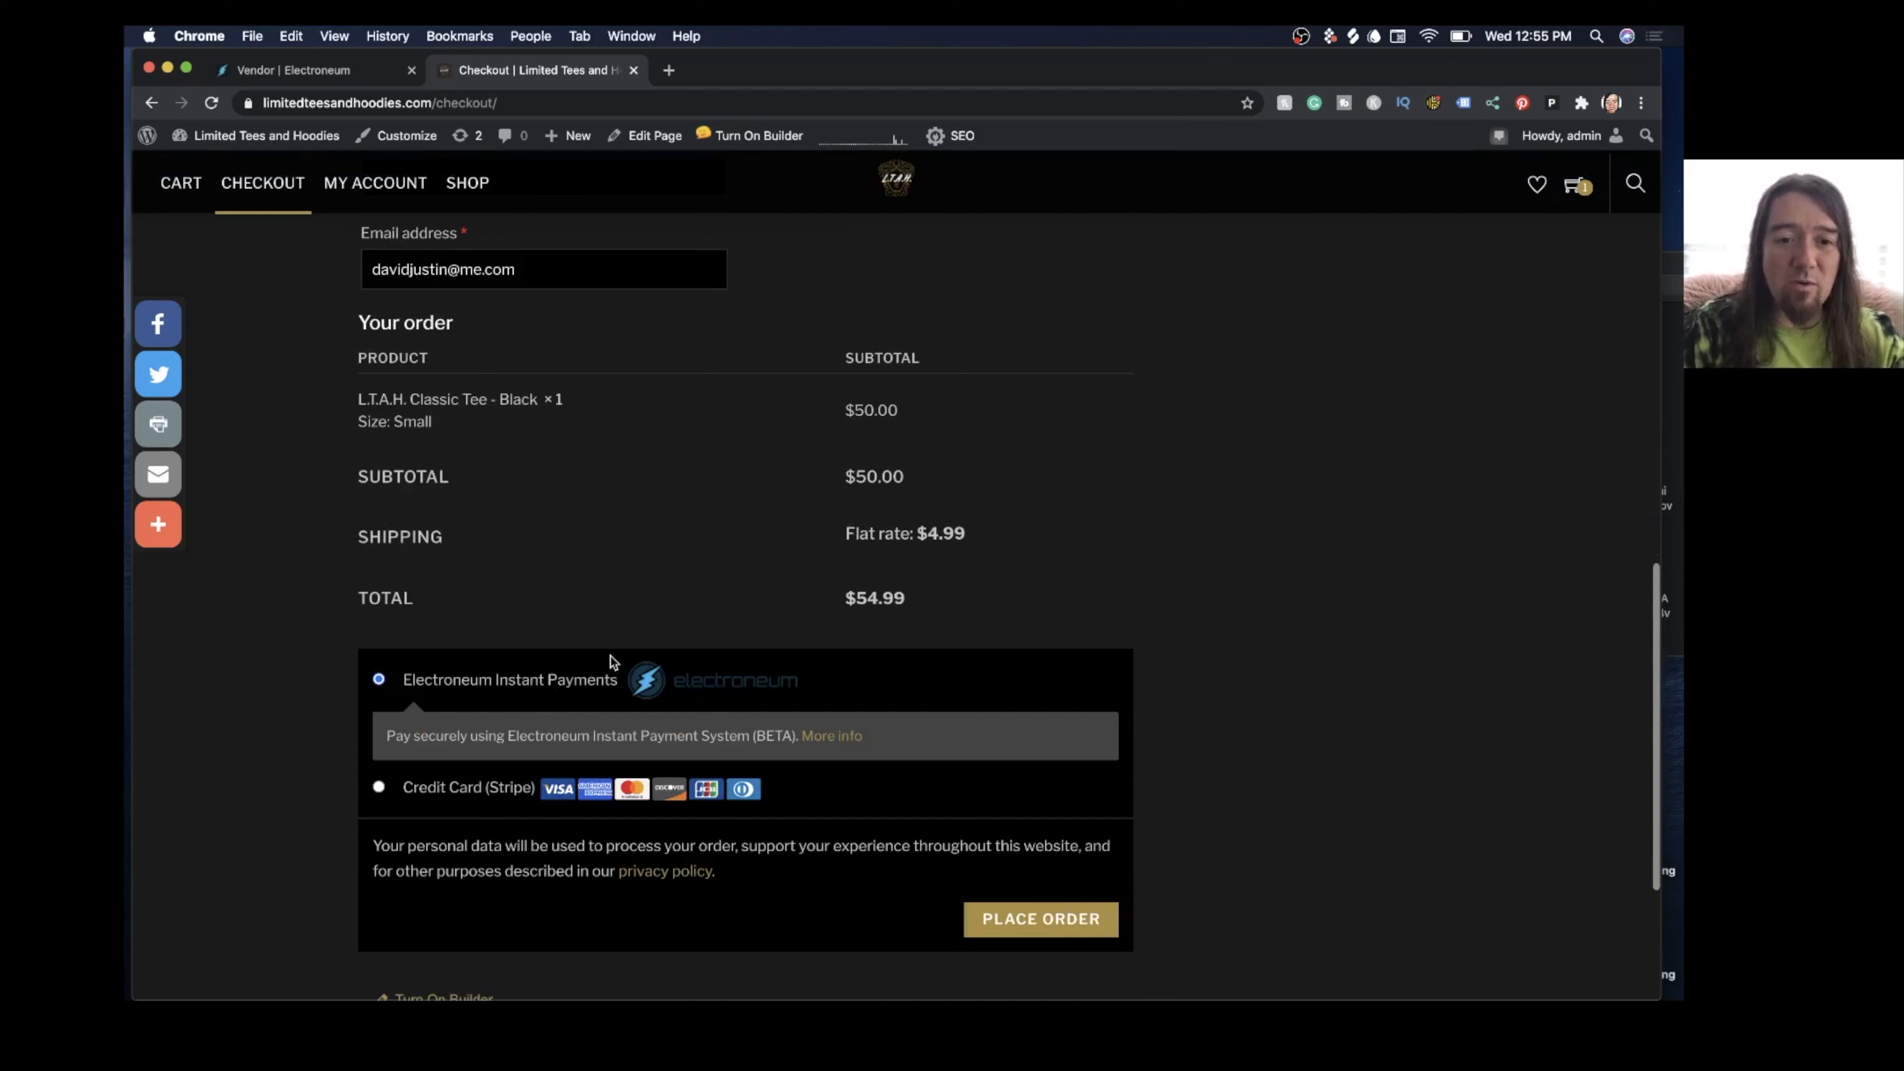
mouse_move(531, 692)
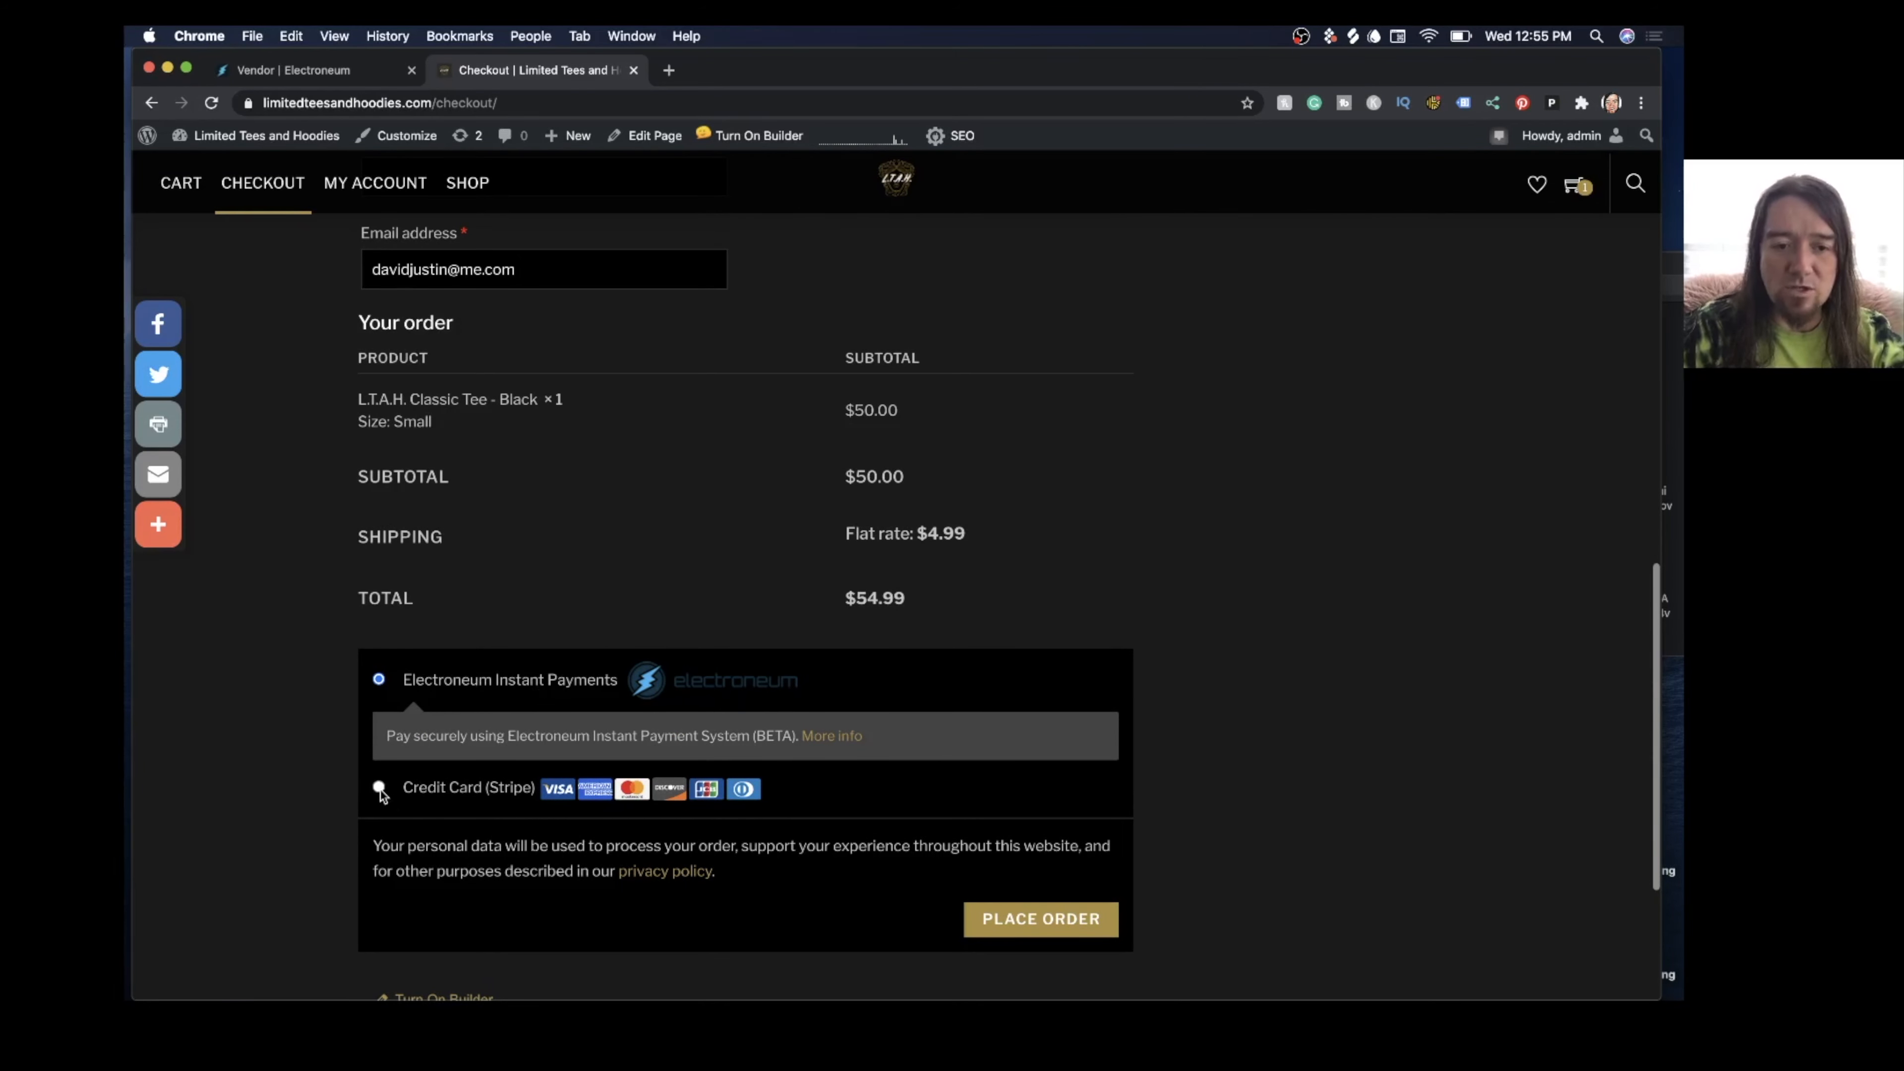
scroll(down, 3)
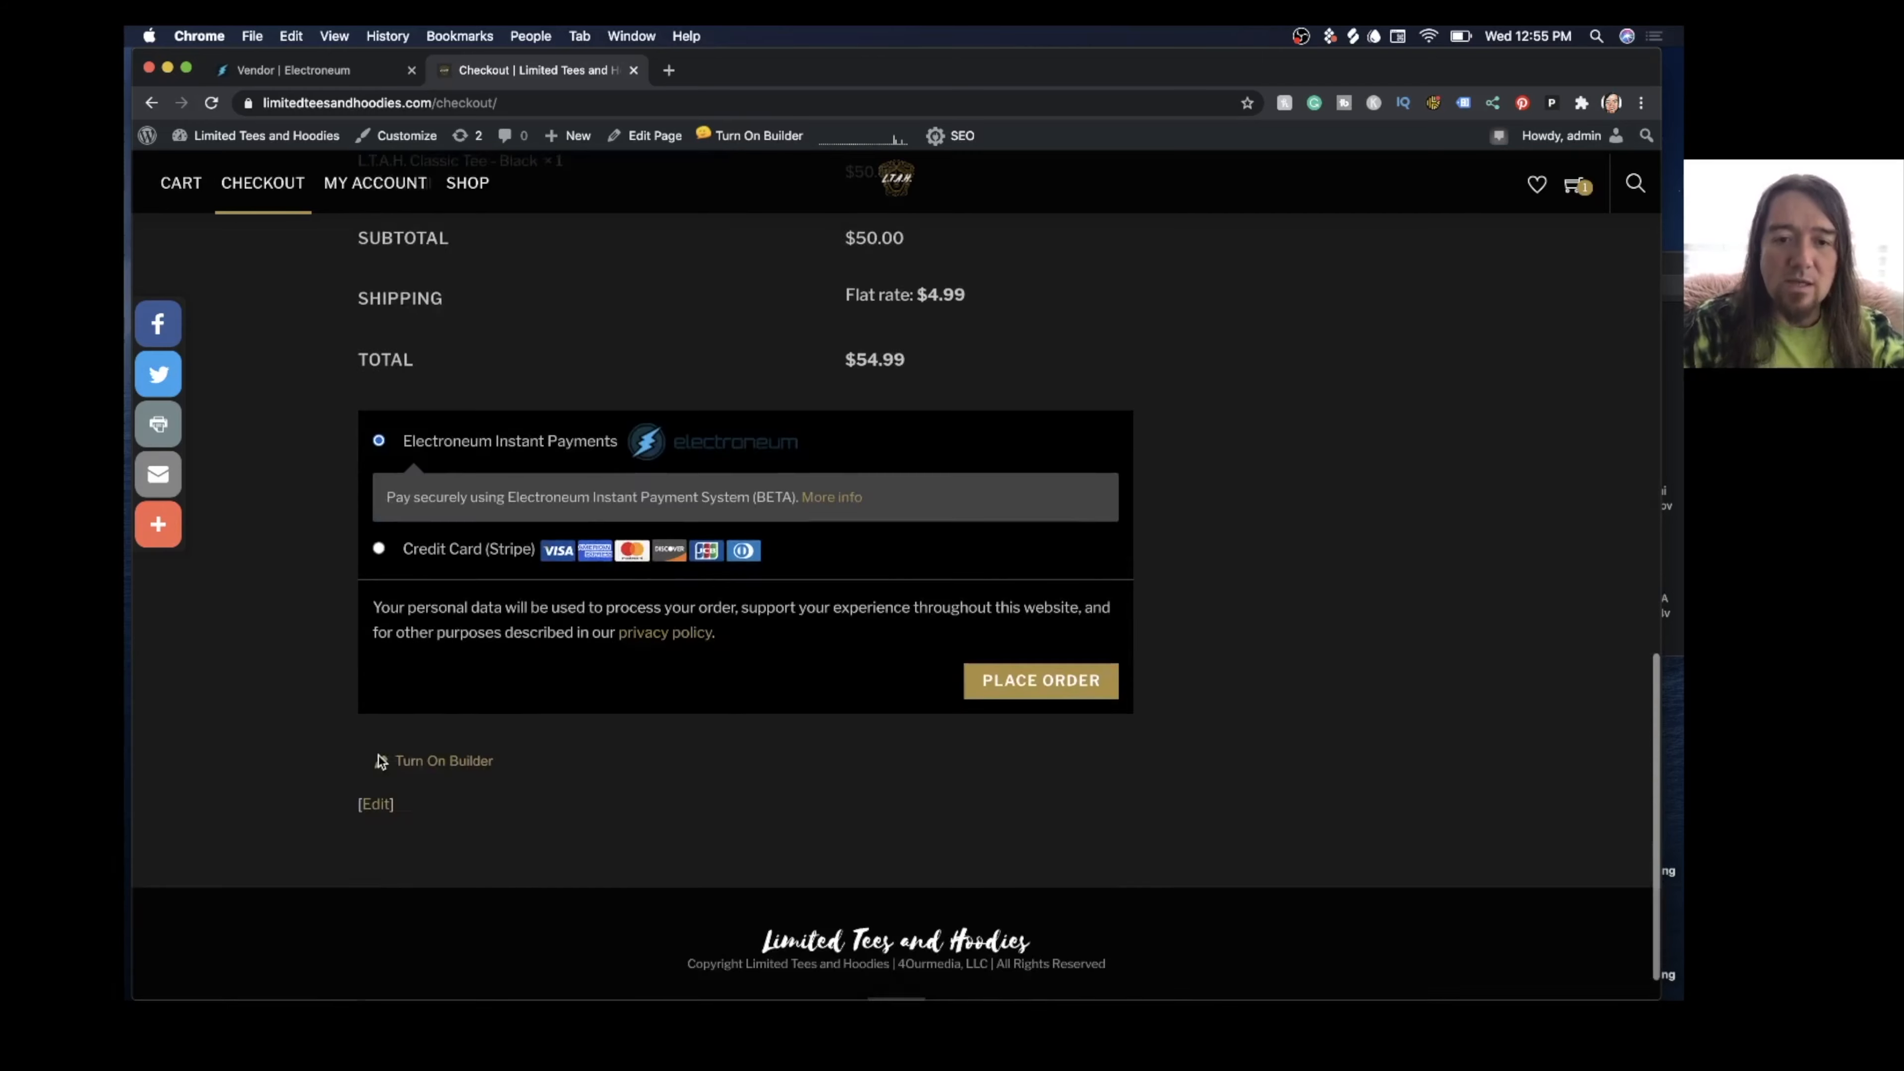
scroll(up, 3)
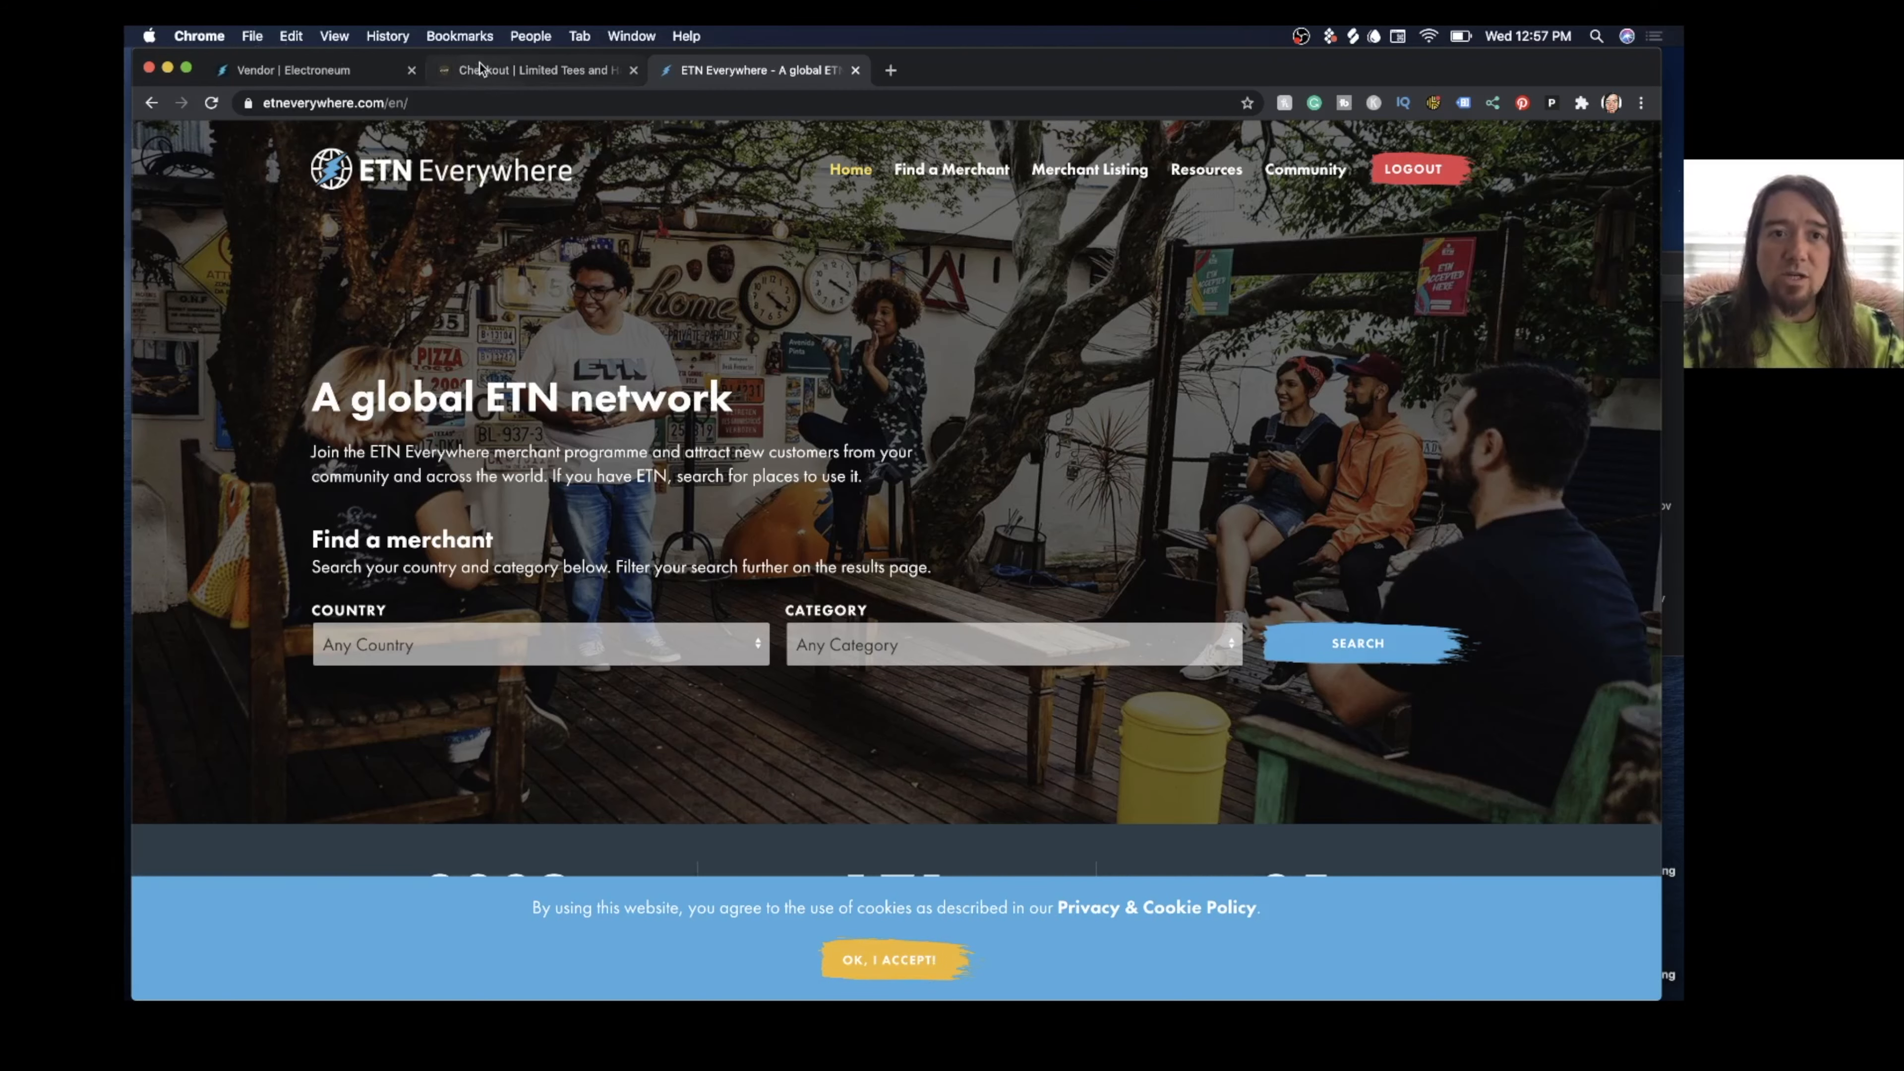
From ETN Everywhere's Merchant Listing page, start a new listing ready for the business name
click(531, 70)
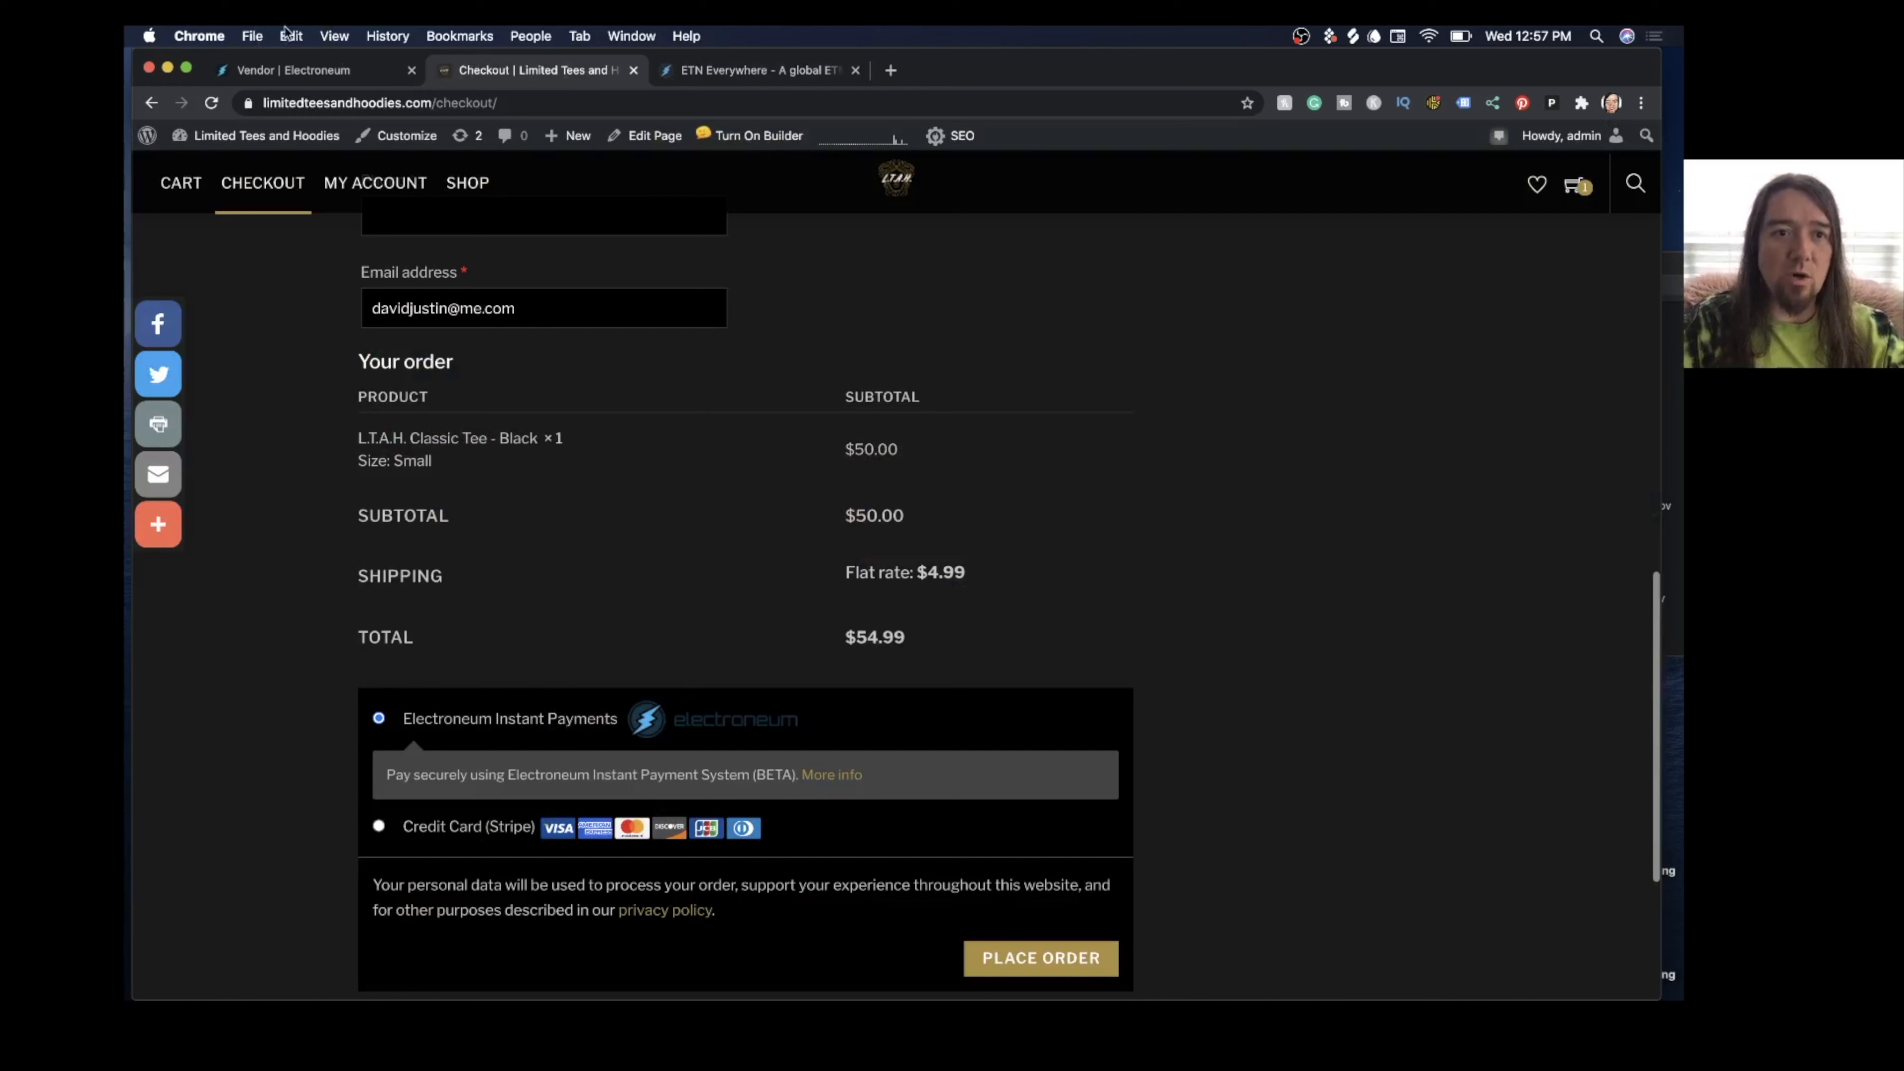
click(759, 70)
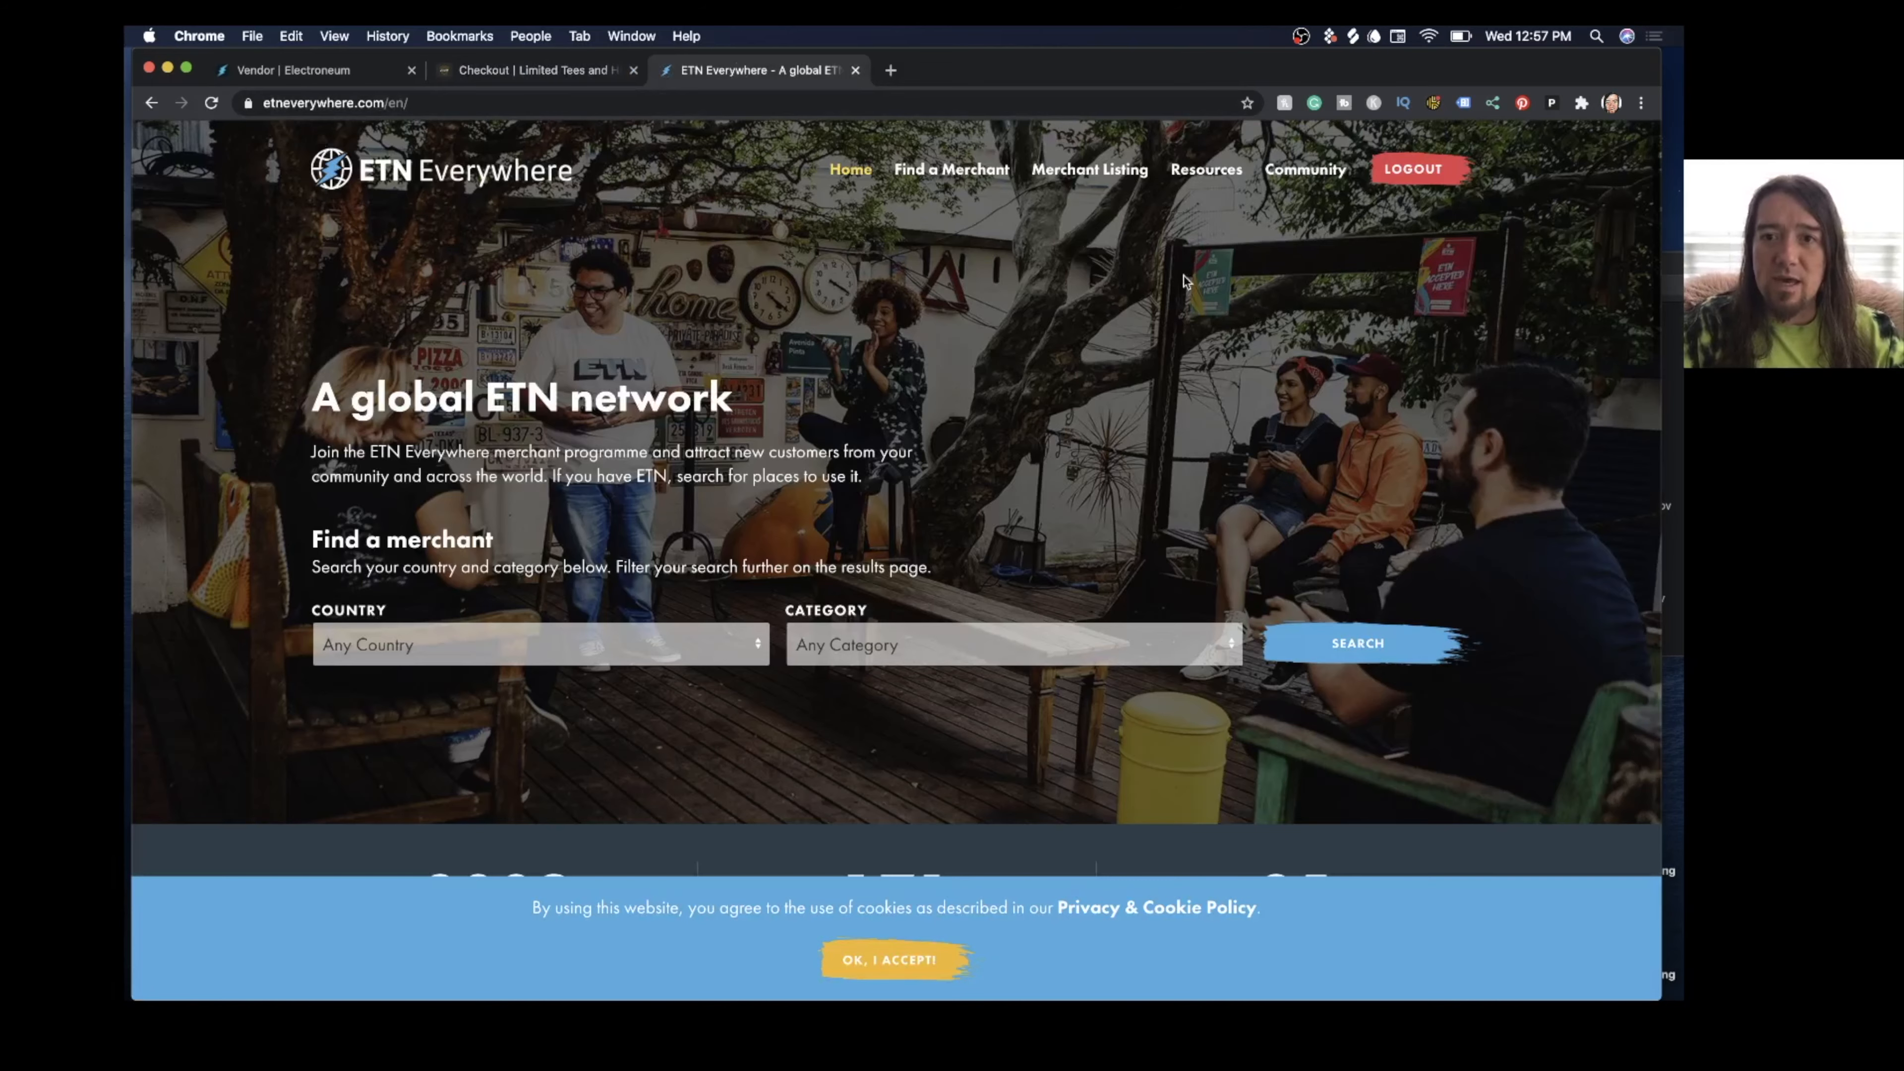
click(1088, 168)
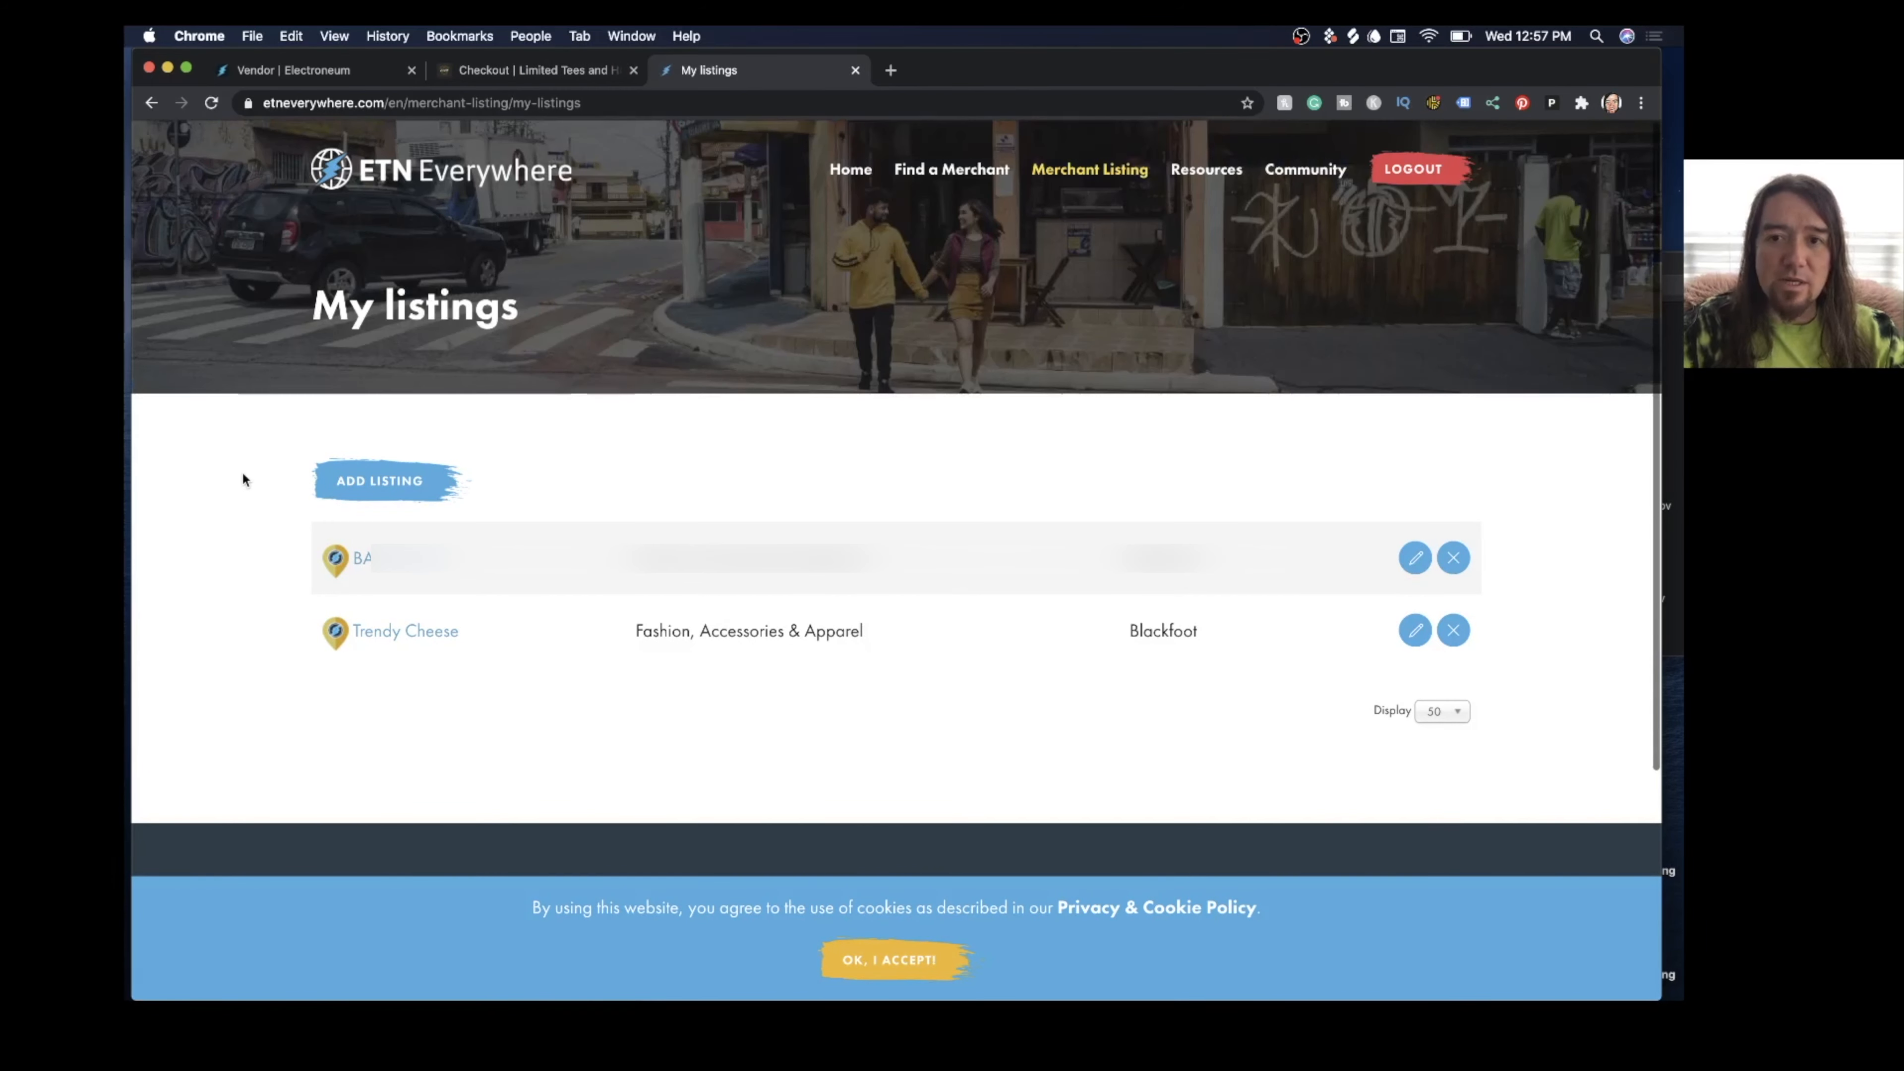
click(379, 481)
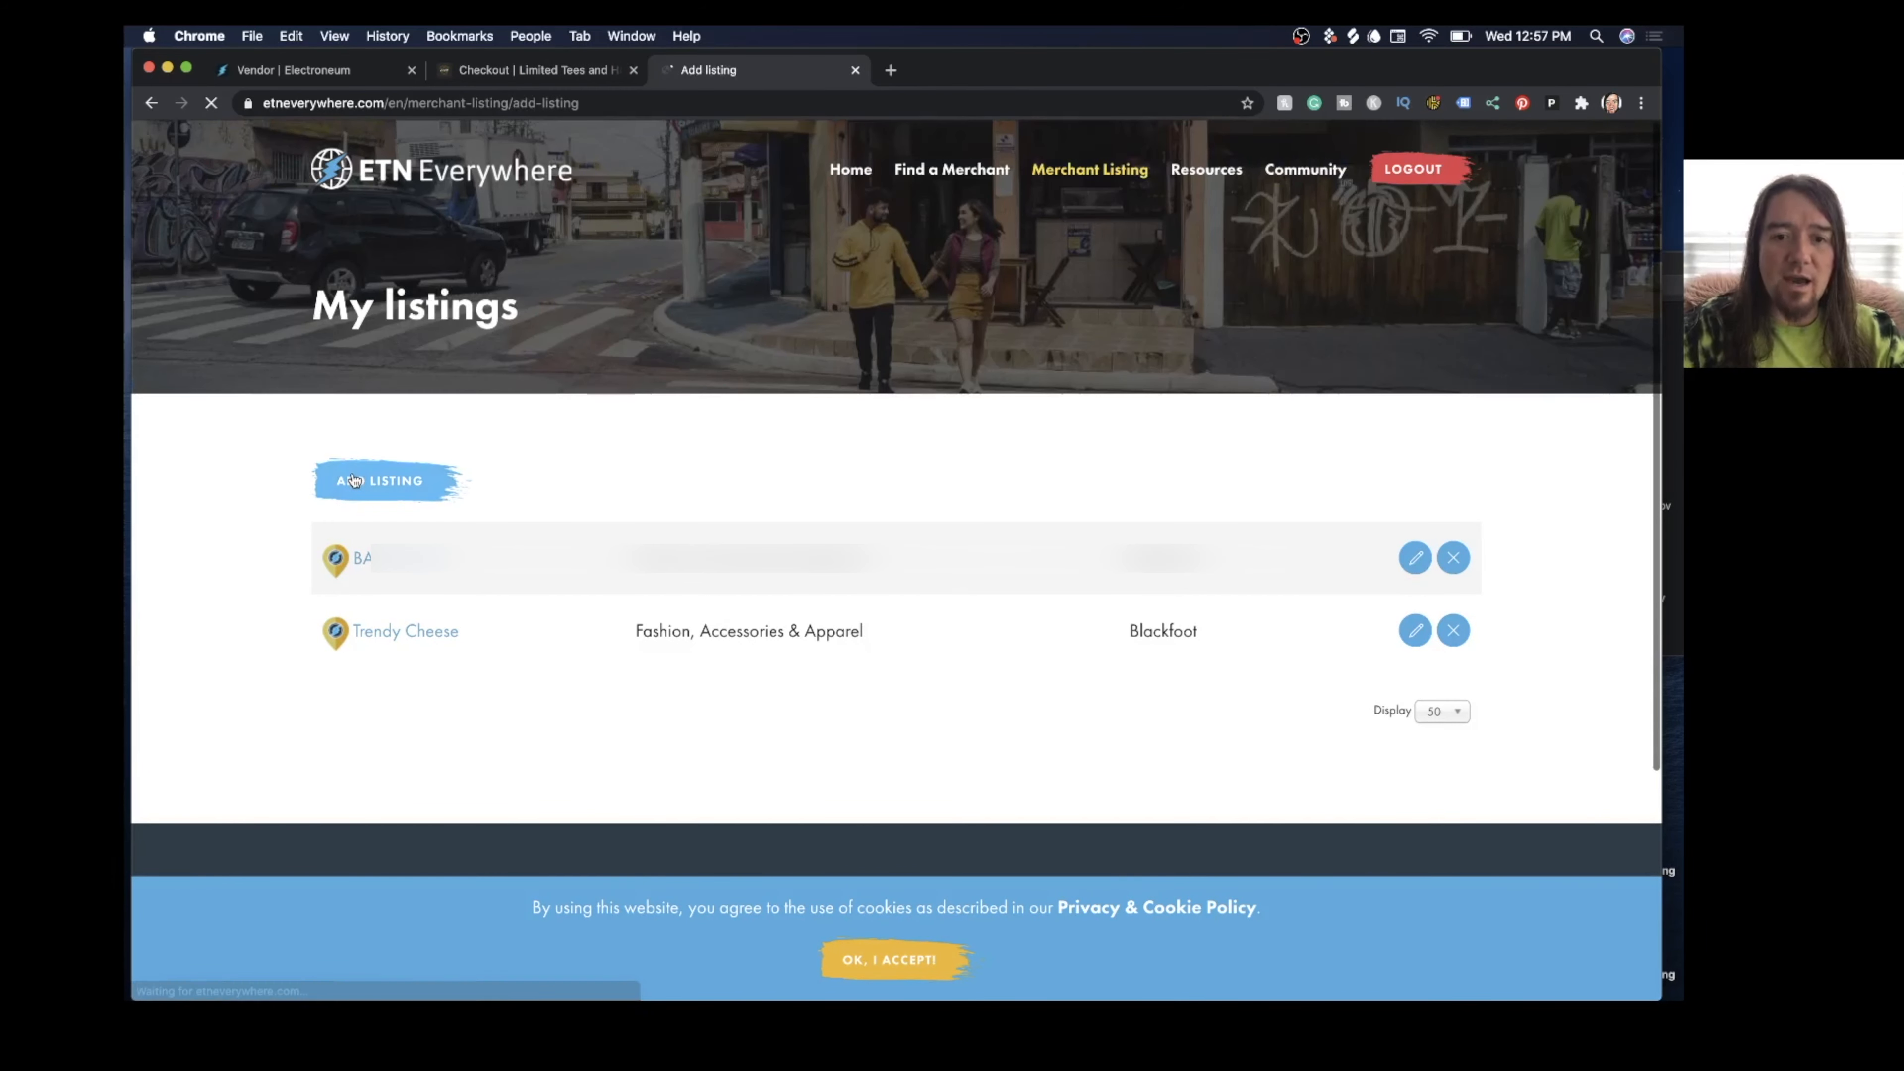
click(390, 481)
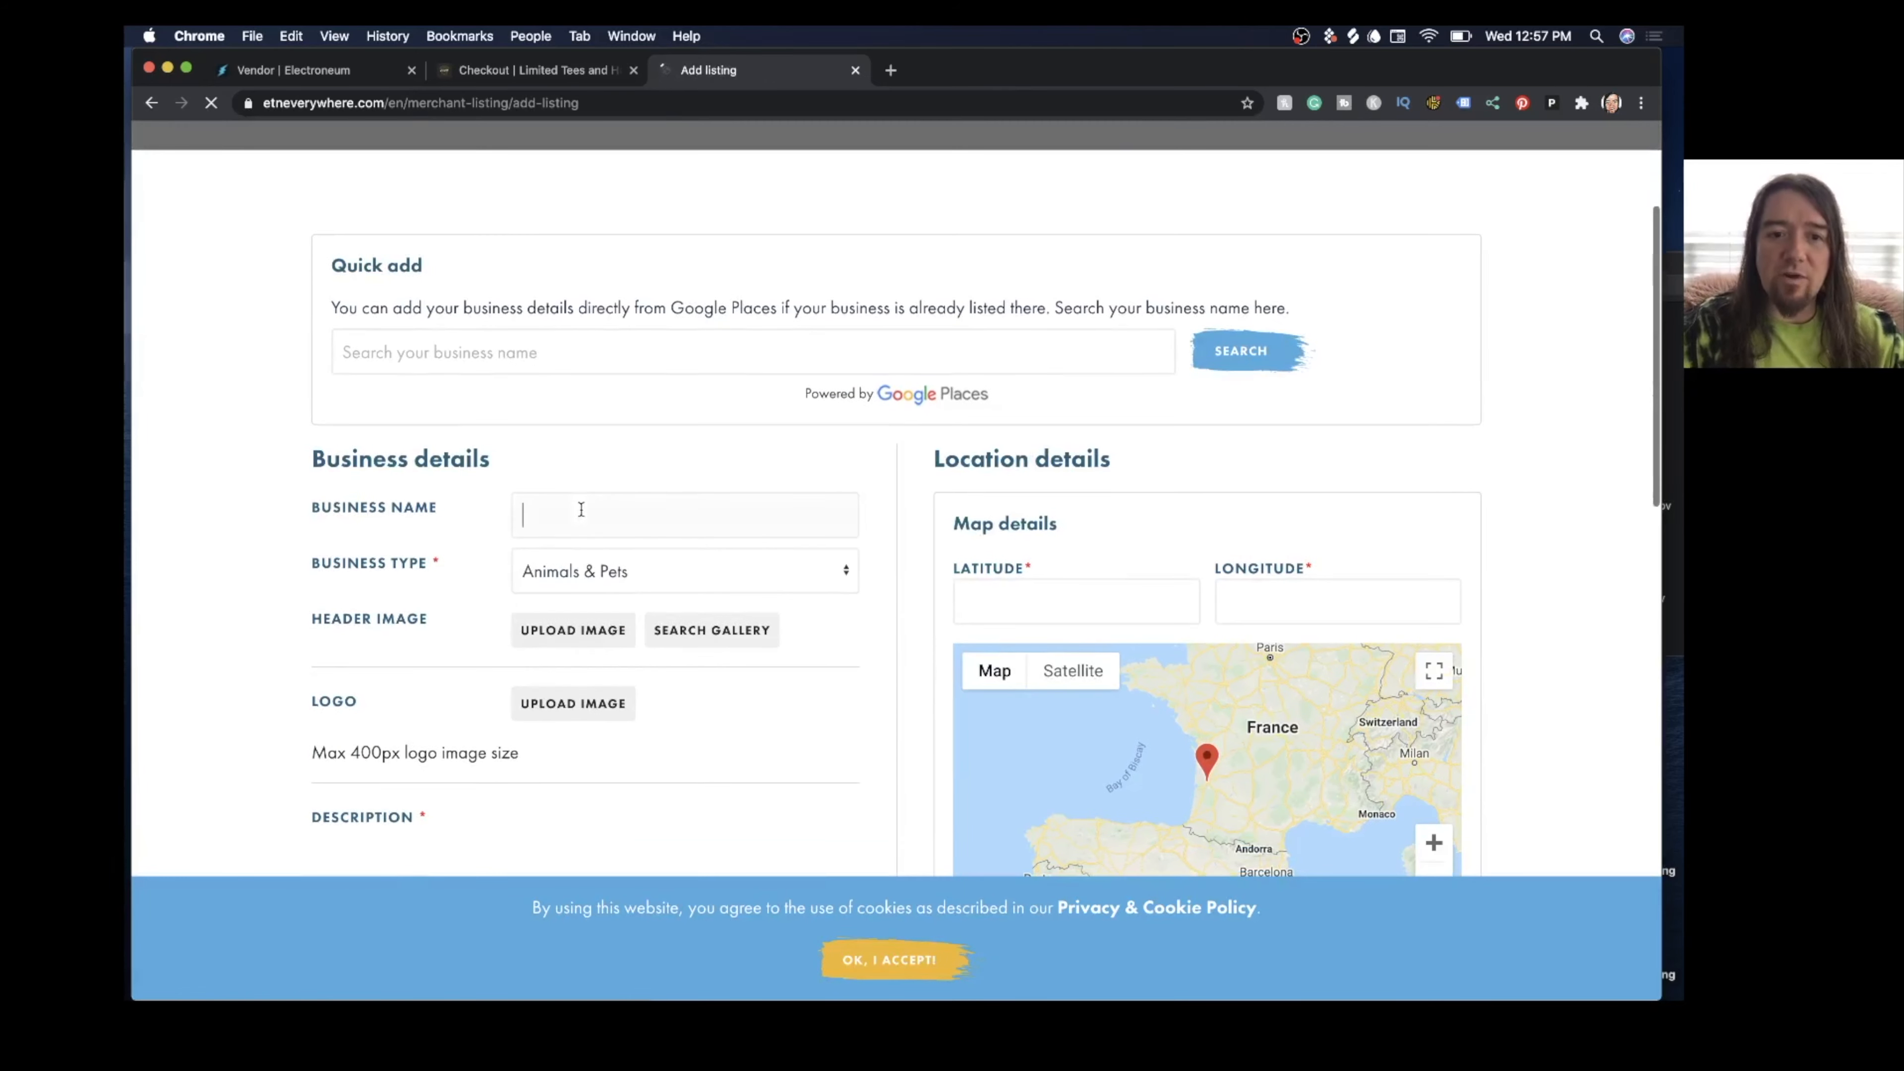
Name the listing Limited Tees and Hoodies with business type Fashion, Accessories & Apparel
text(Limited Tees)
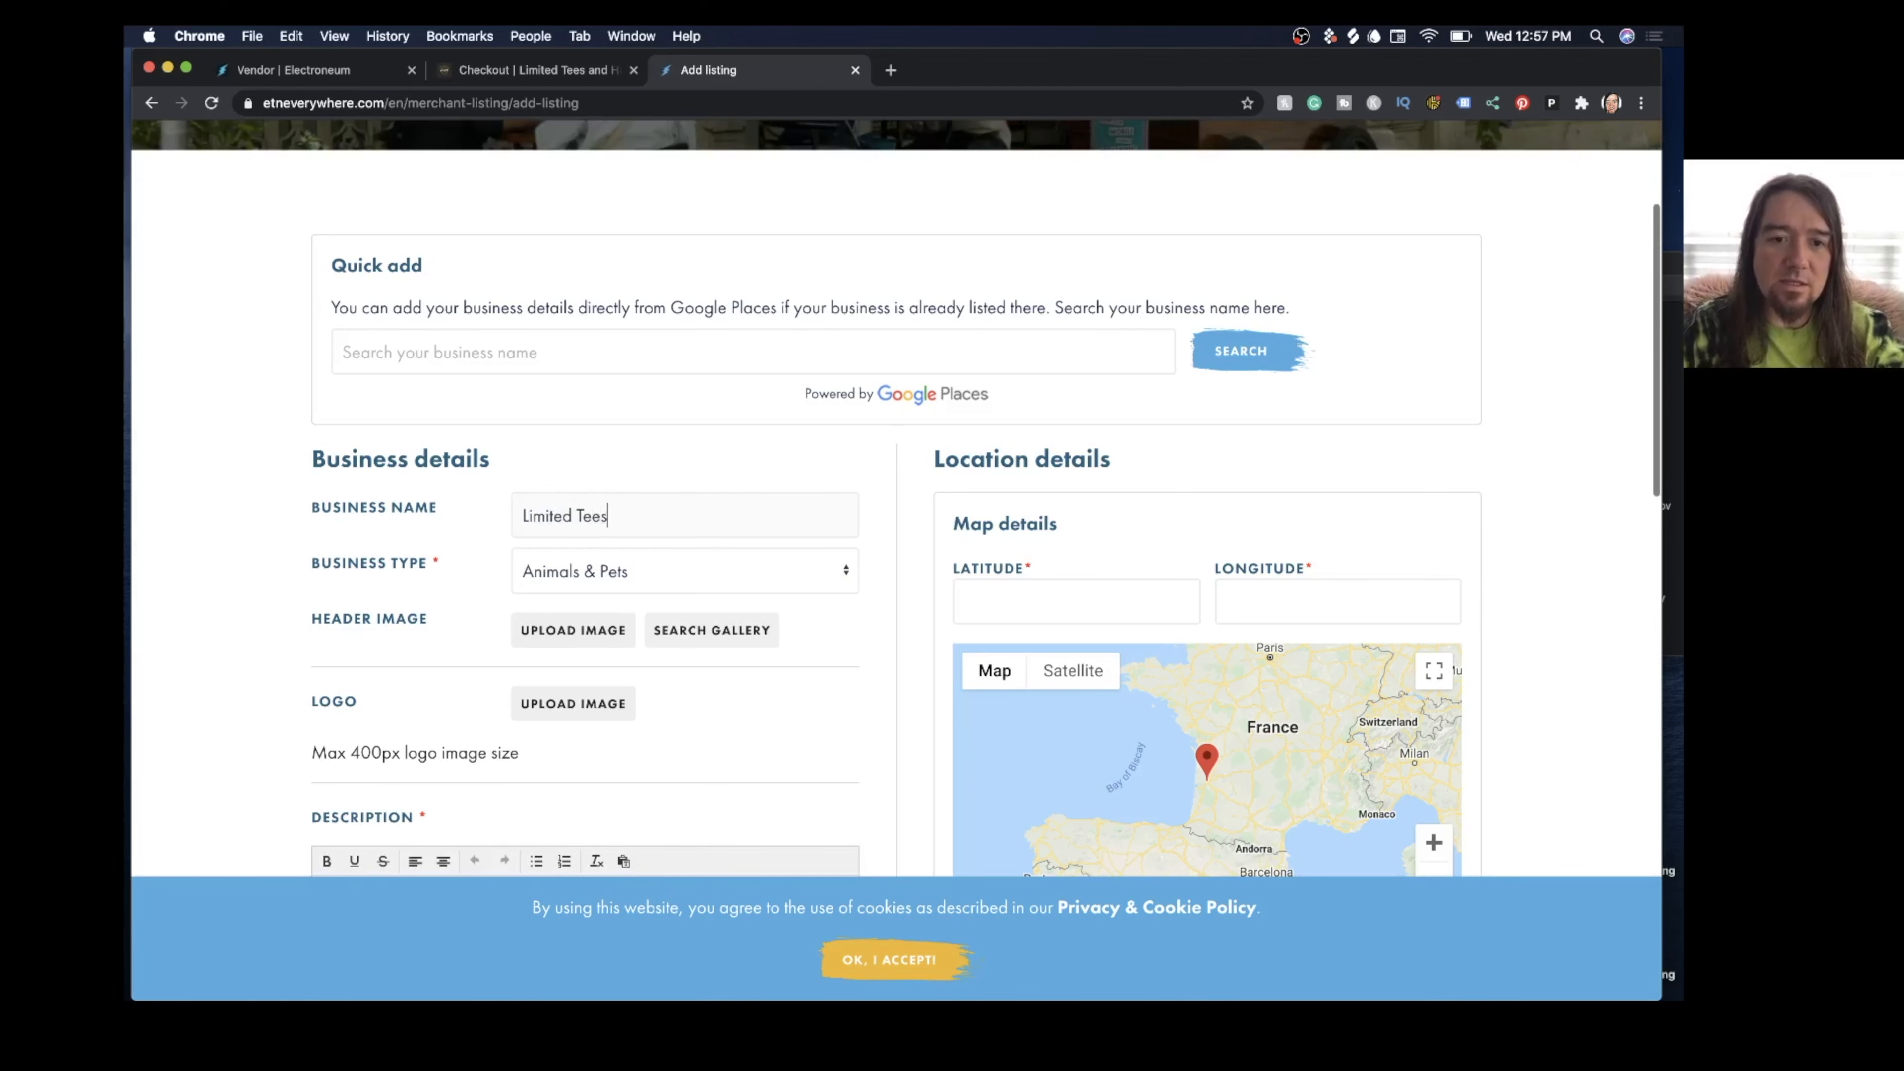
click(684, 571)
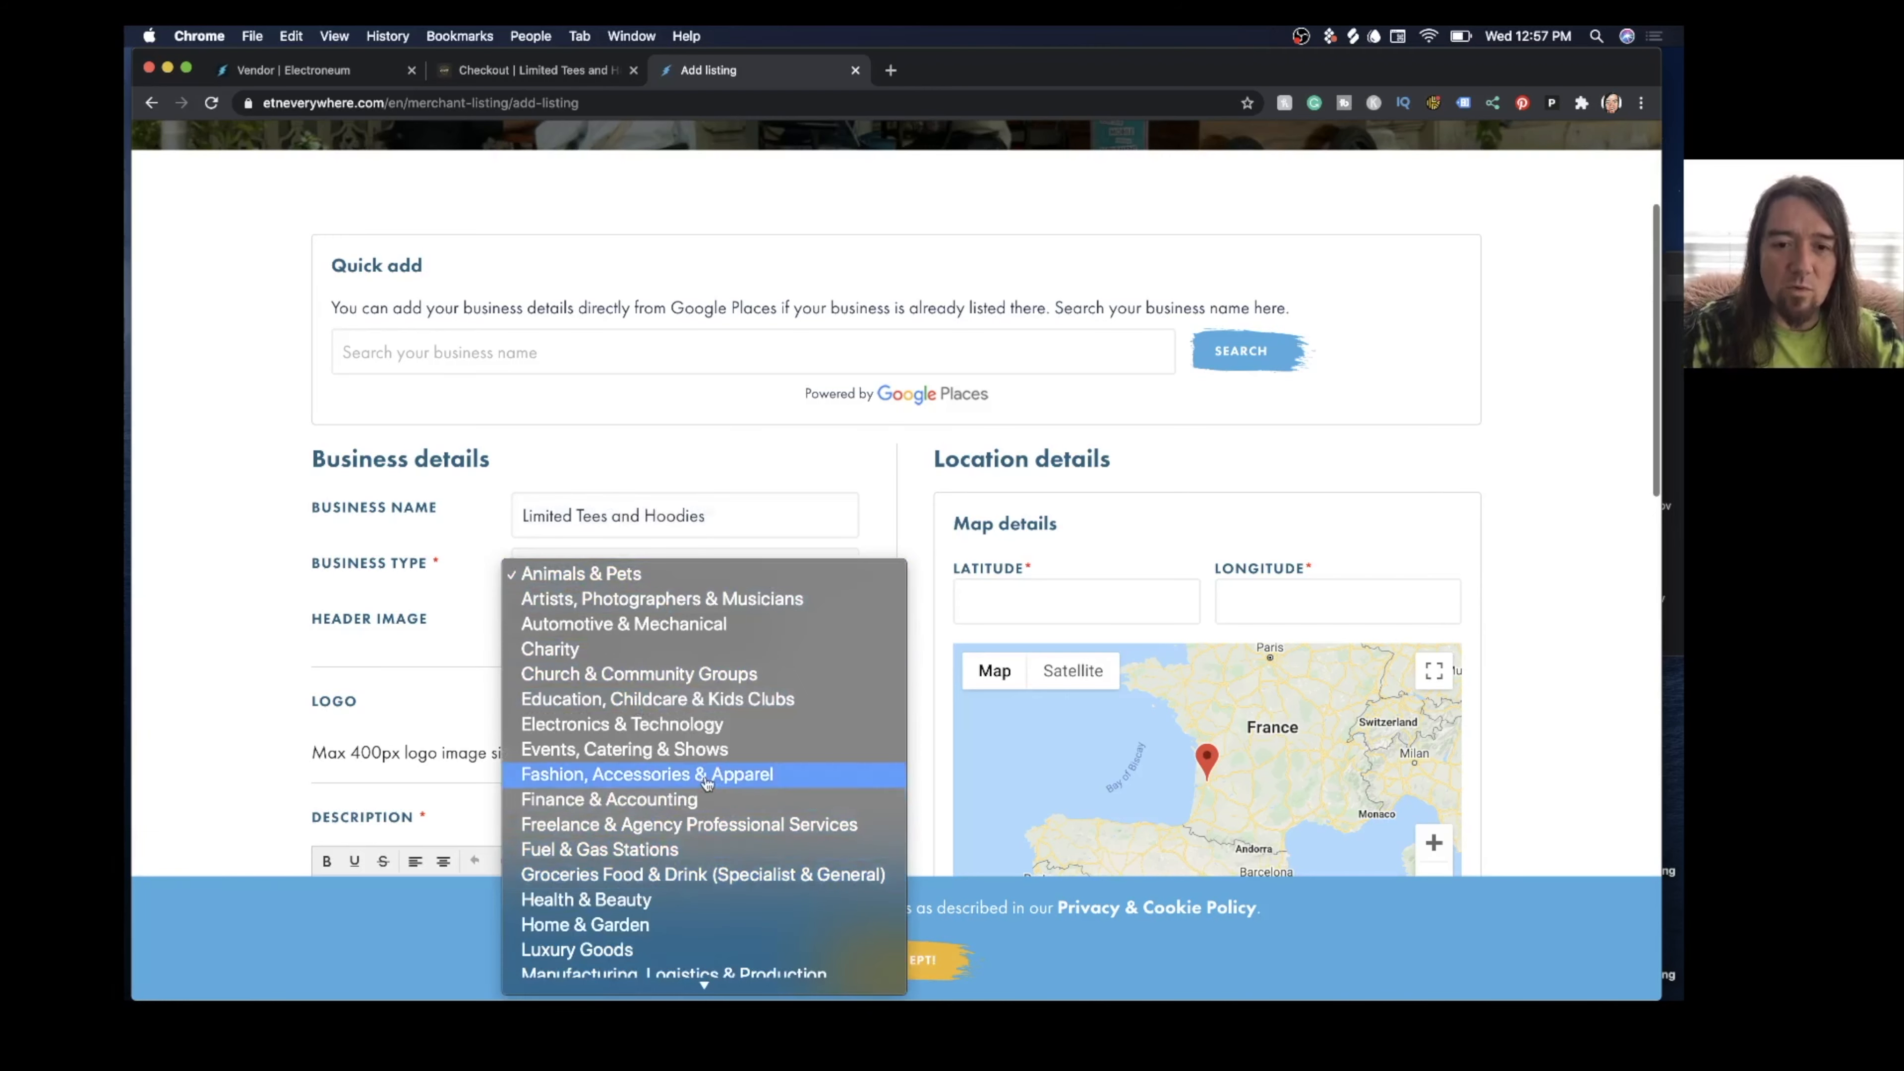
click(645, 774)
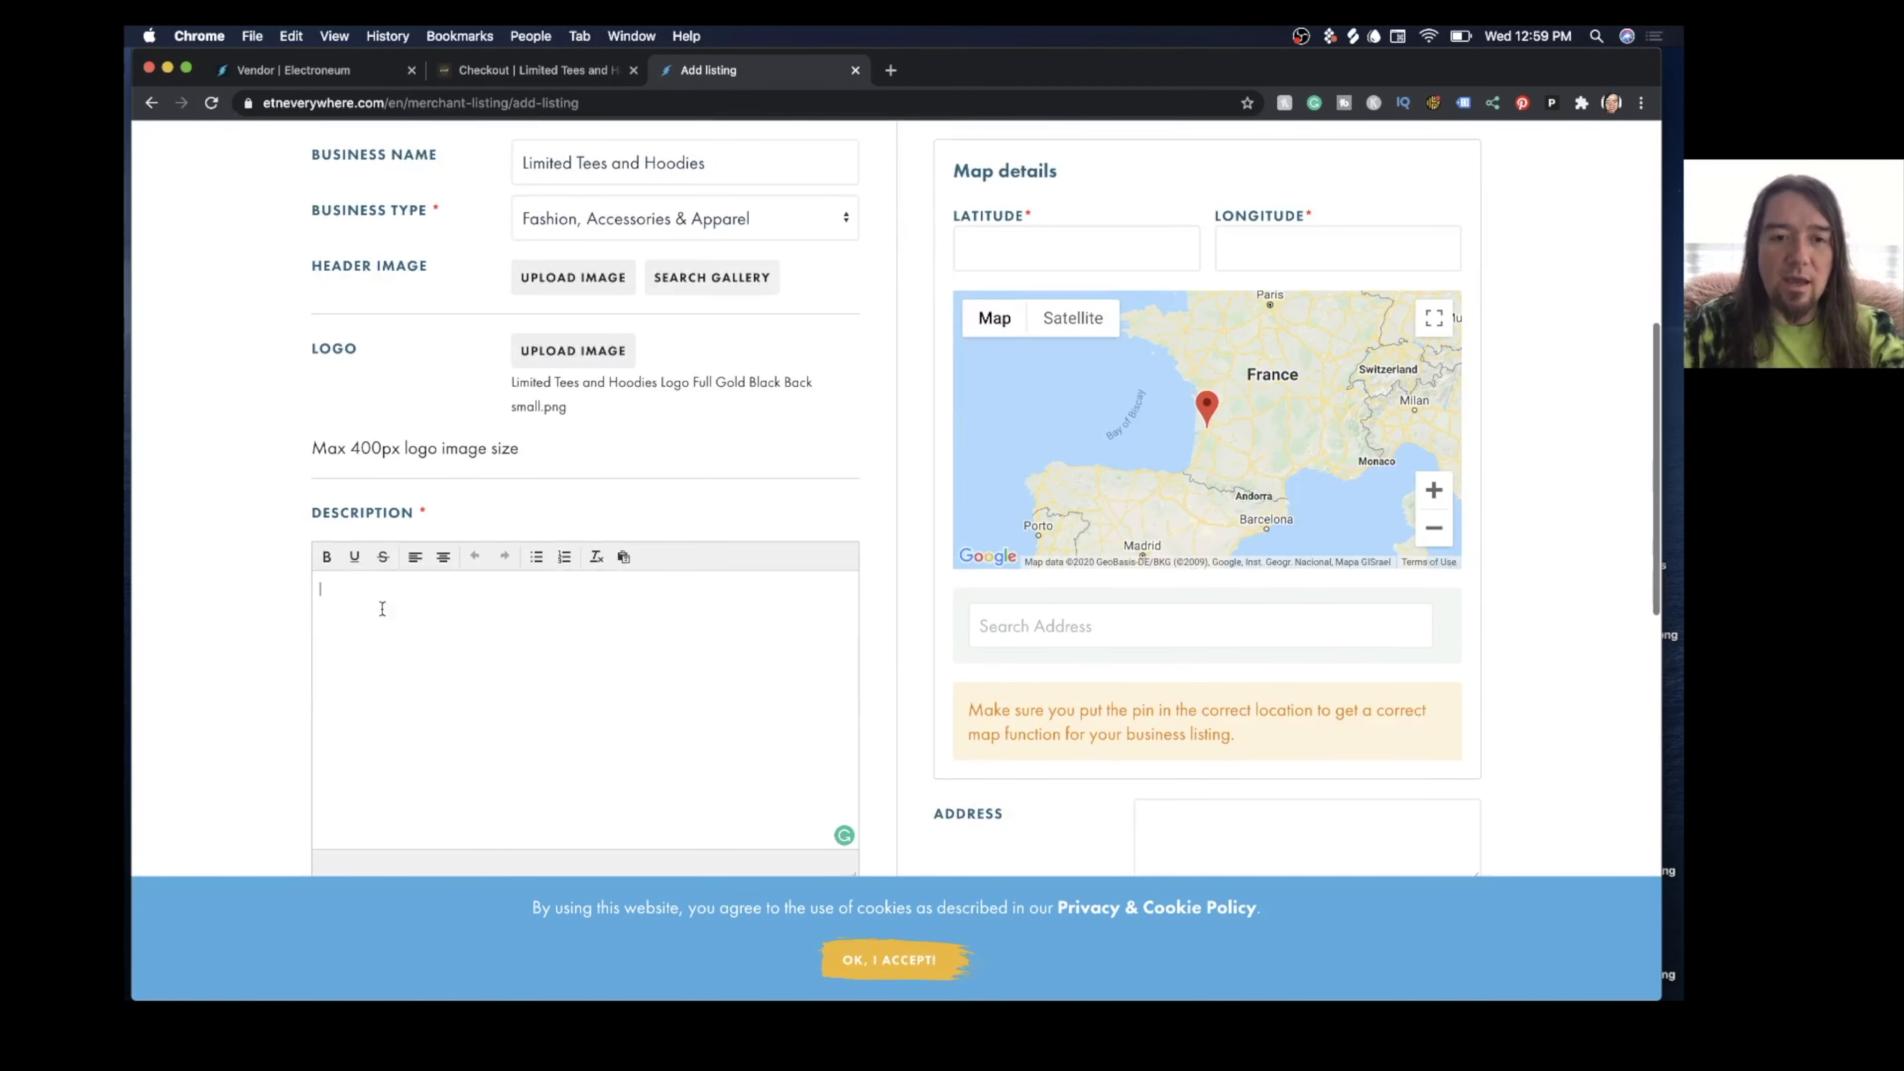
Add the logo and description 'Limited Tees and Hoodies. Custom Designs and Limited Drops.'
text(Limit)
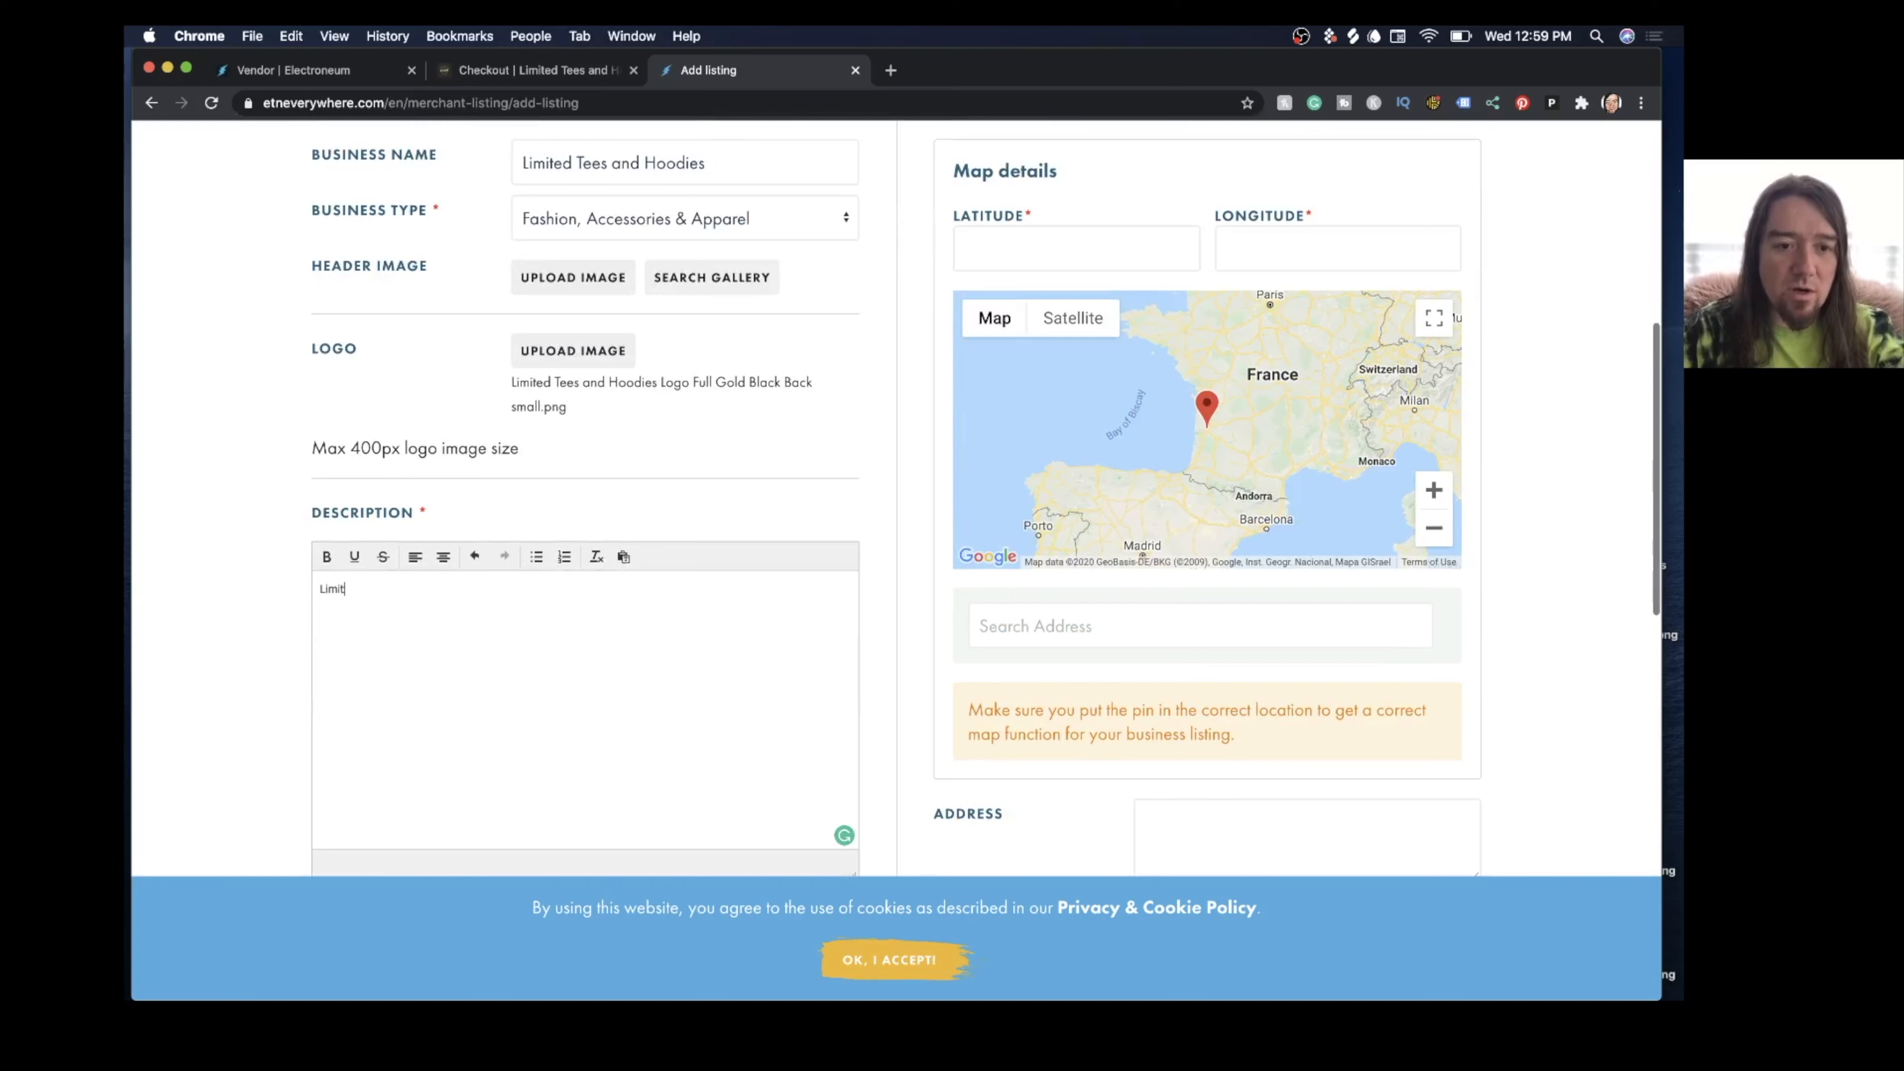
text(Limited Tees and Hoodies. Custom Designs and Limited Drops.)
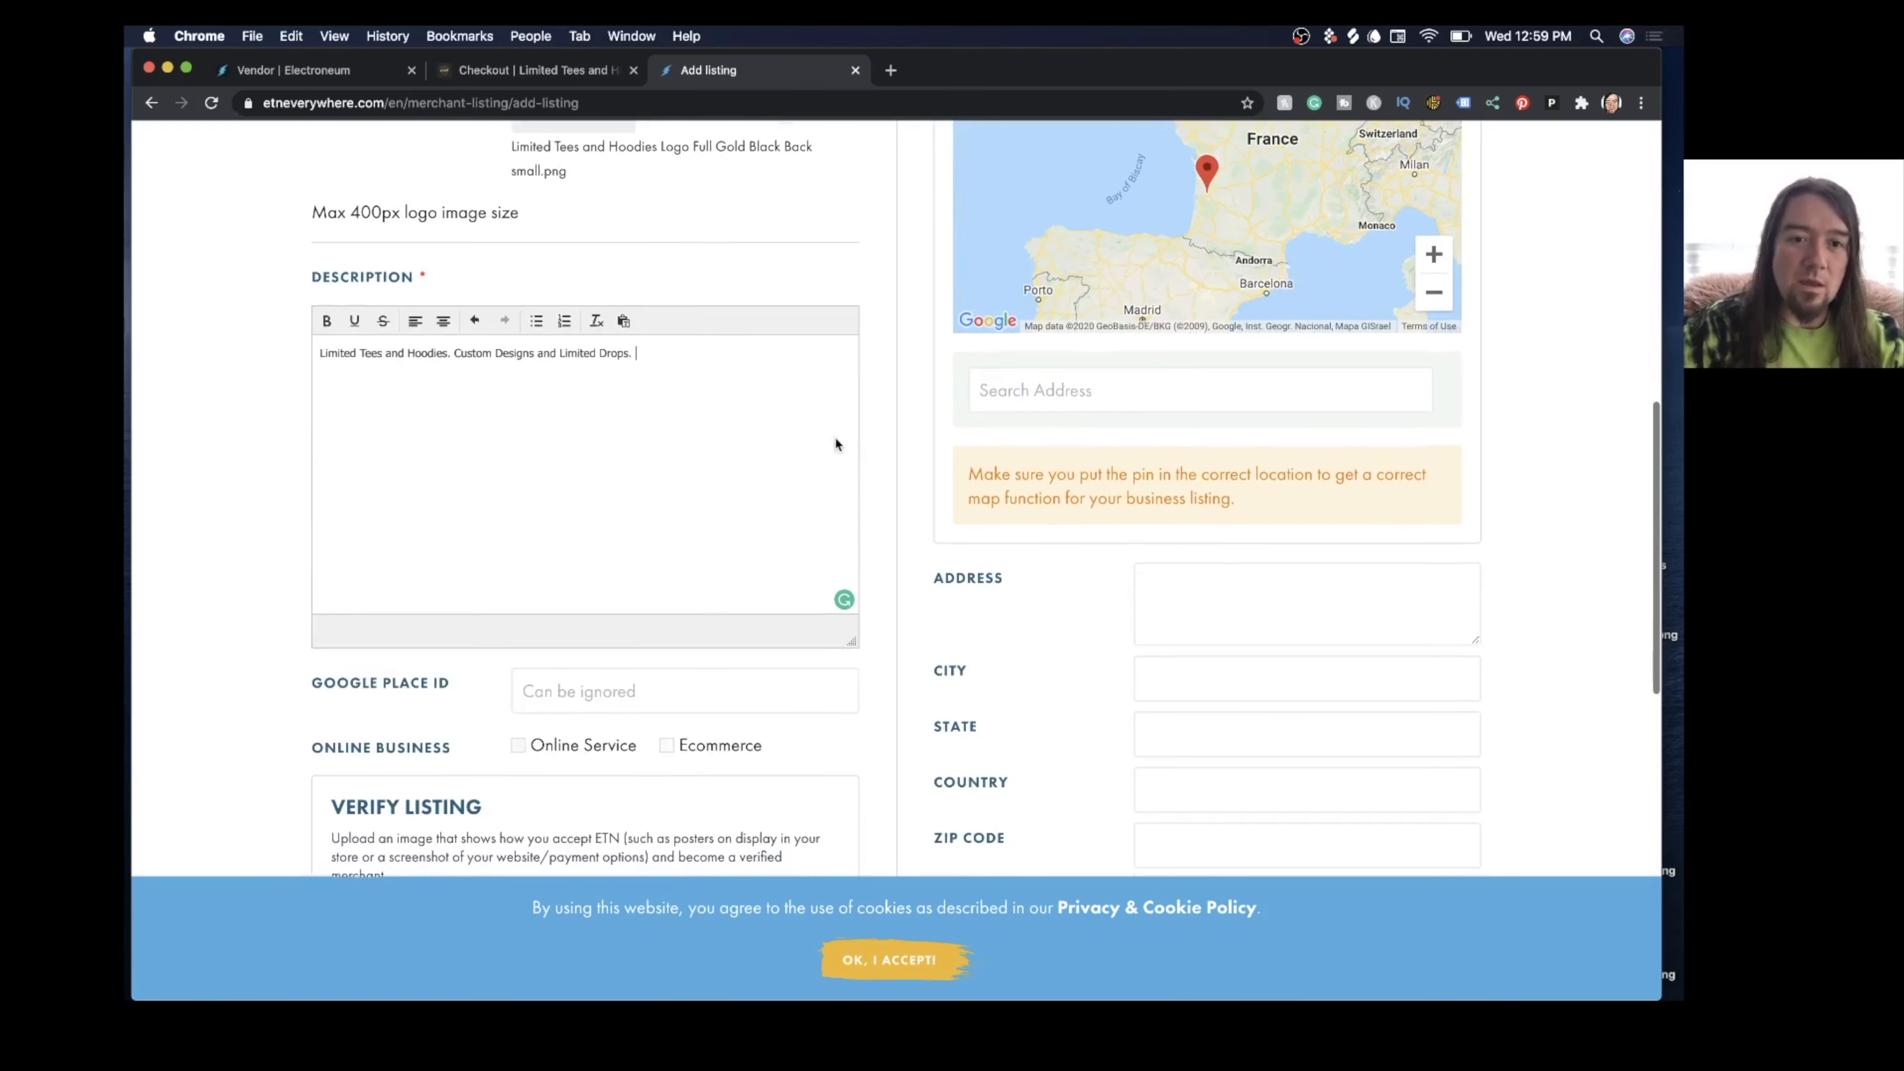
Fill in the store website and mark the listing as Worldwide Shipment
scroll(down, 3)
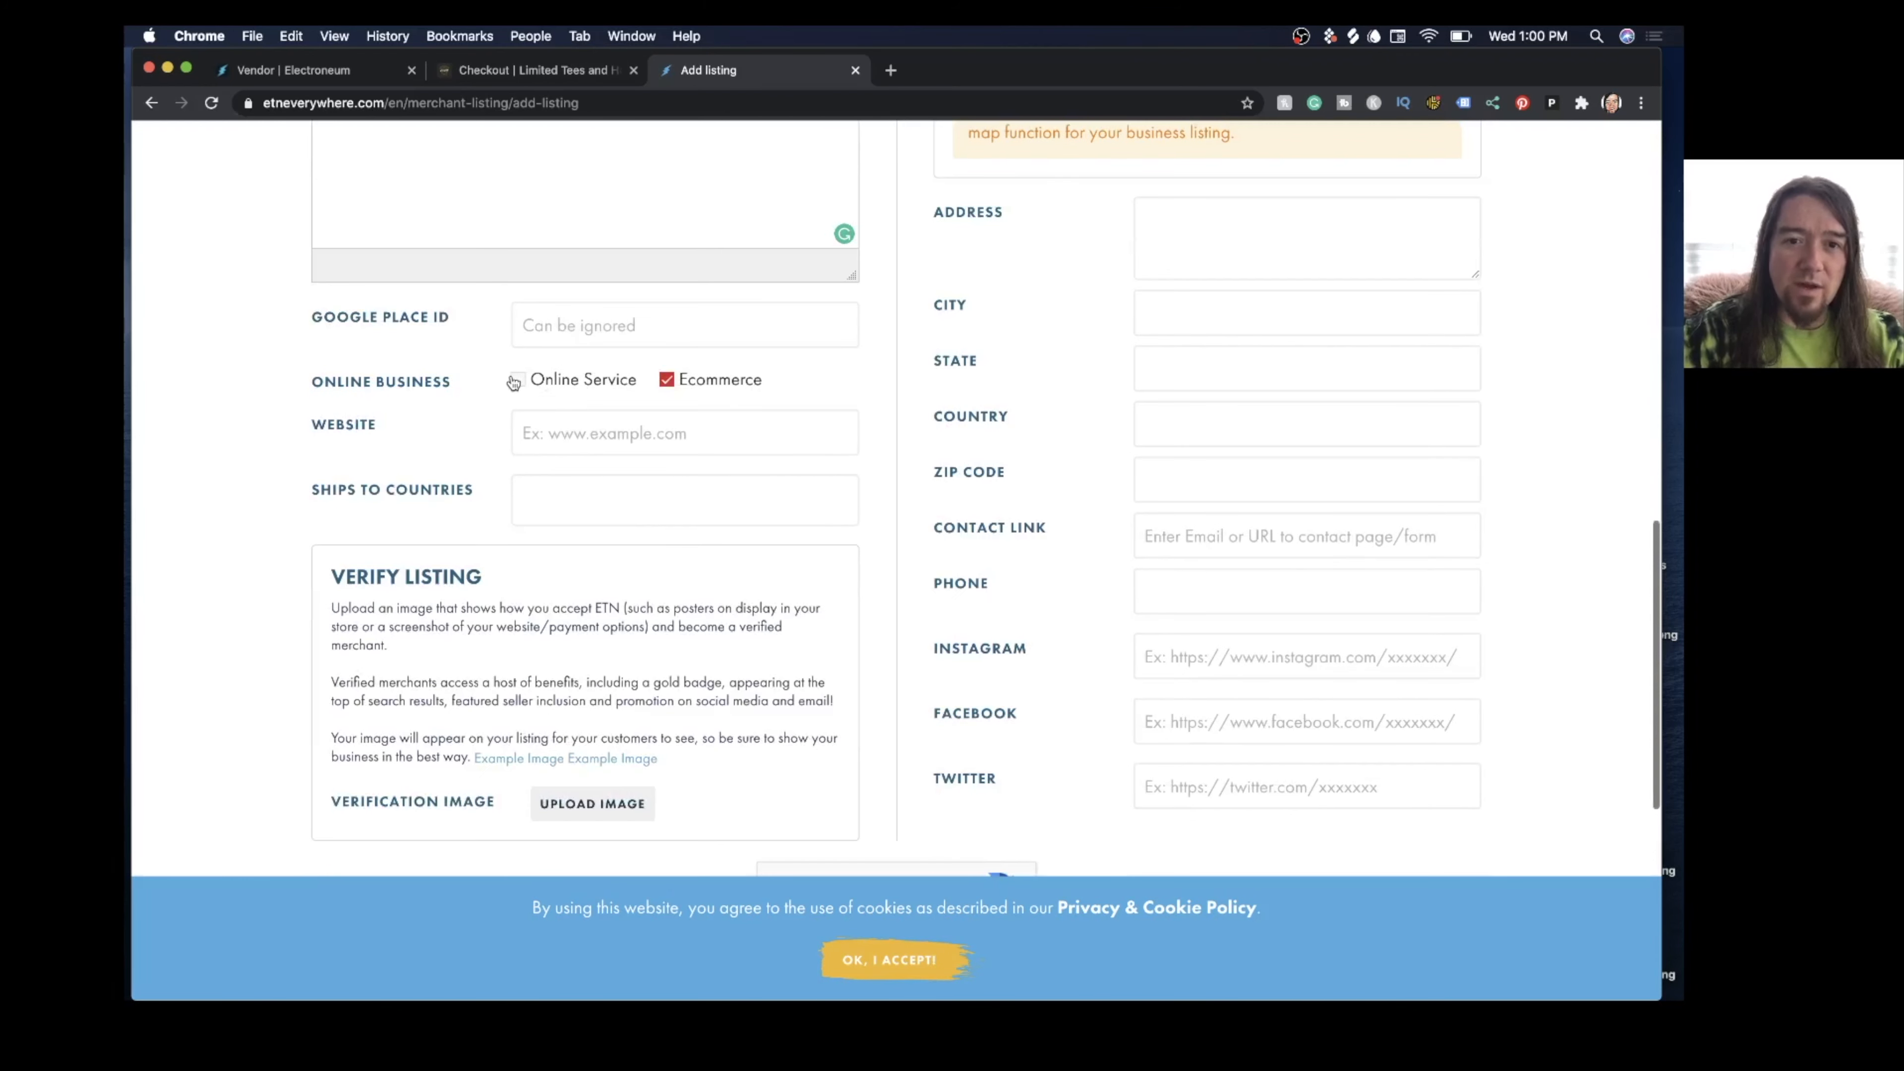
click(519, 379)
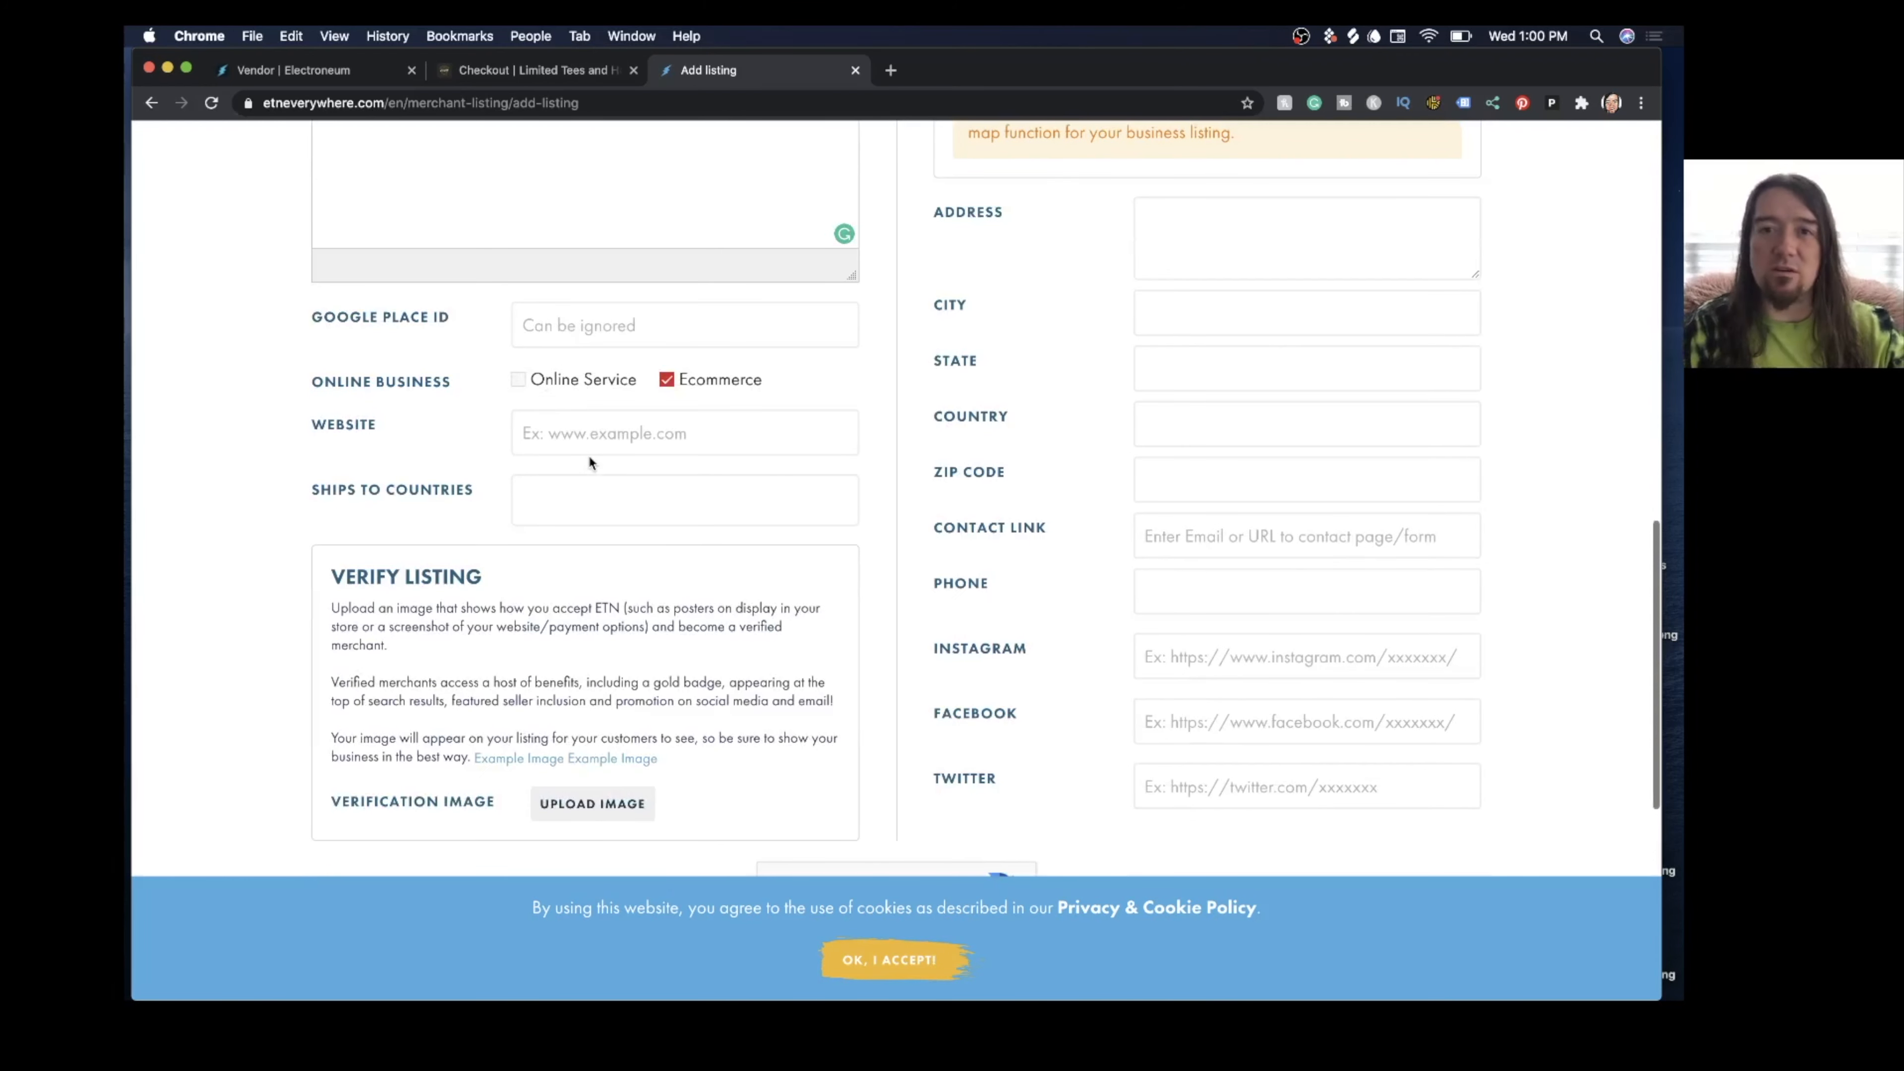
mouse_move(665, 413)
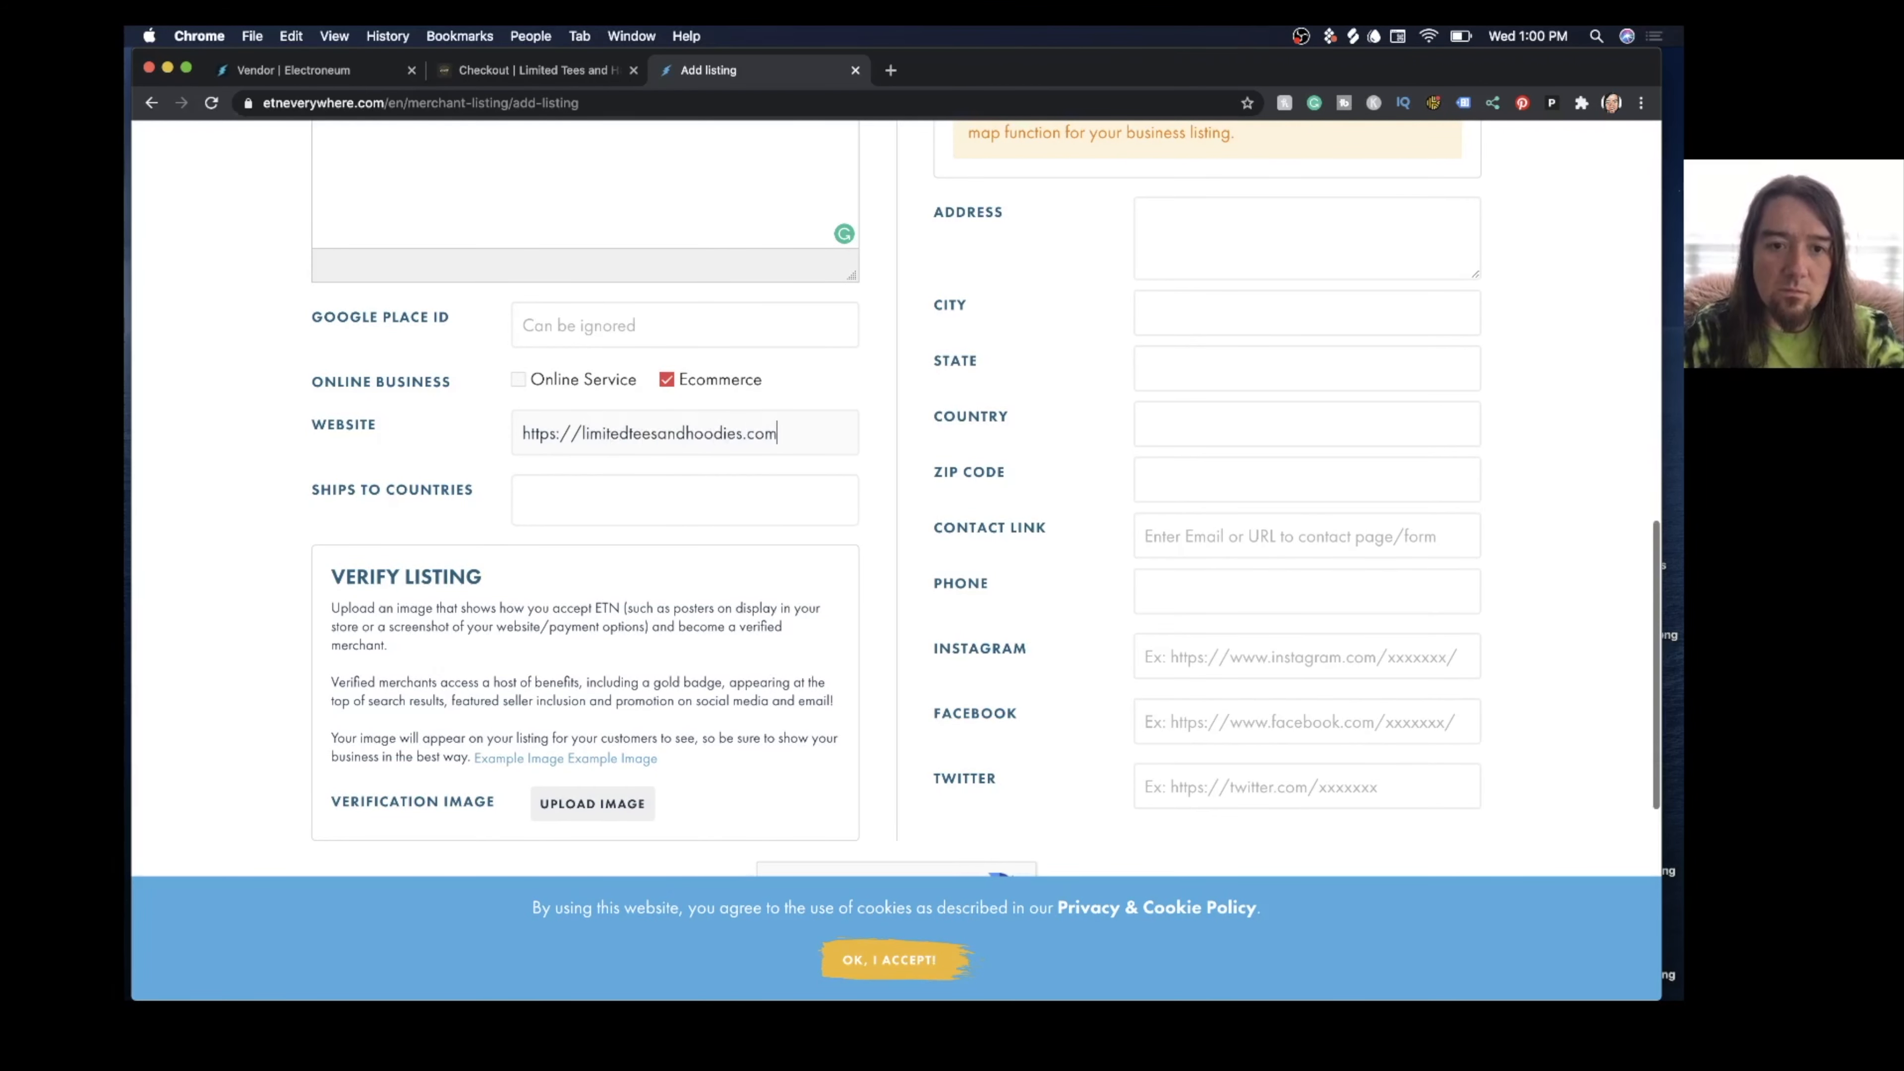
text(w)
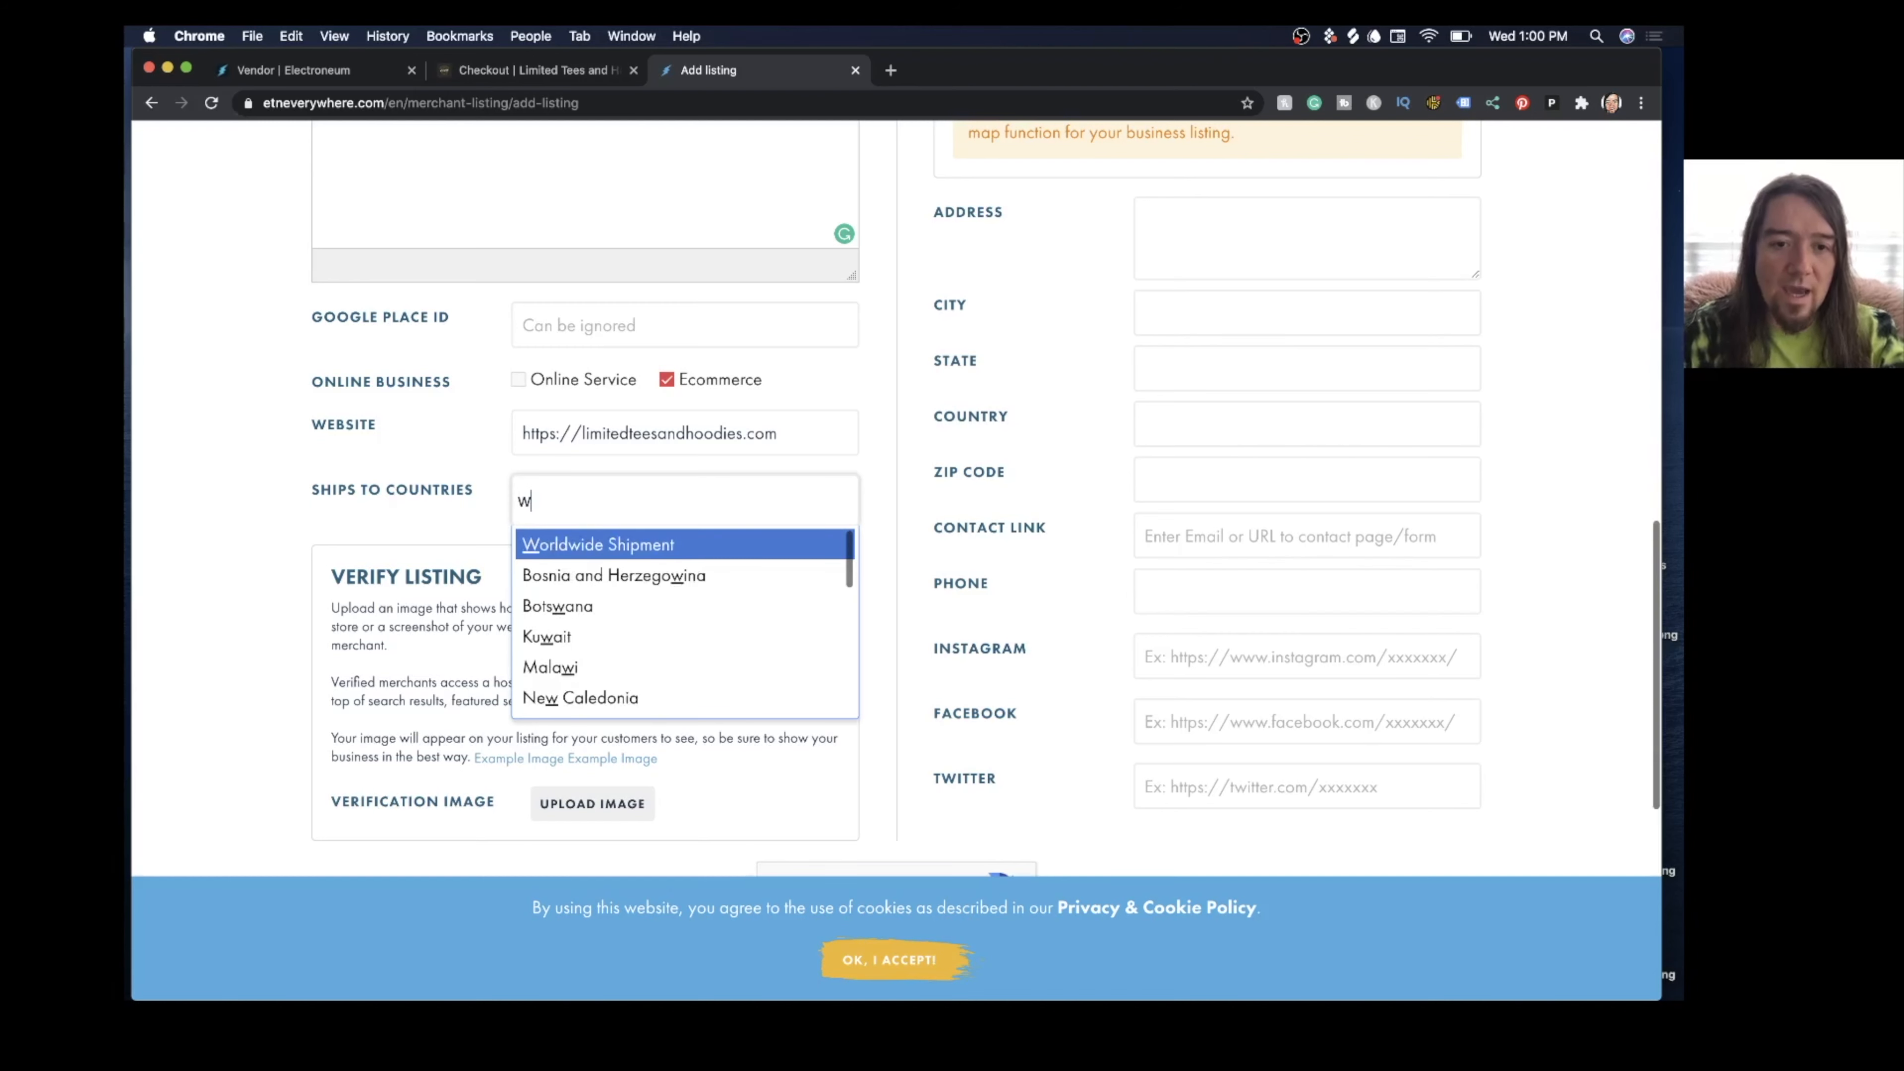
click(597, 545)
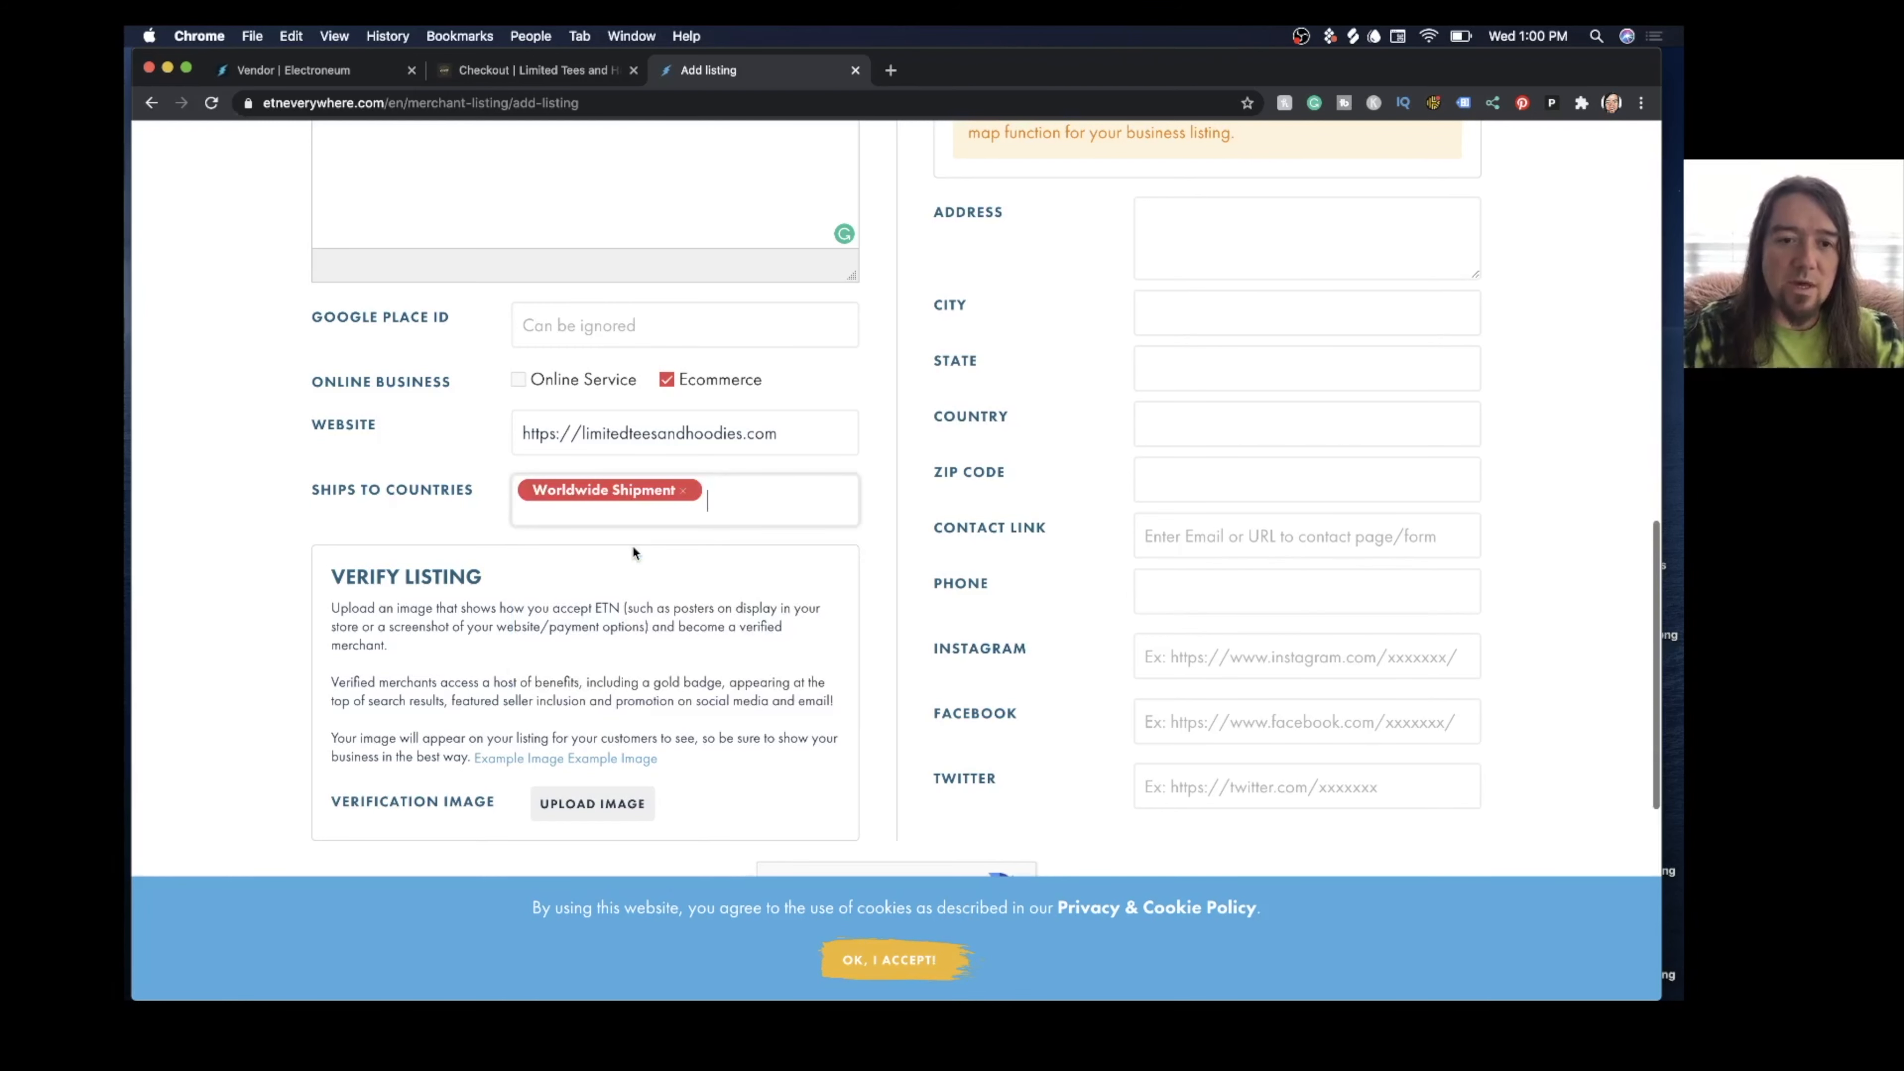
Upload the checkout screenshot as the listing's verification image
scroll(down, 3)
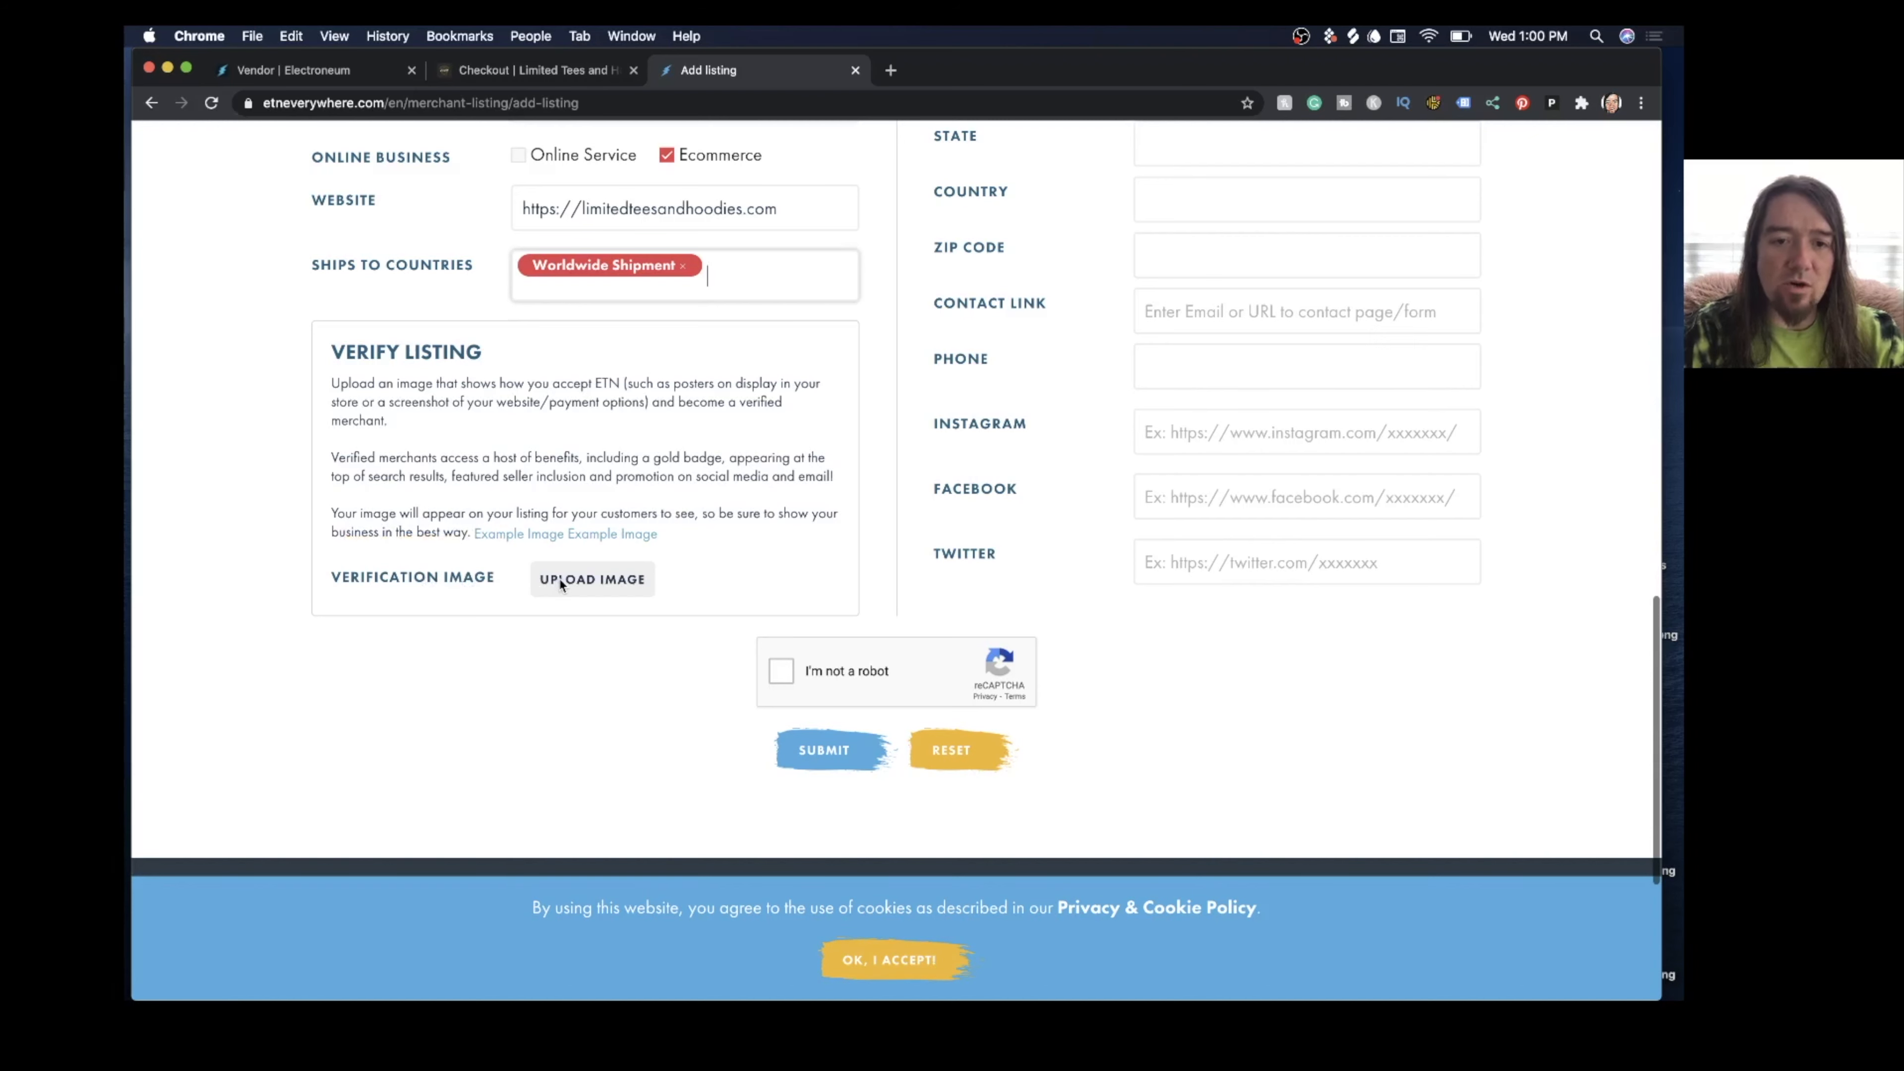
click(592, 579)
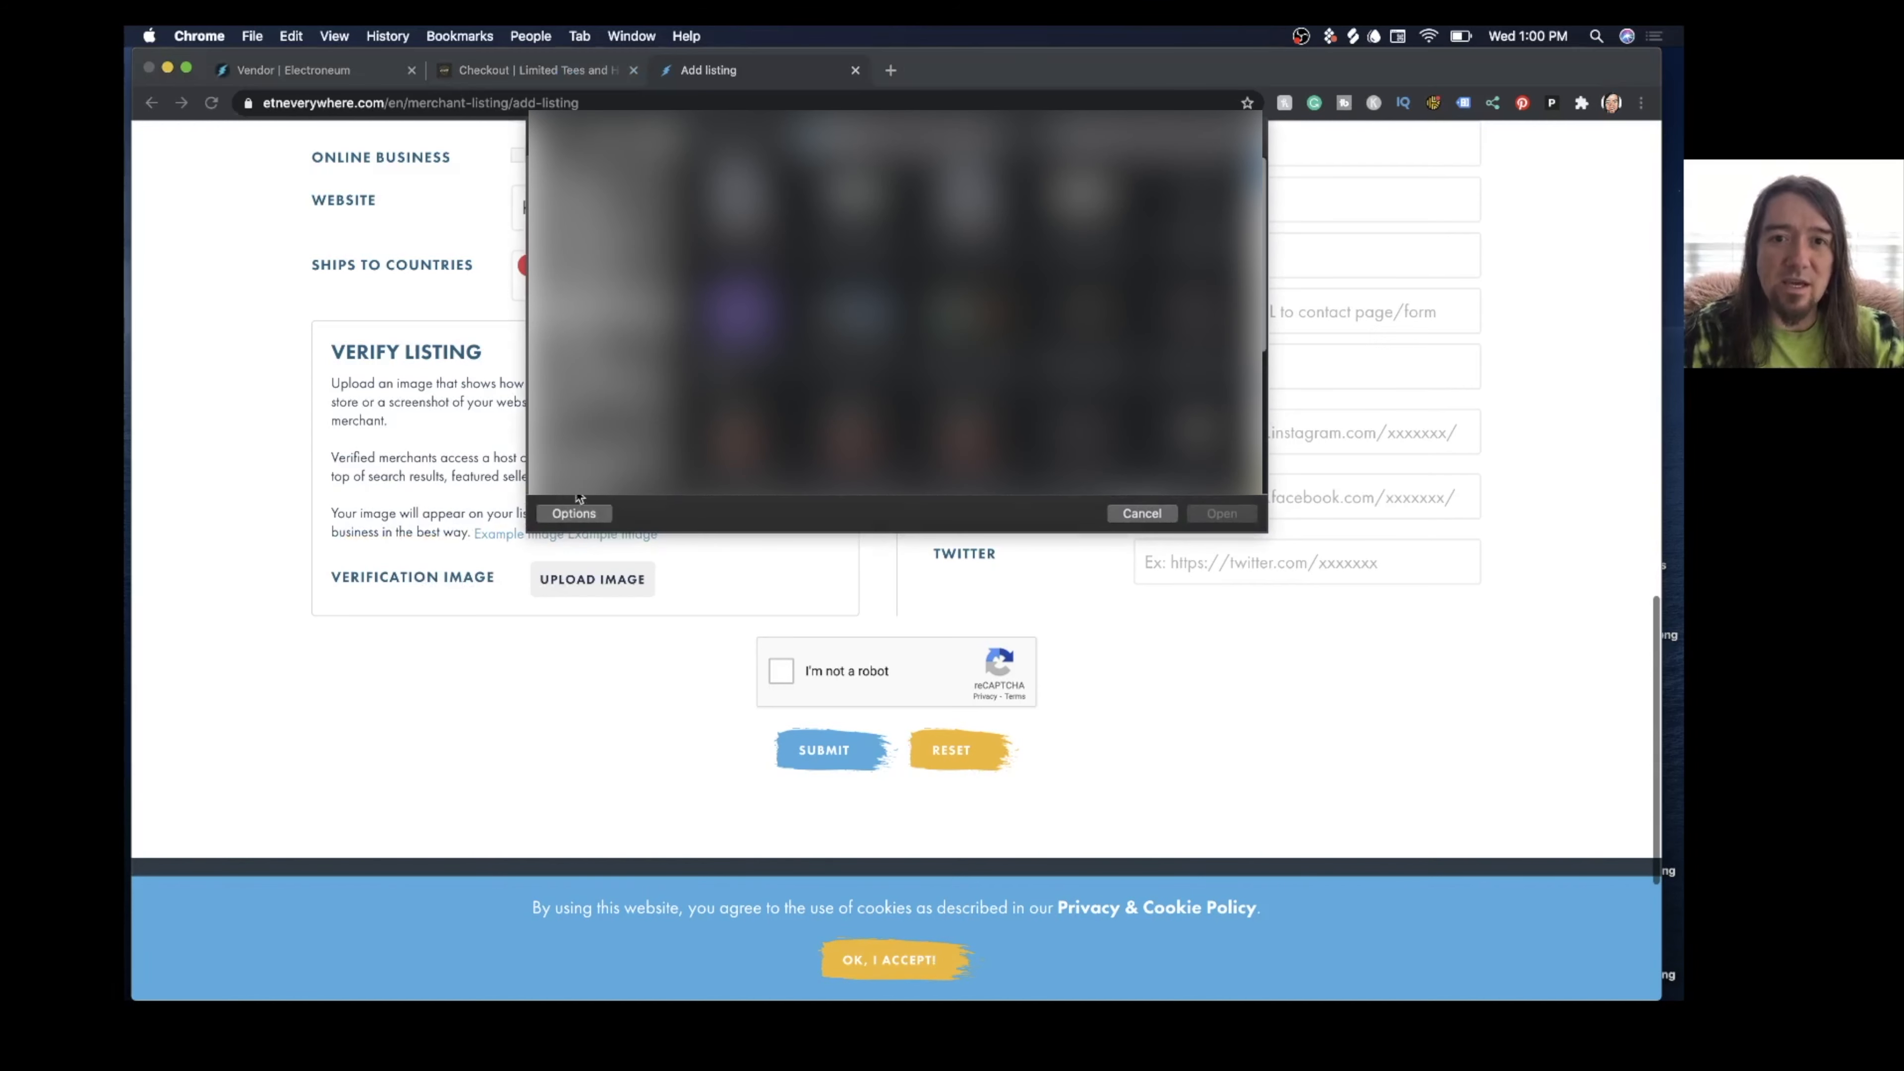
click(1222, 513)
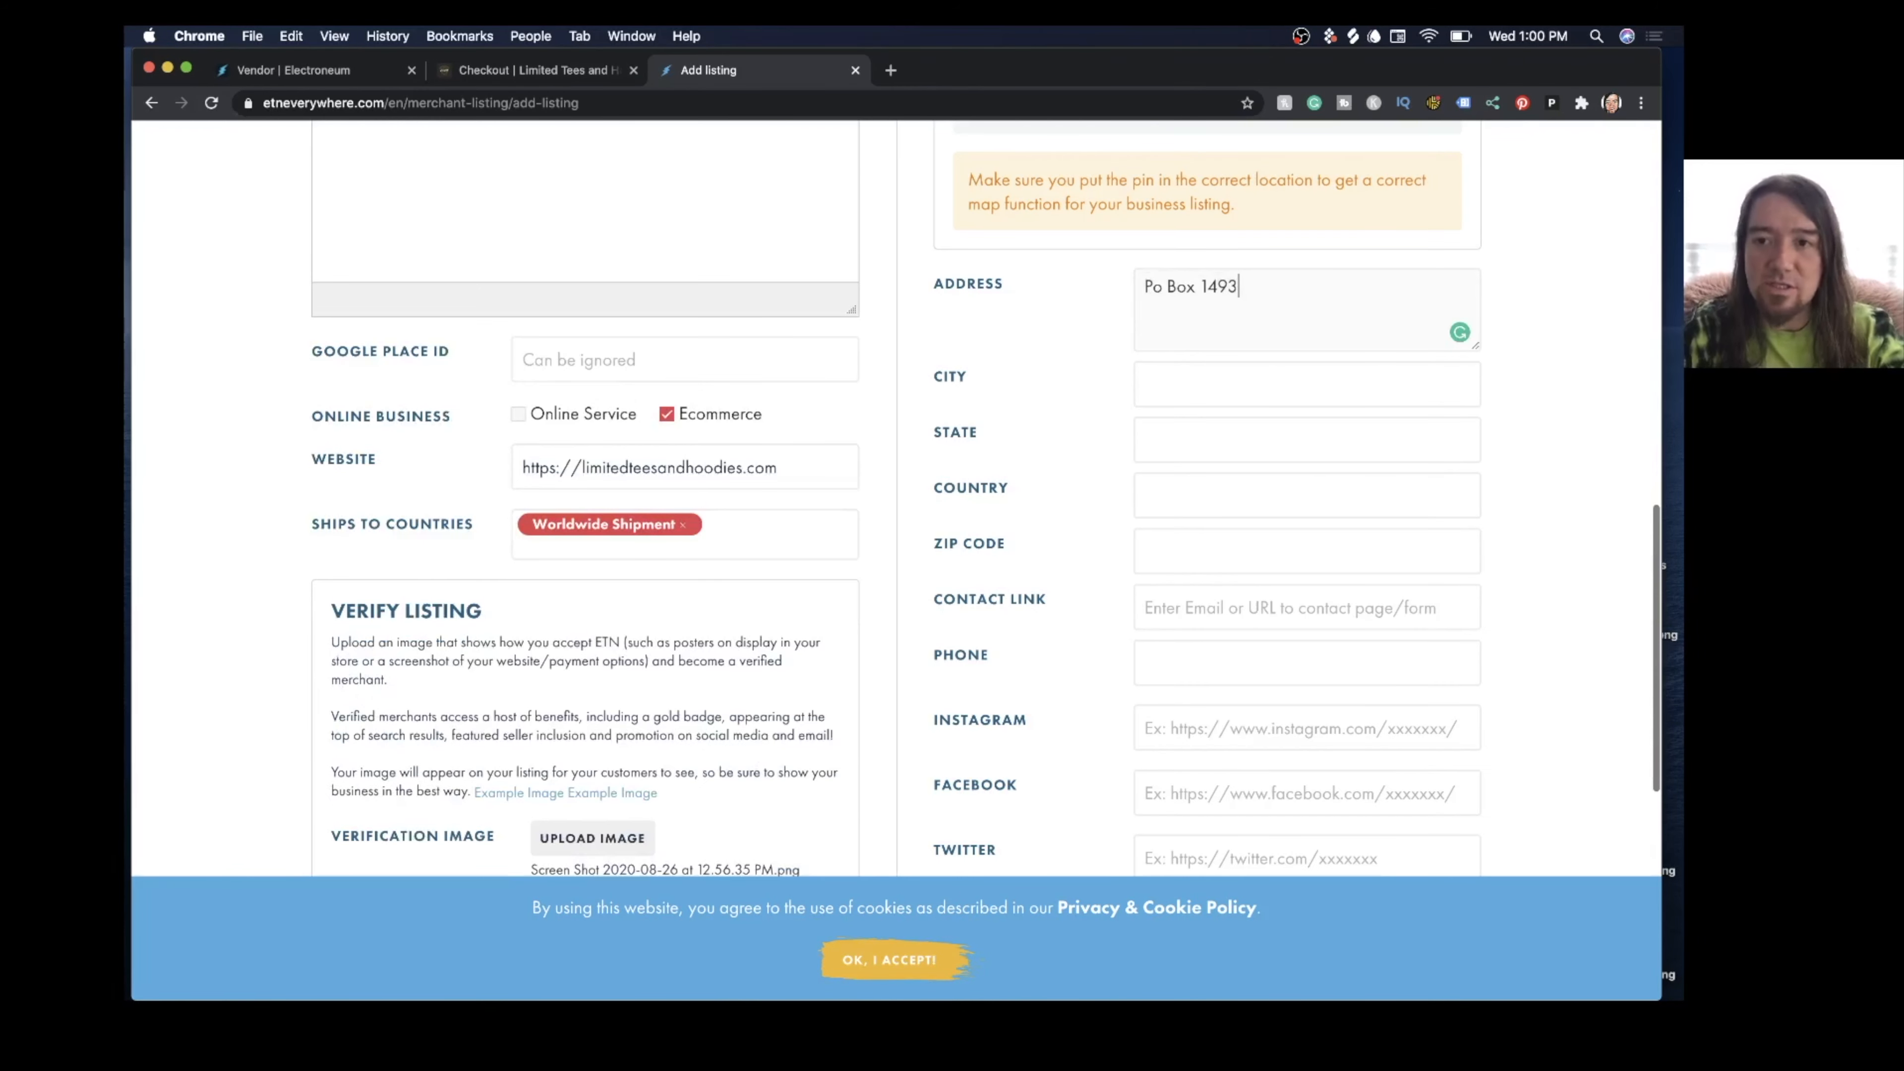
Enter the contact email and locate the store at Blackfoot, ID, USA on the map
text(contact@)
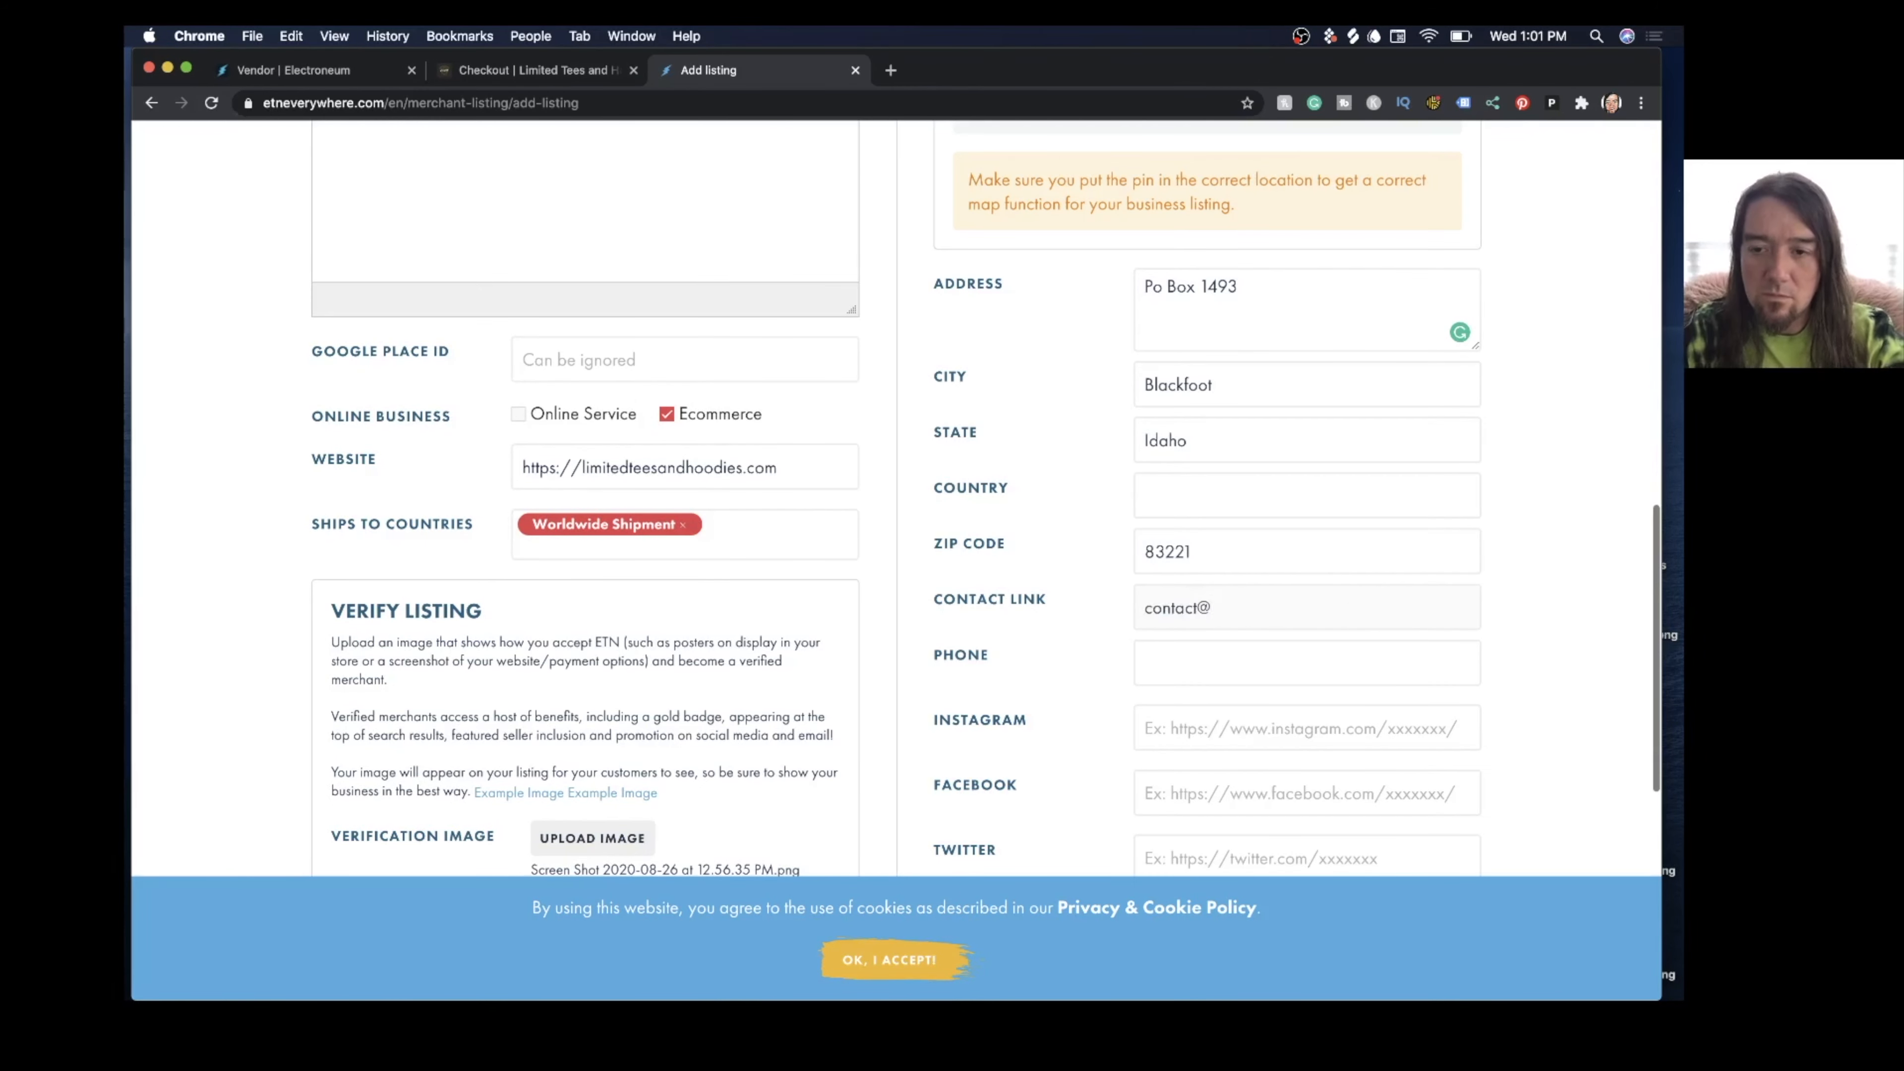
scroll(down, 3)
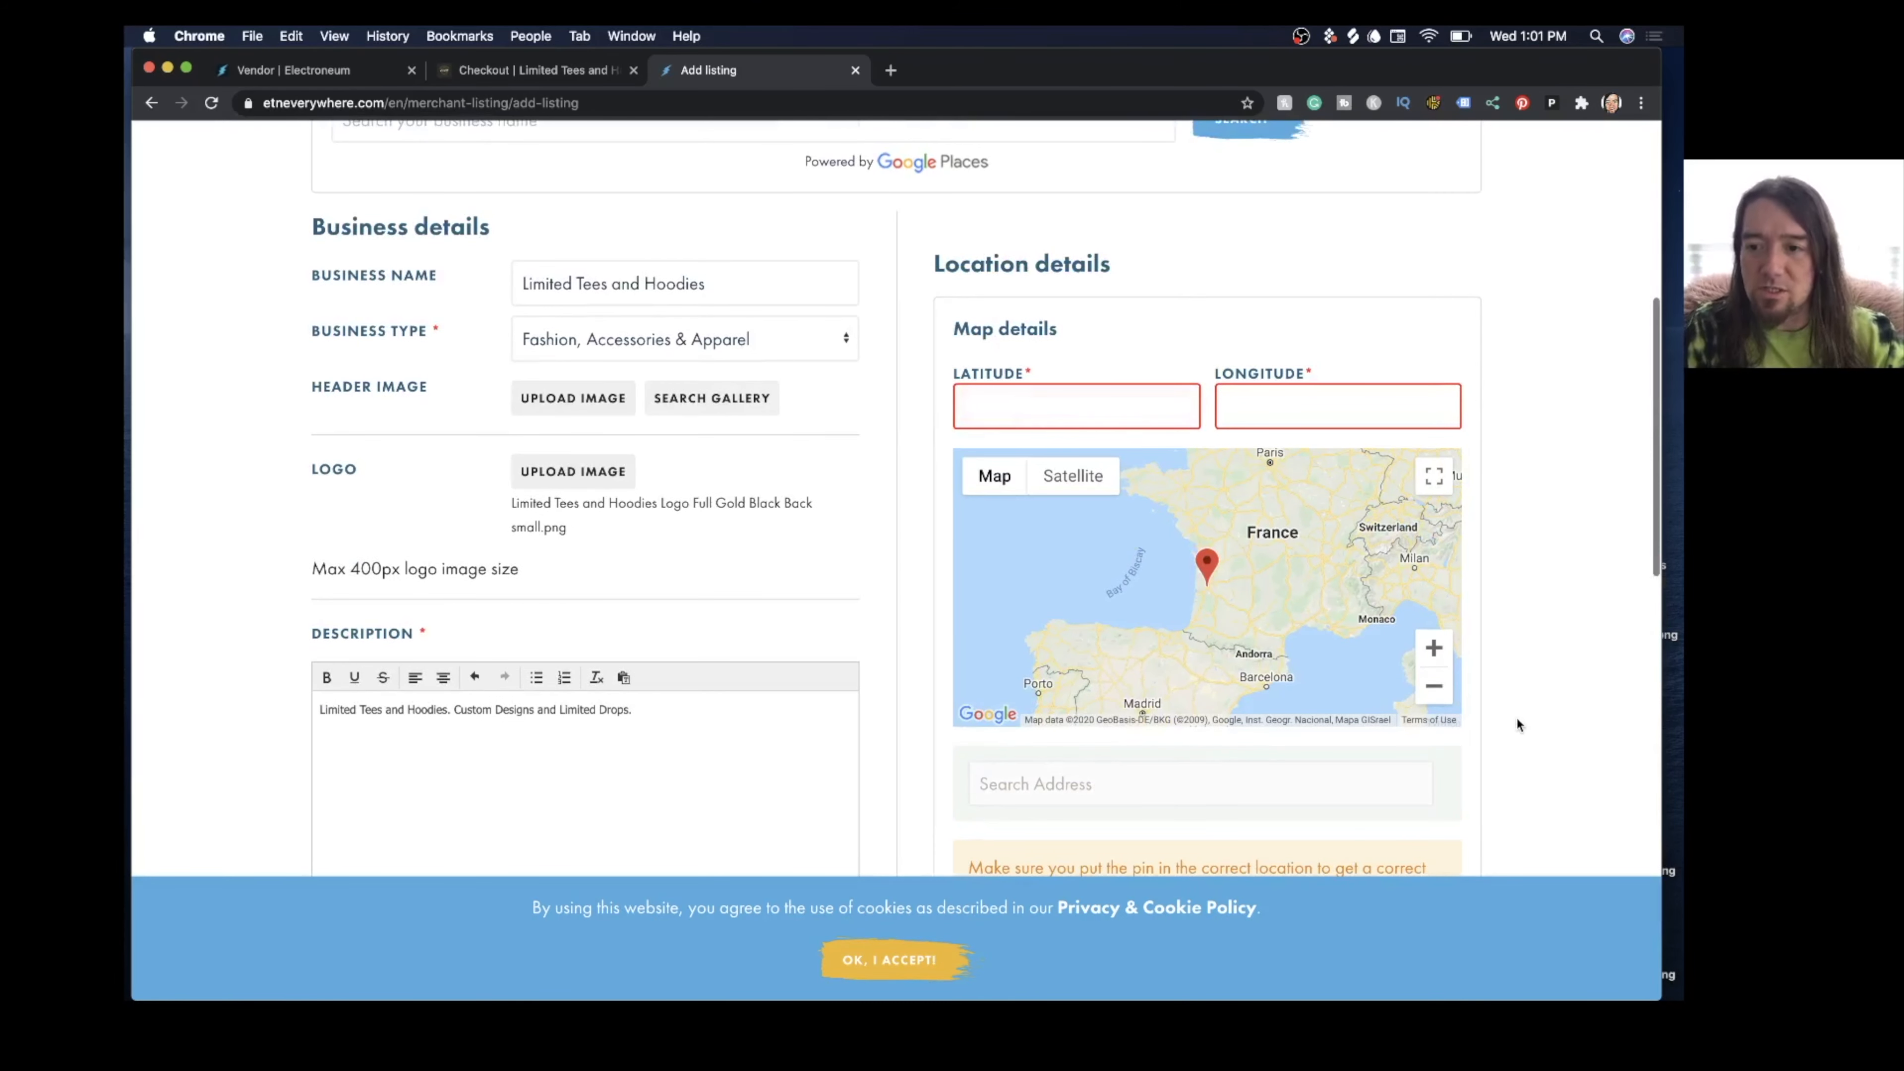
text(blackfoot)
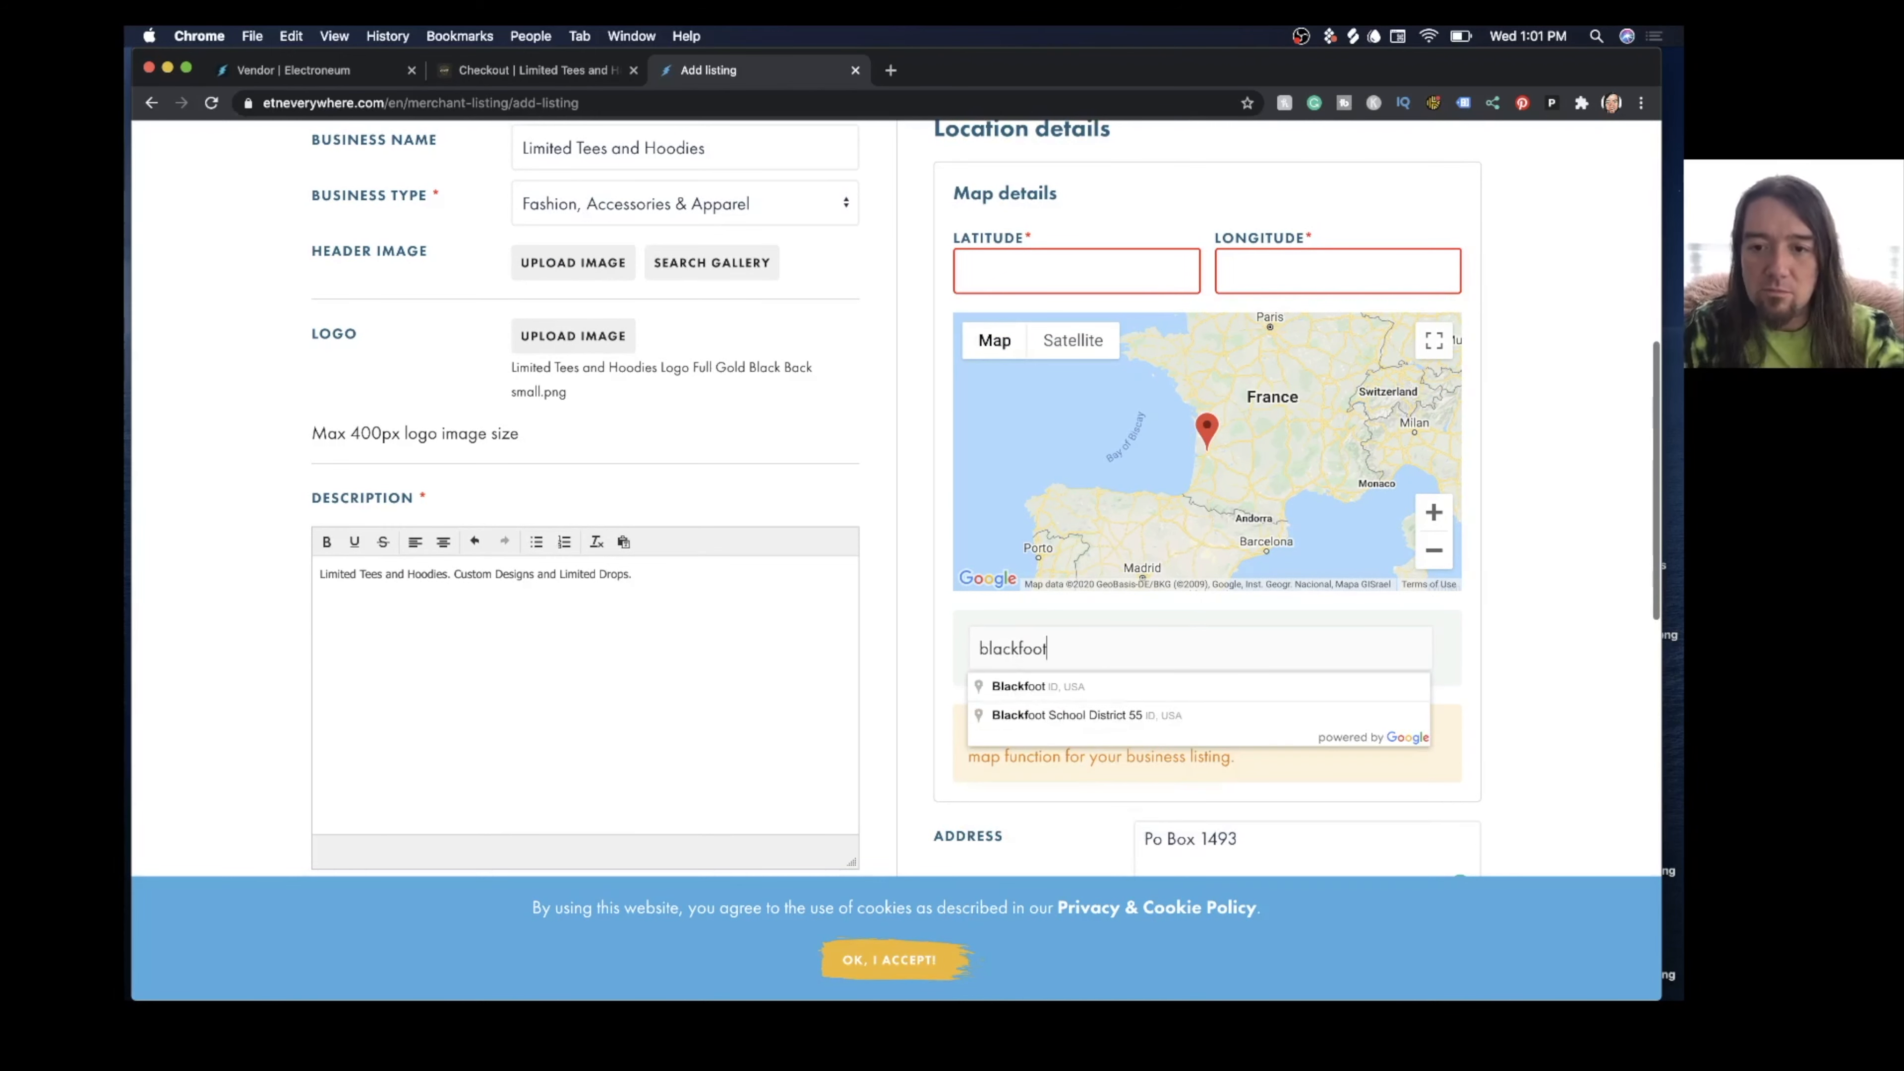
click(1038, 687)
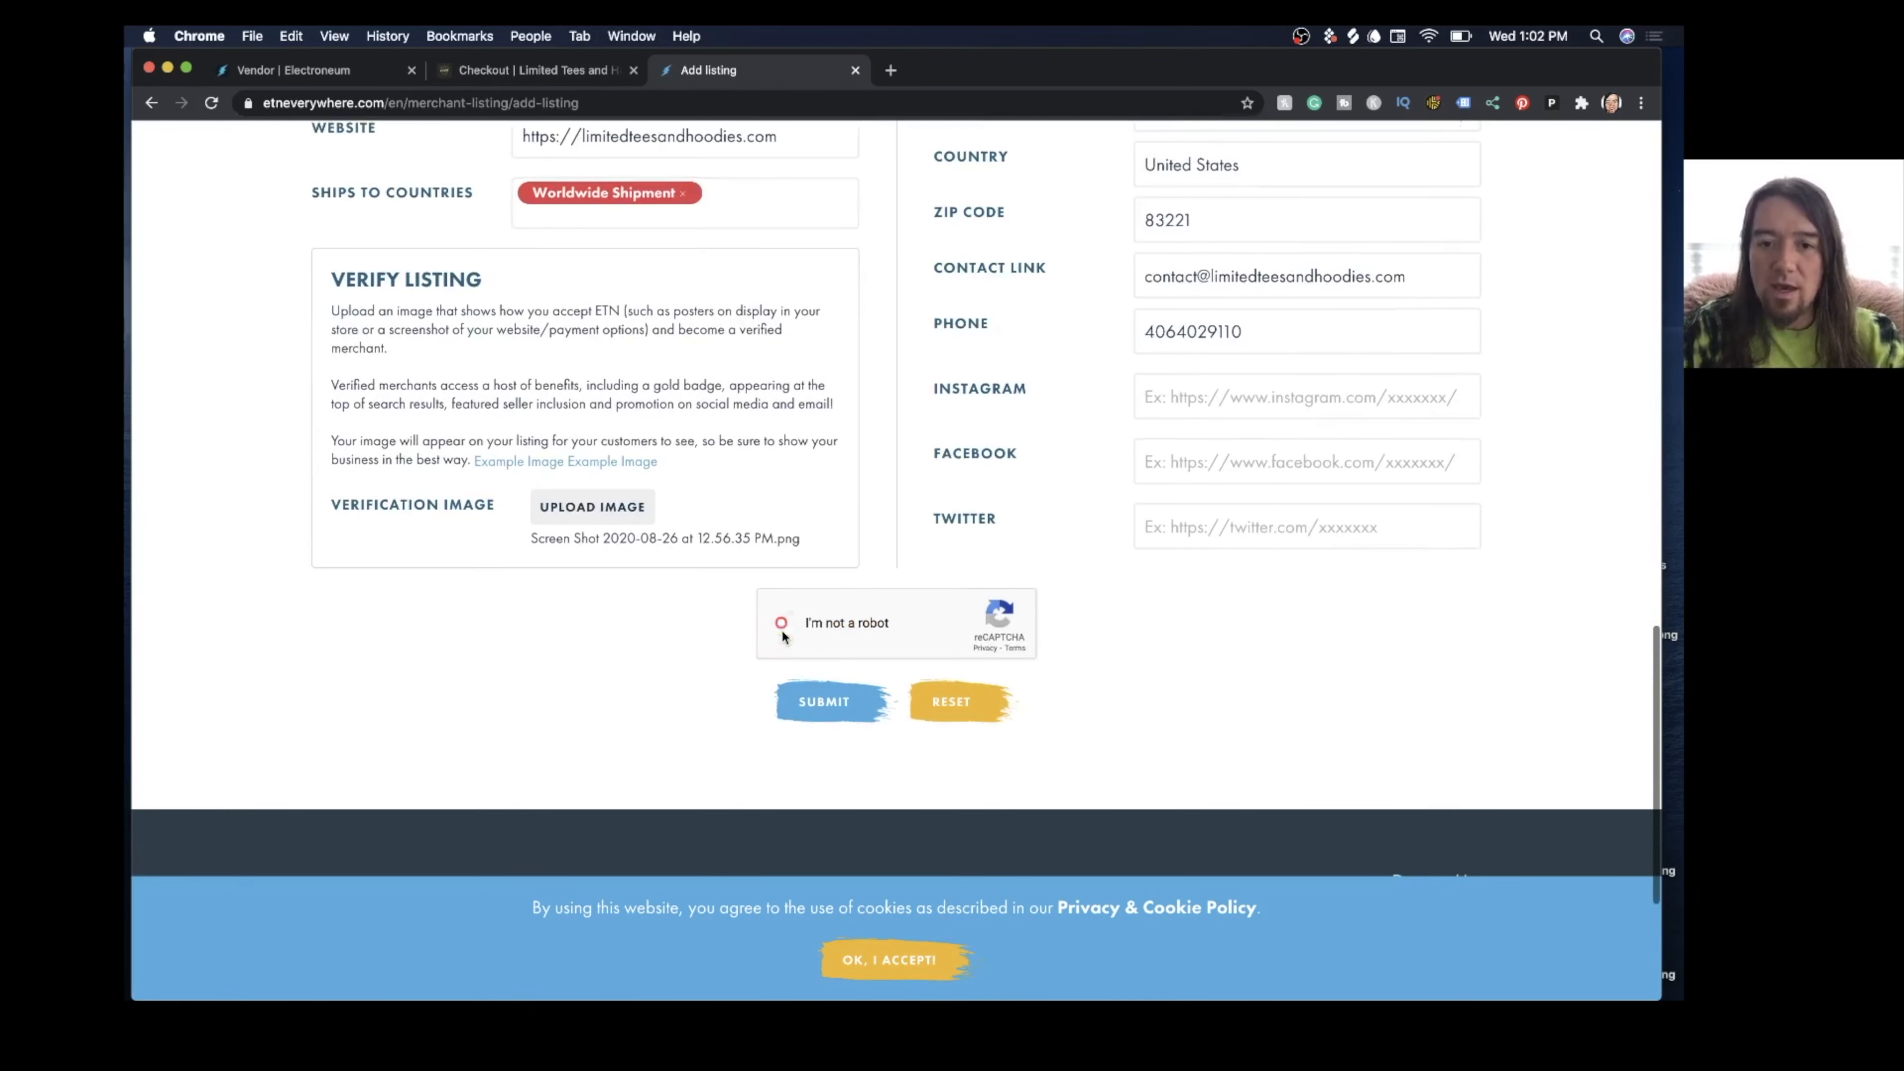
Pass the reCAPTCHA and submit the merchant listing
click(783, 623)
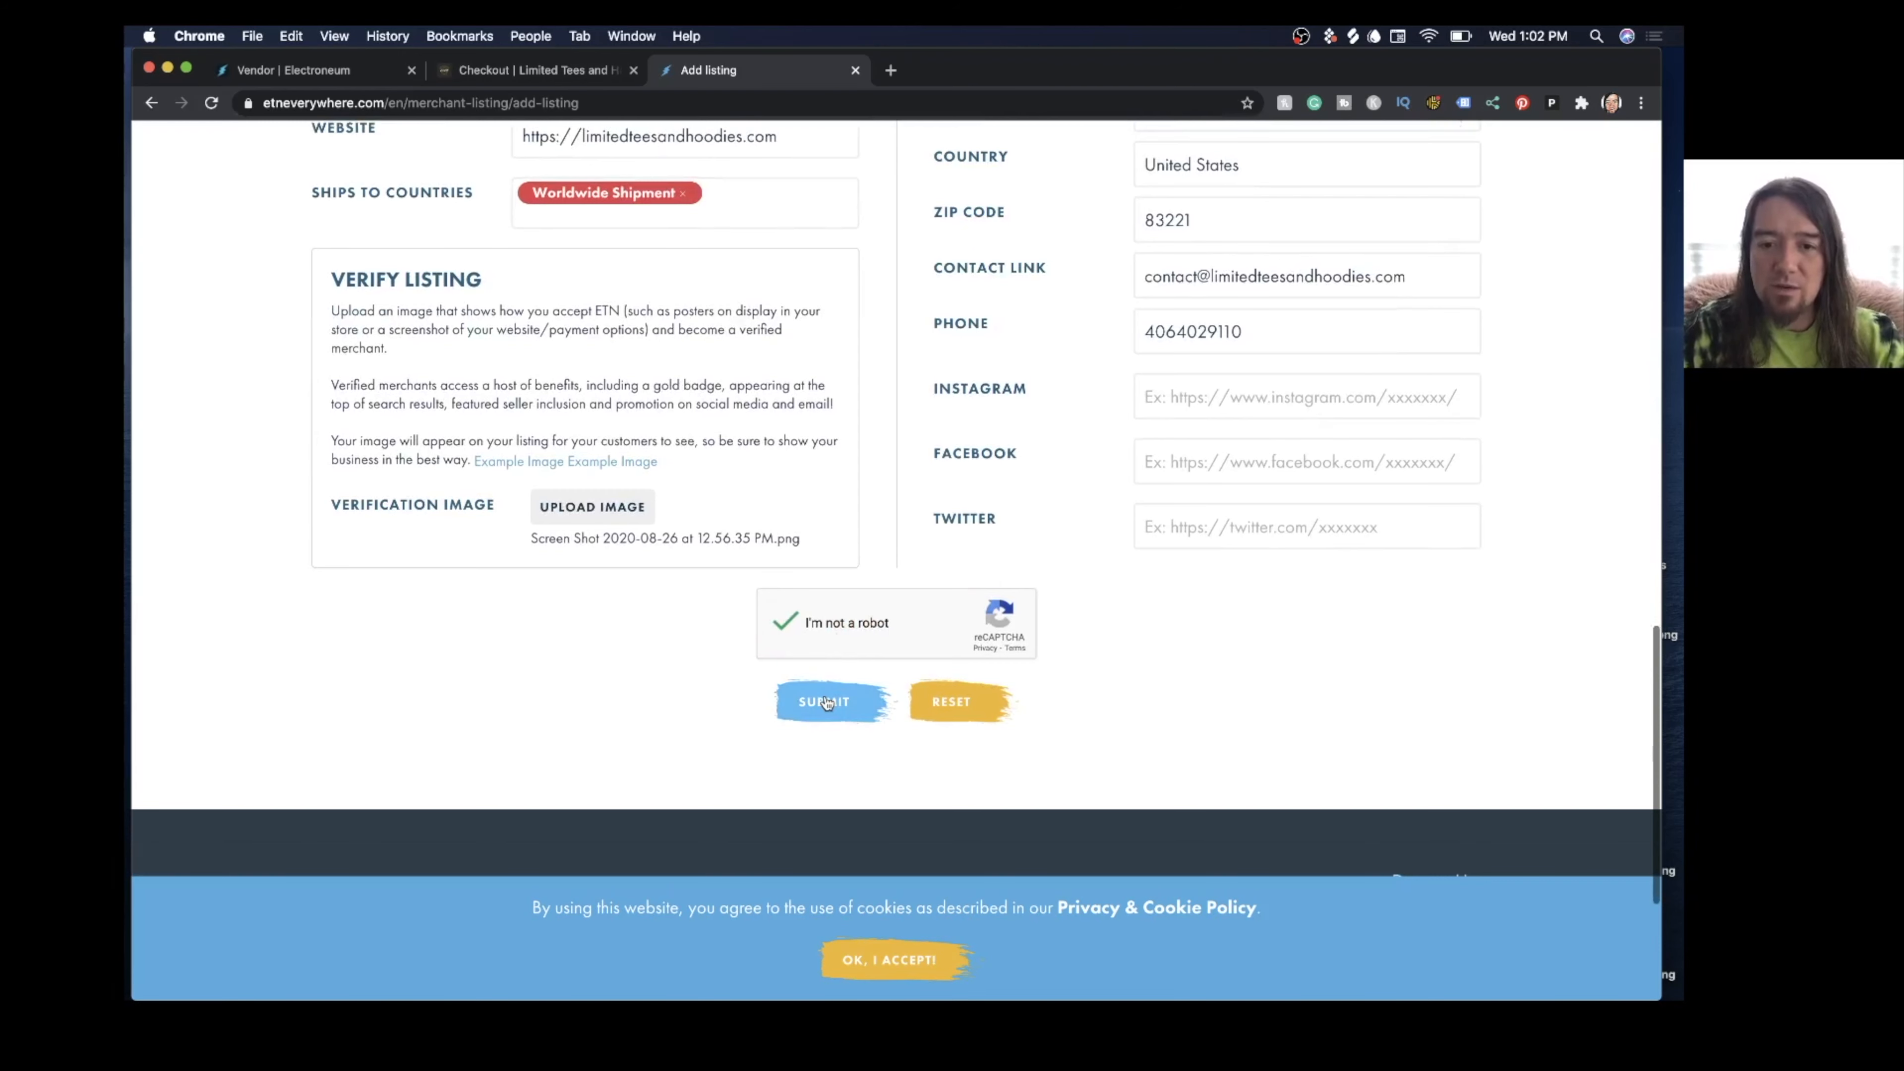
click(823, 702)
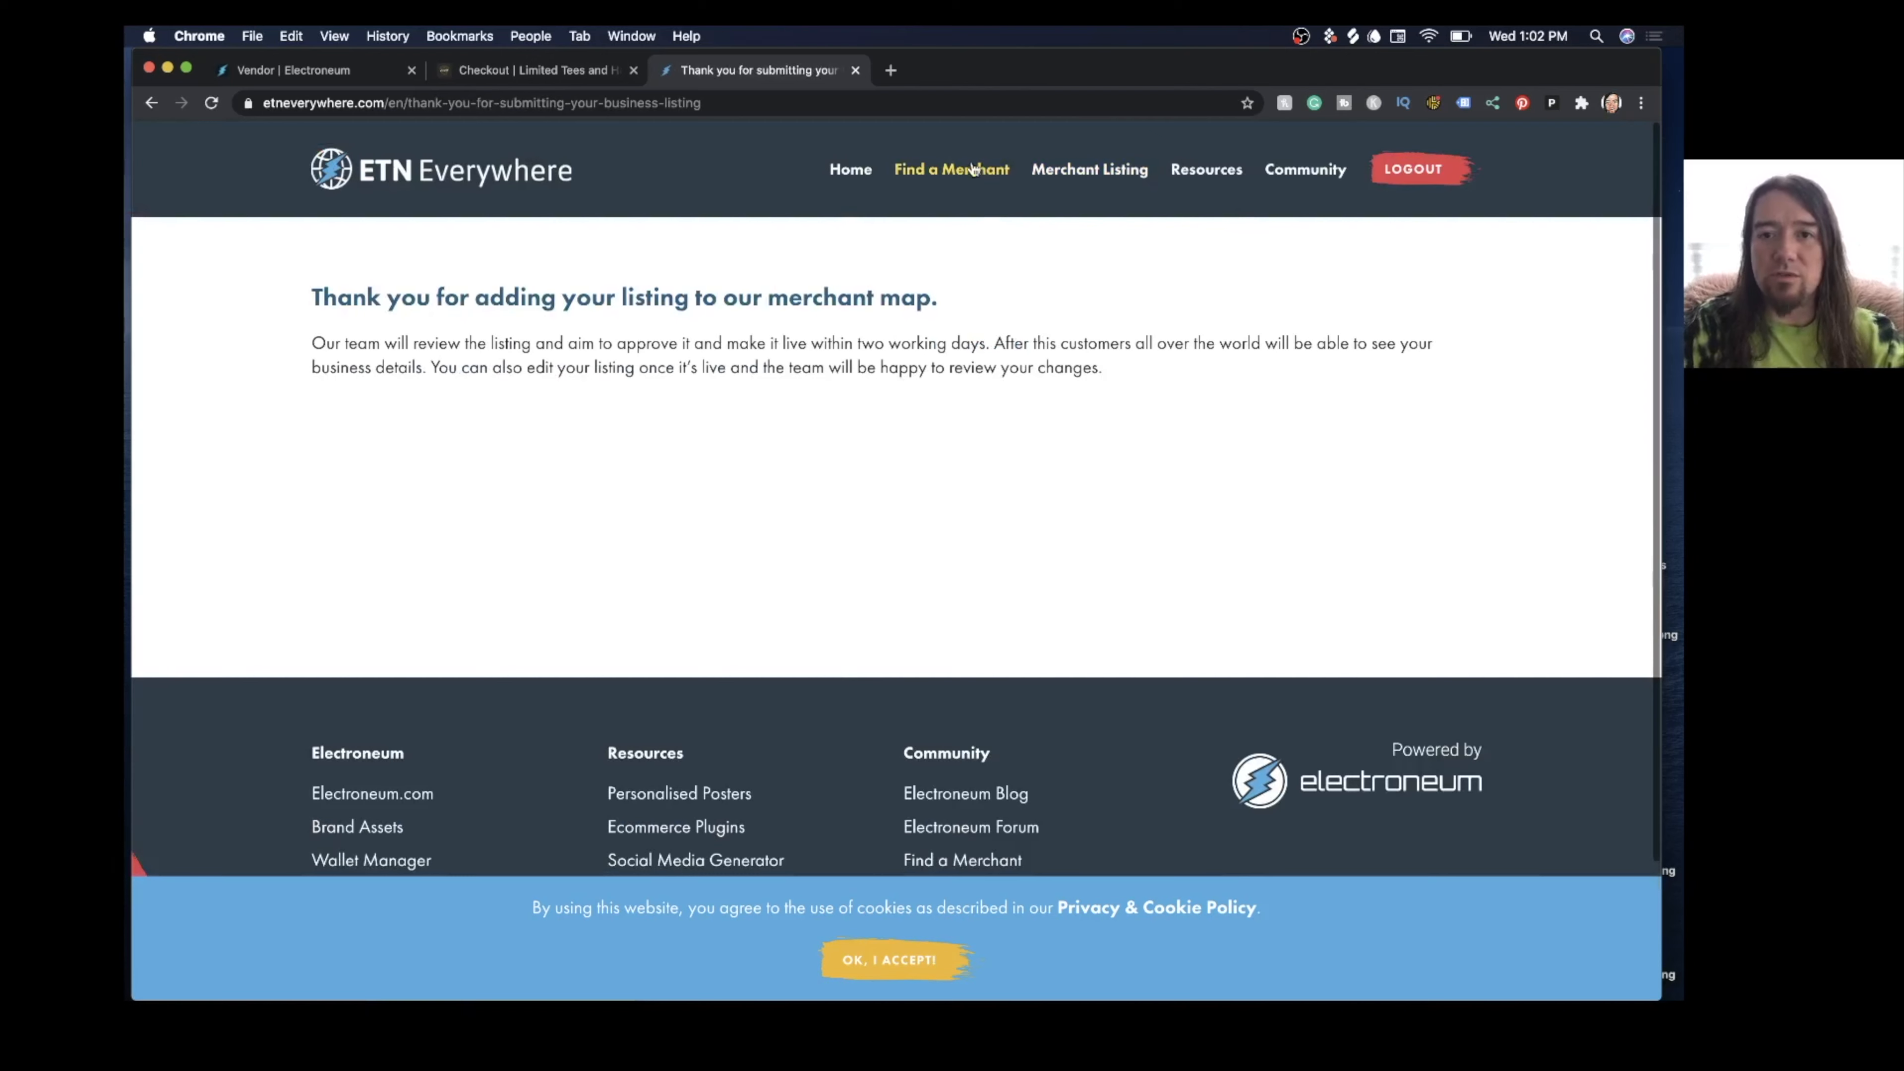
Open Find a Merchant and filter the merchant map by a chosen country
click(951, 169)
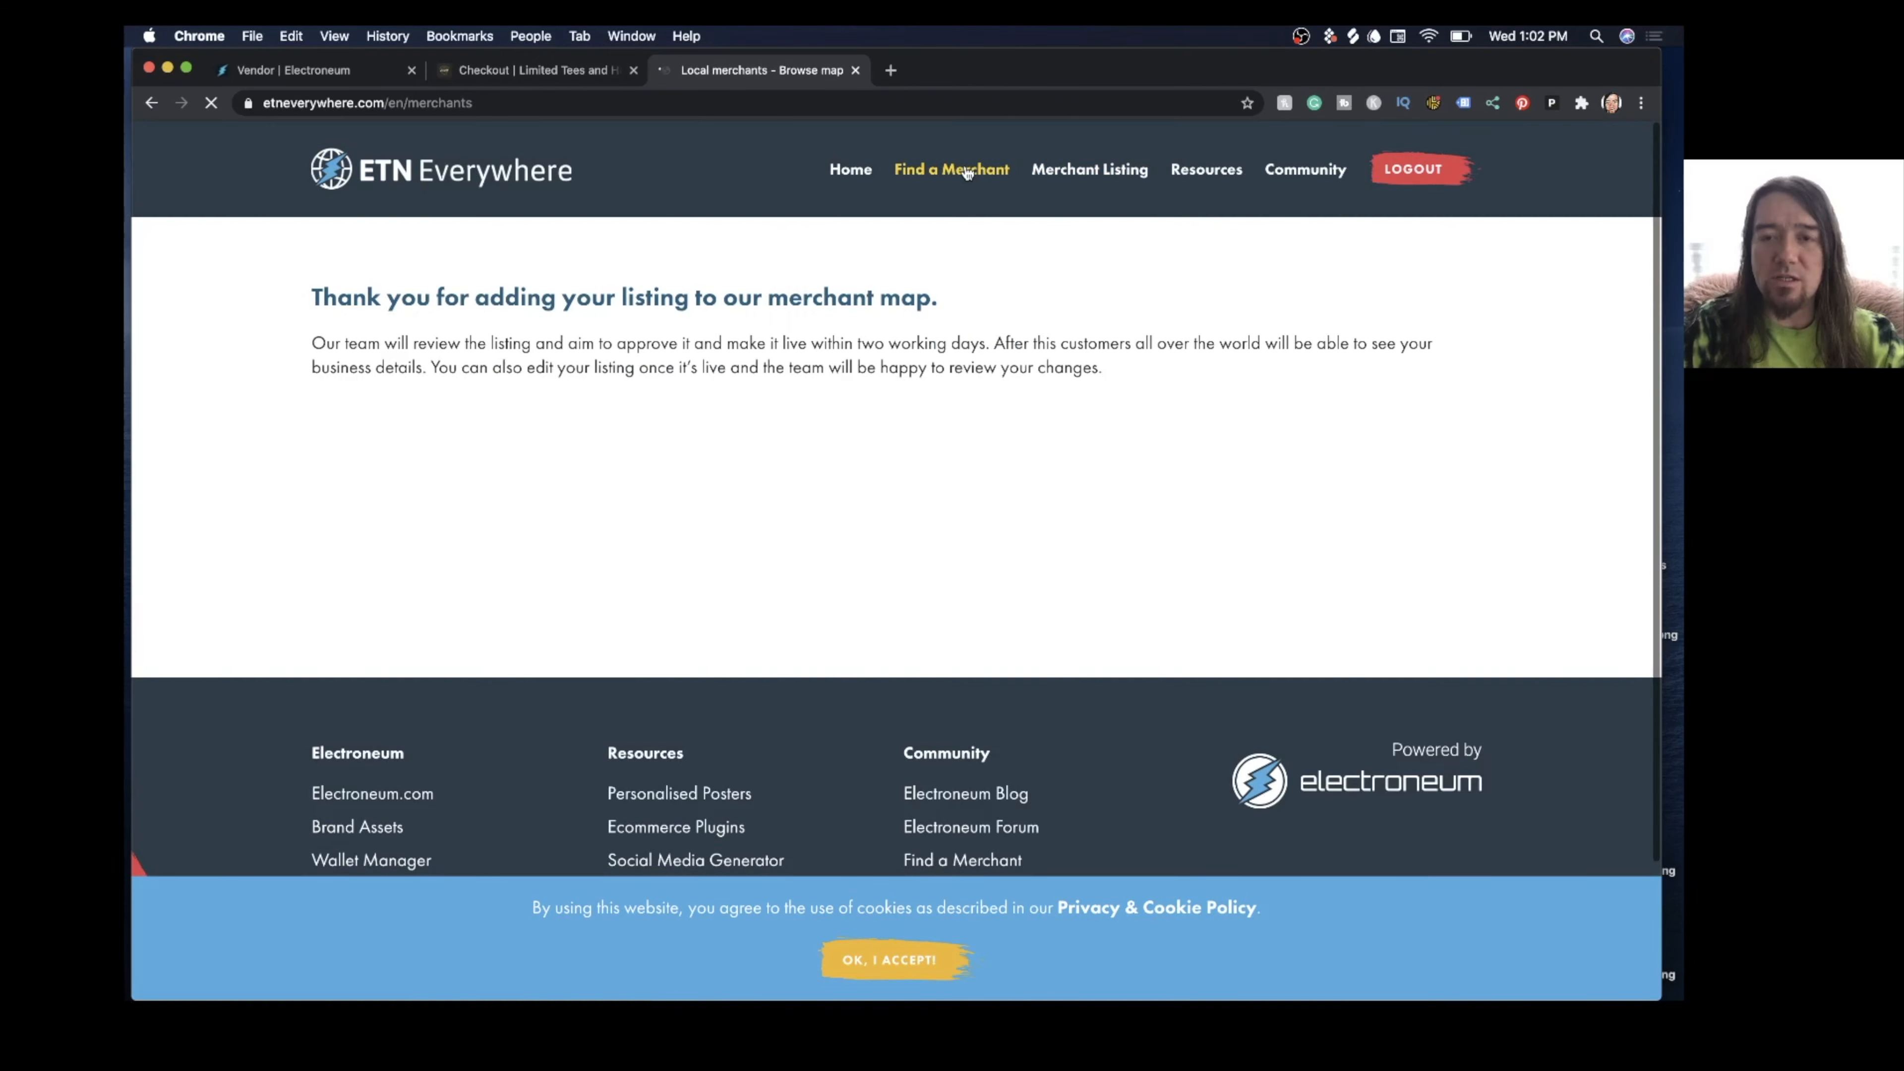
click(952, 169)
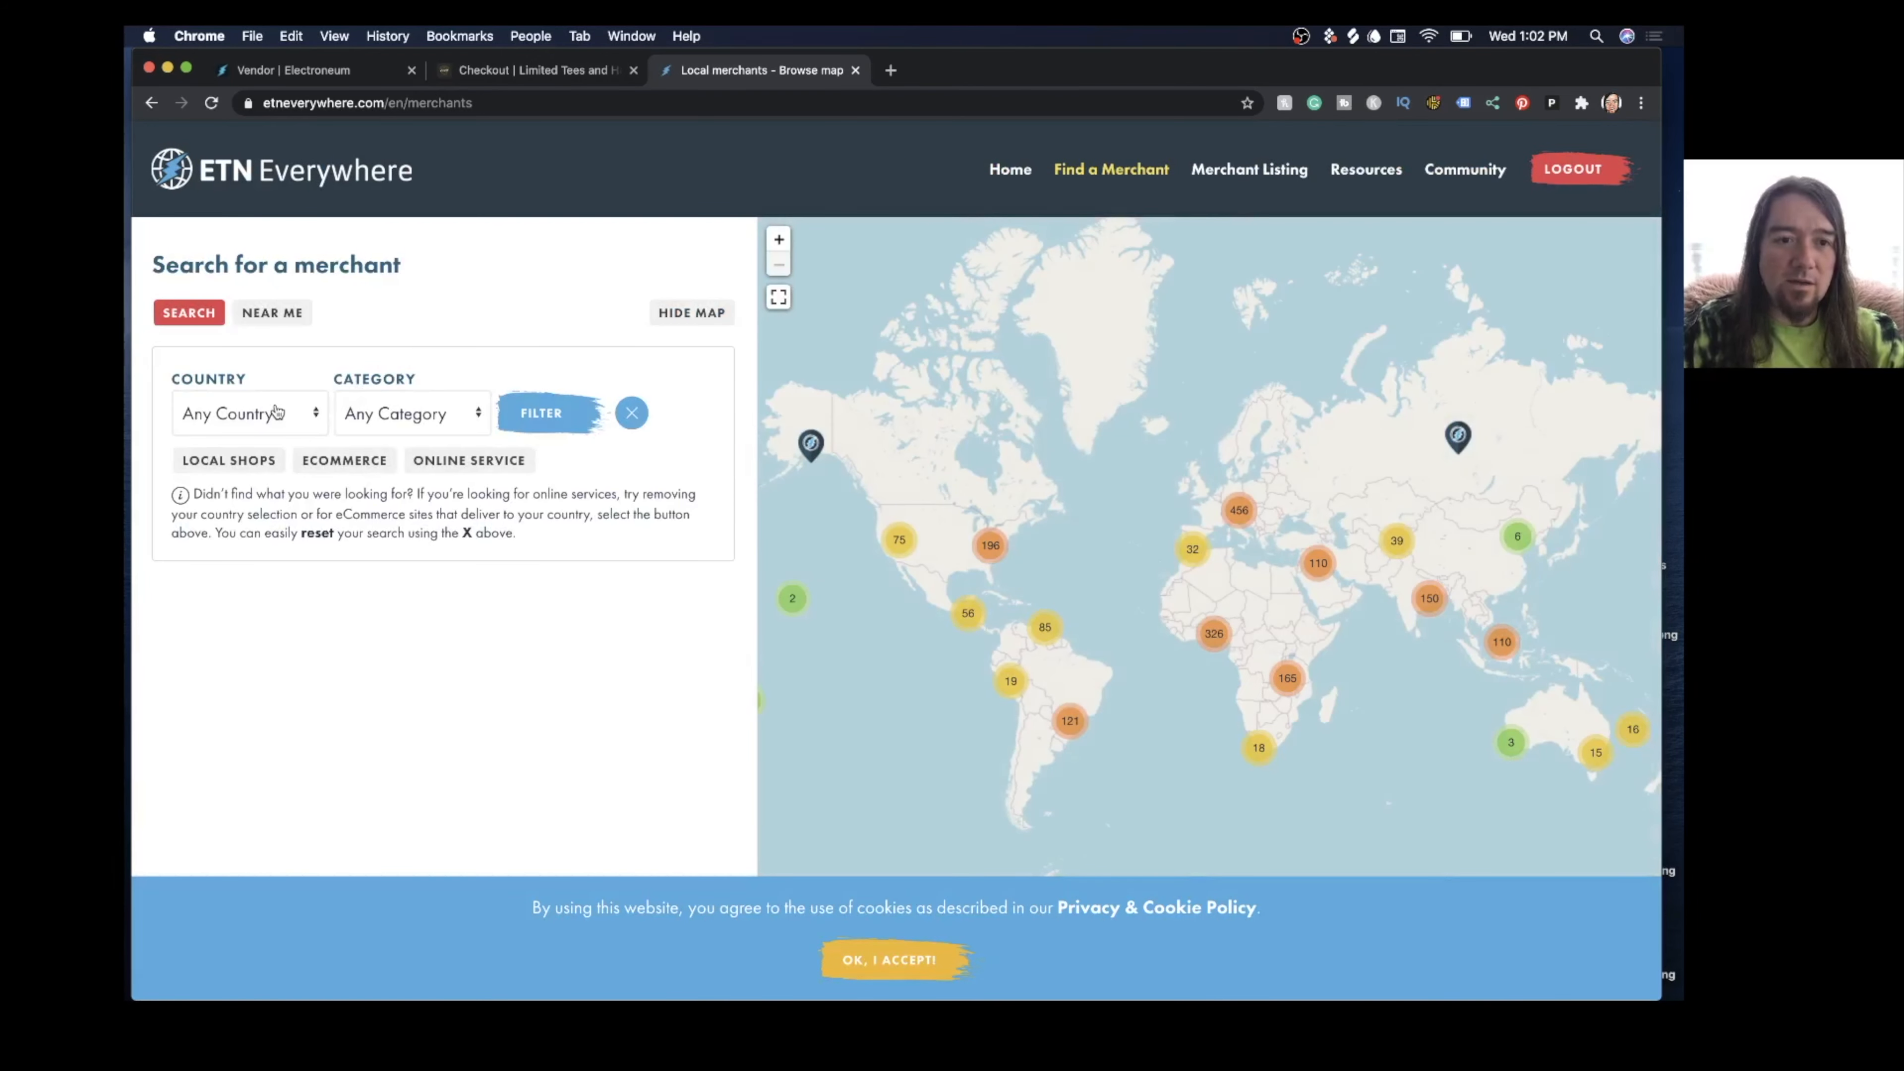
click(248, 413)
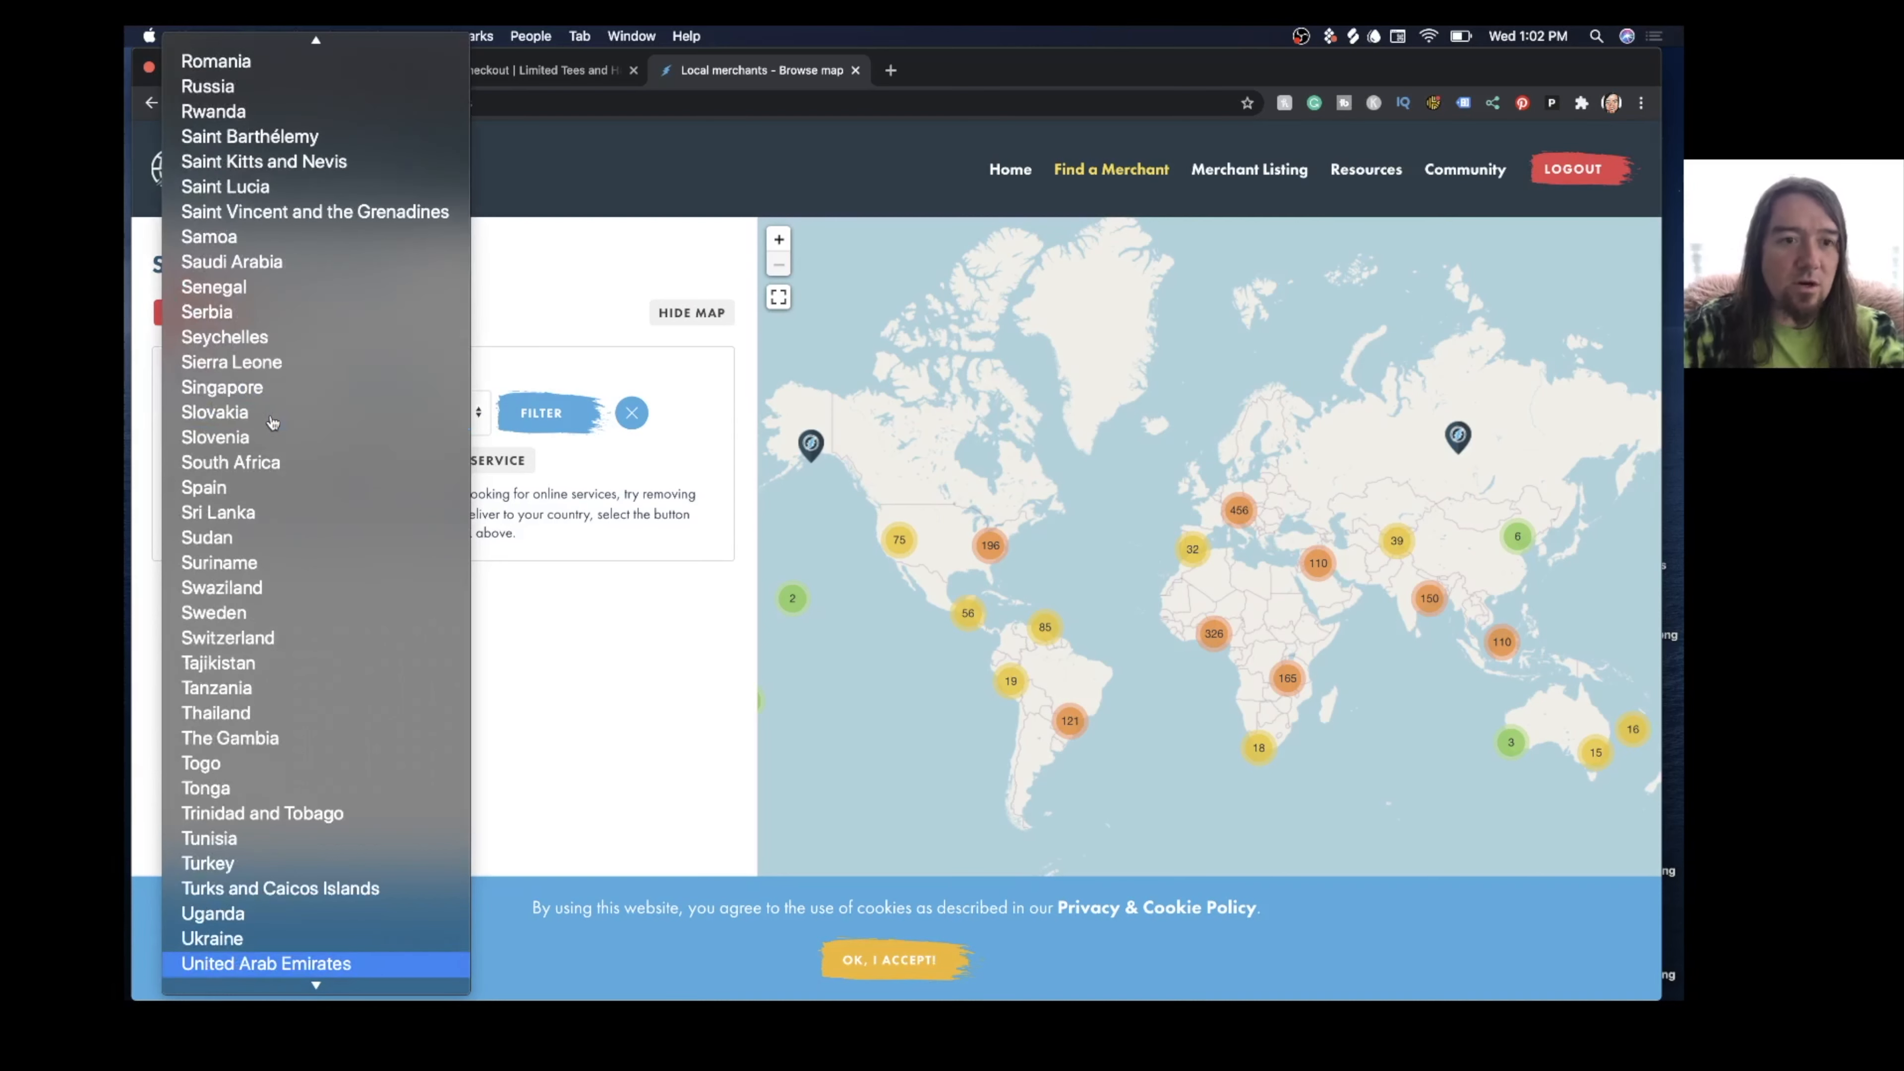
scroll(down, 3)
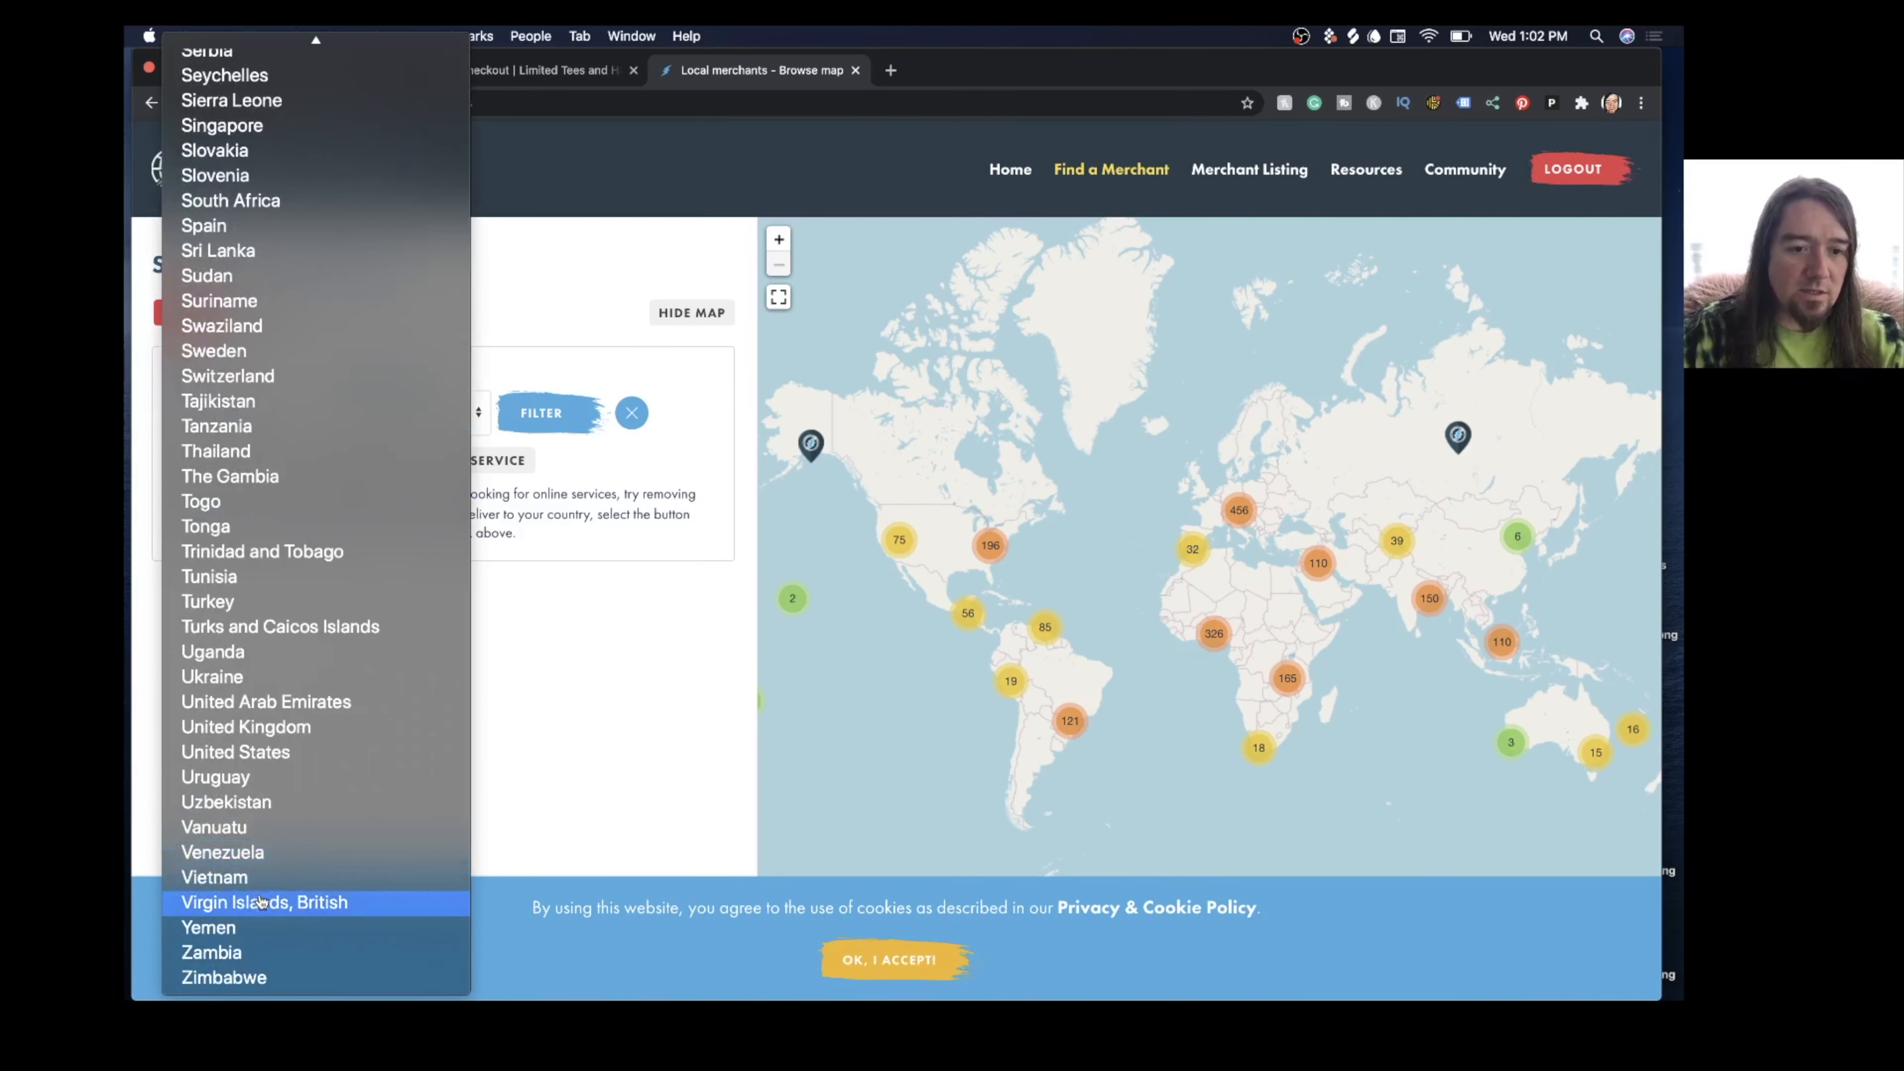
click(345, 460)
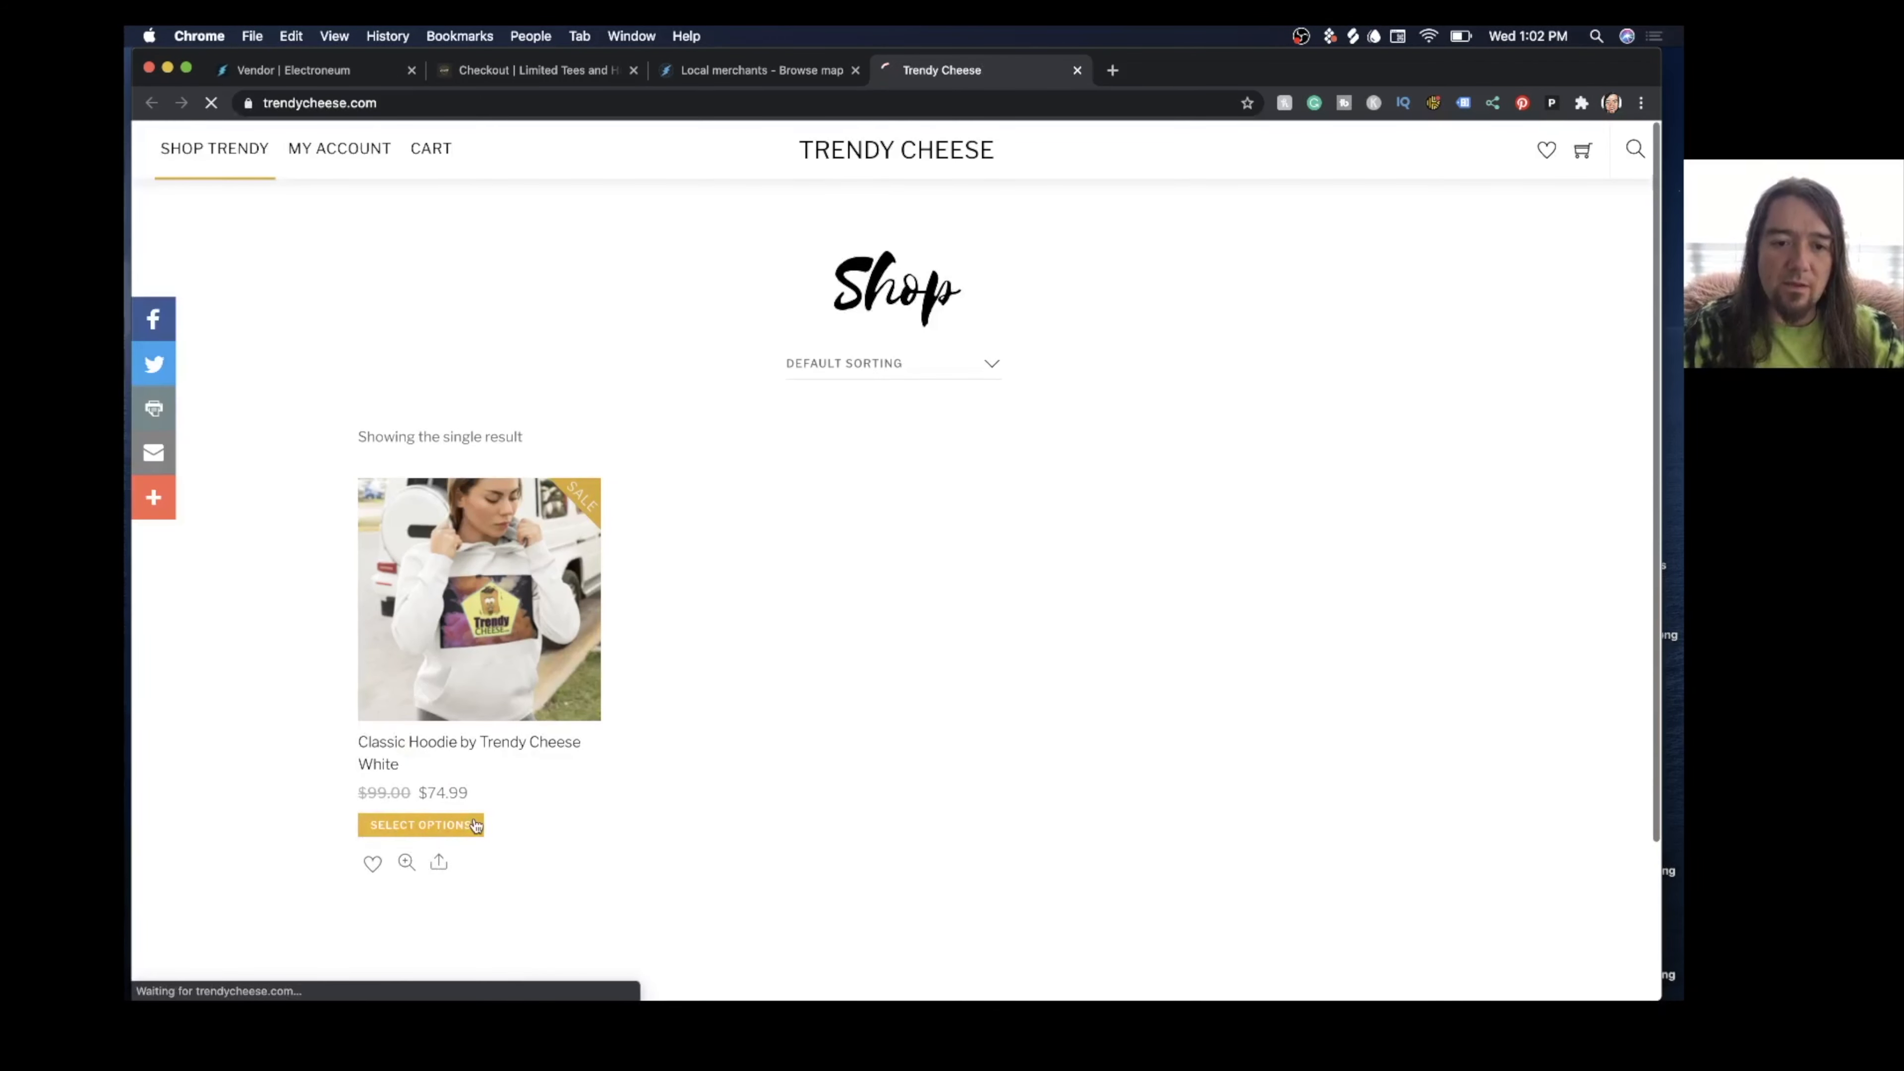
Add the white Classic Hoodie to the cart, reach the Trendy Cheese checkout, then return to the merchant directory
click(421, 824)
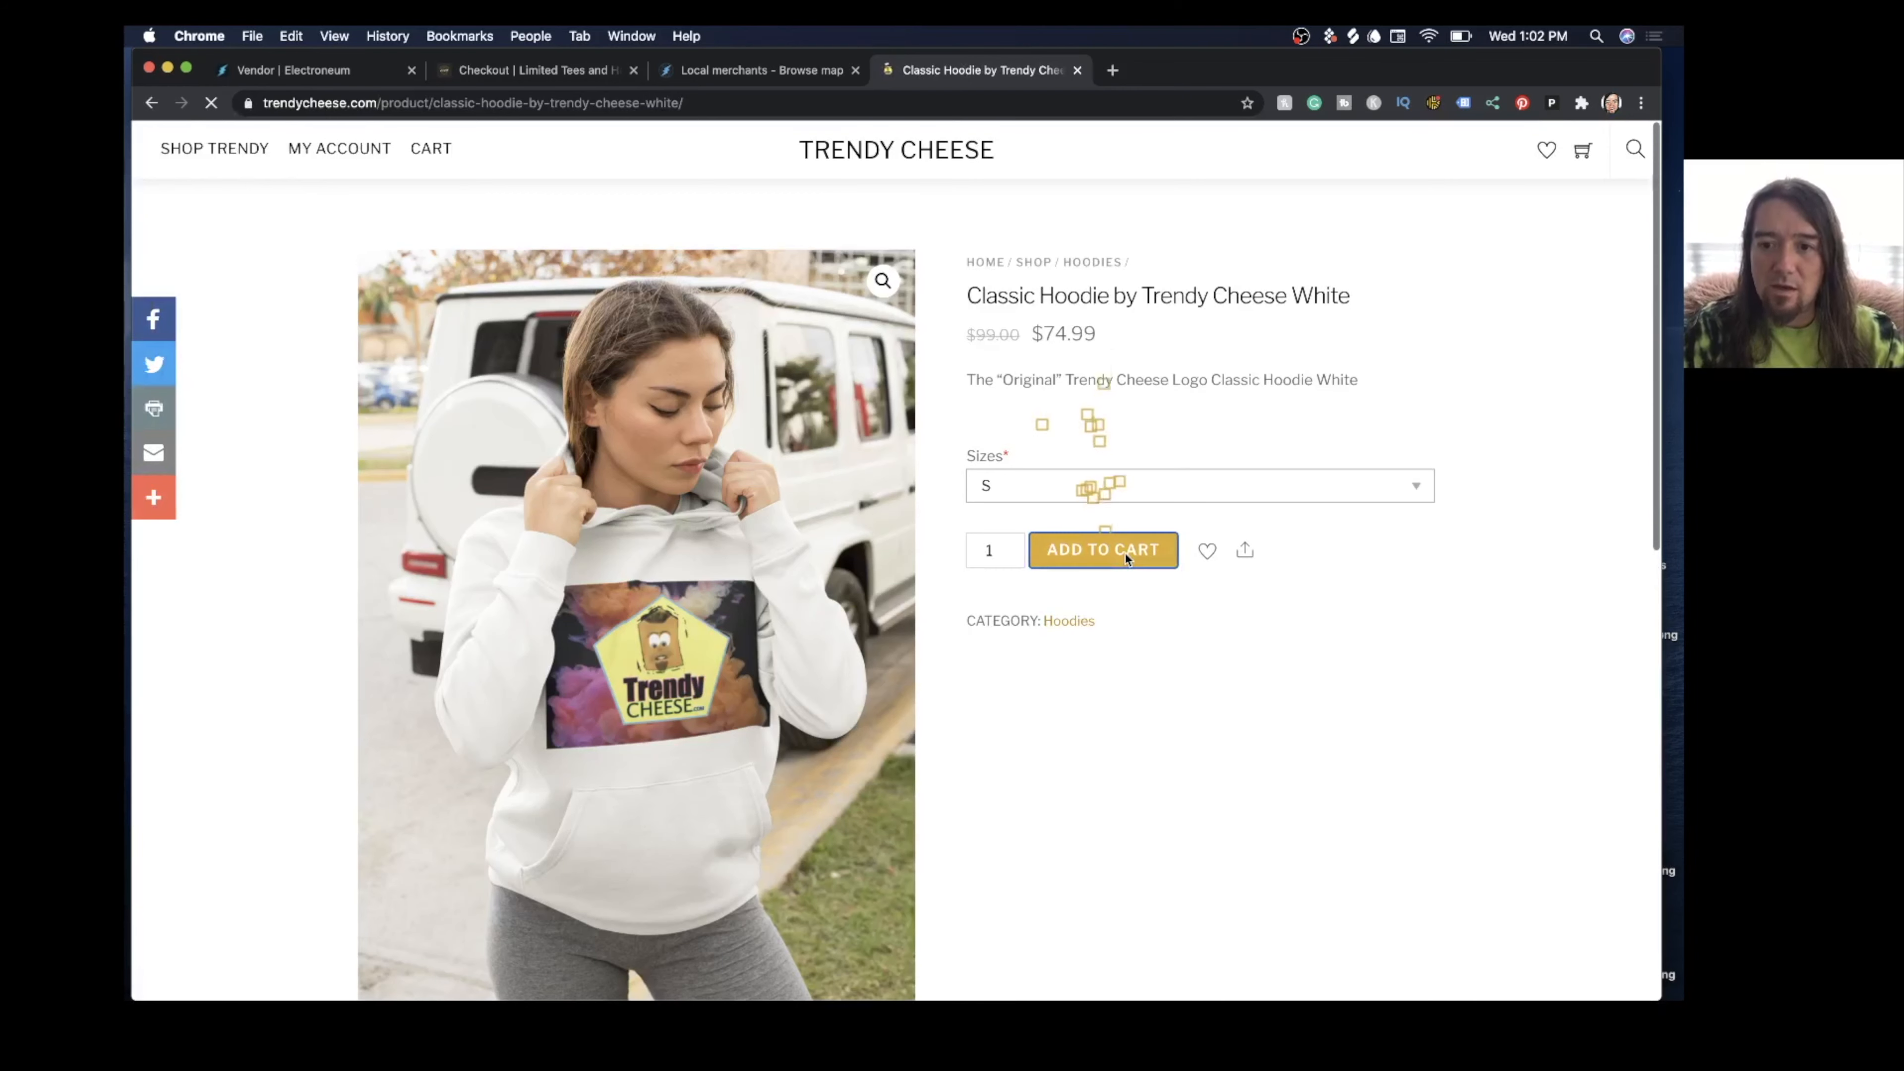
click(1102, 549)
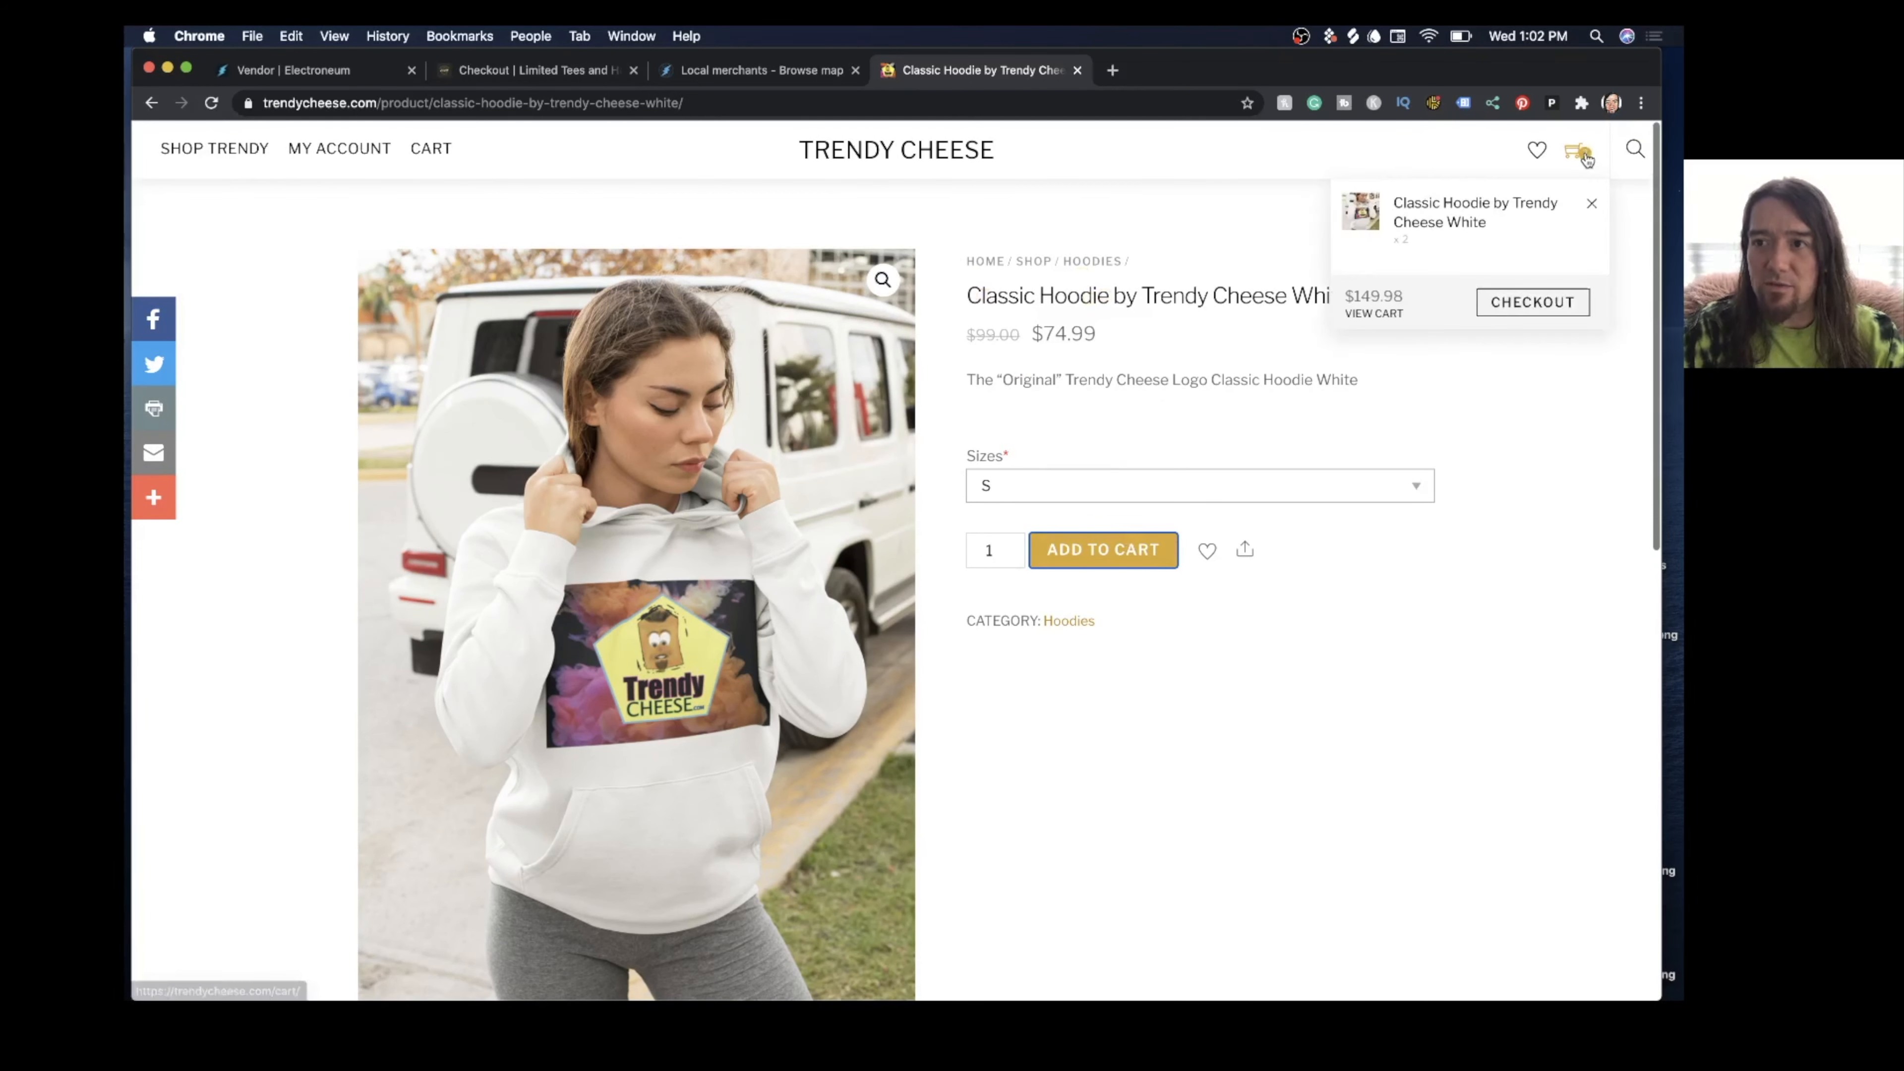
click(1373, 313)
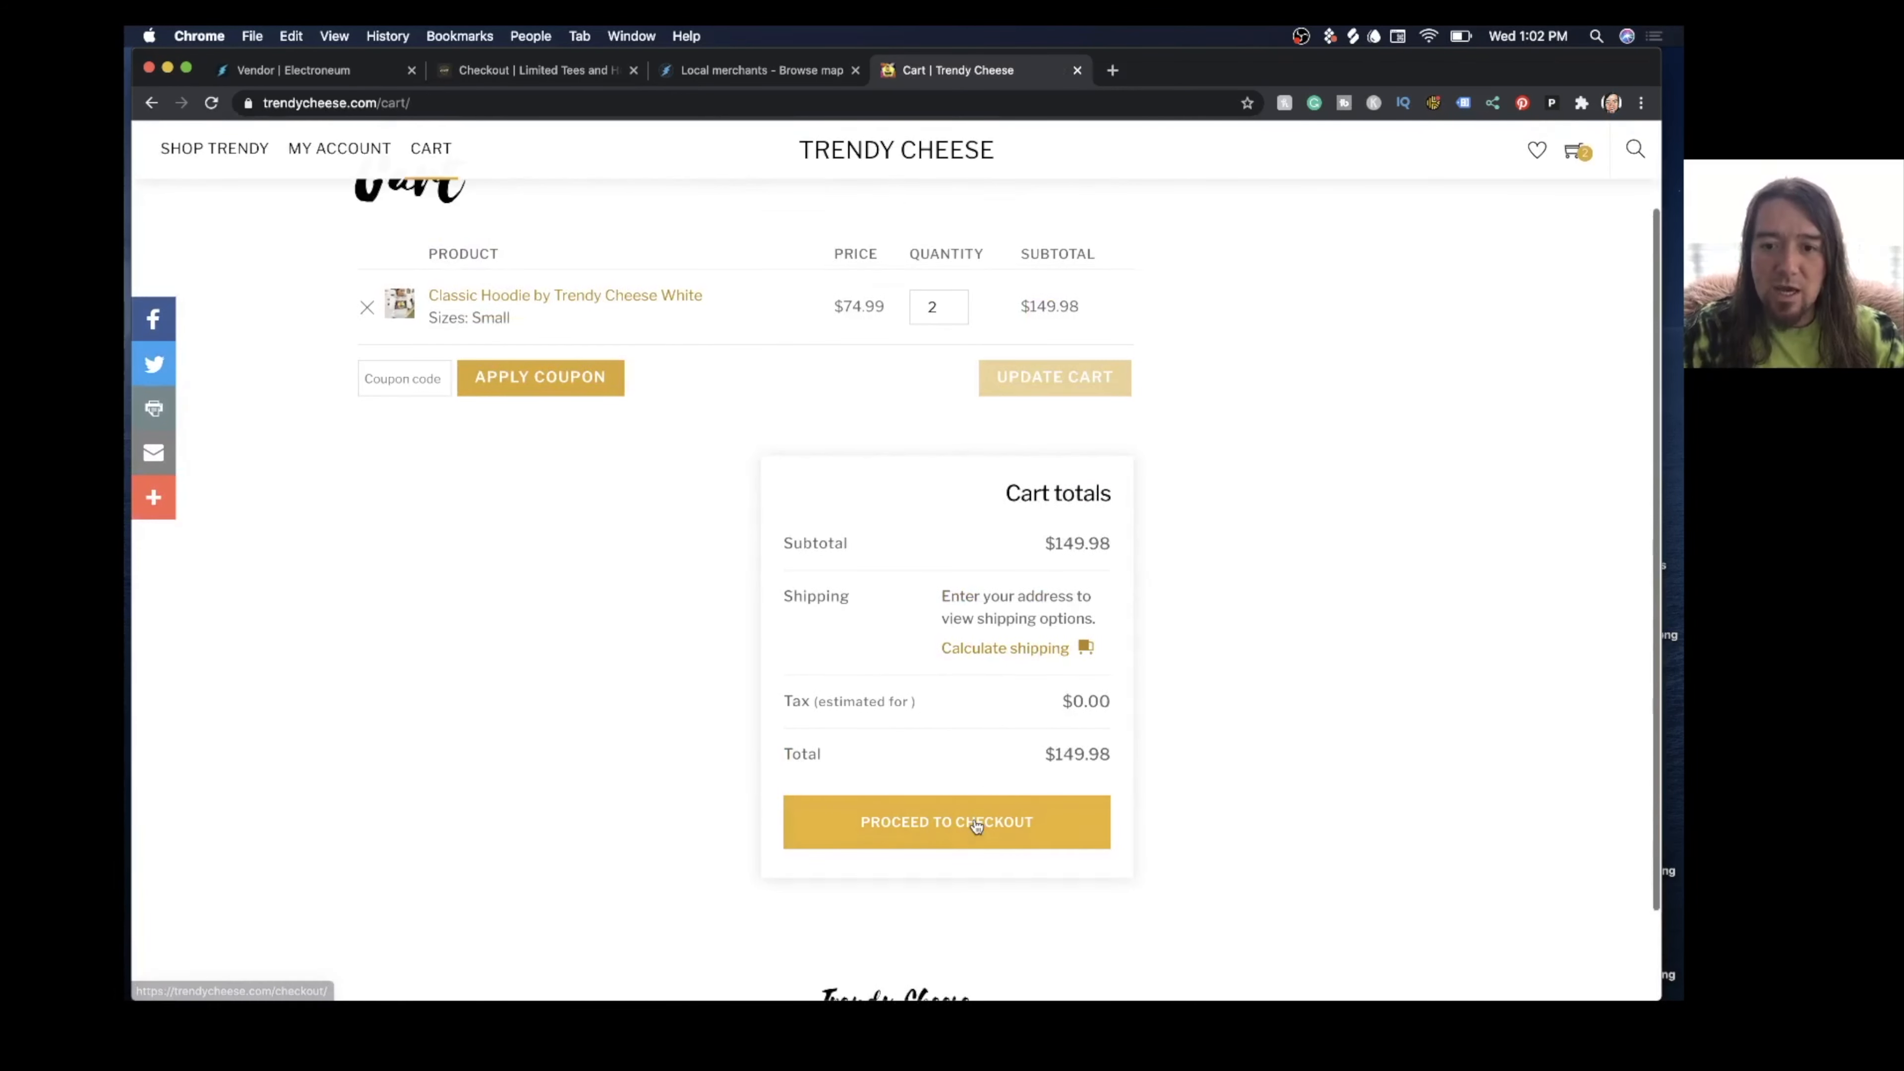
click(946, 822)
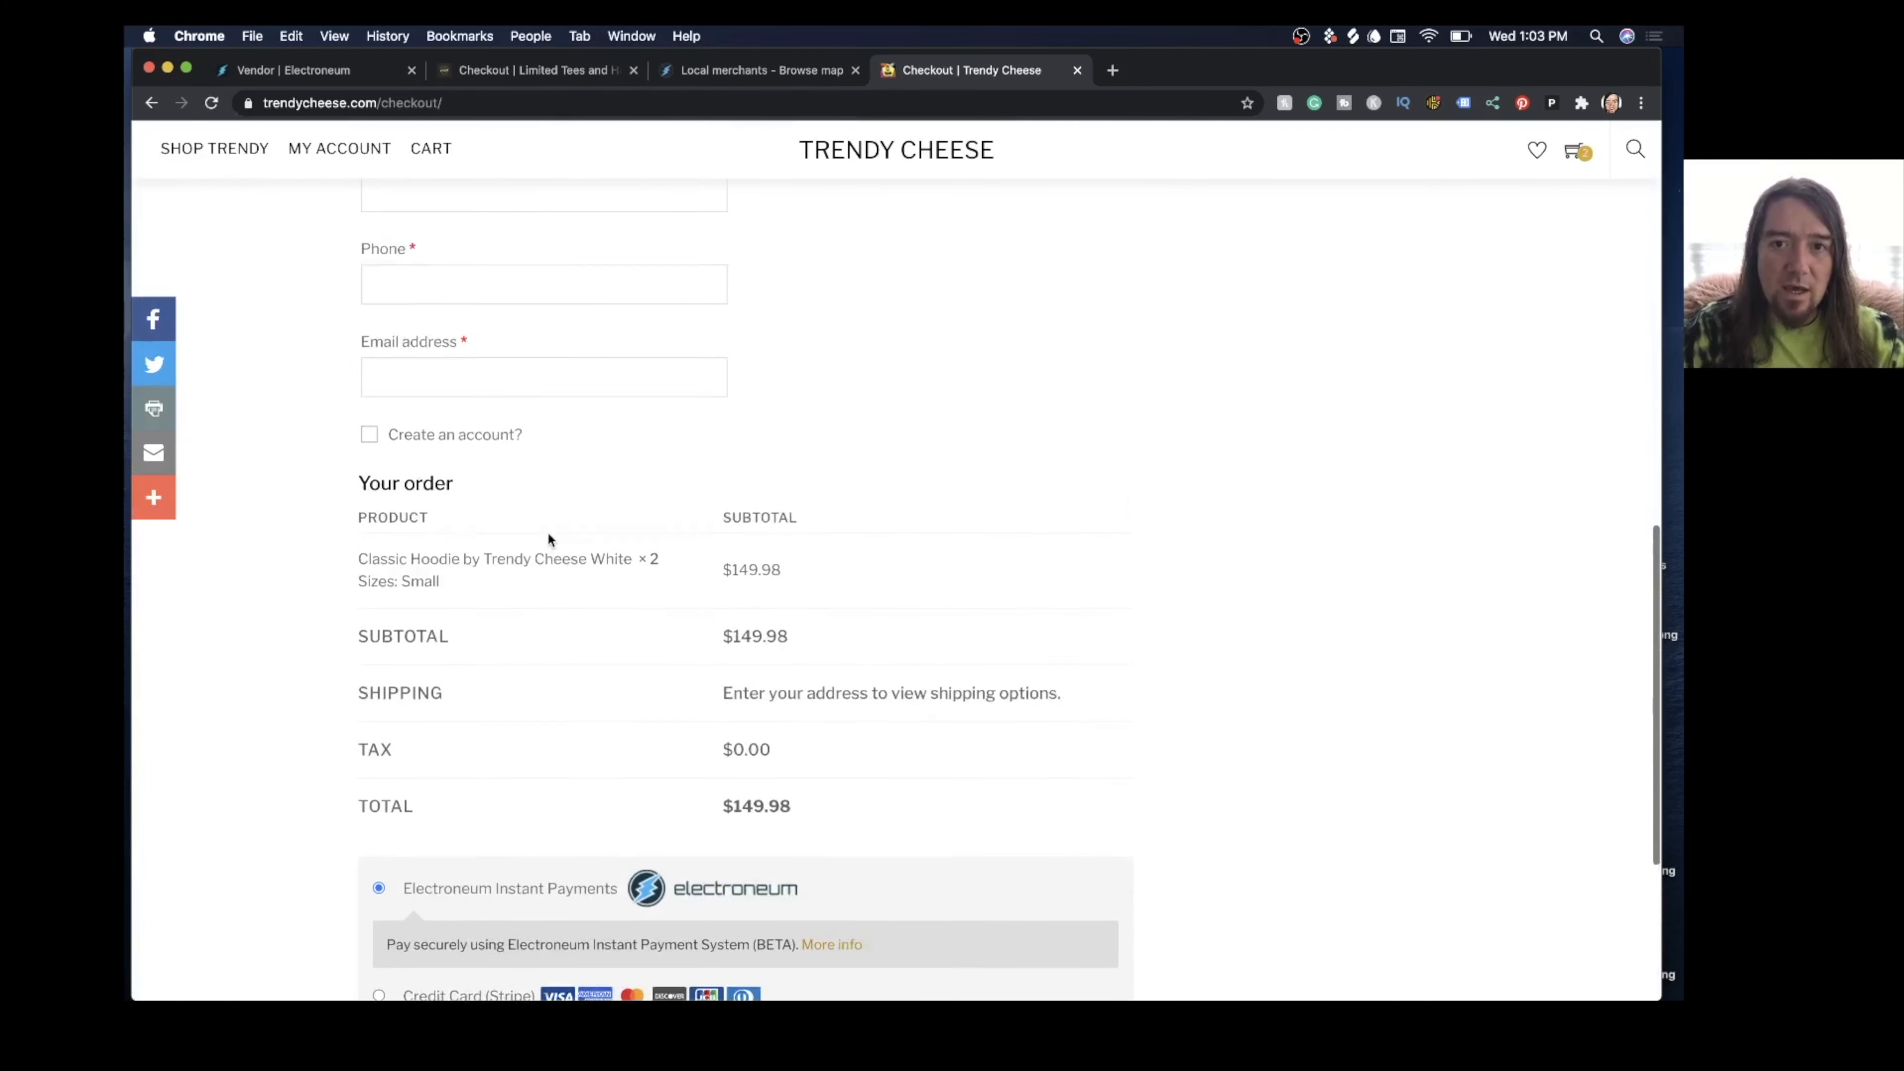
click(753, 69)
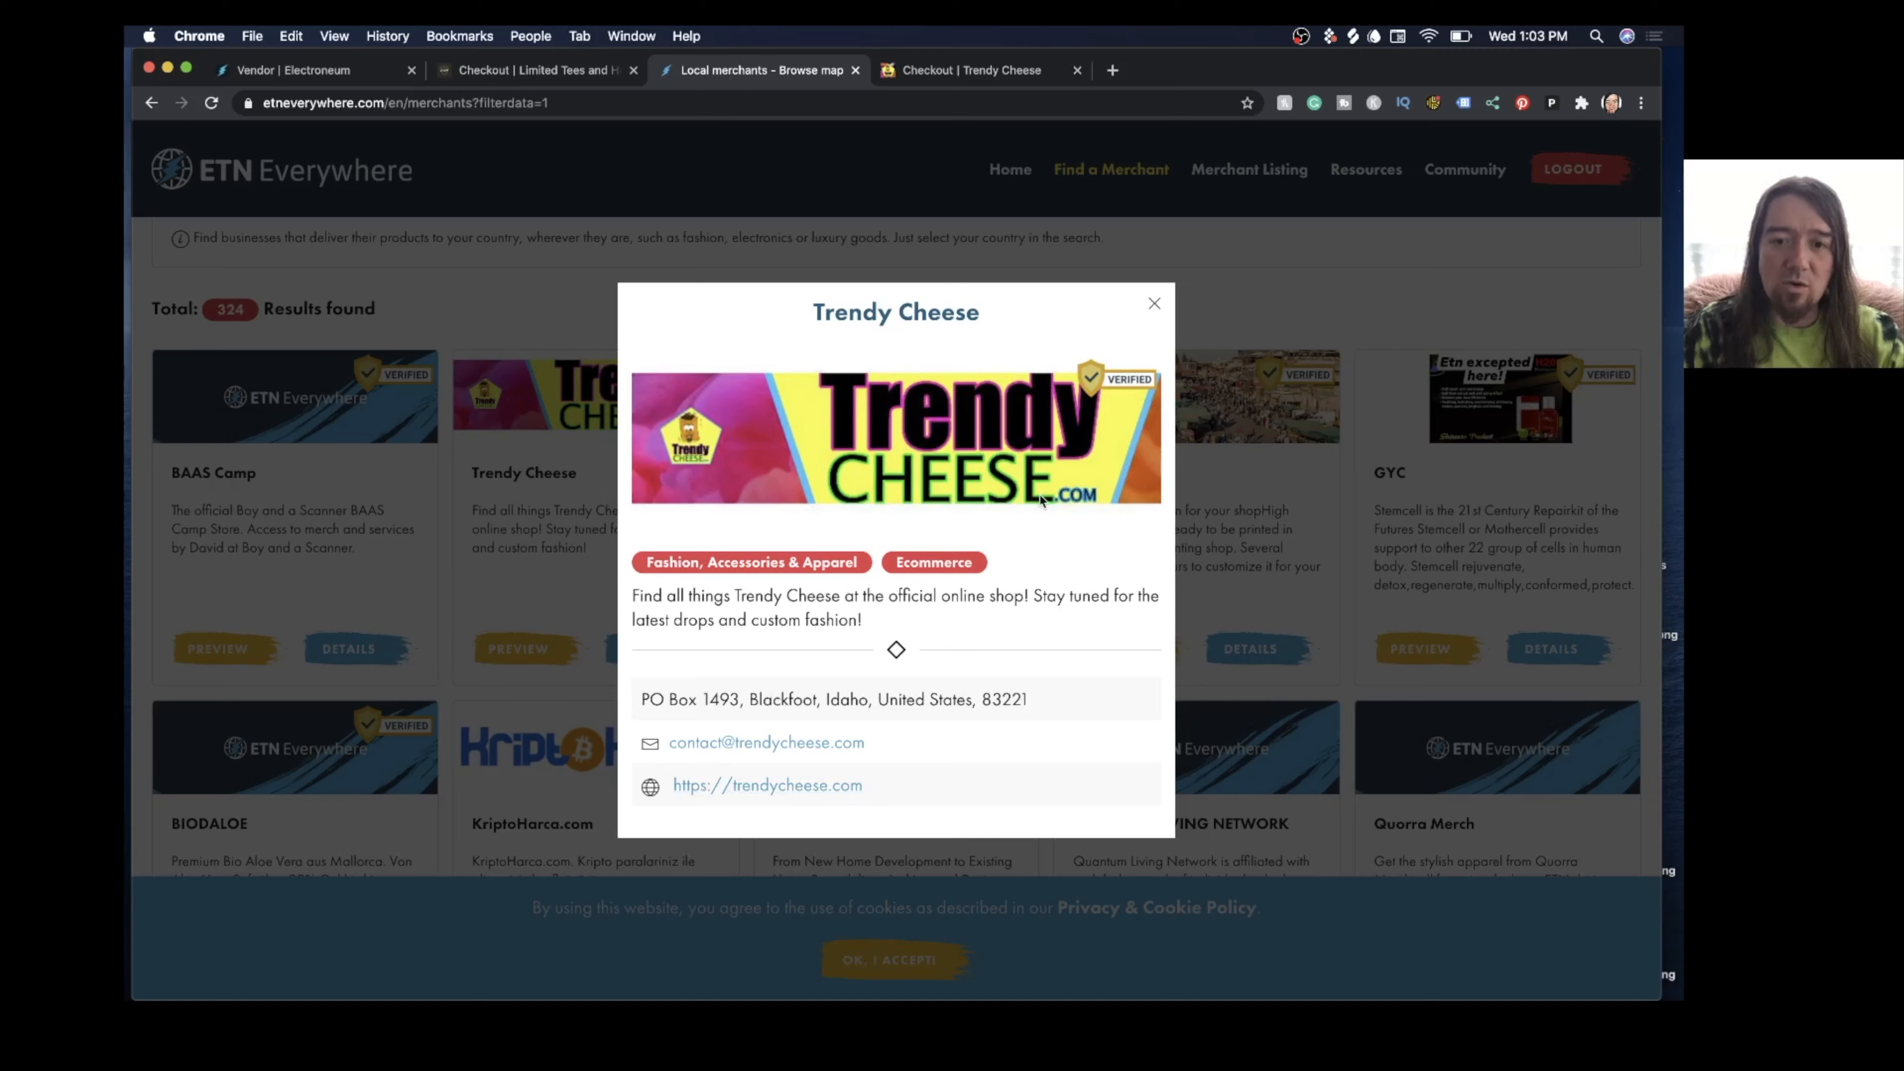
Close the Trendy Cheese preview, review the ecommerce merchant listings, and switch back to the Limited Tees and Hoodies checkout
click(1152, 302)
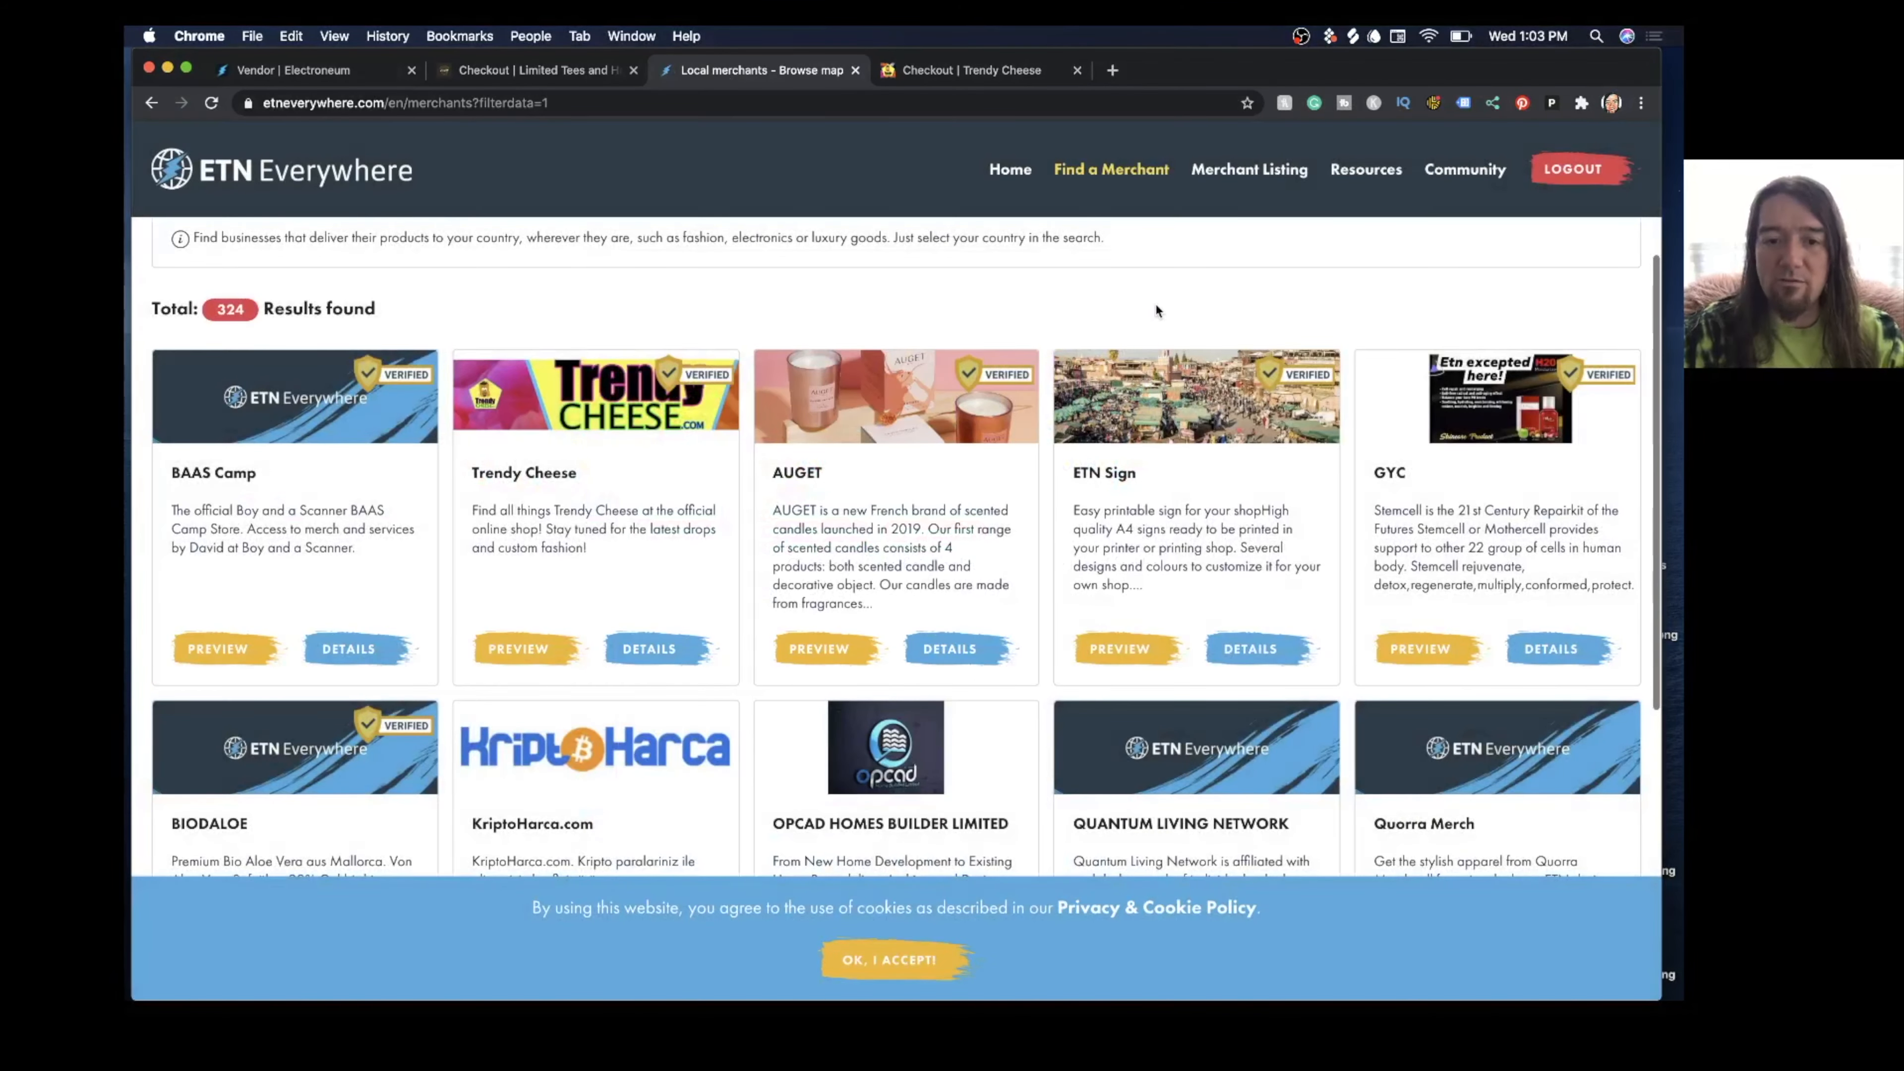
scroll(down, 3)
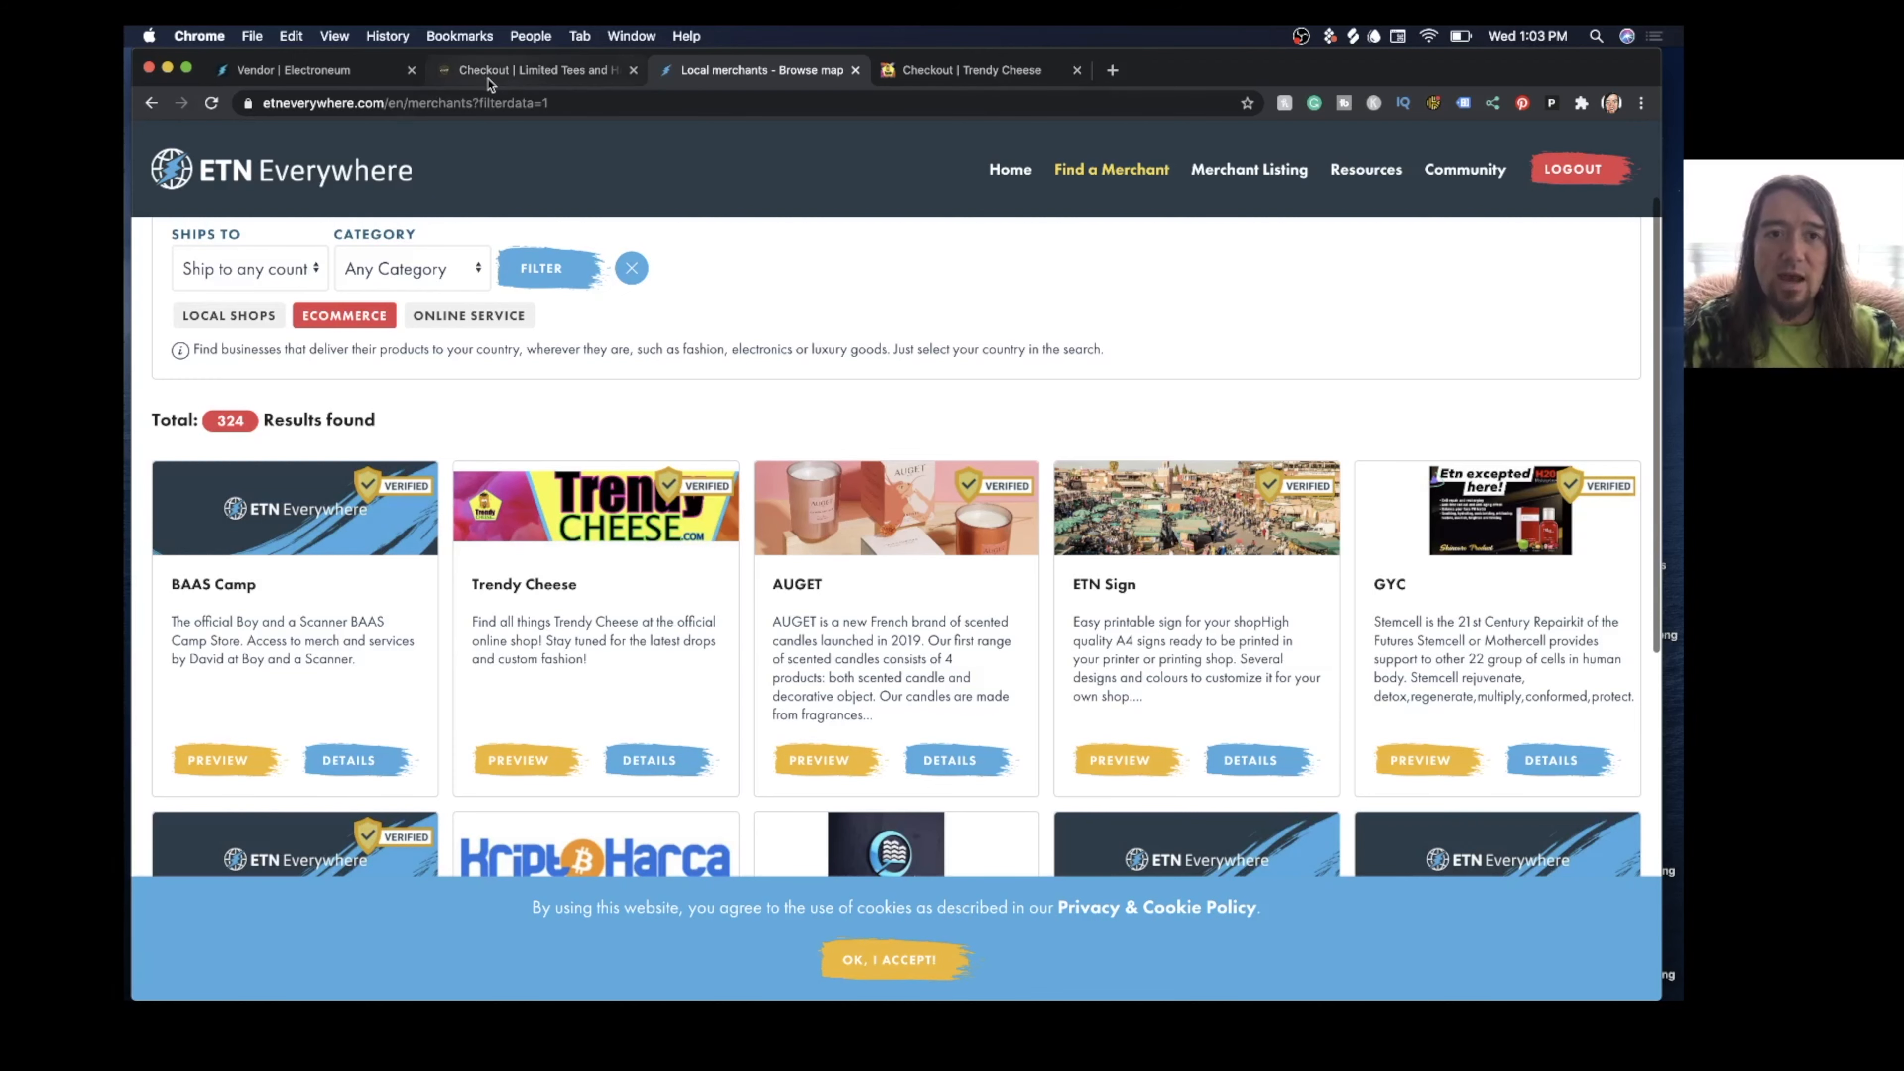
click(531, 69)
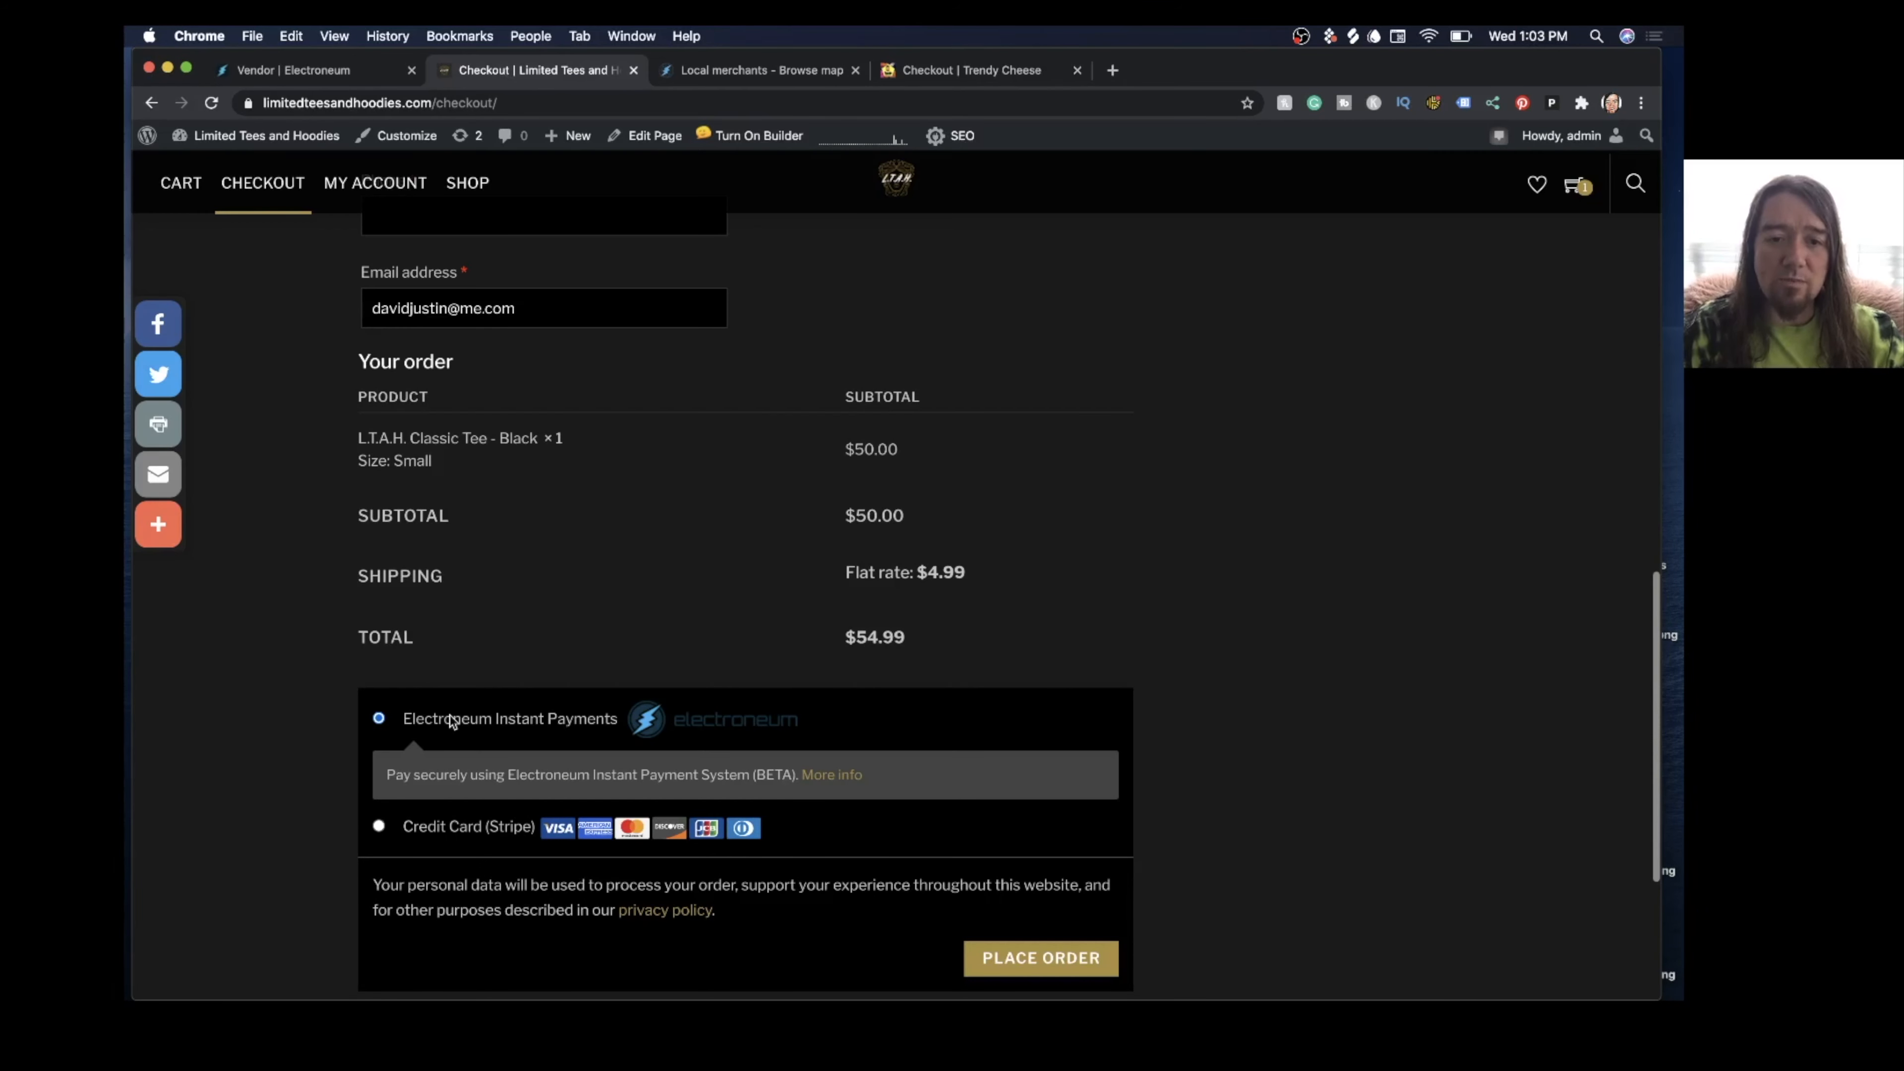